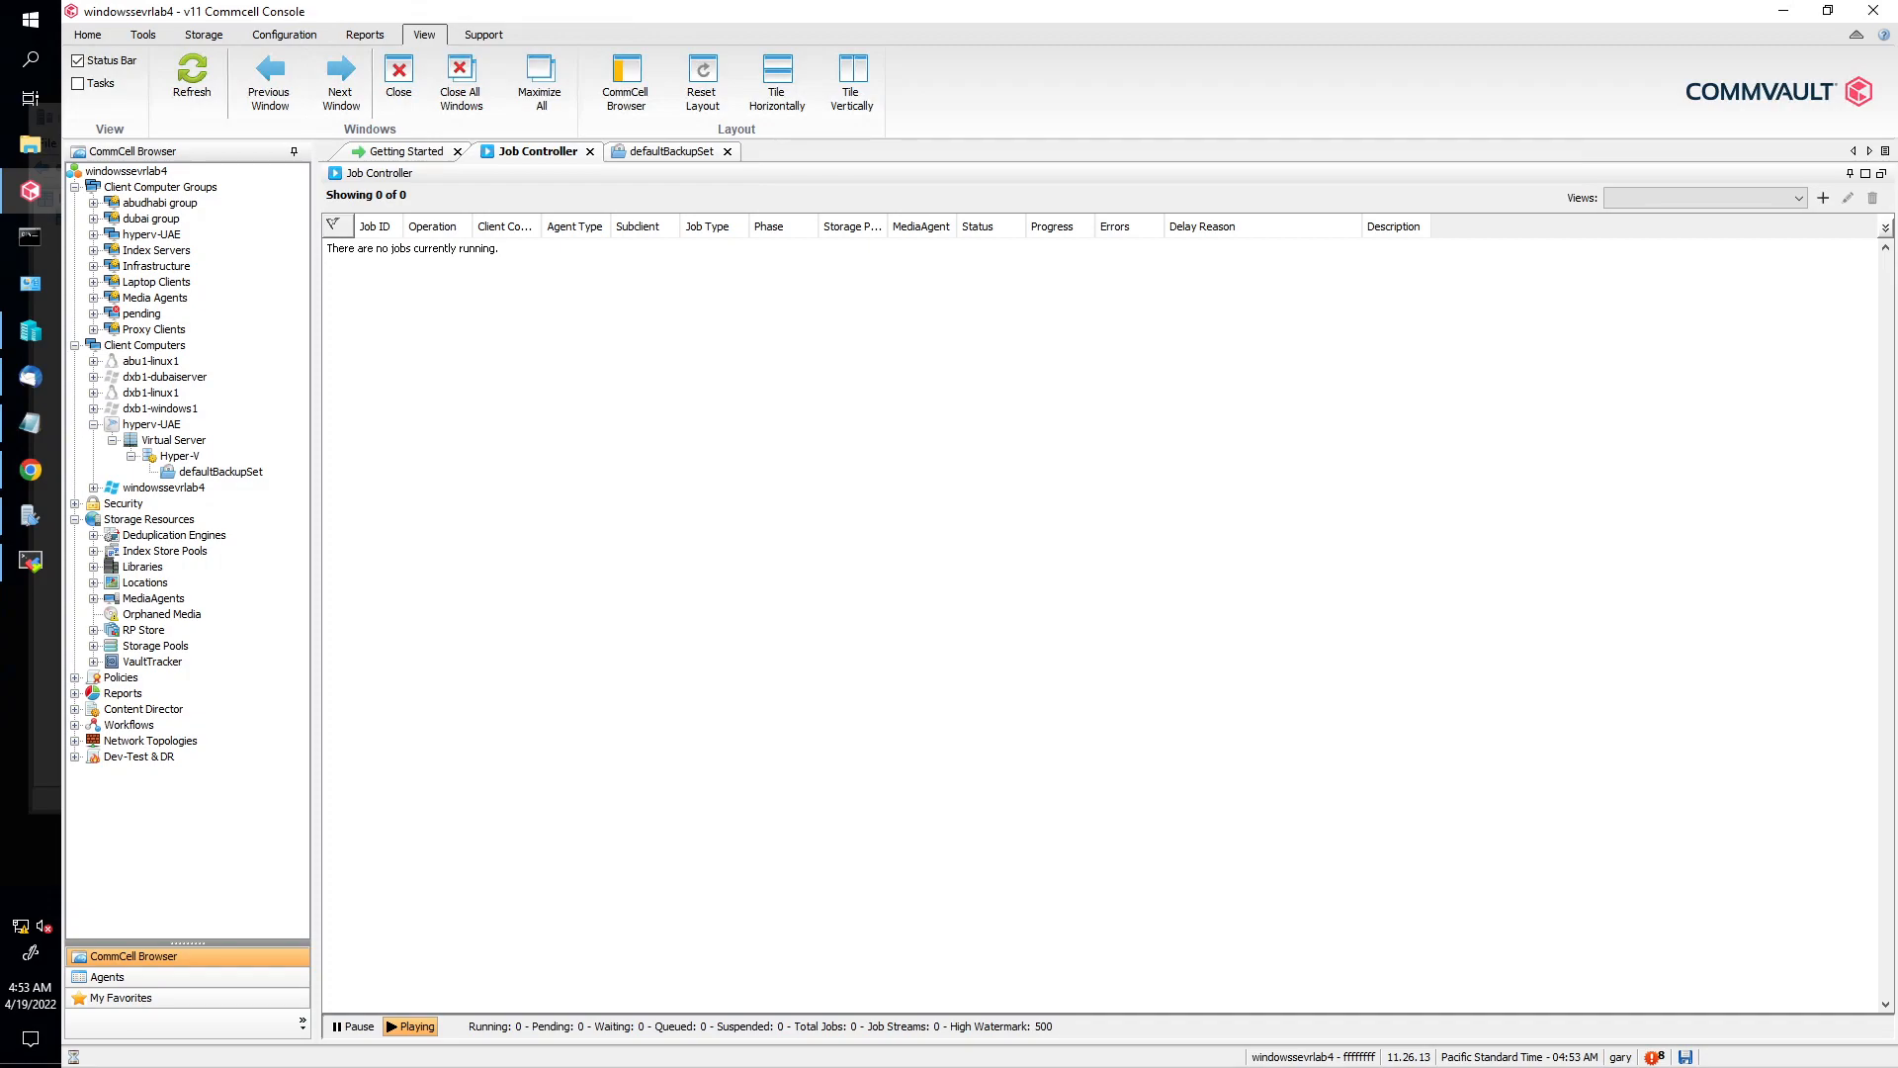
{"action": "mouse_move", "coordinate": [696, 542]}
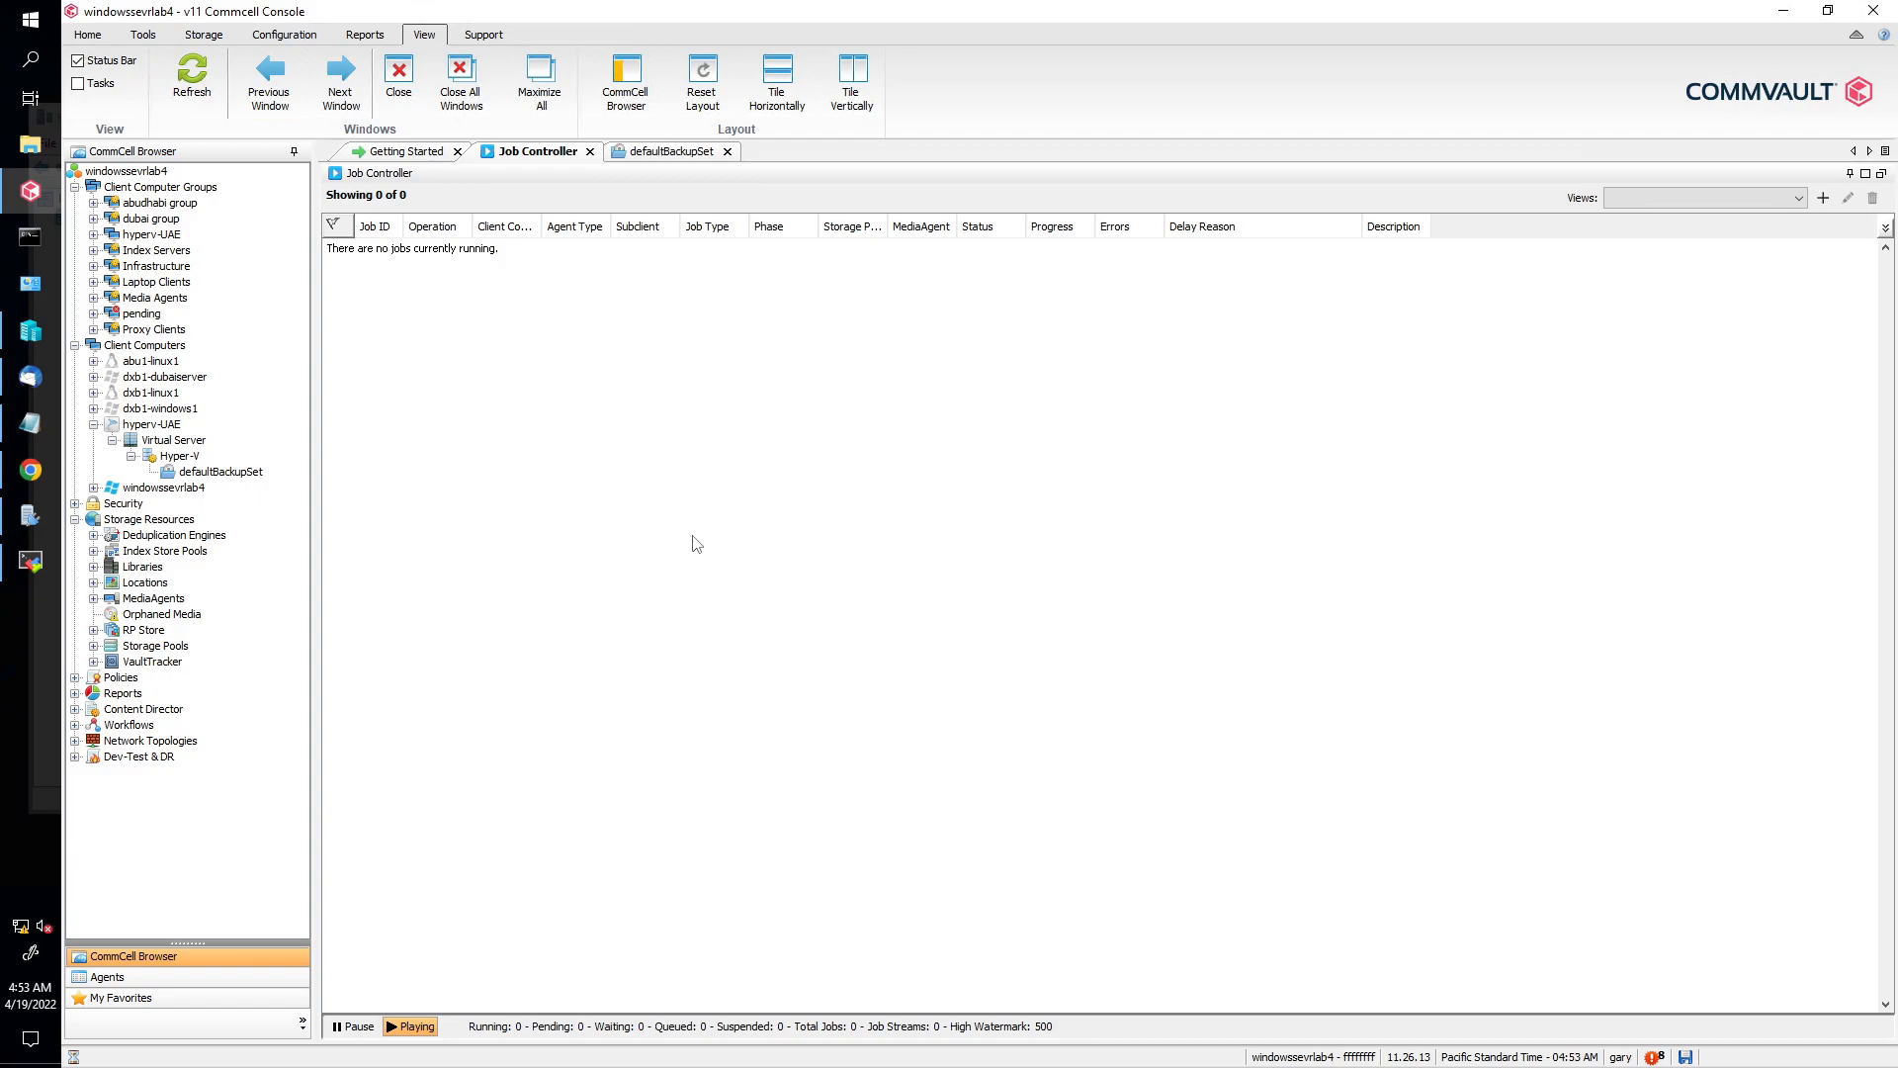
{"action": "mouse_move", "coordinate": [567, 510]}
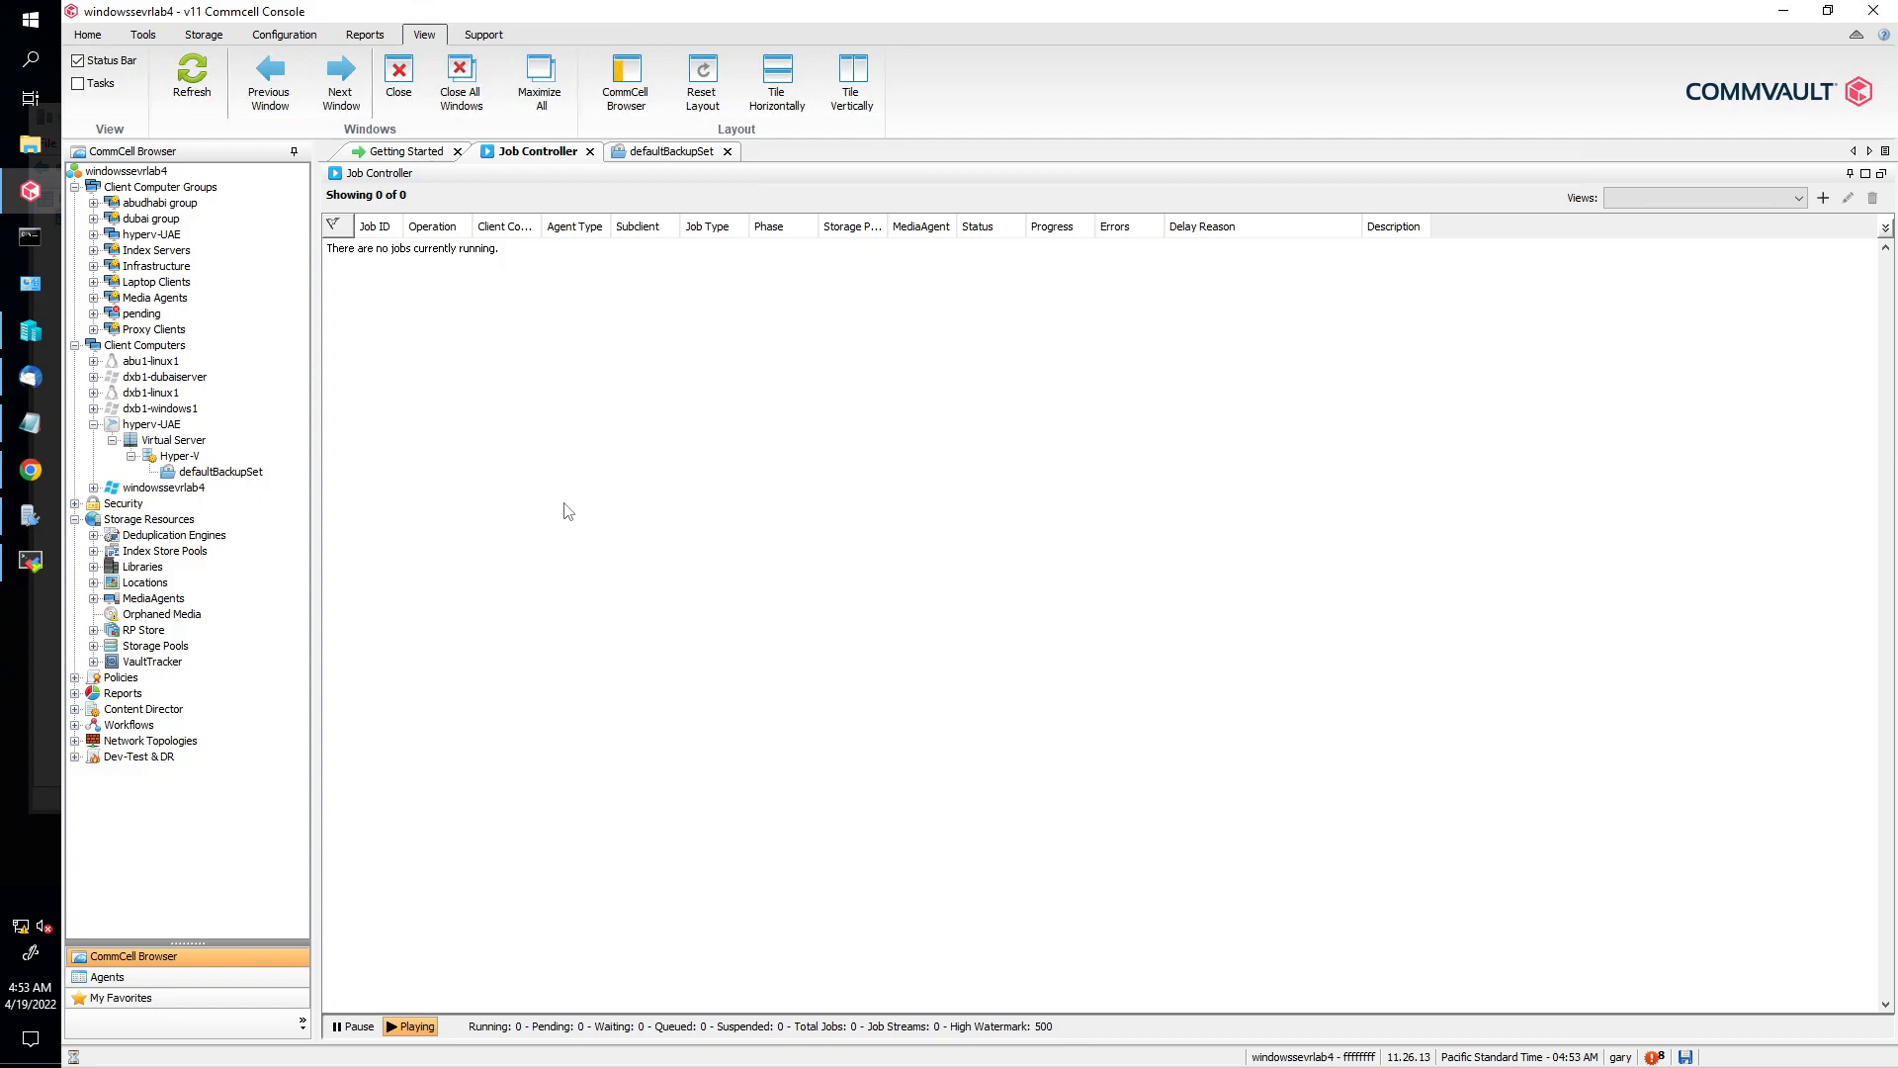
{"action": "mouse_move", "coordinate": [566, 494]}
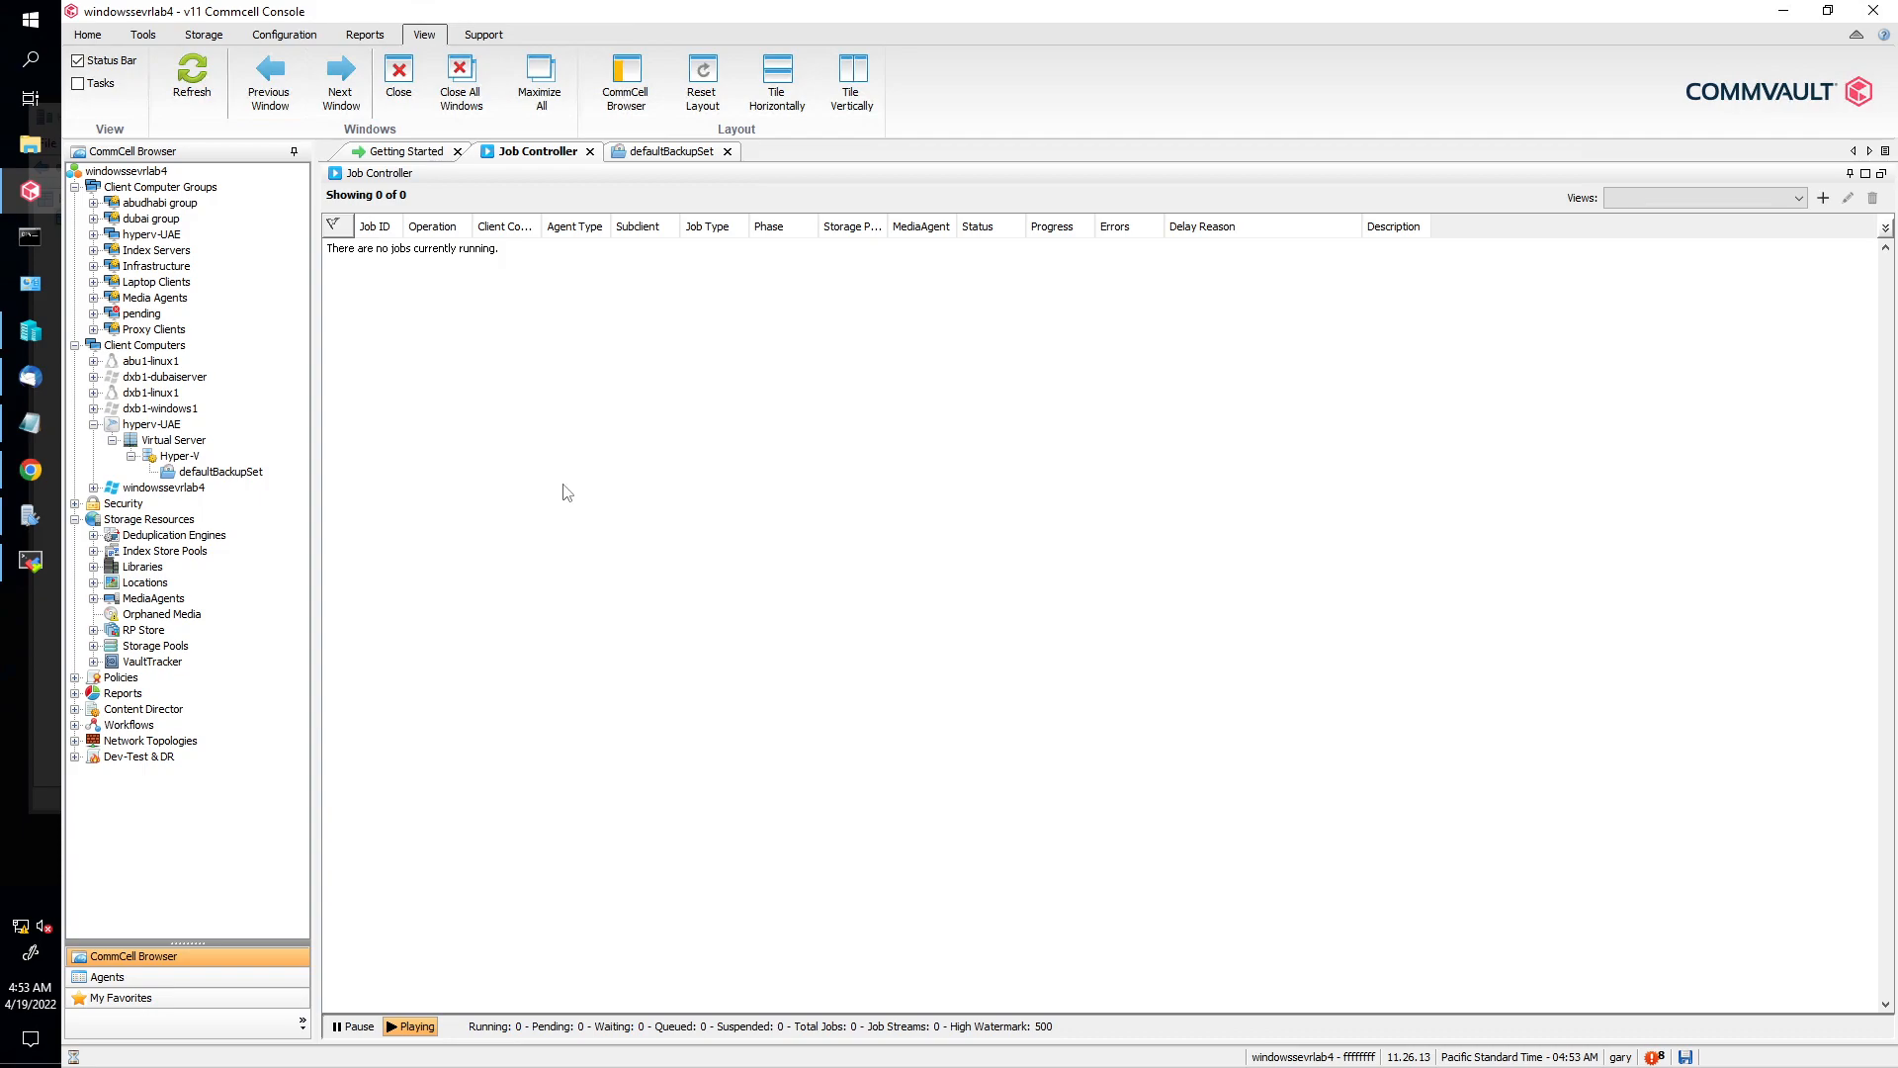
{"action": "mouse_move", "coordinate": [526, 526]}
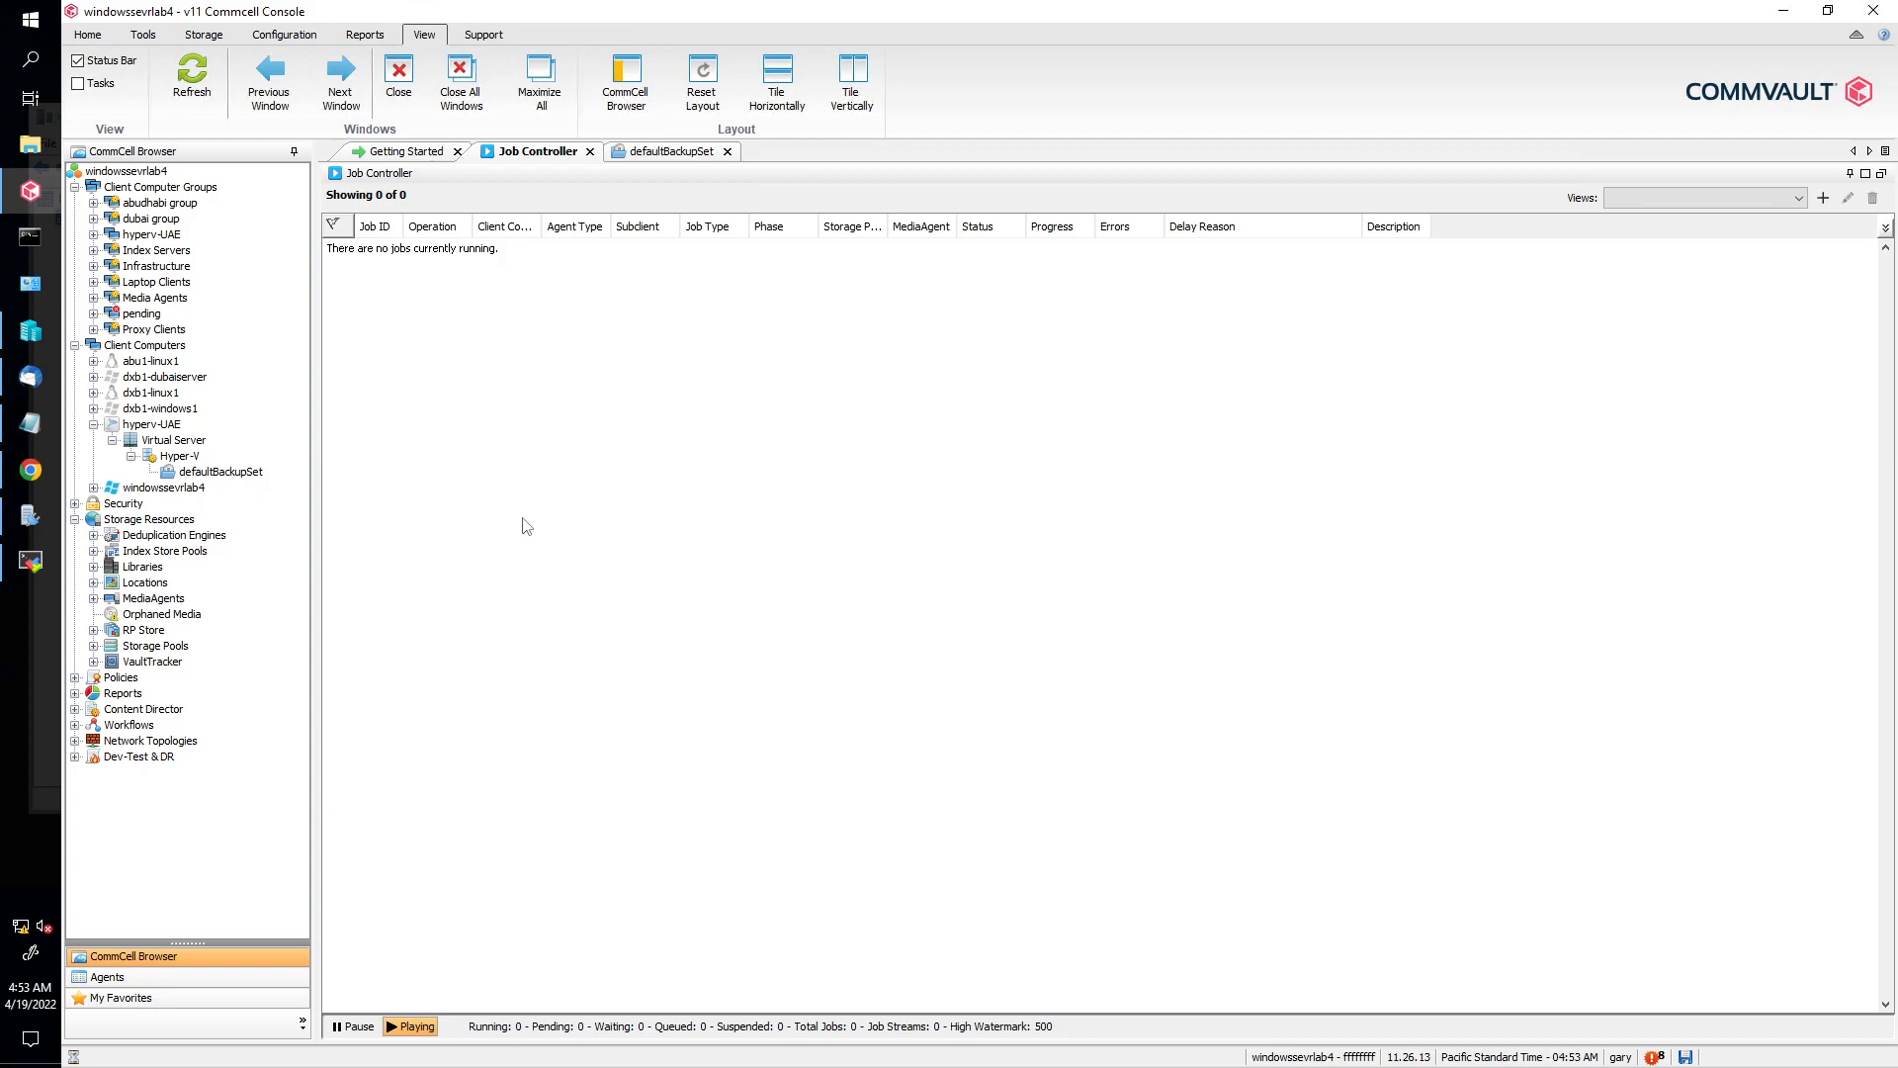
{"action": "mouse_move", "coordinate": [633, 461]}
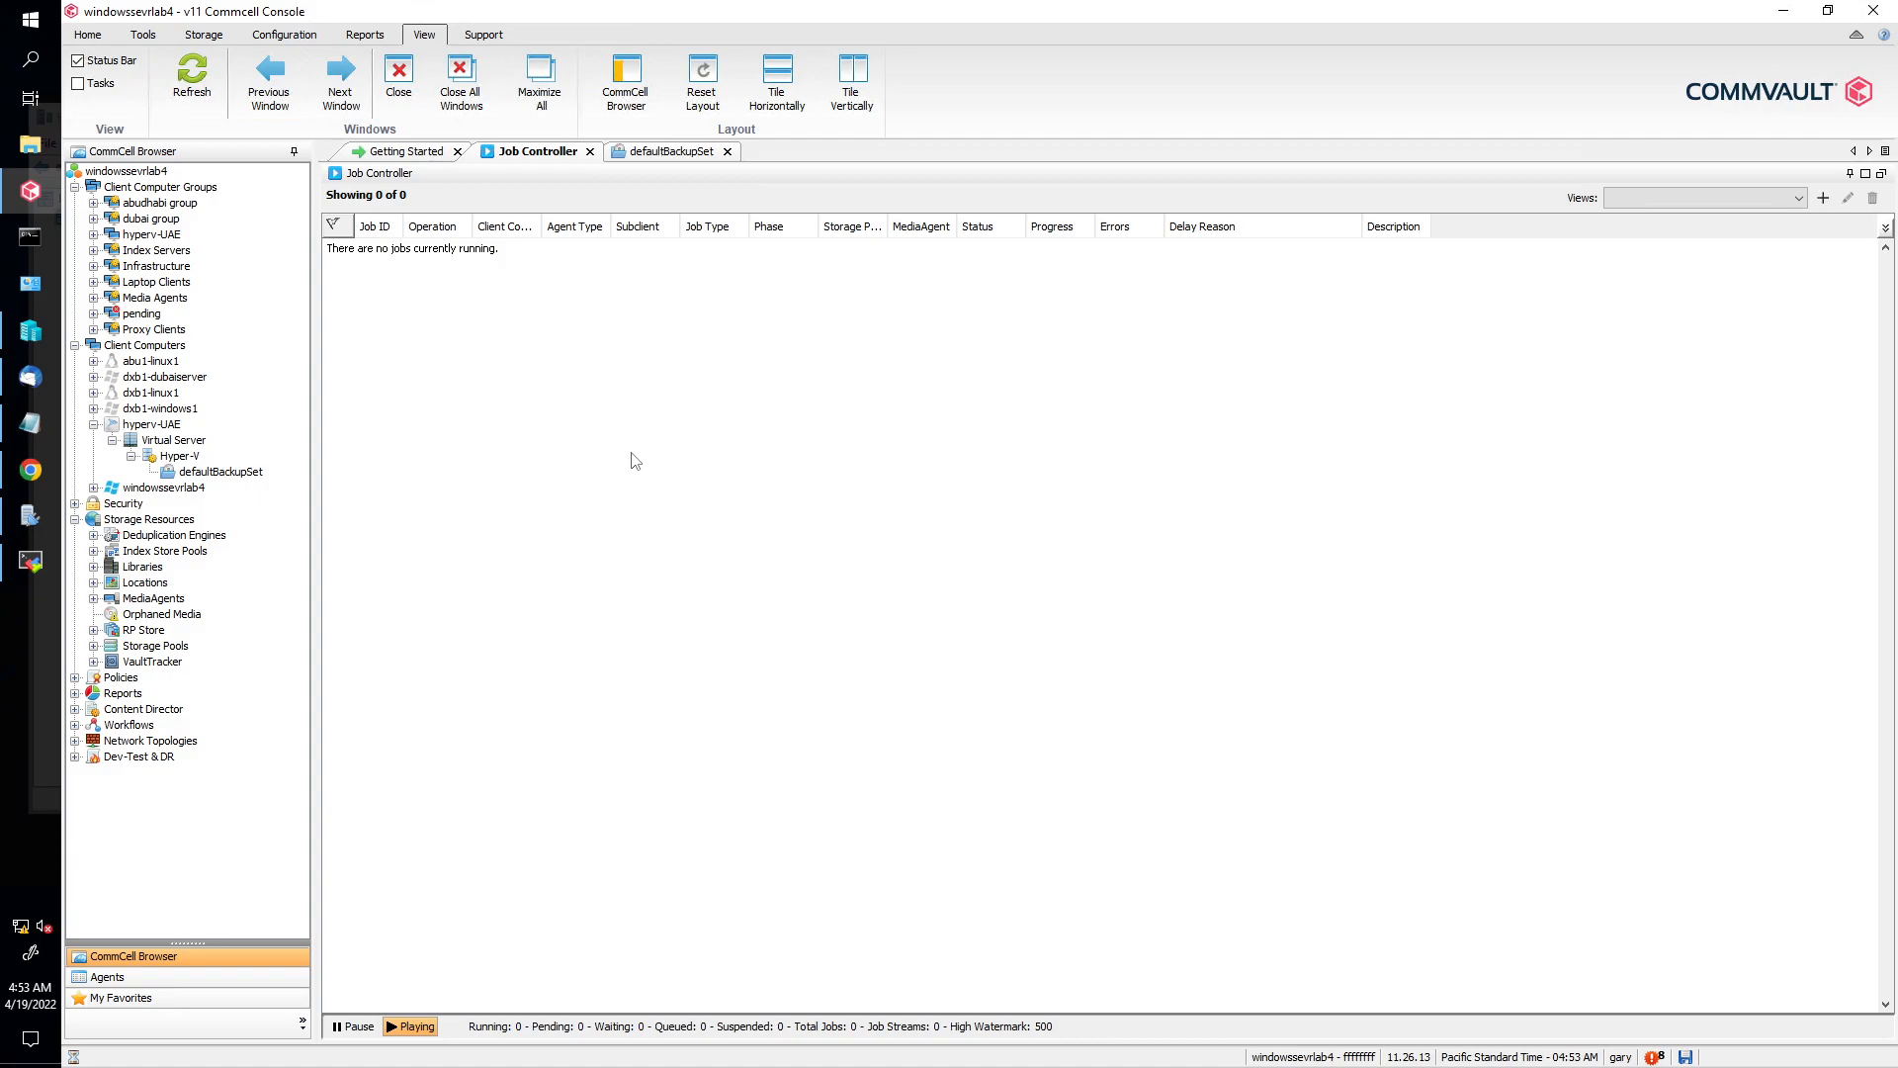
{"action": "mouse_move", "coordinate": [757, 383]}
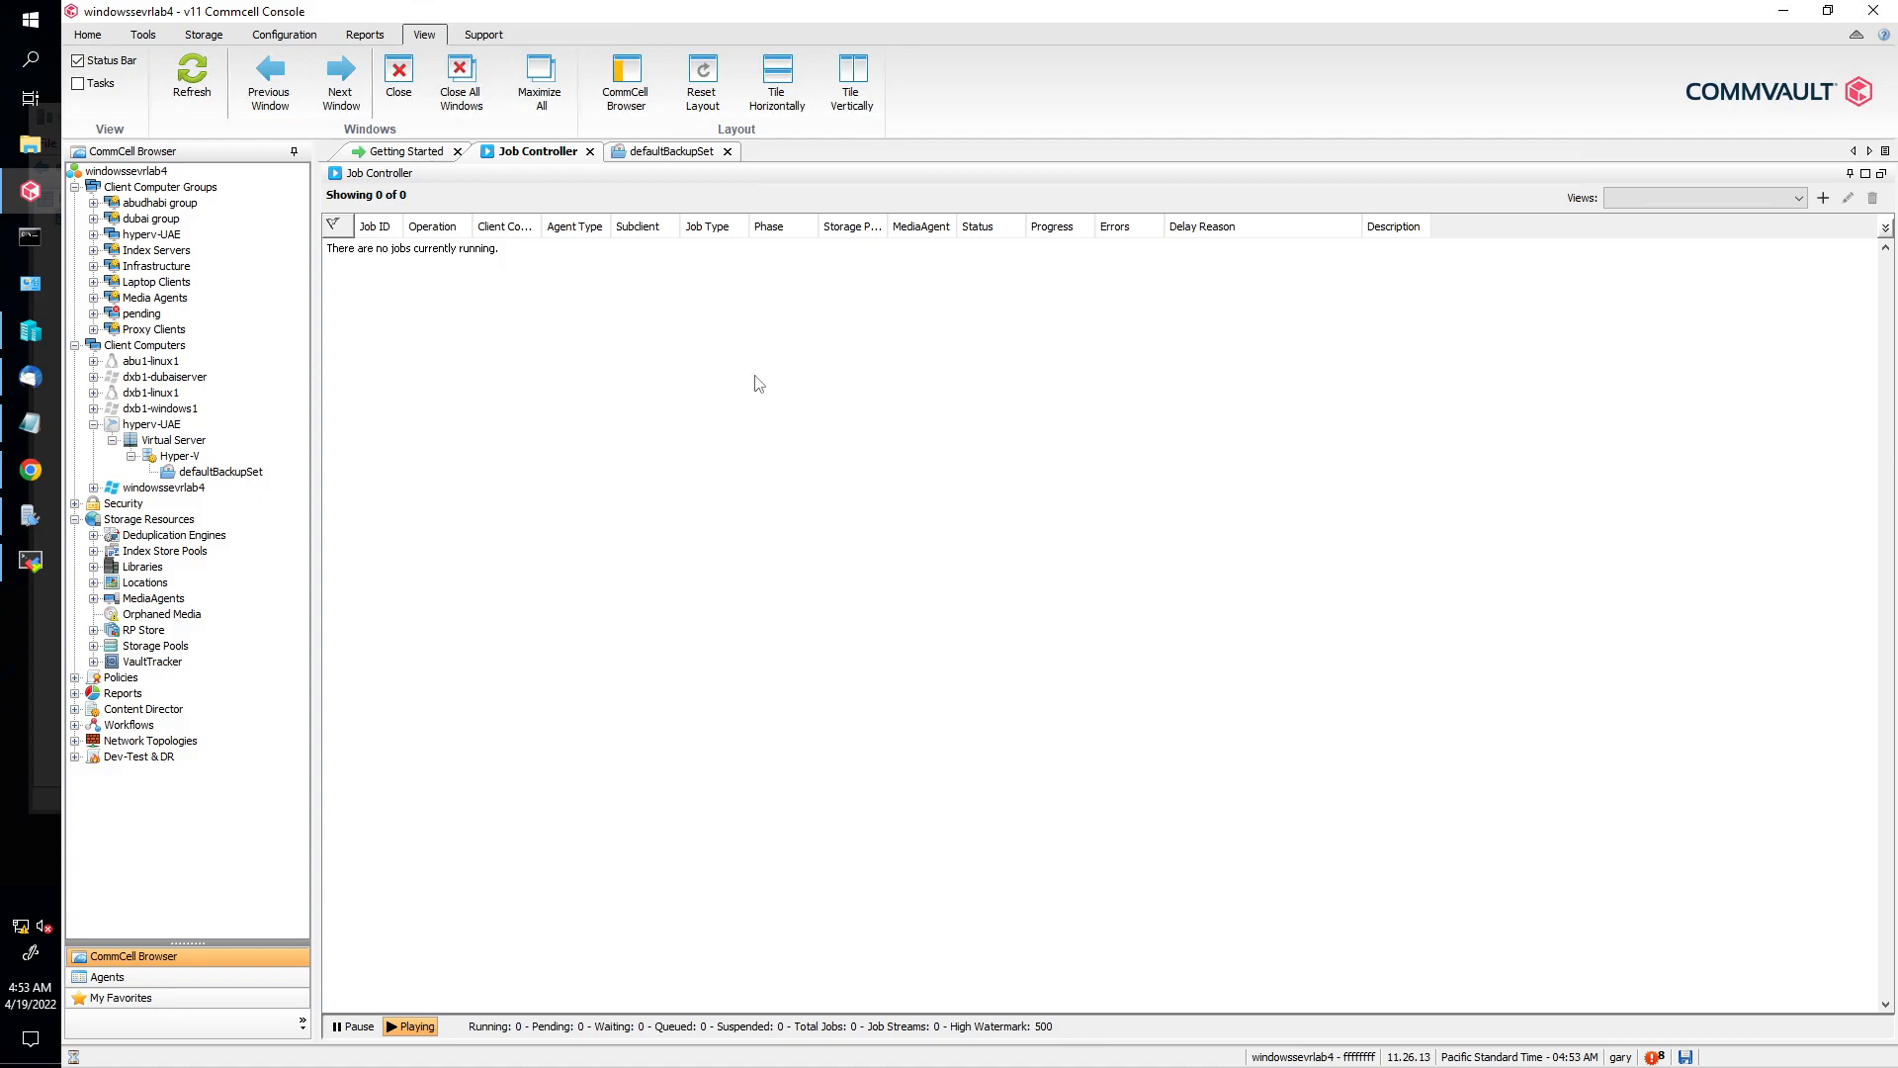
{"action": "mouse_move", "coordinate": [798, 376]}
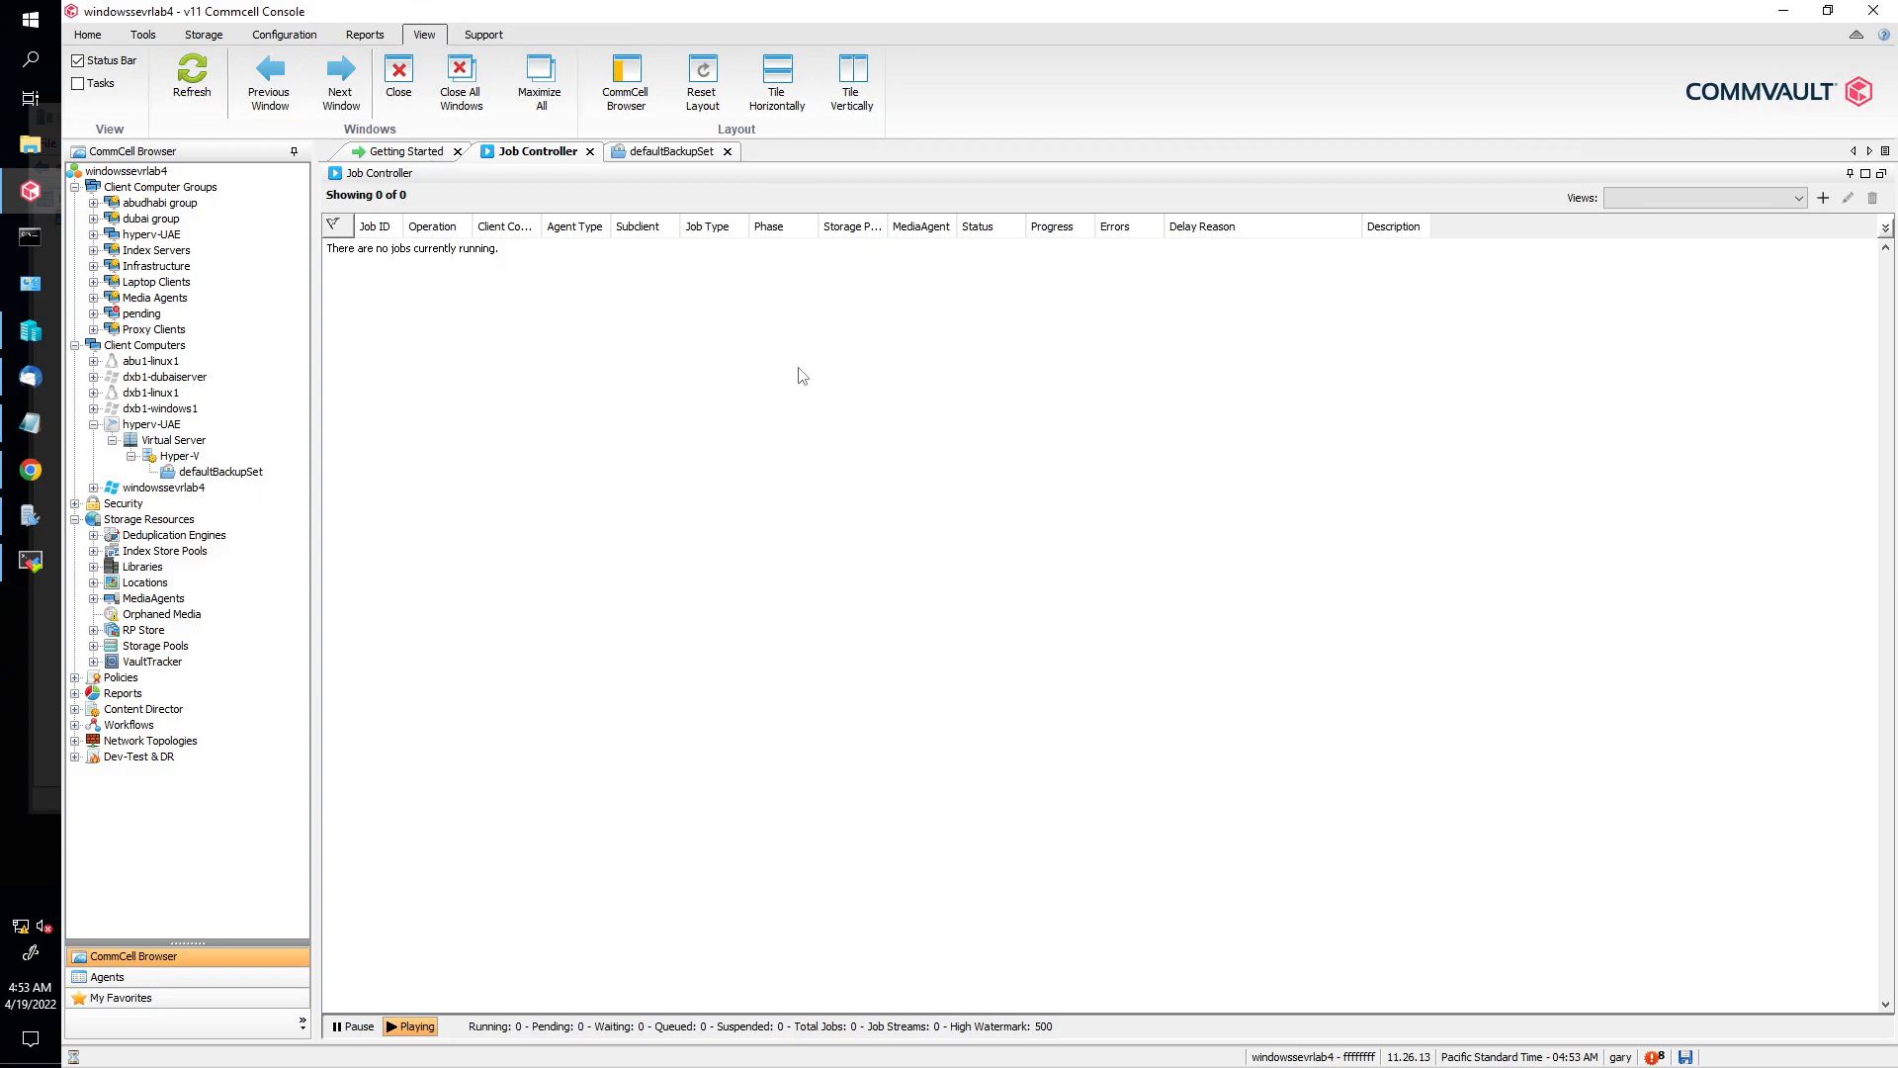
{"action": "mouse_move", "coordinate": [961, 299]}
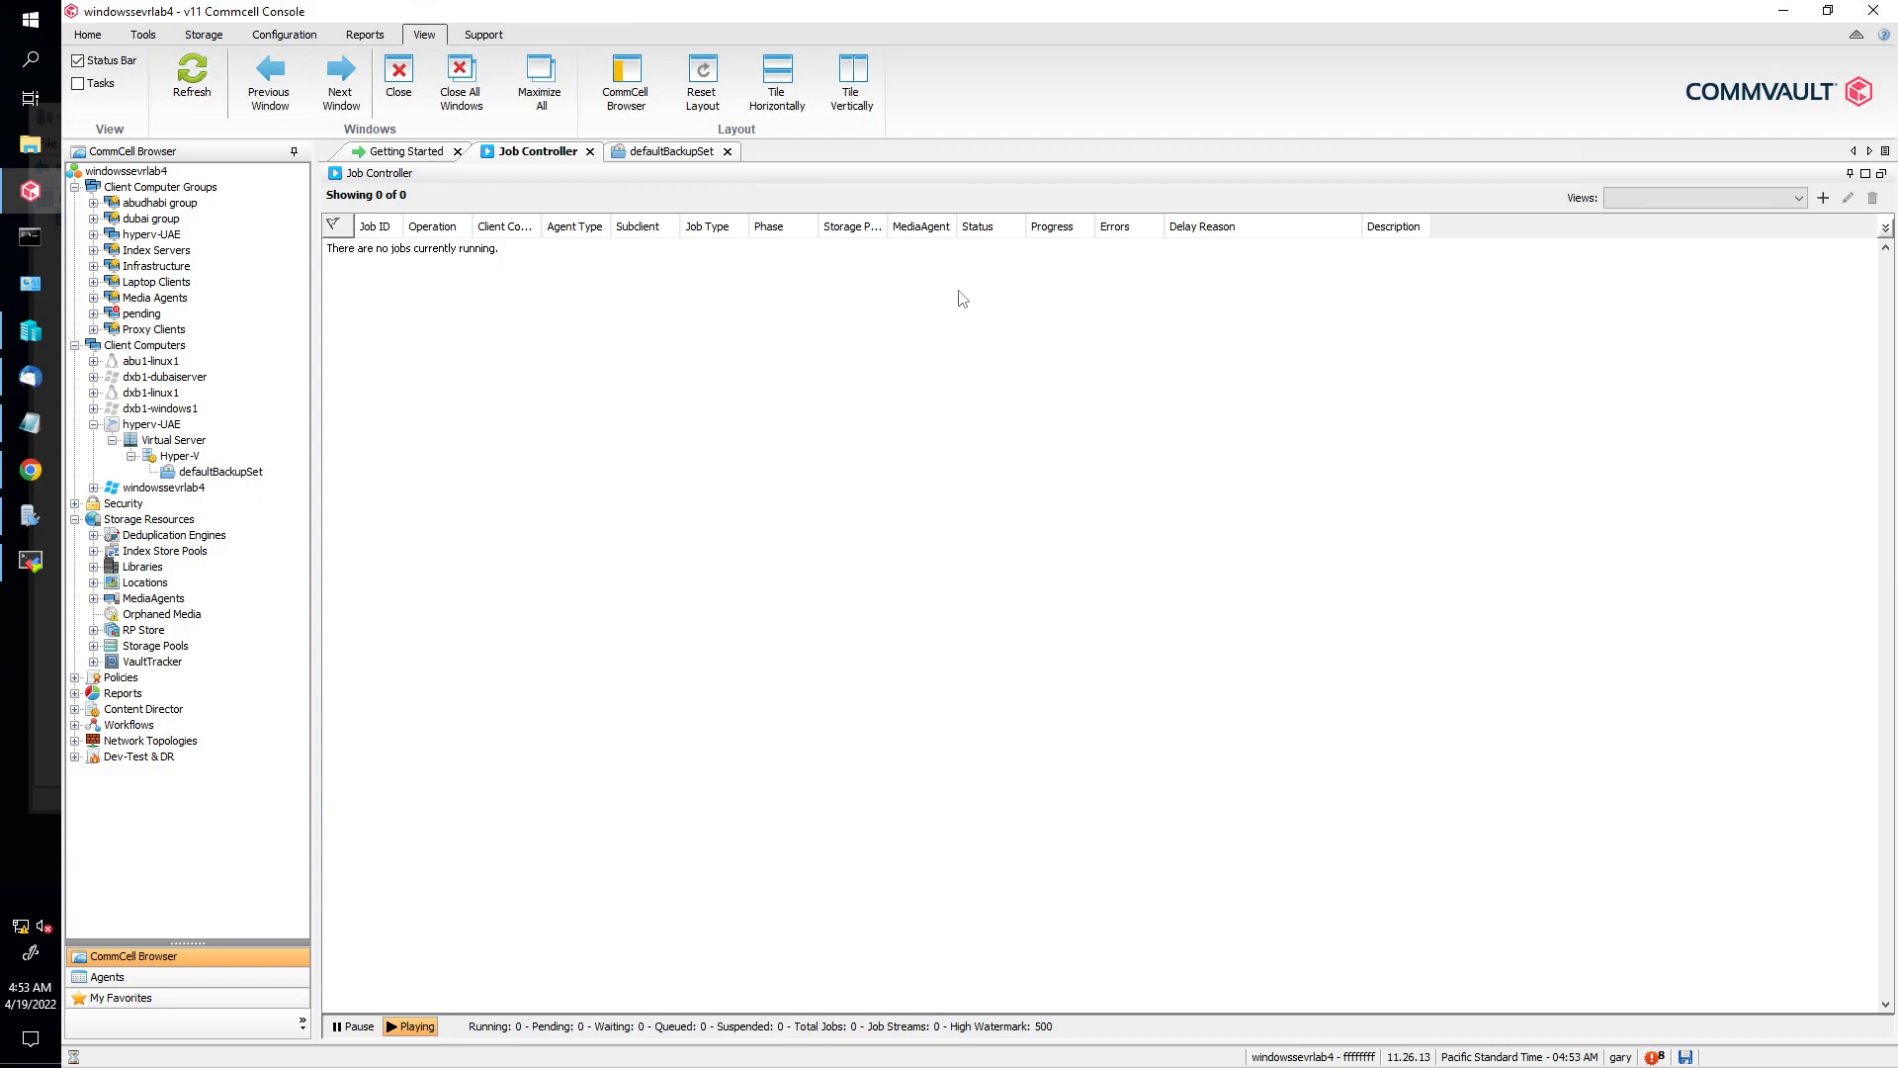
{"action": "mouse_move", "coordinate": [1096, 338]}
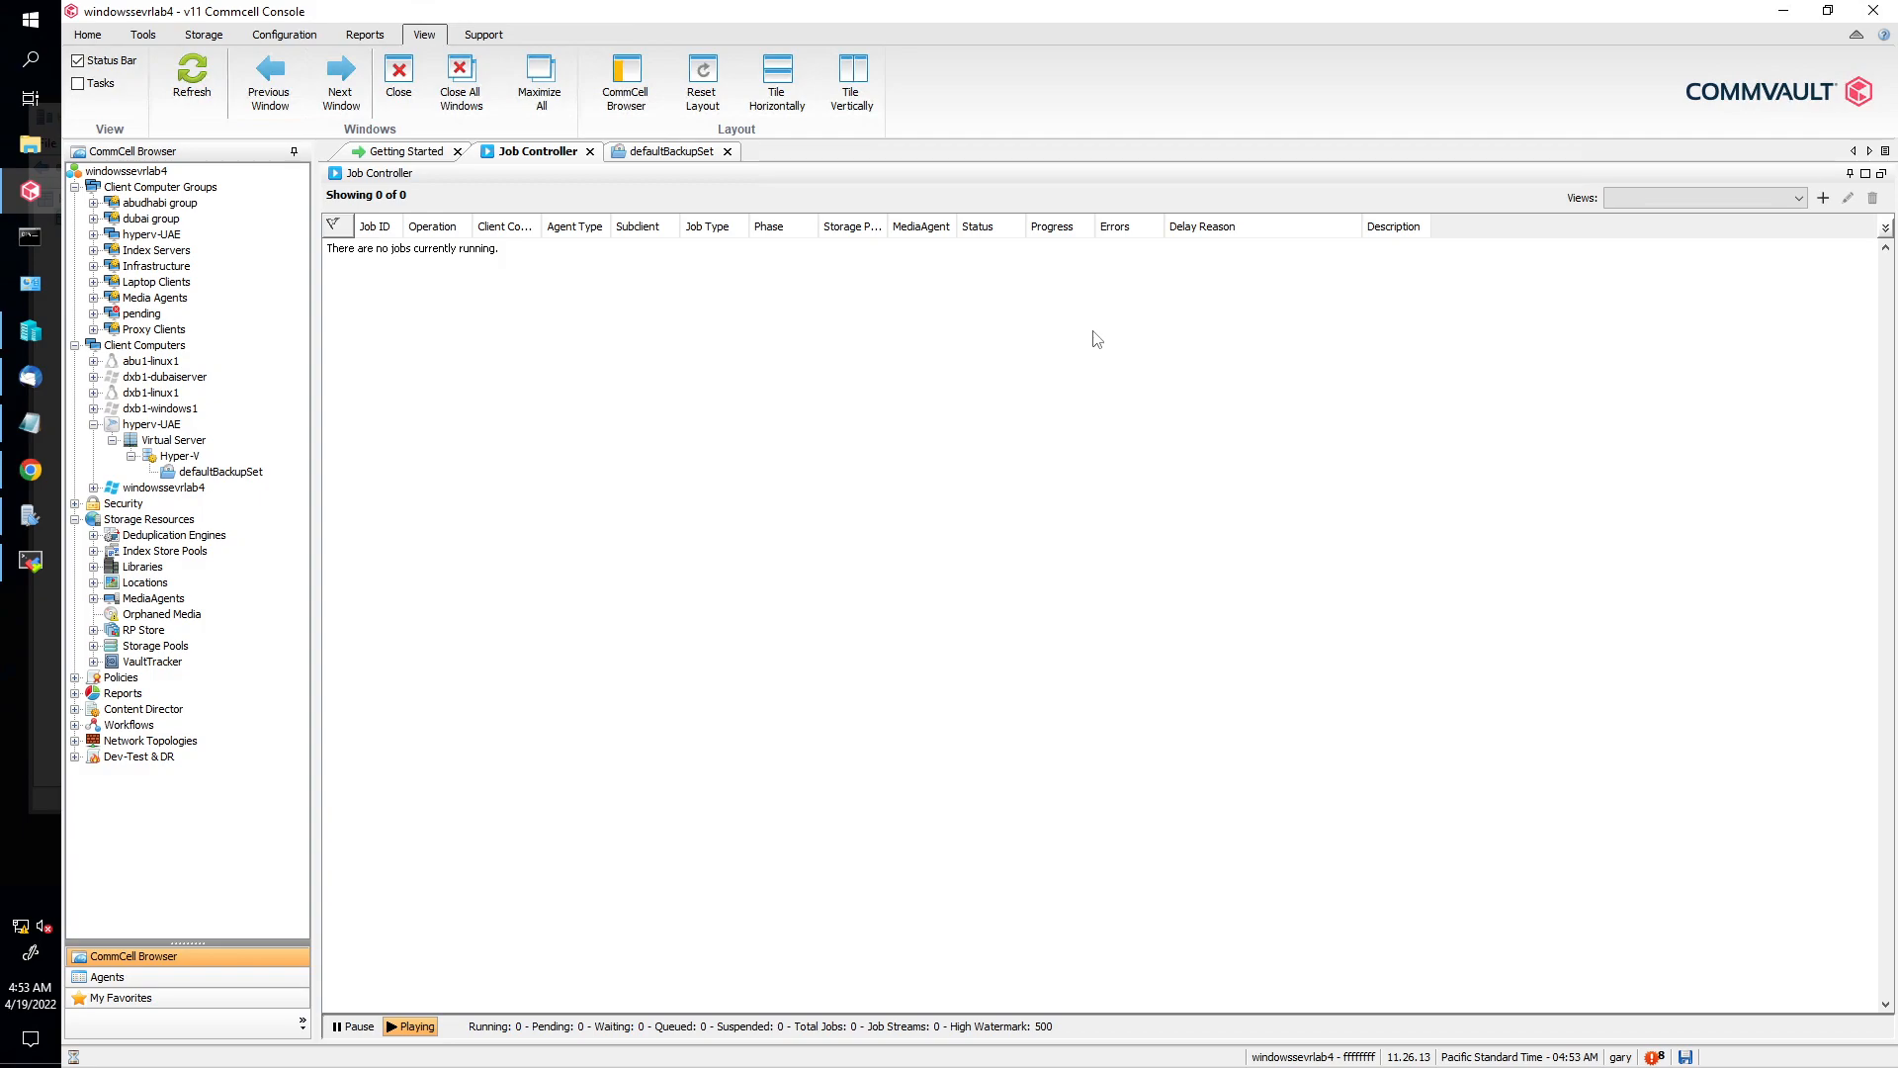
{"action": "mouse_move", "coordinate": [1135, 142]}
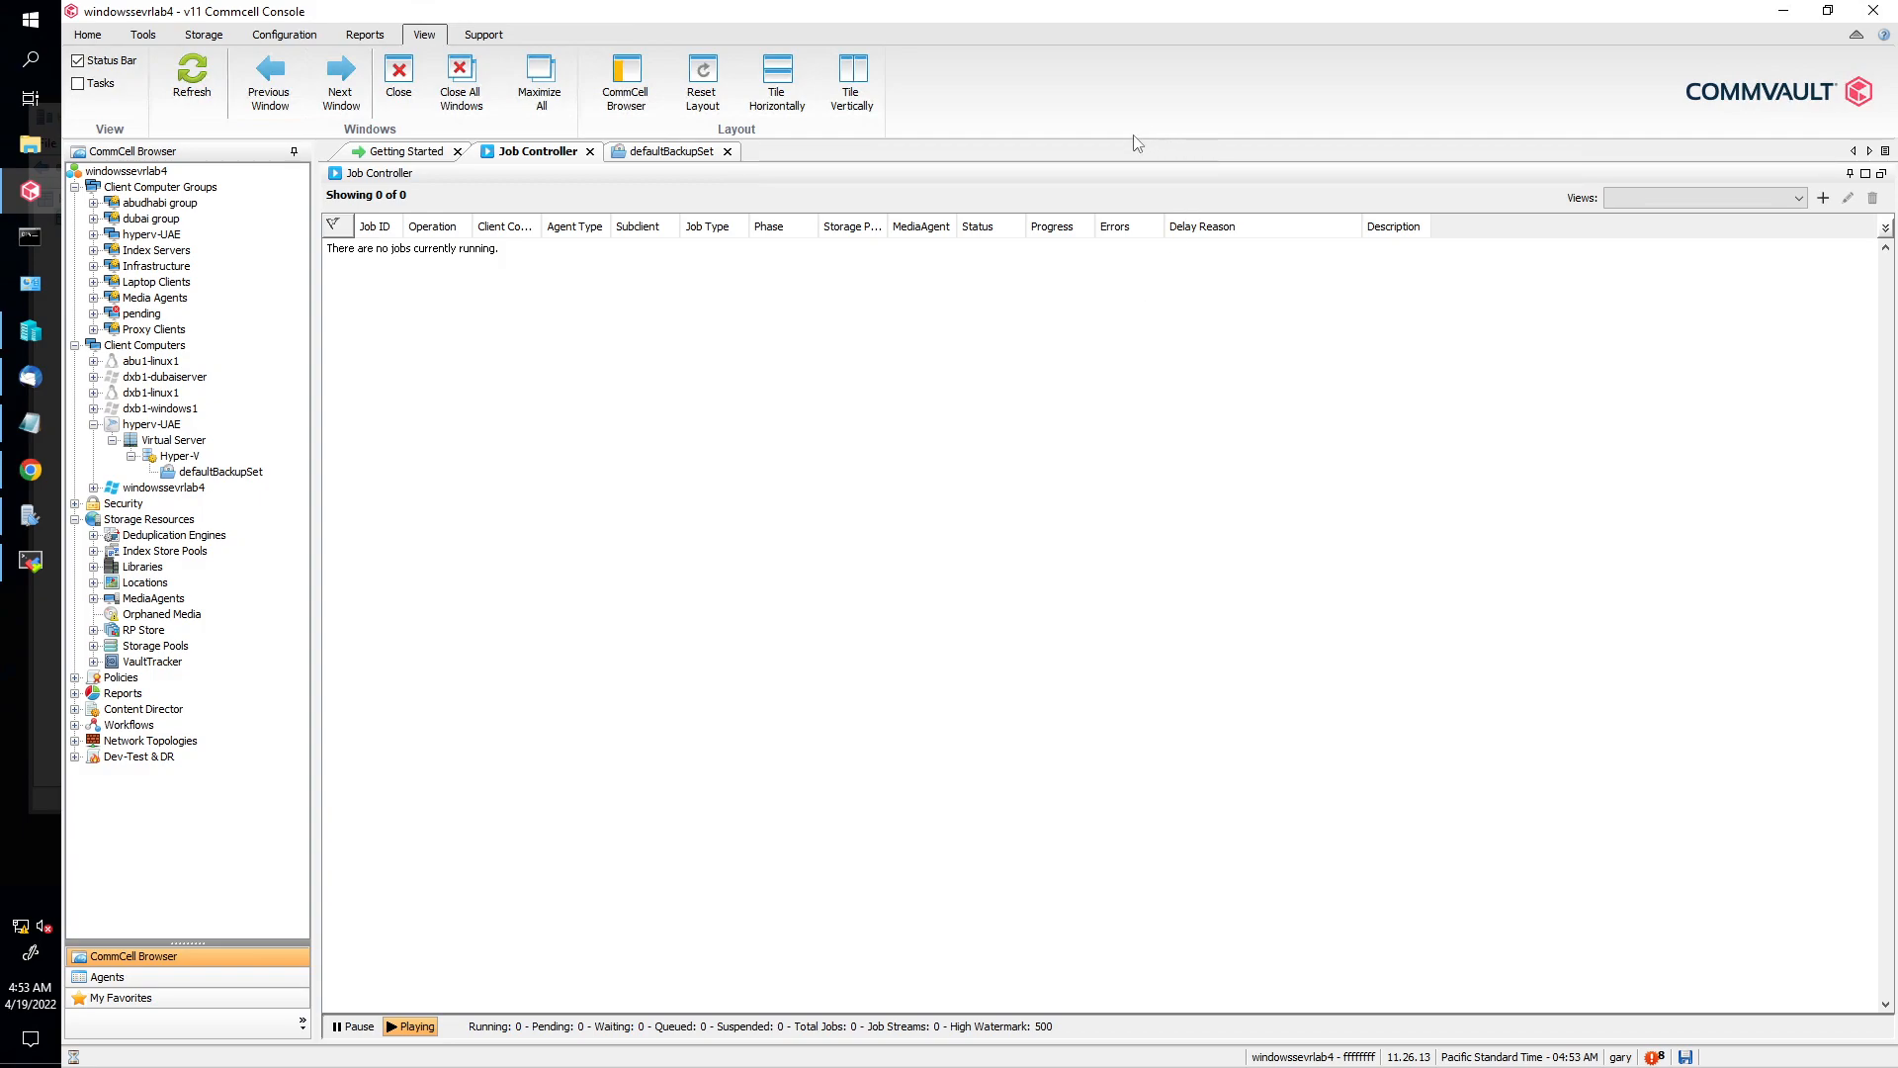
{"action": "mouse_move", "coordinate": [1016, 197]}
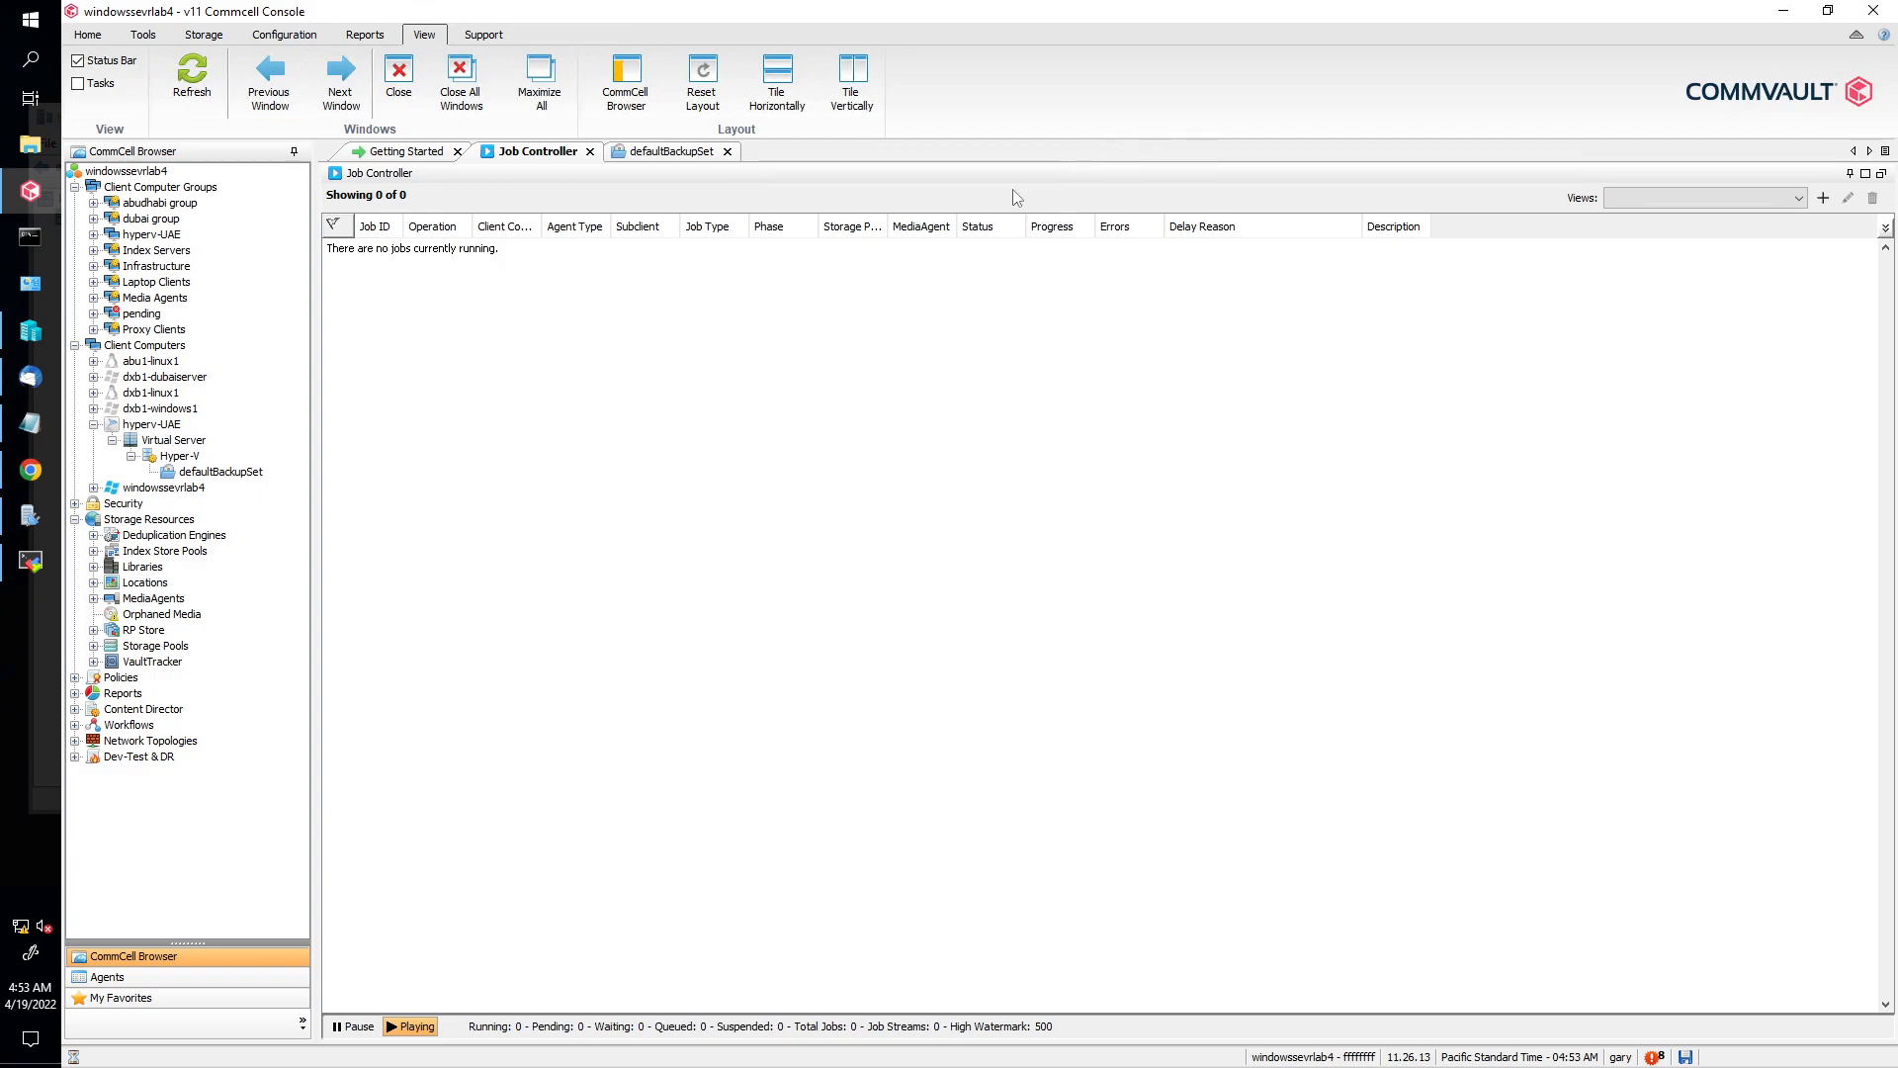
{"action": "mouse_move", "coordinate": [1048, 124]}
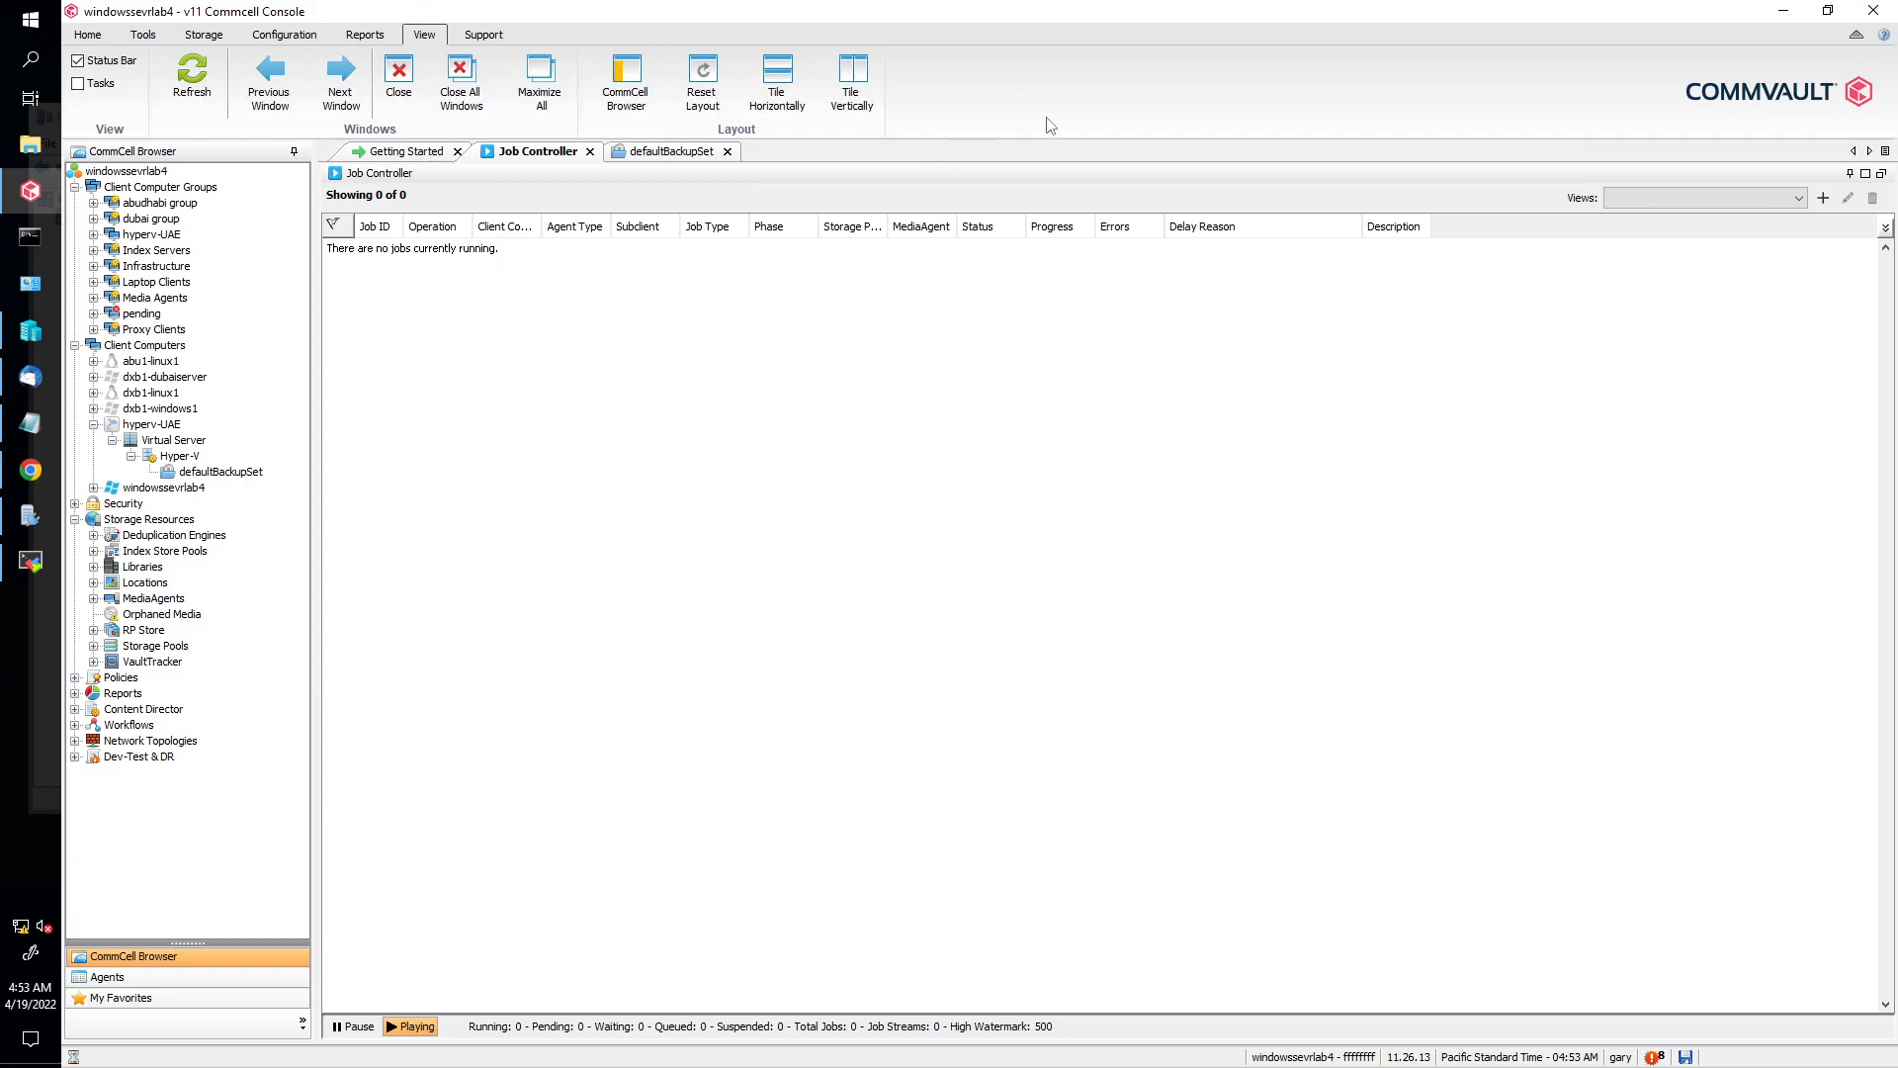
{"action": "mouse_move", "coordinate": [204, 46]}
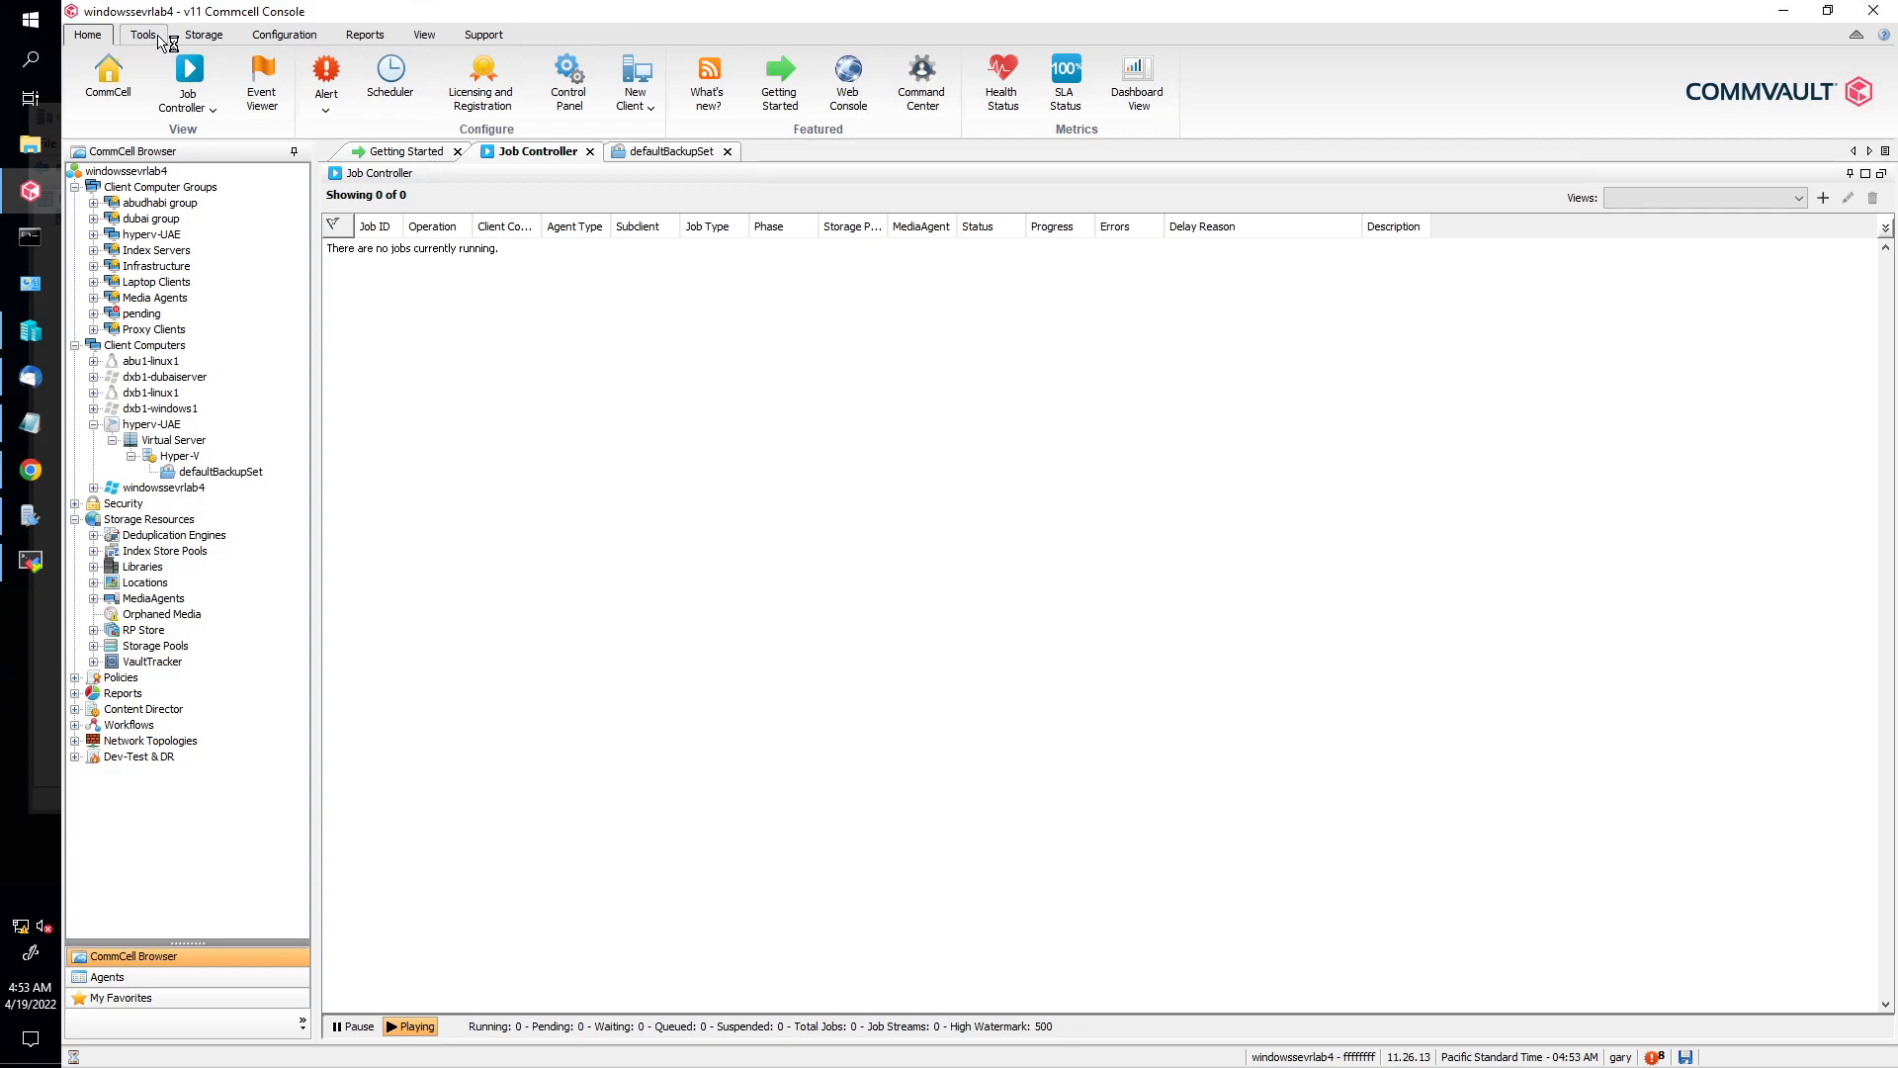
Bring up the Report Selection window from the Reports ribbon's Job Summary command.
{"action": "left_click", "coordinate": [364, 33]}
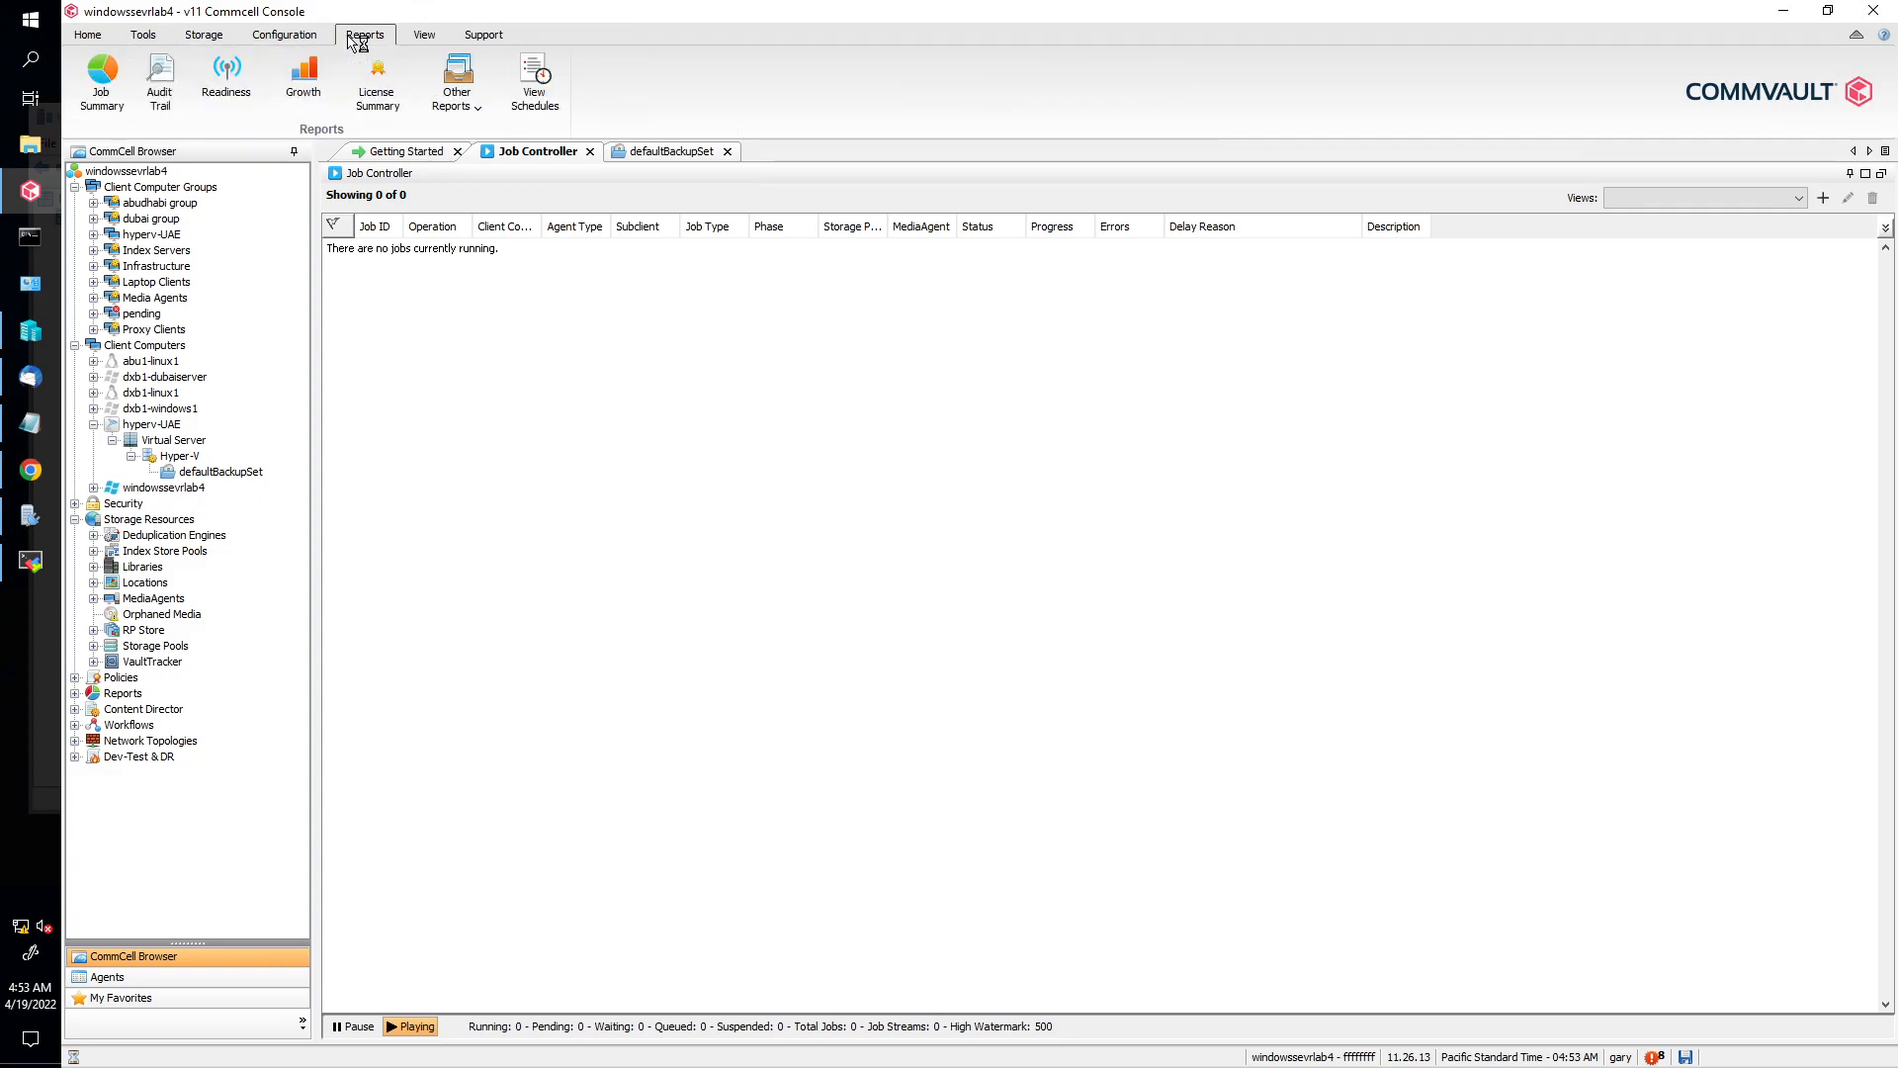
{"action": "mouse_move", "coordinate": [158, 81]}
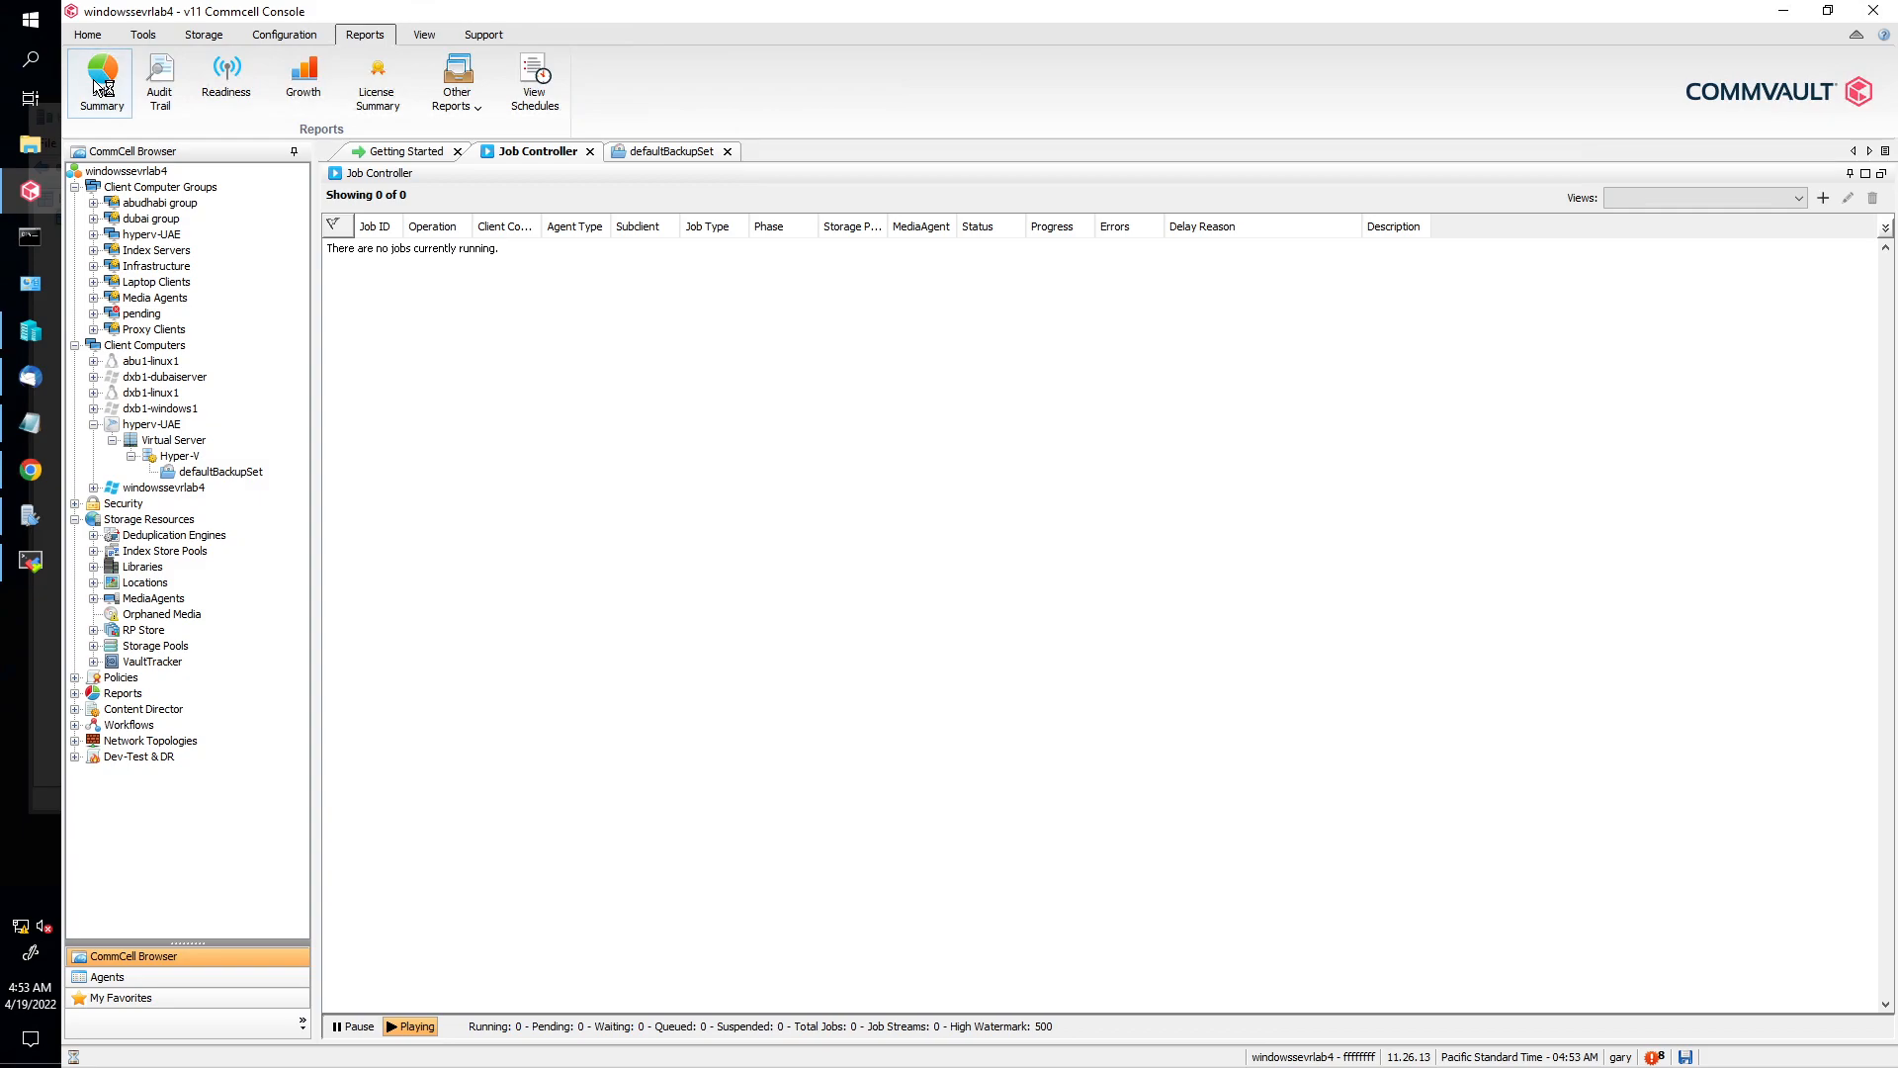
{"action": "left_click", "coordinate": [100, 83]}
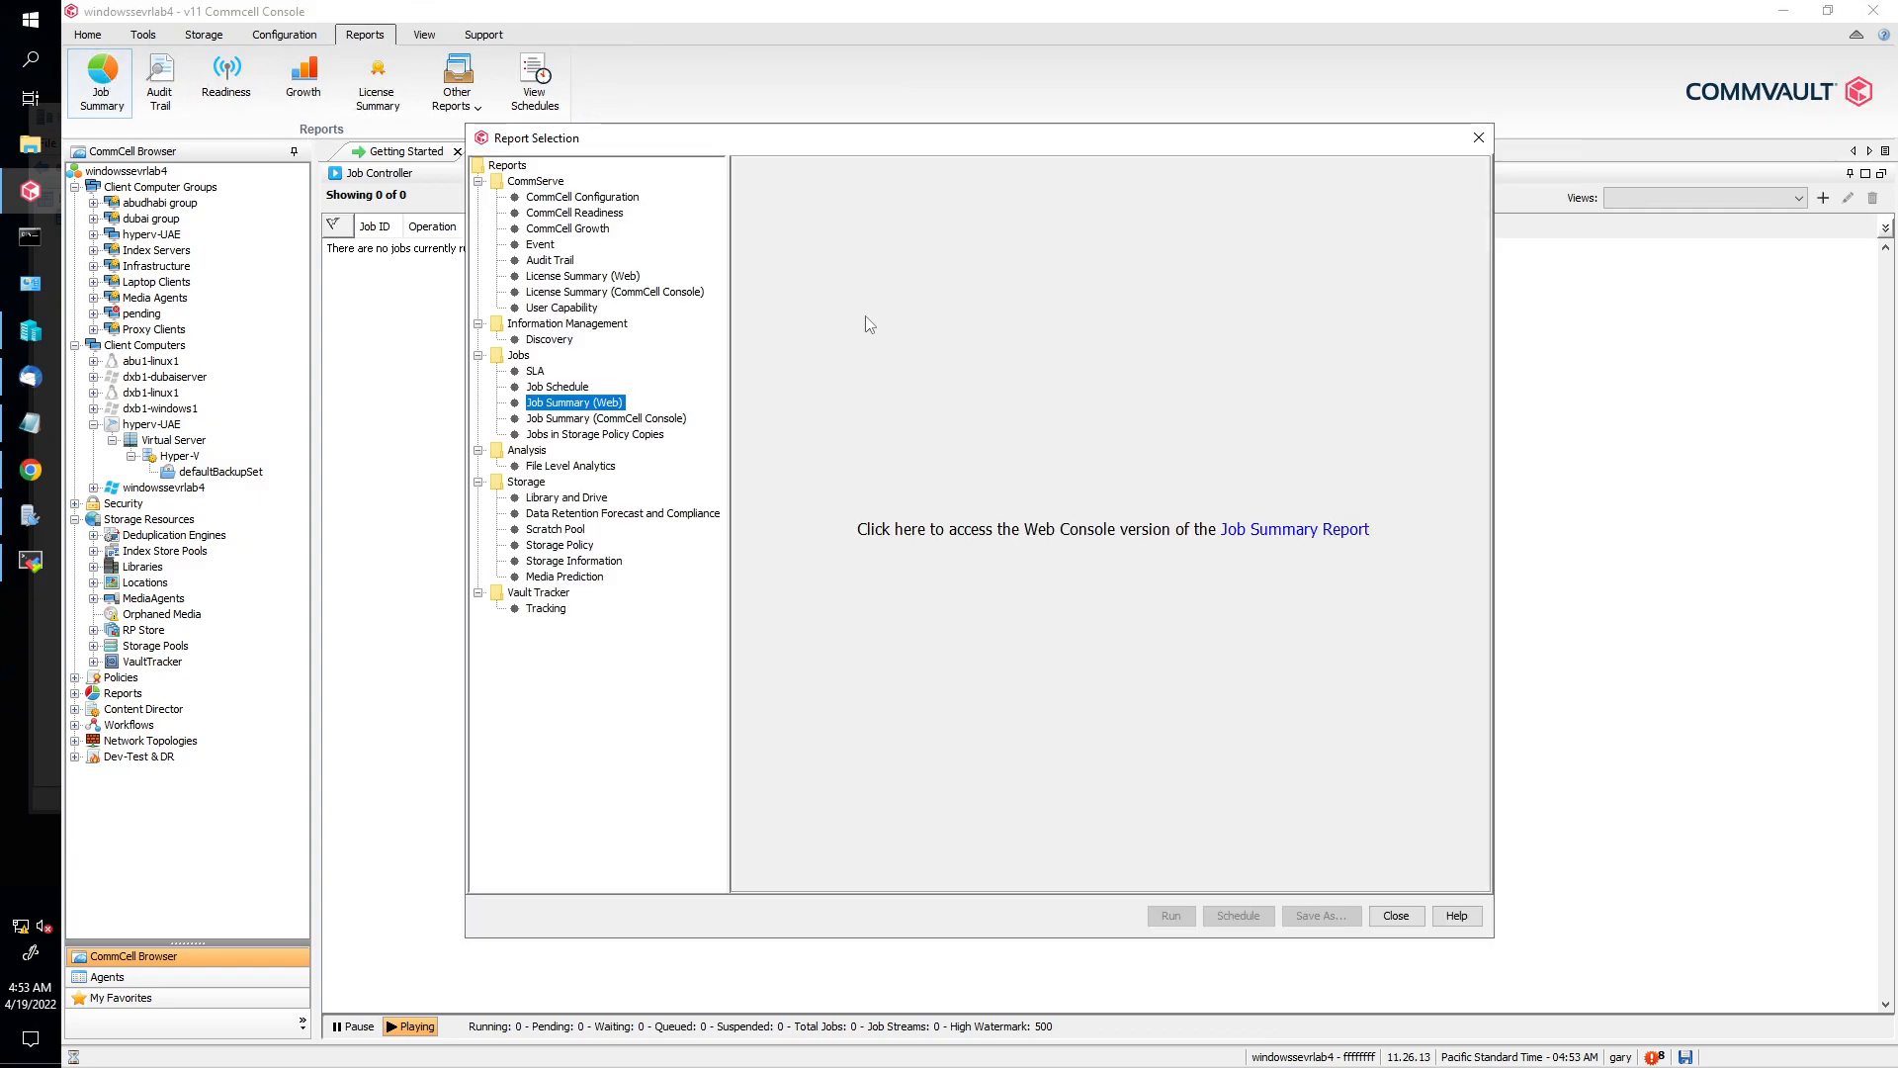
{"action": "mouse_move", "coordinate": [670, 386]}
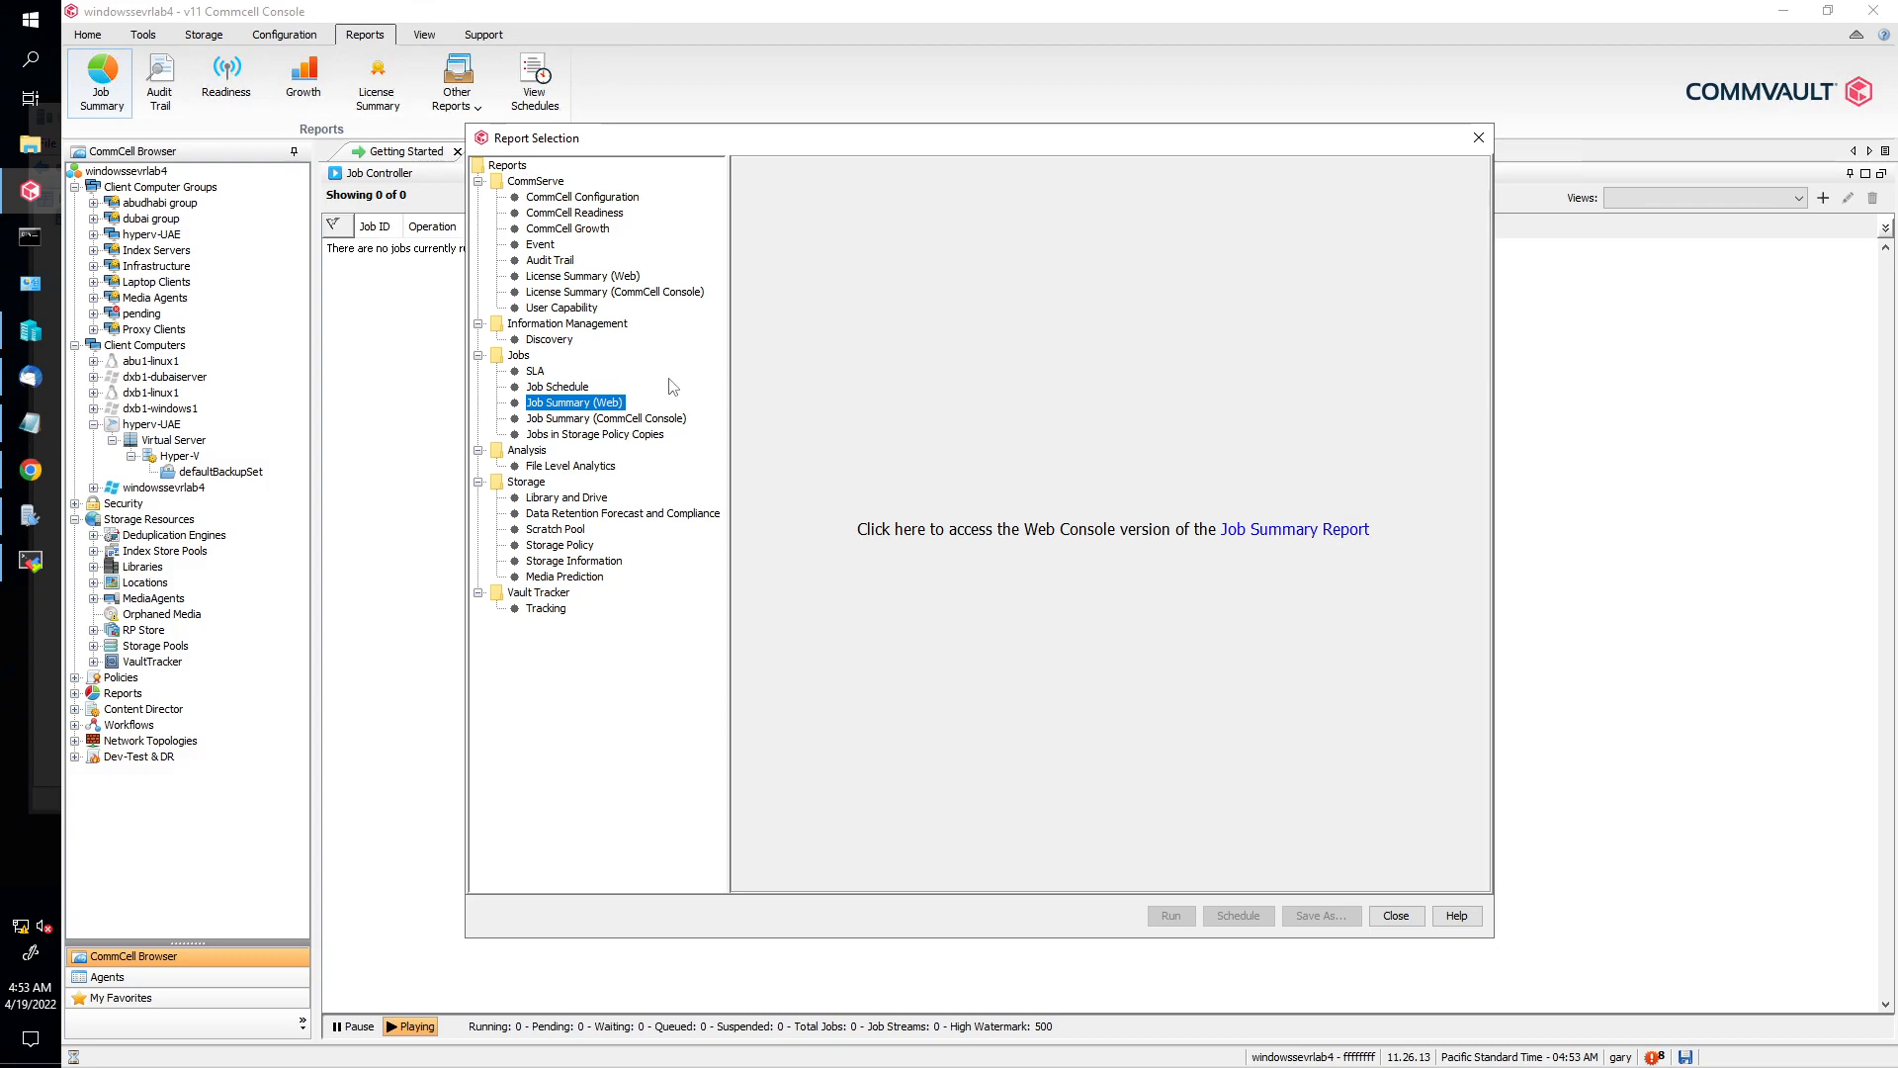
{"action": "mouse_move", "coordinate": [635, 376]}
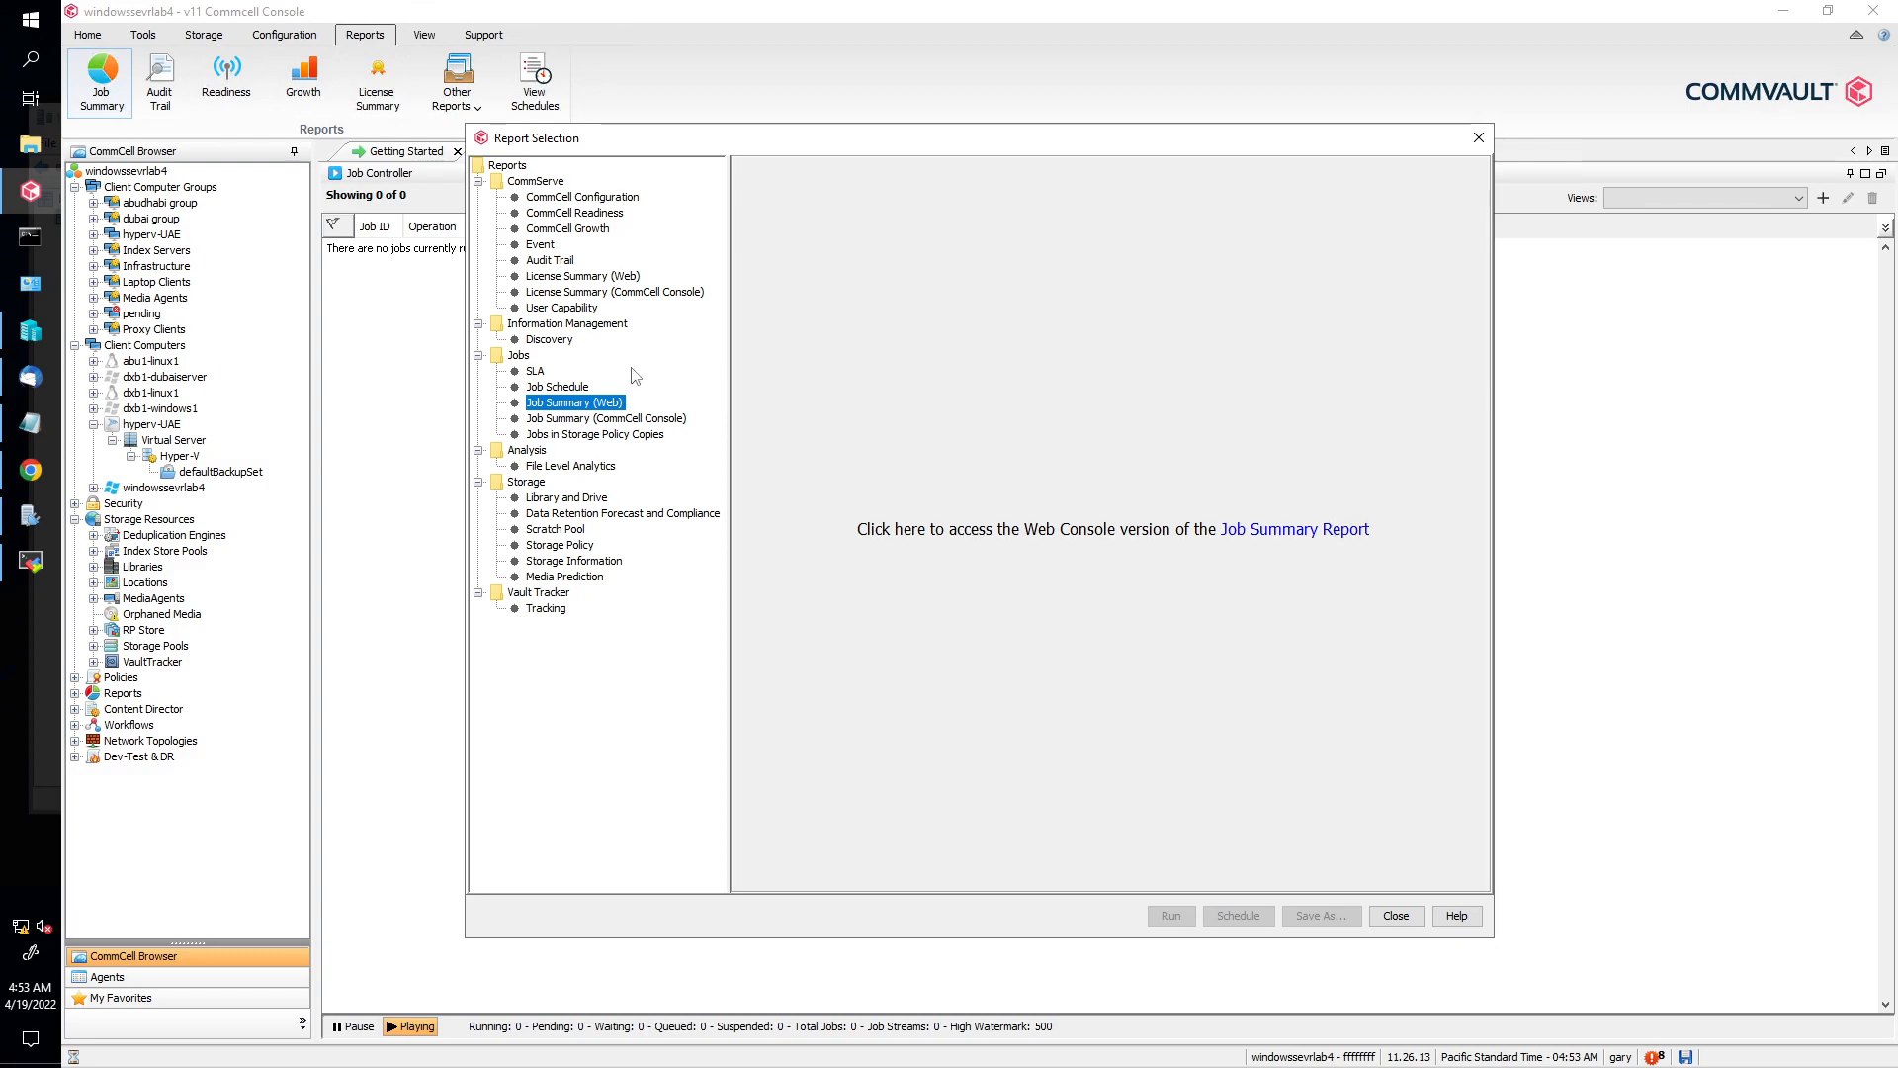
{"action": "mouse_move", "coordinate": [621, 399]}
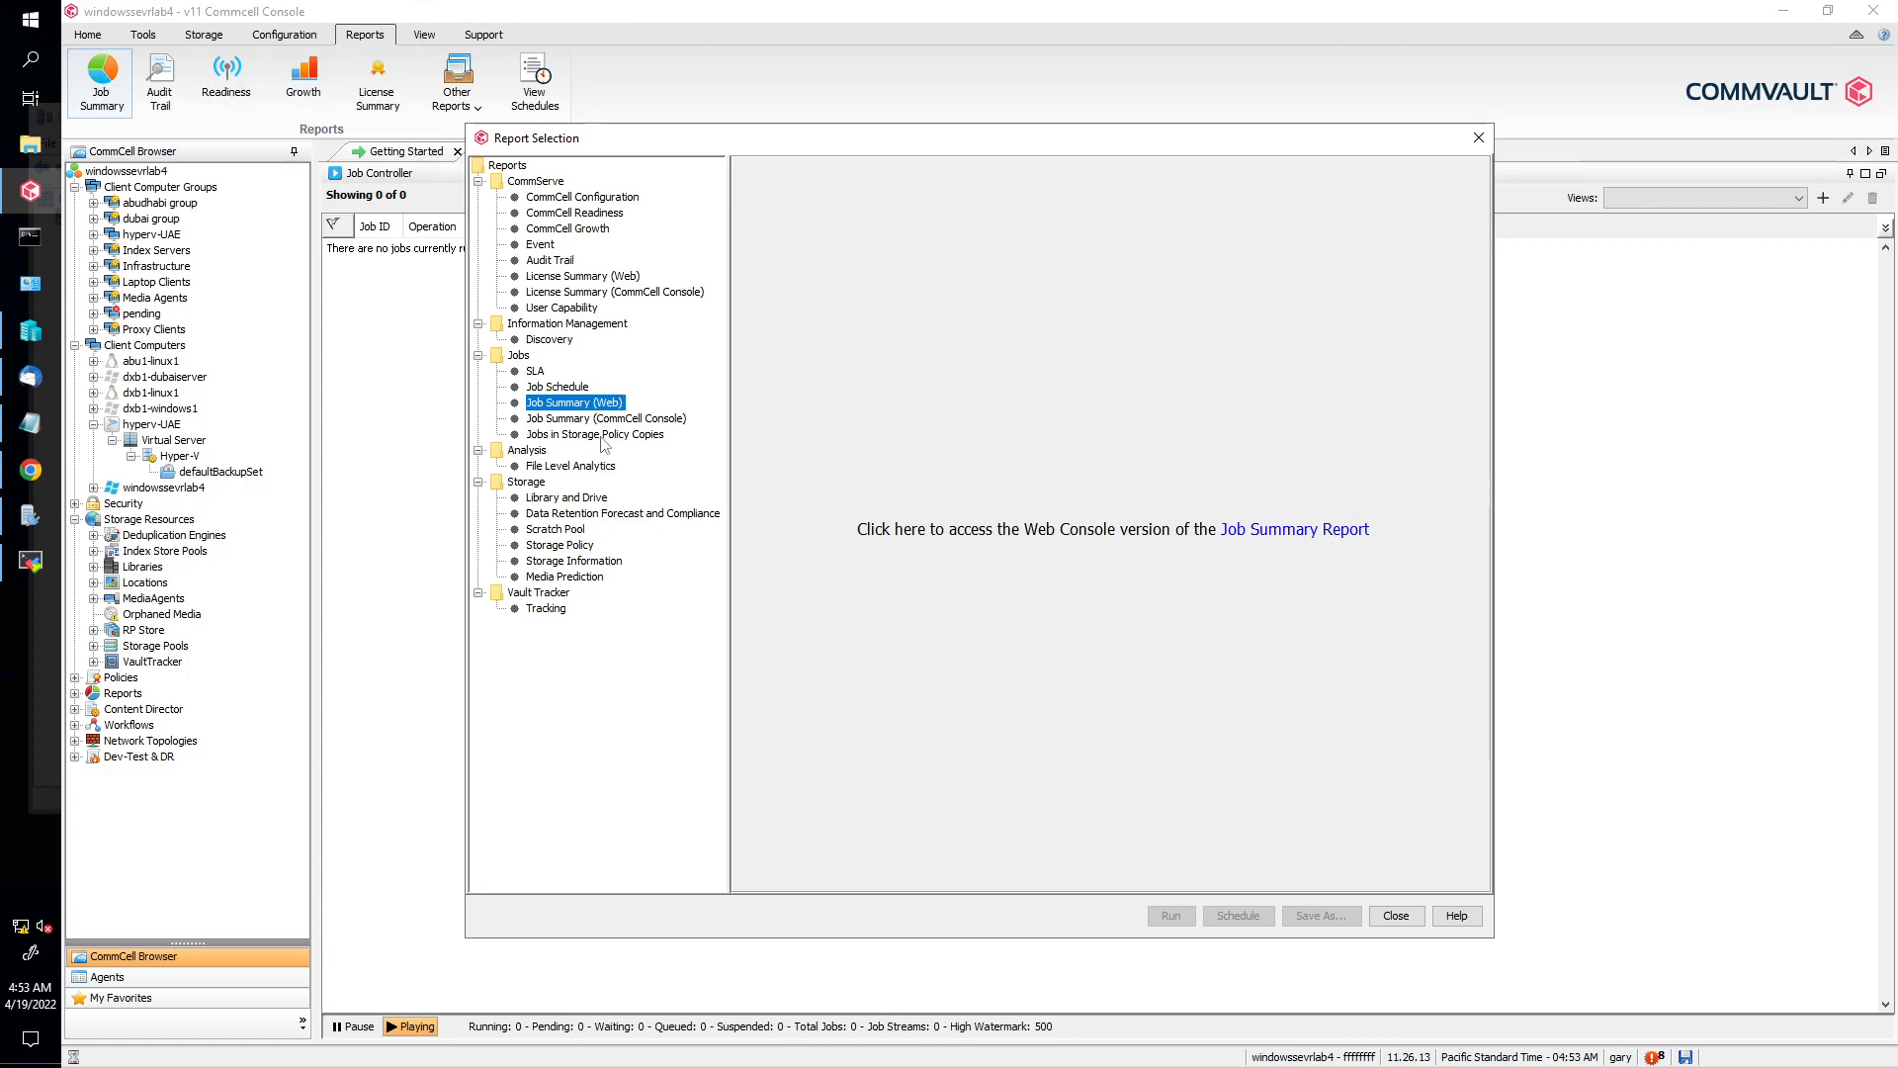
{"action": "mouse_move", "coordinate": [563, 433]}
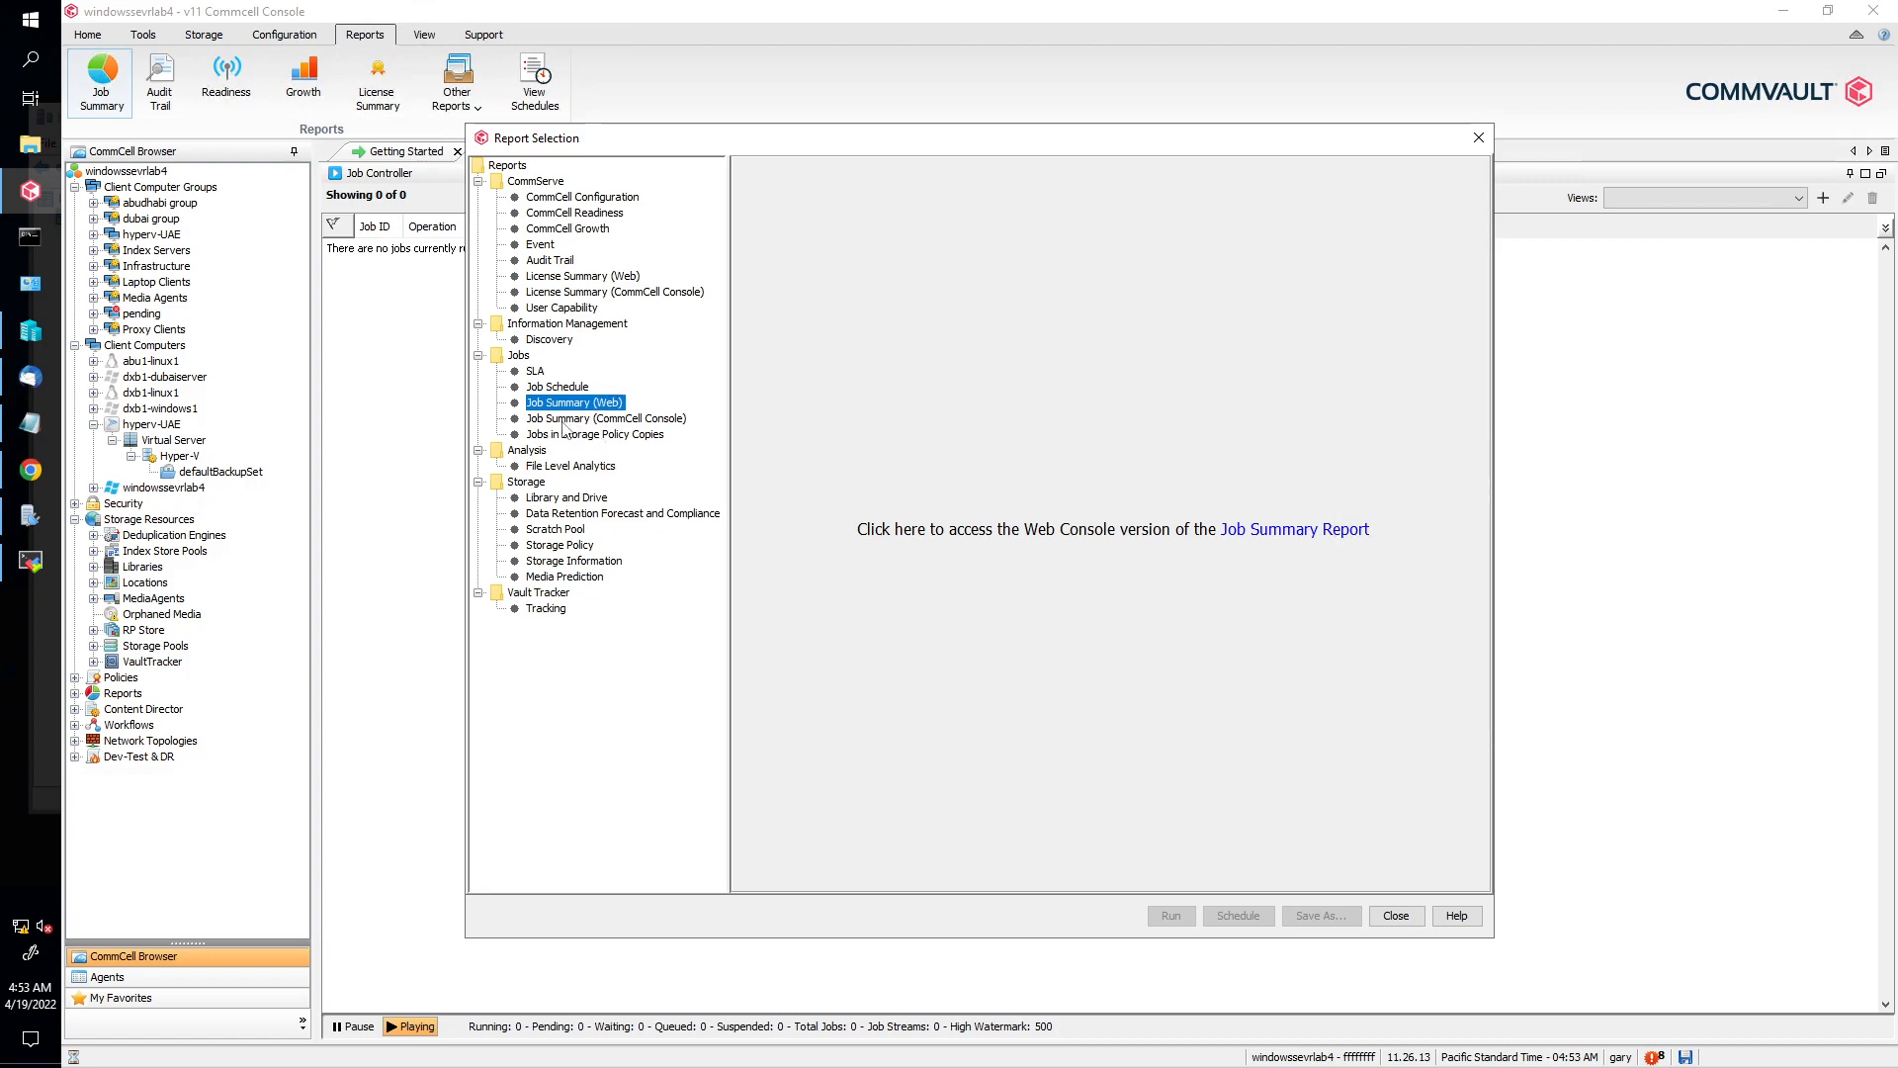
Choose Job Summary (CommCell Console) for Backup jobs as a Calendar view and review its Computers list.
{"action": "left_click", "coordinate": [605, 417]}
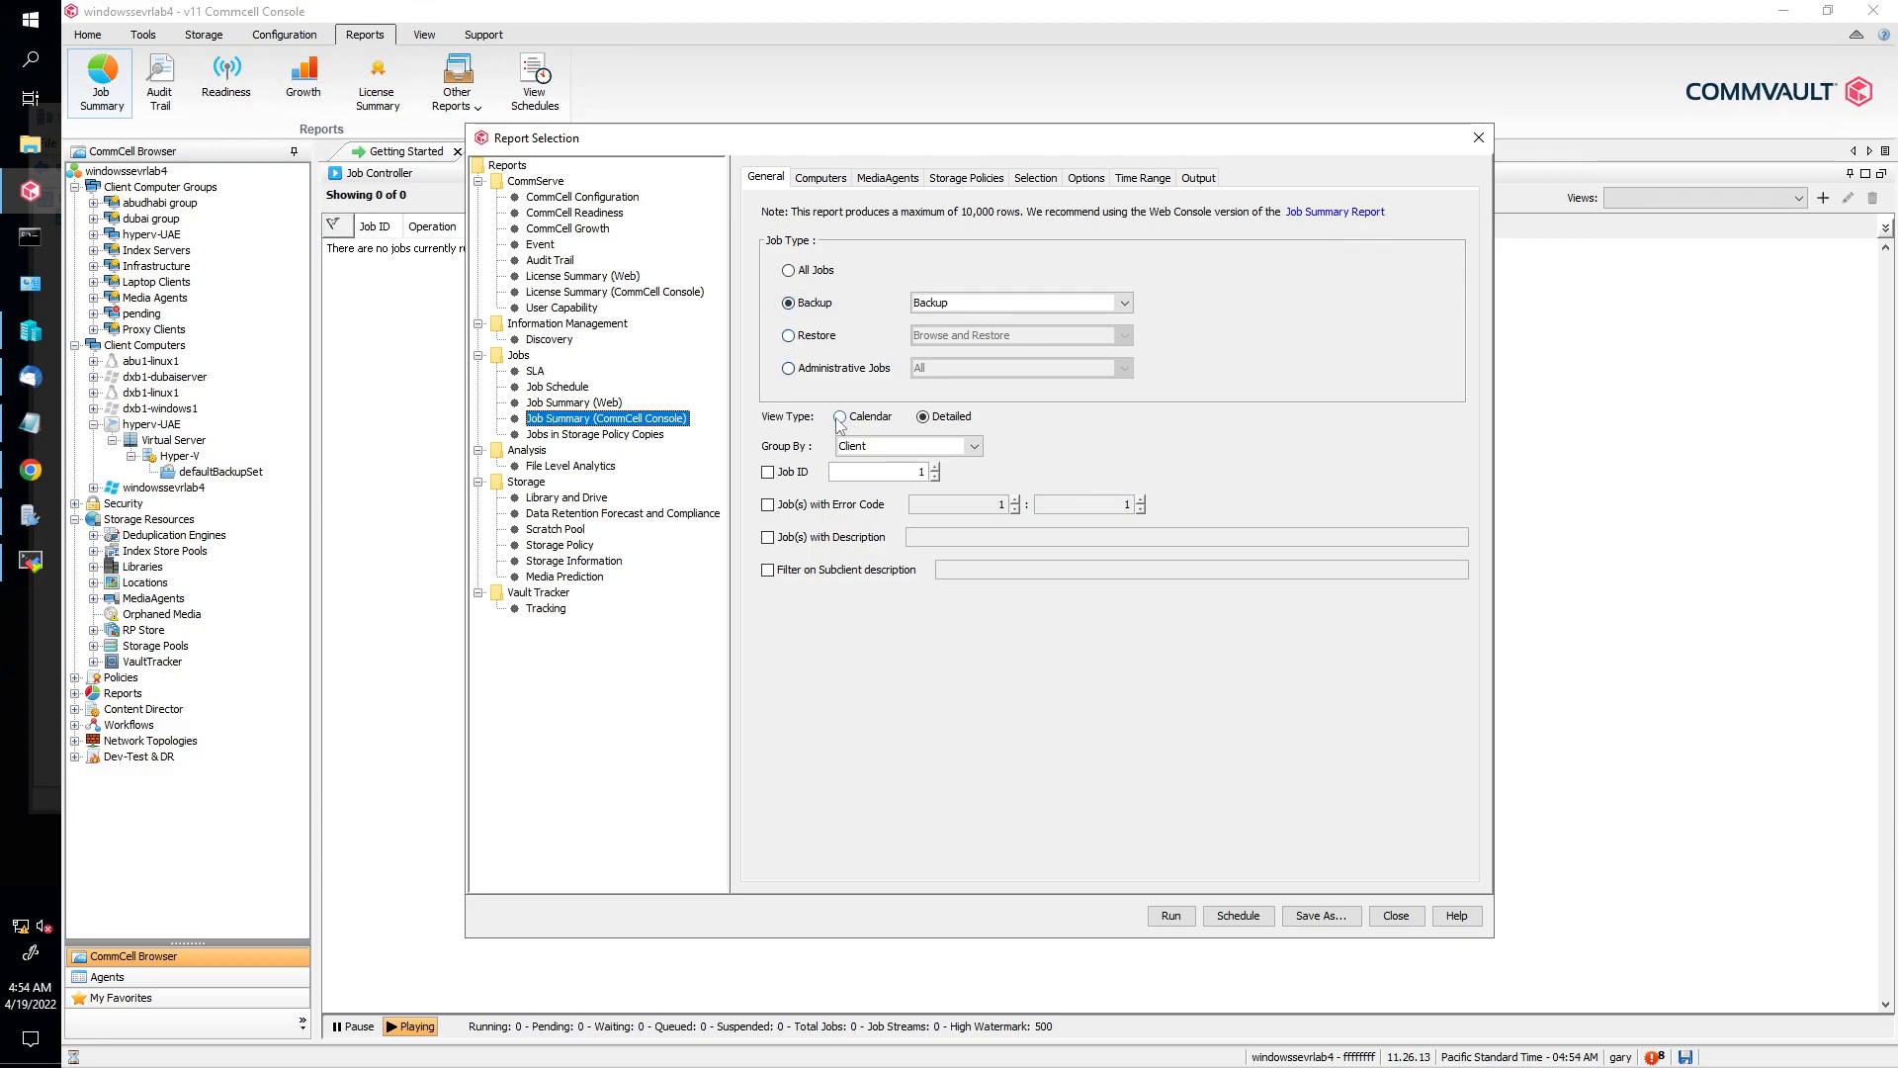
{"action": "left_click", "coordinate": [840, 417]}
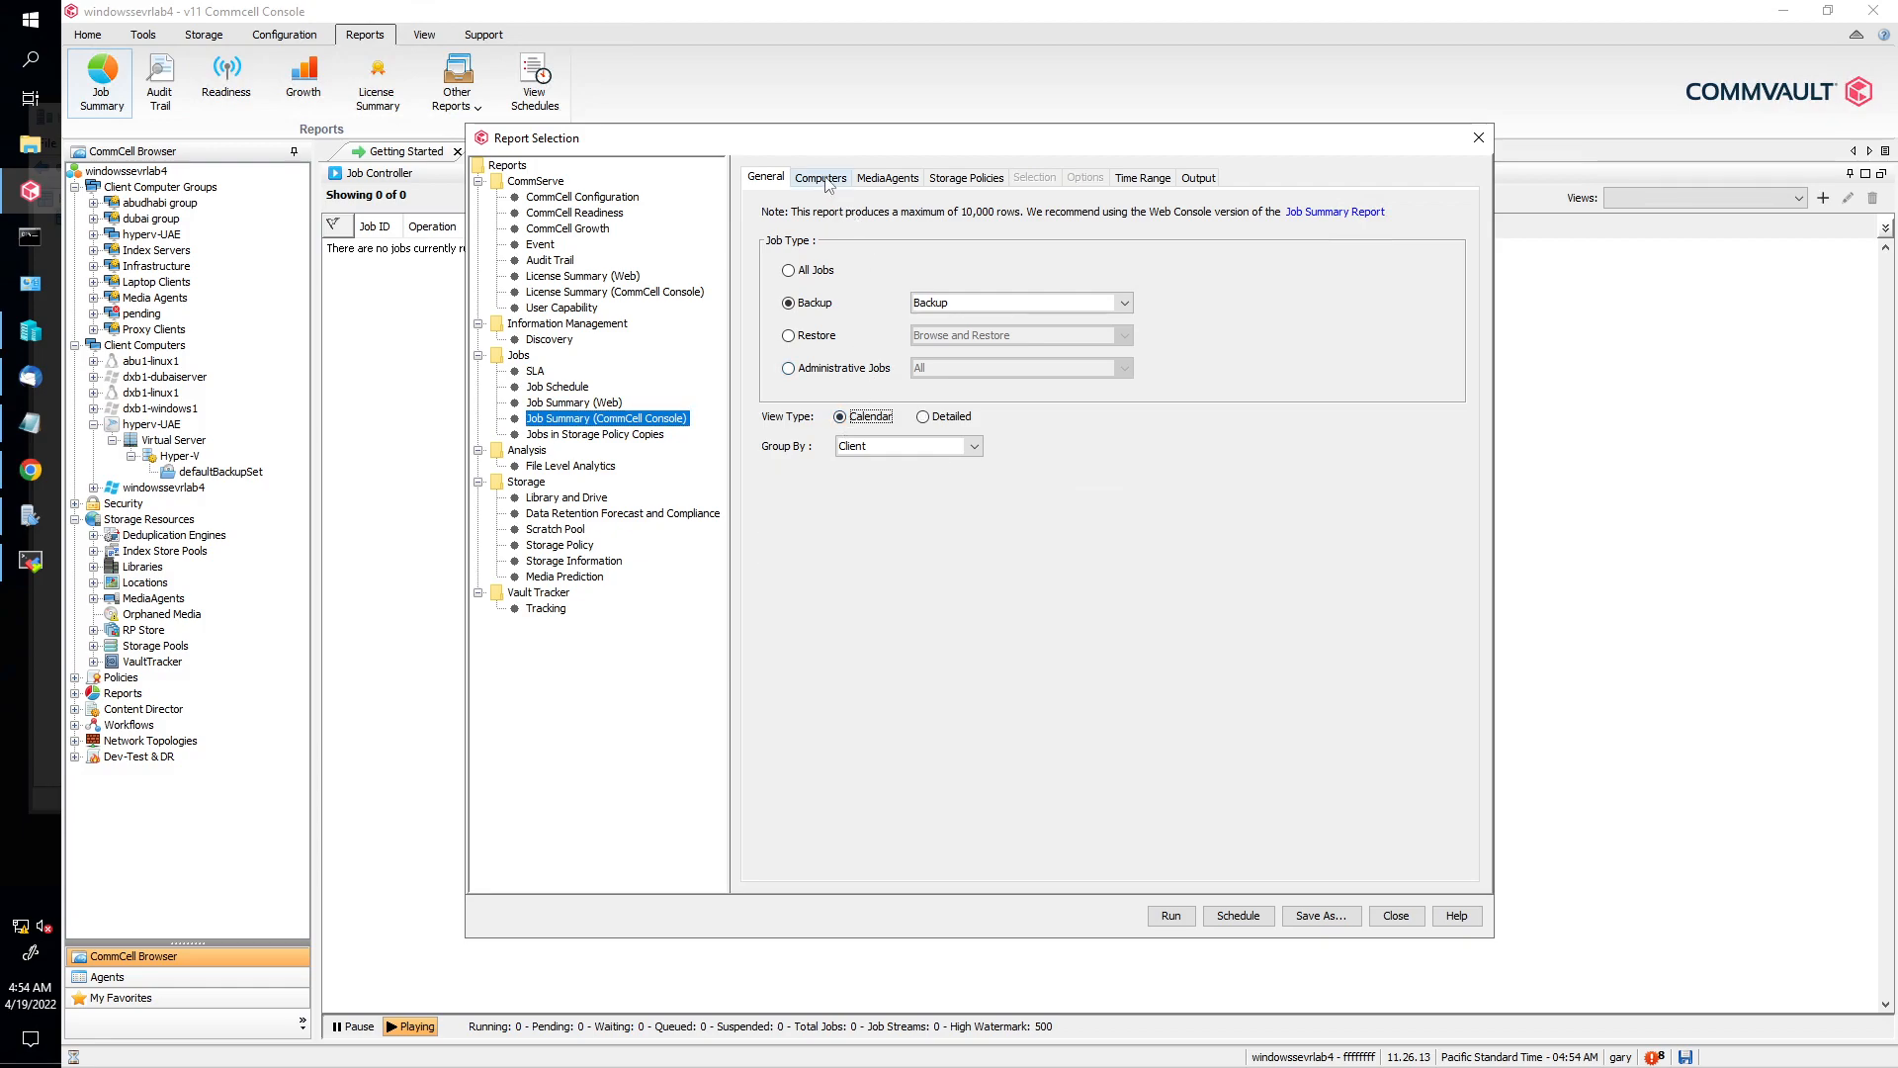
{"action": "left_click", "coordinate": [819, 178]}
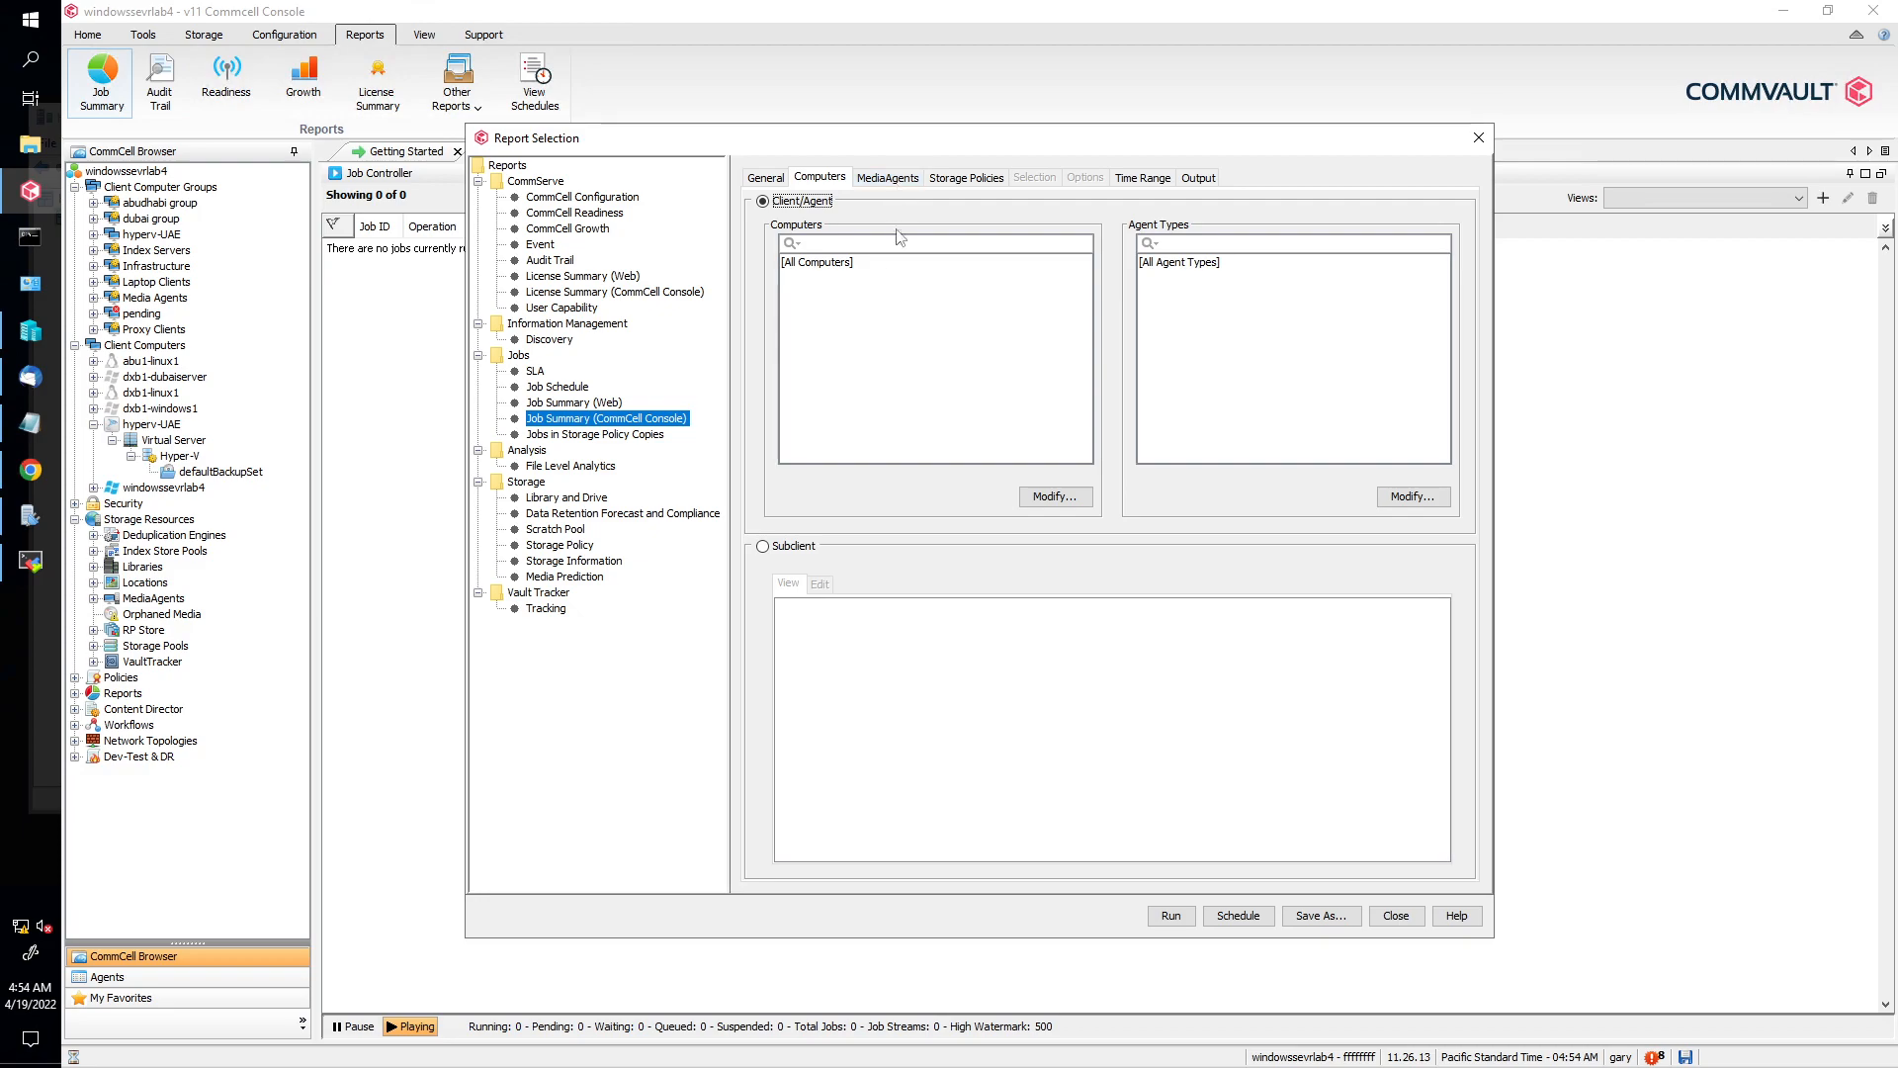
{"action": "mouse_move", "coordinate": [924, 313]}
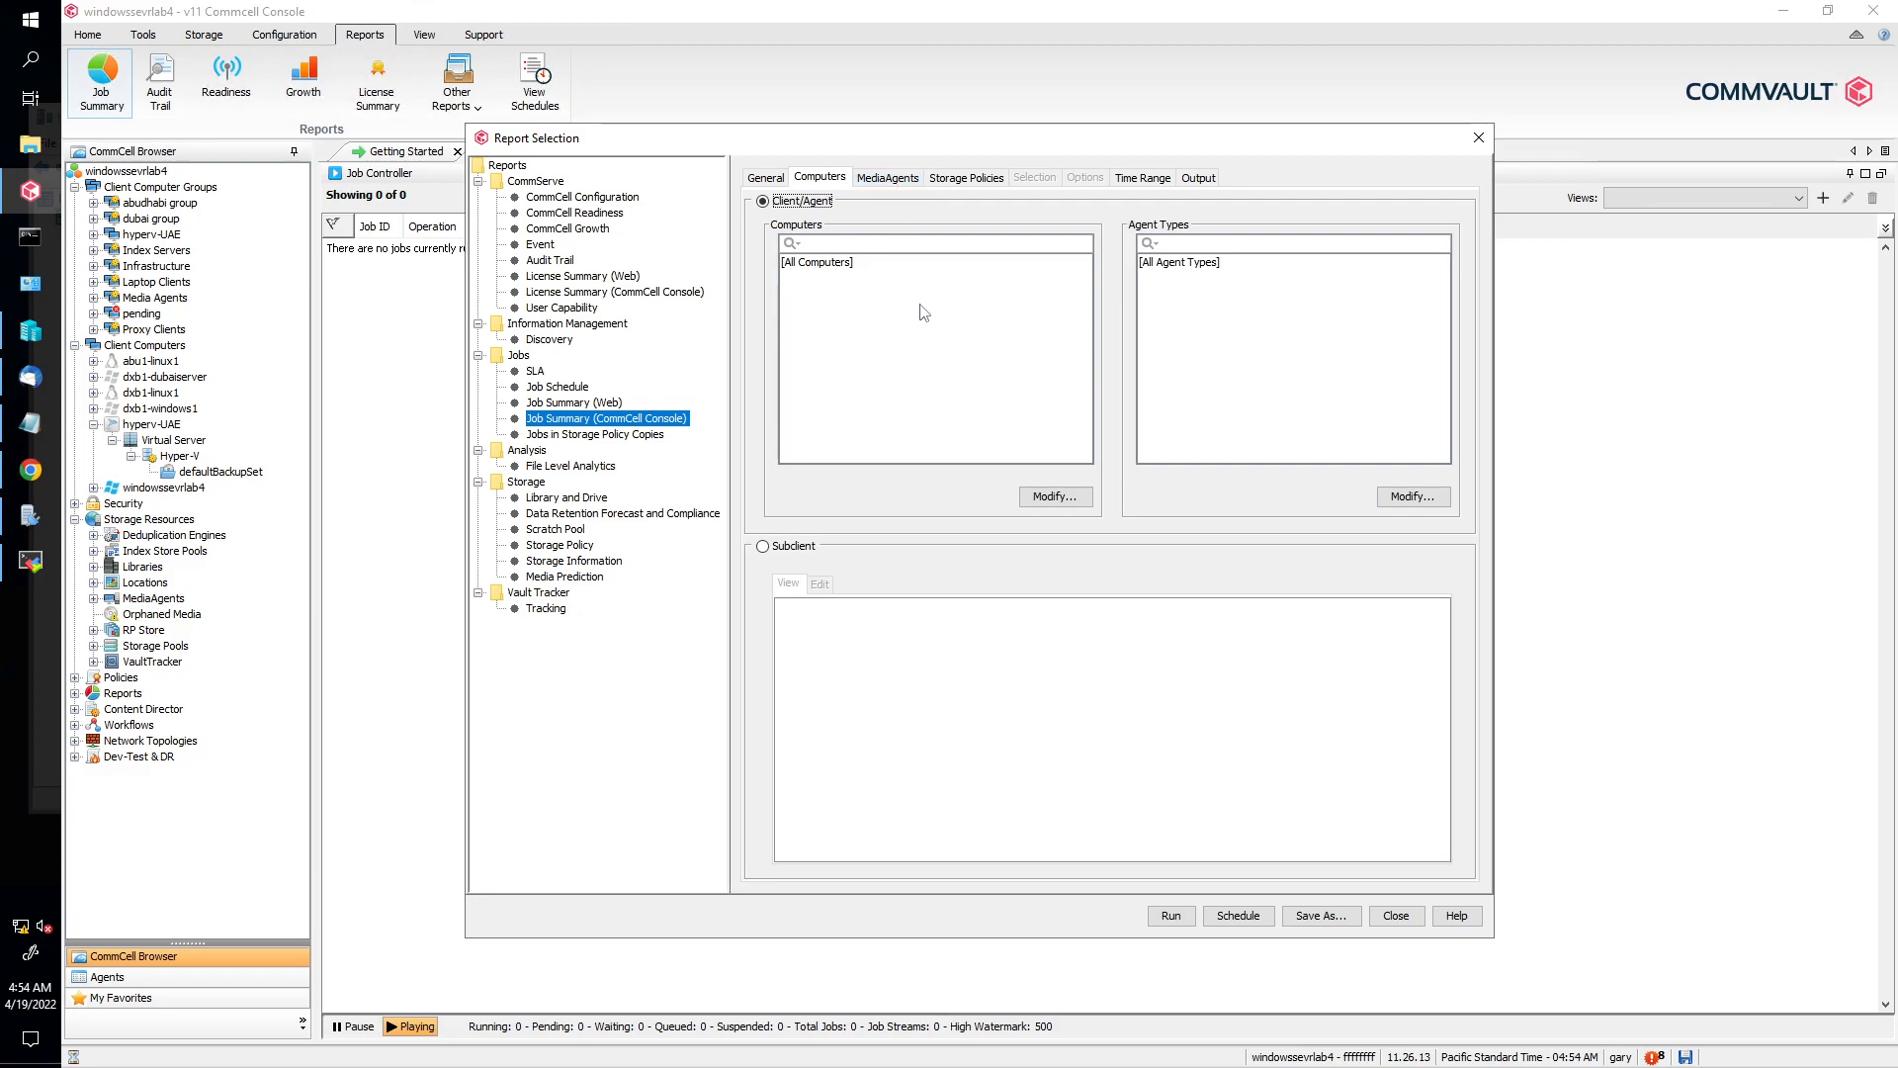
{"action": "mouse_move", "coordinate": [887, 178]}
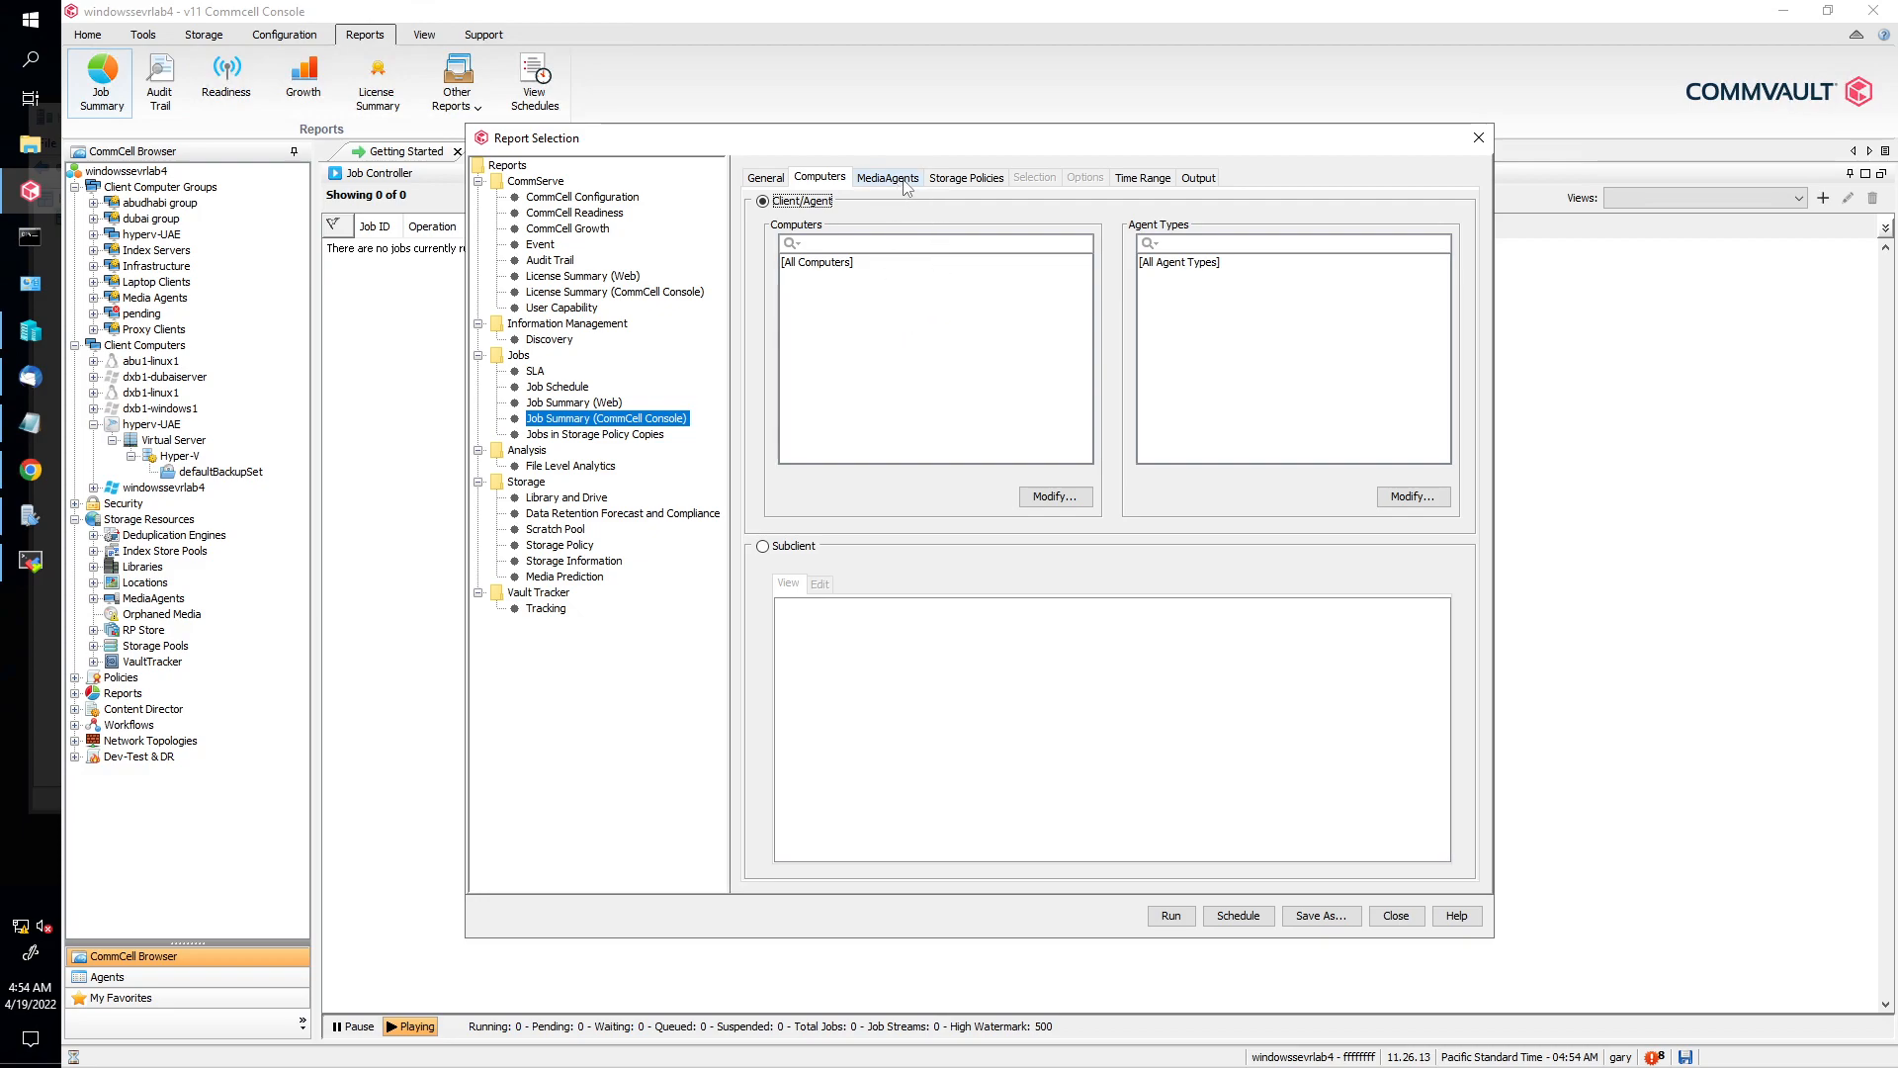
{"action": "mouse_move", "coordinate": [1056, 196]}
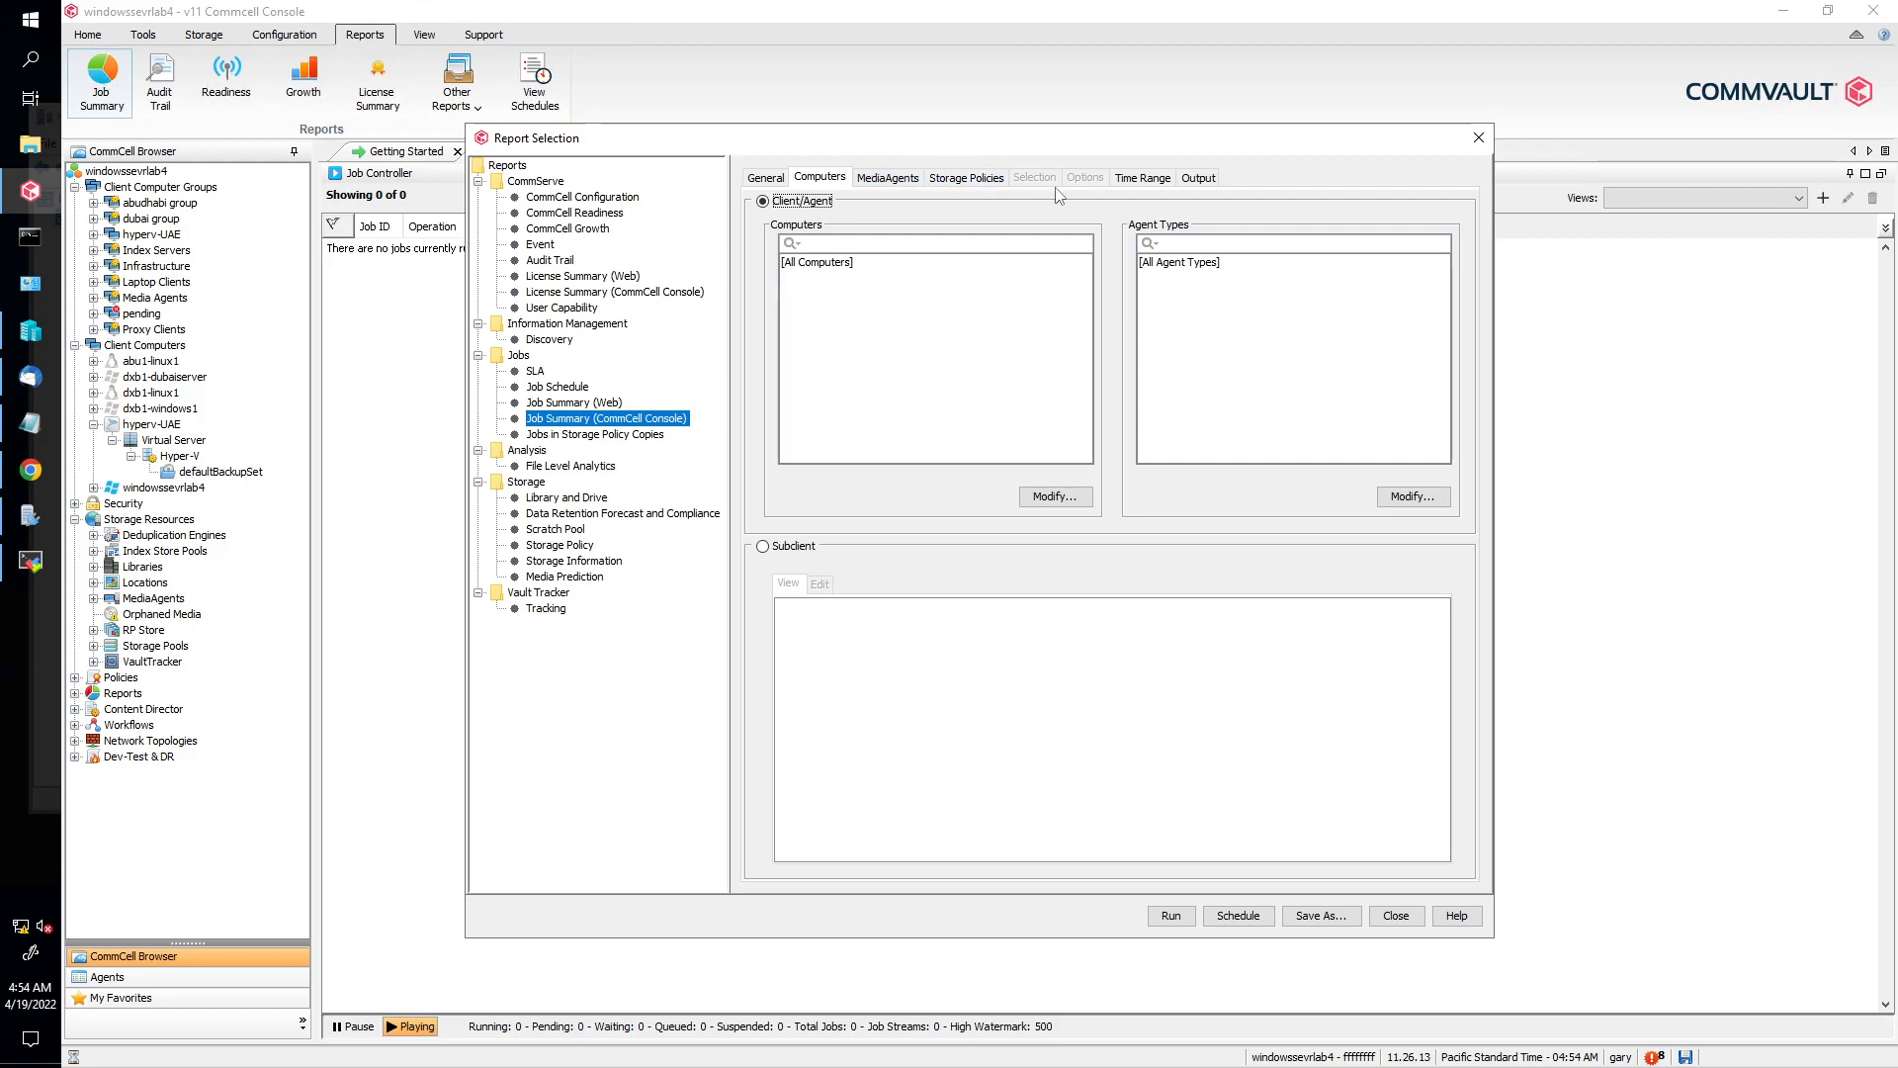
Set the time range to the last 7 days instead of hours and run the report.
{"action": "left_click", "coordinate": [1140, 178]}
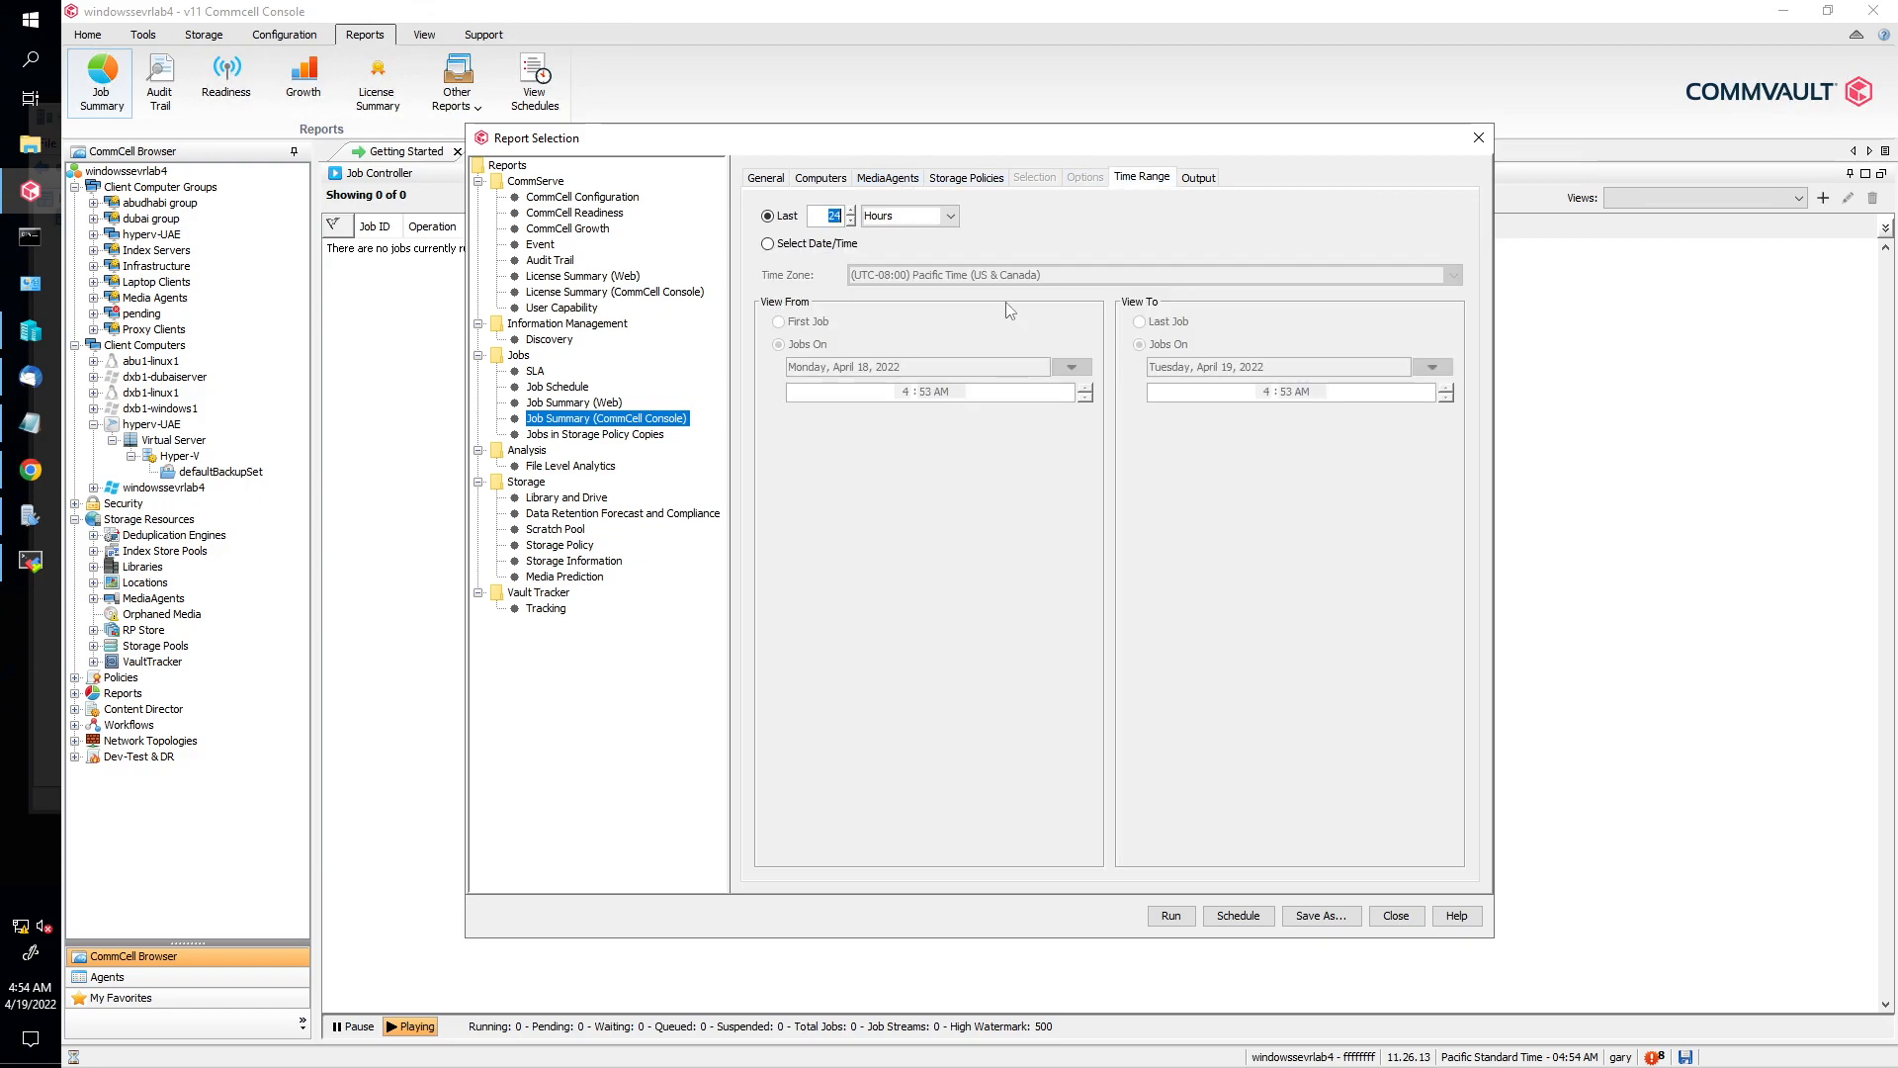
{"action": "left_click", "coordinate": [949, 215]}
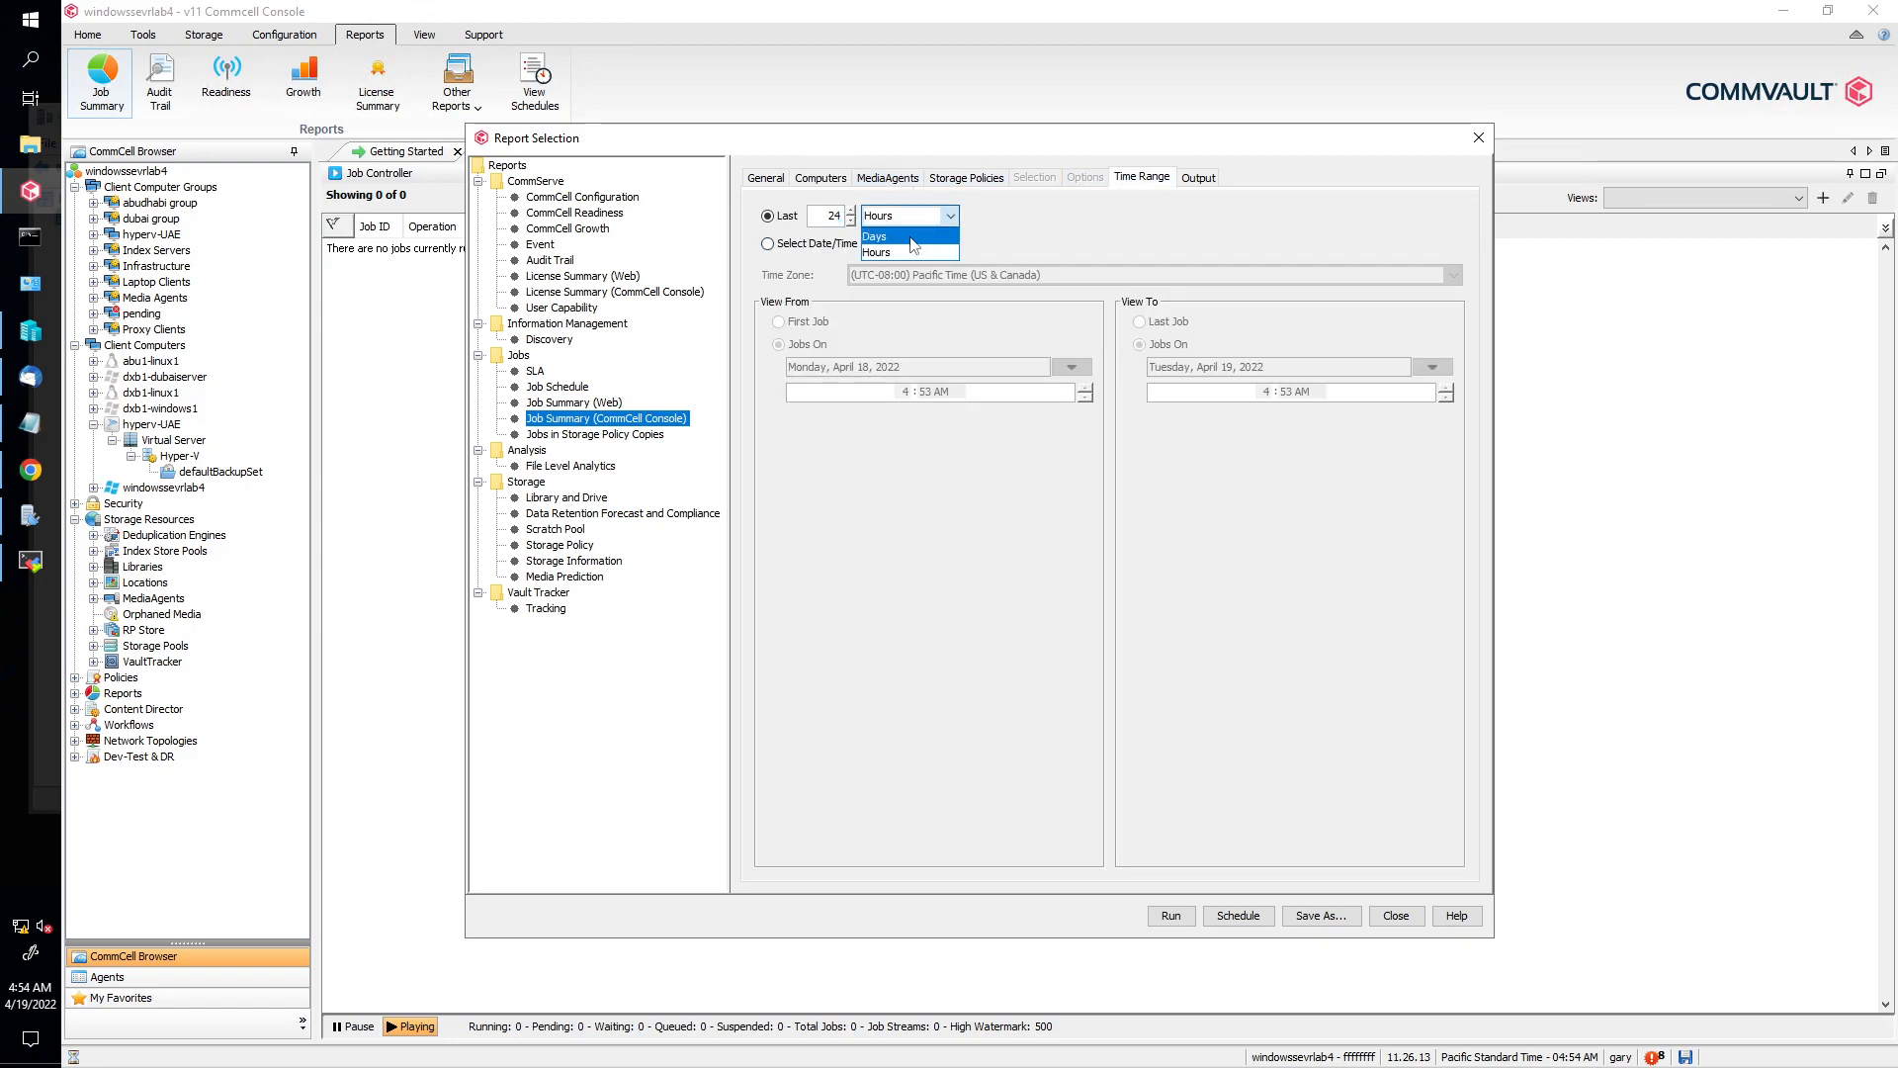
{"action": "left_click", "coordinate": [874, 235]}
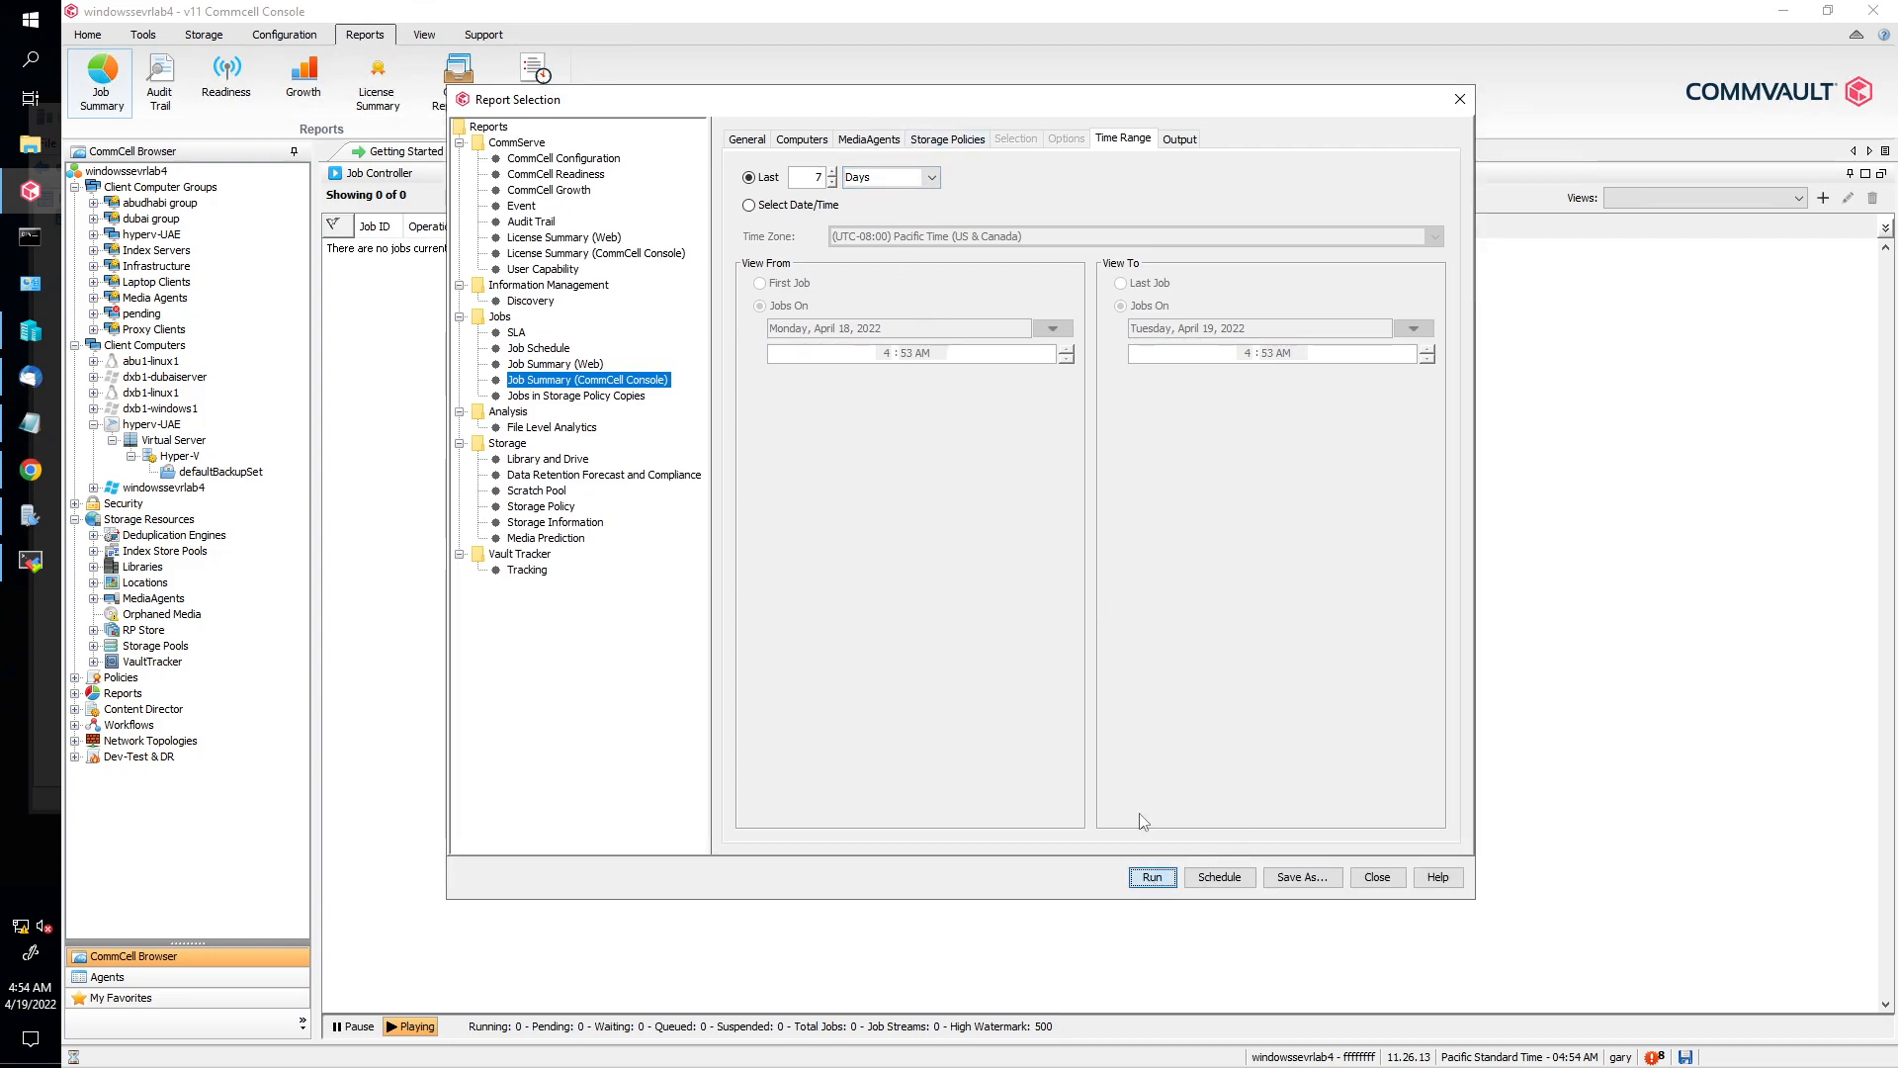
{"action": "left_click", "coordinate": [1151, 876]}
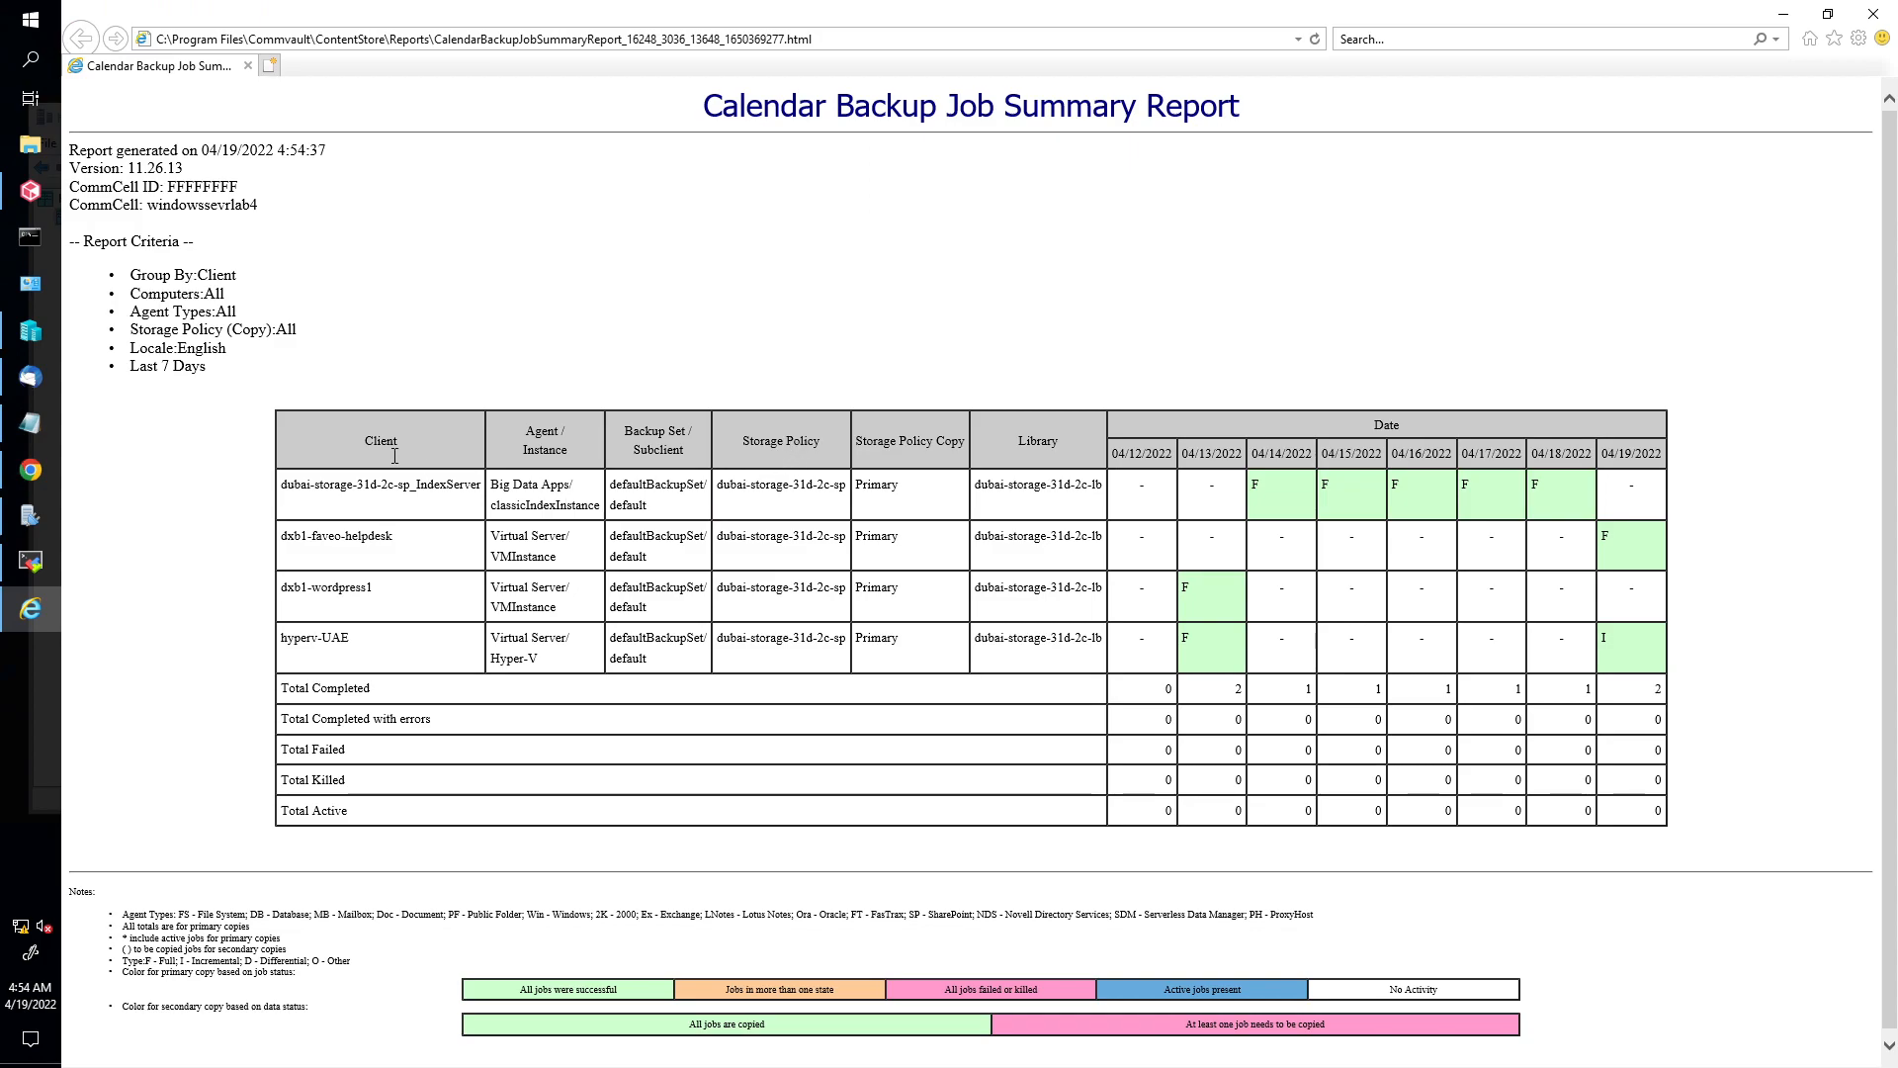
{"action": "mouse_move", "coordinate": [274, 298]}
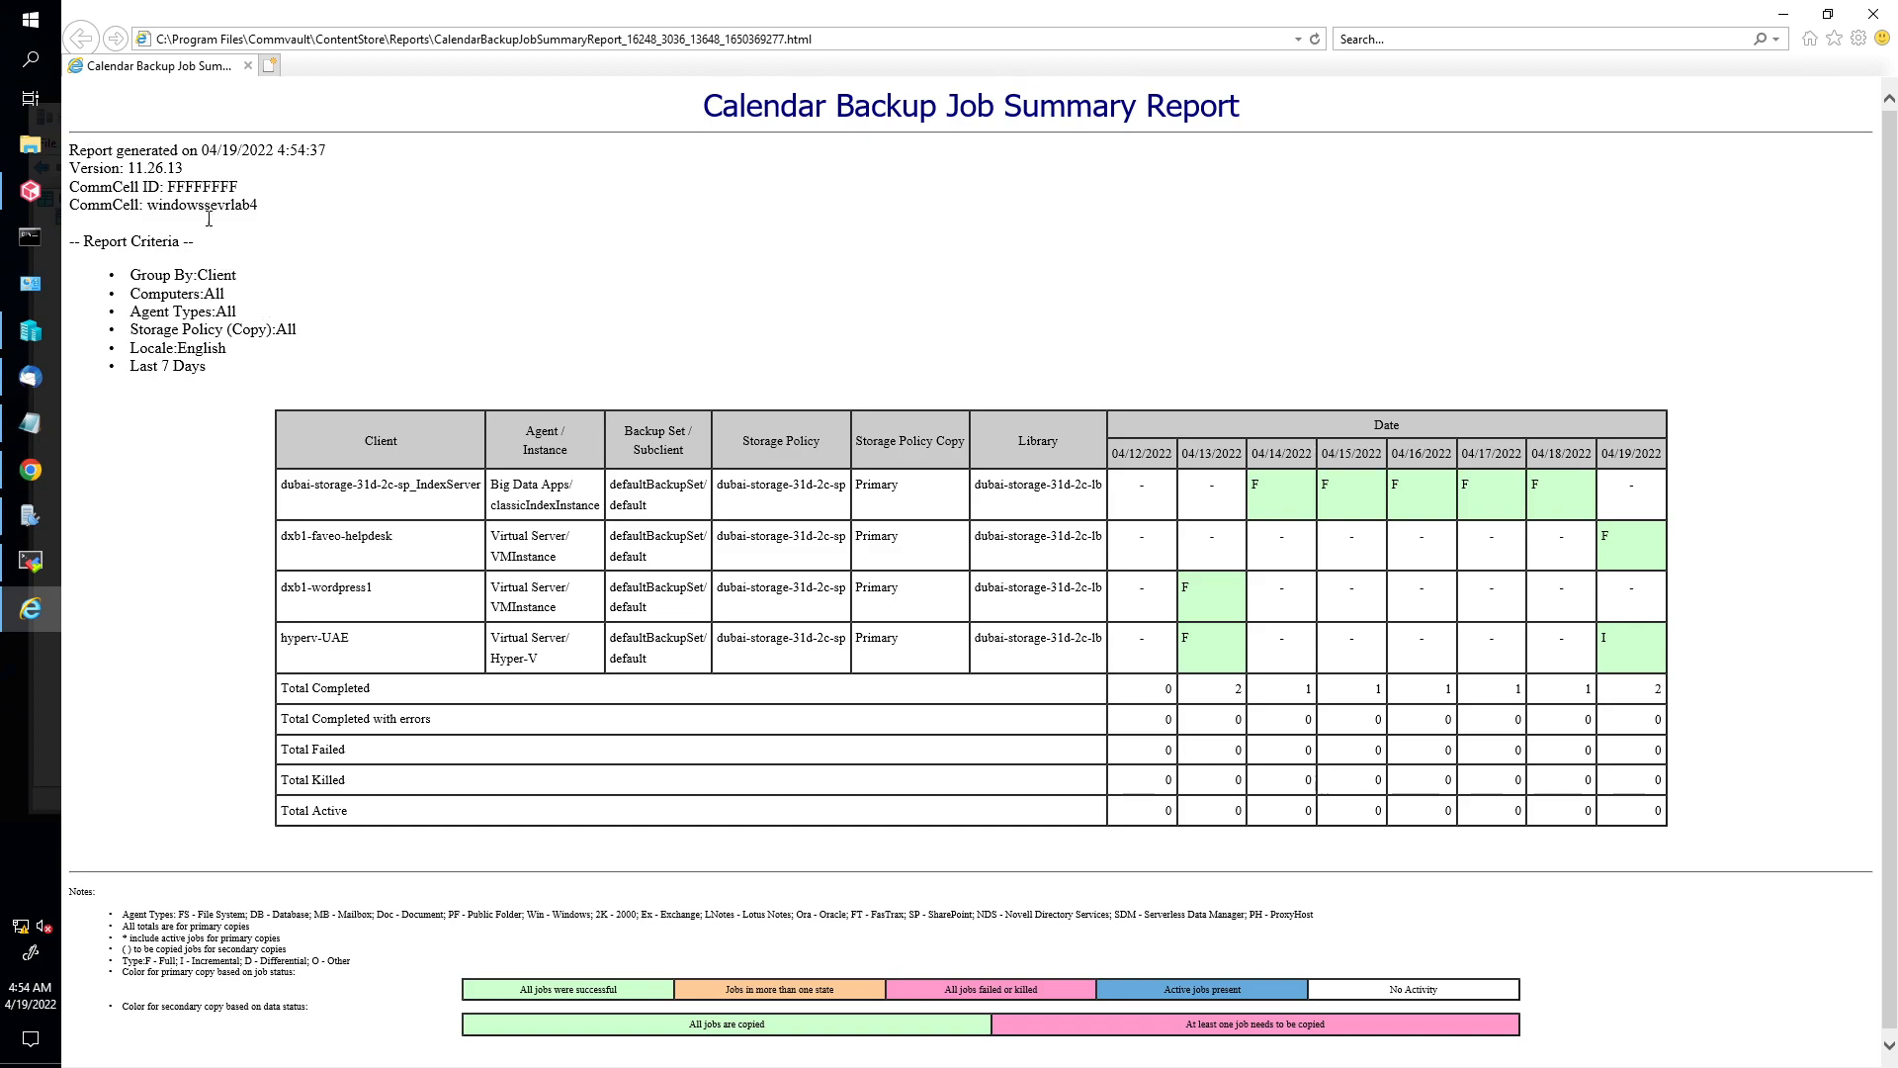
{"action": "scroll", "scroll_direction": "up", "scroll_amount": 3}
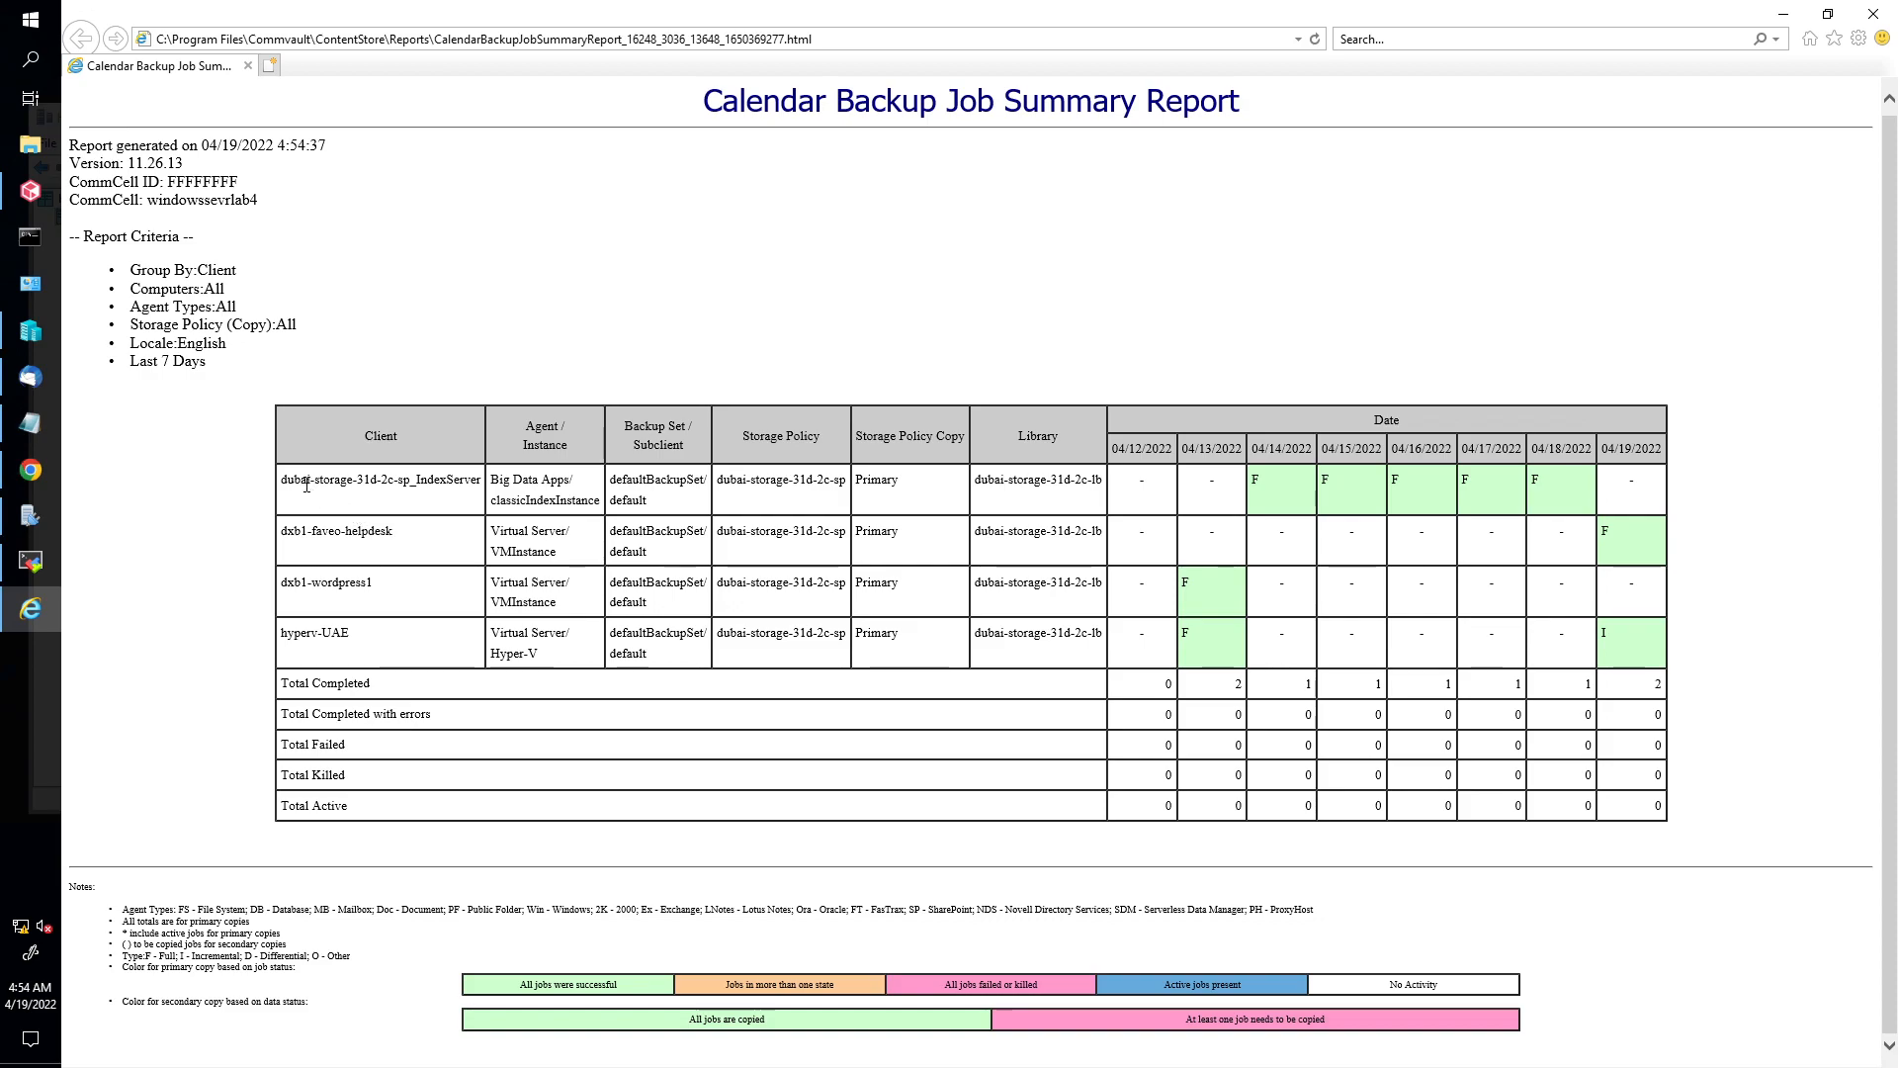
{"action": "double_click", "coordinate": [544, 433]}
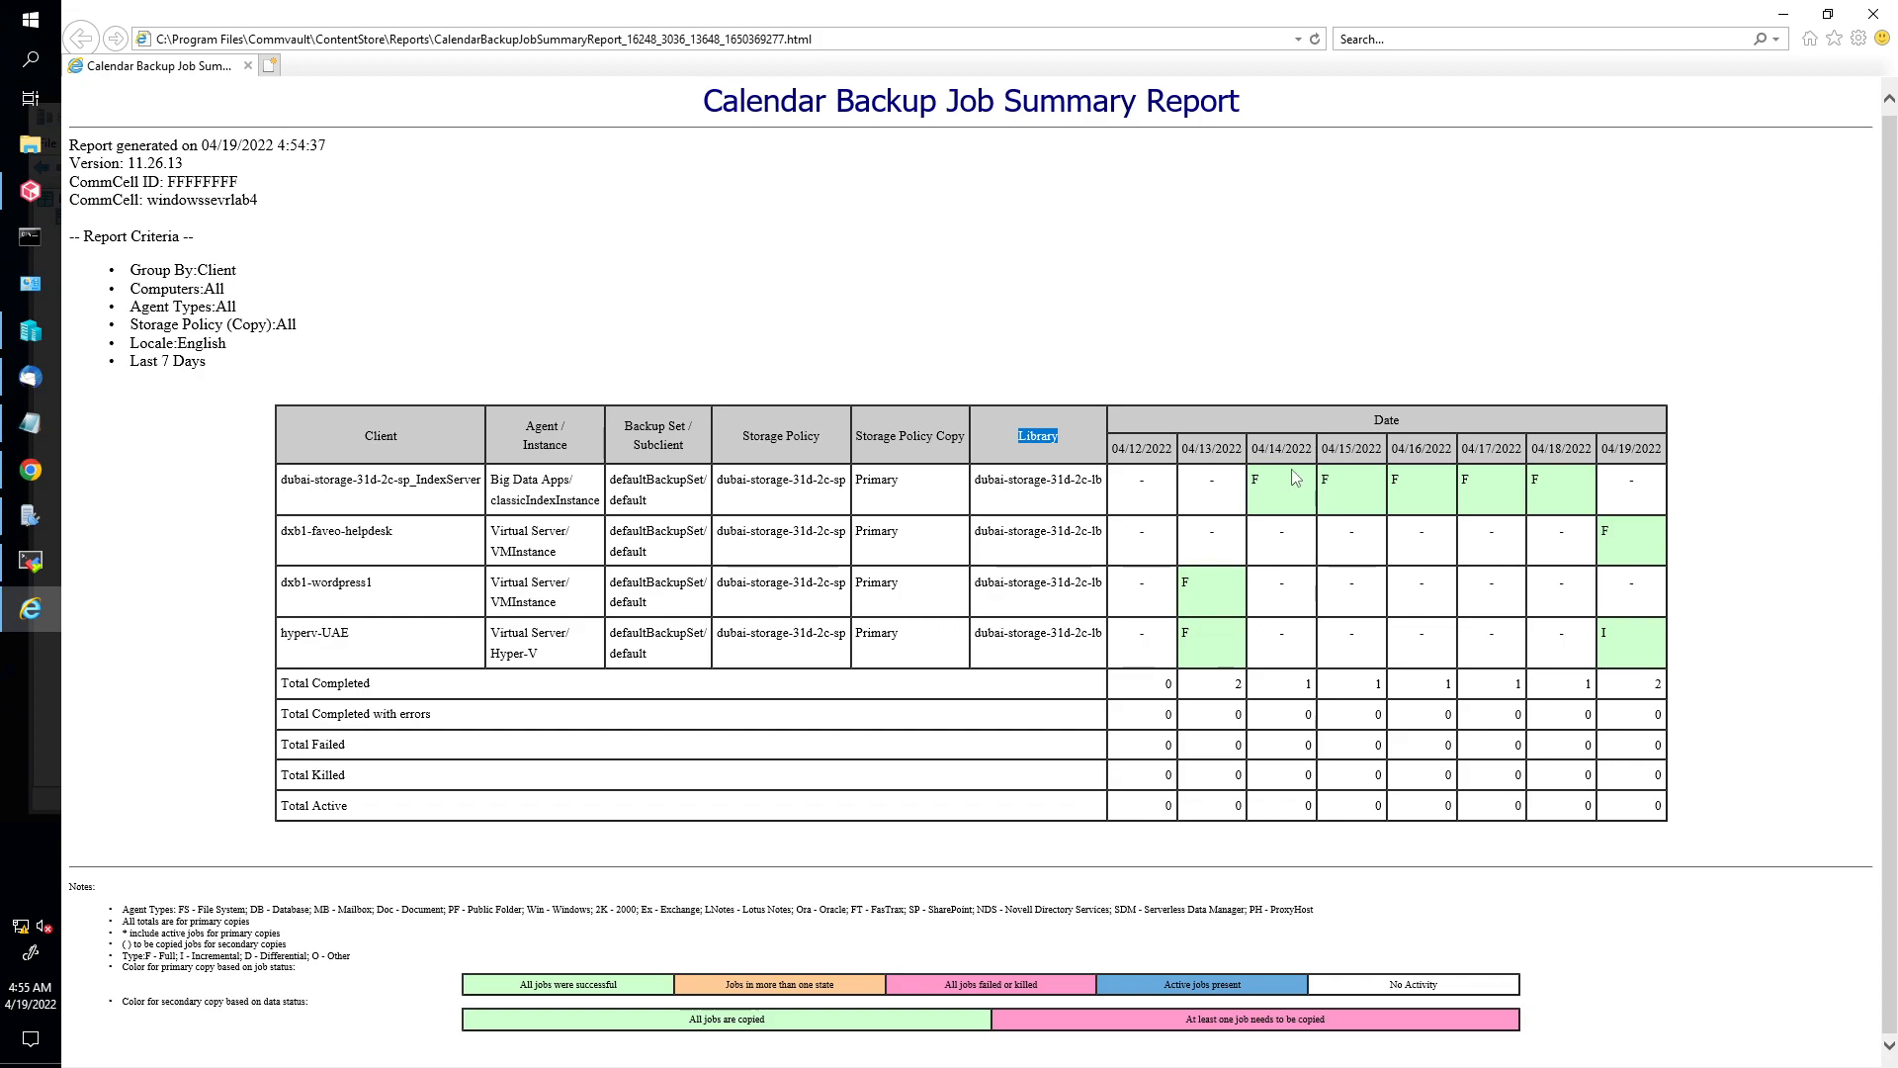
{"action": "mouse_move", "coordinate": [913, 542]}
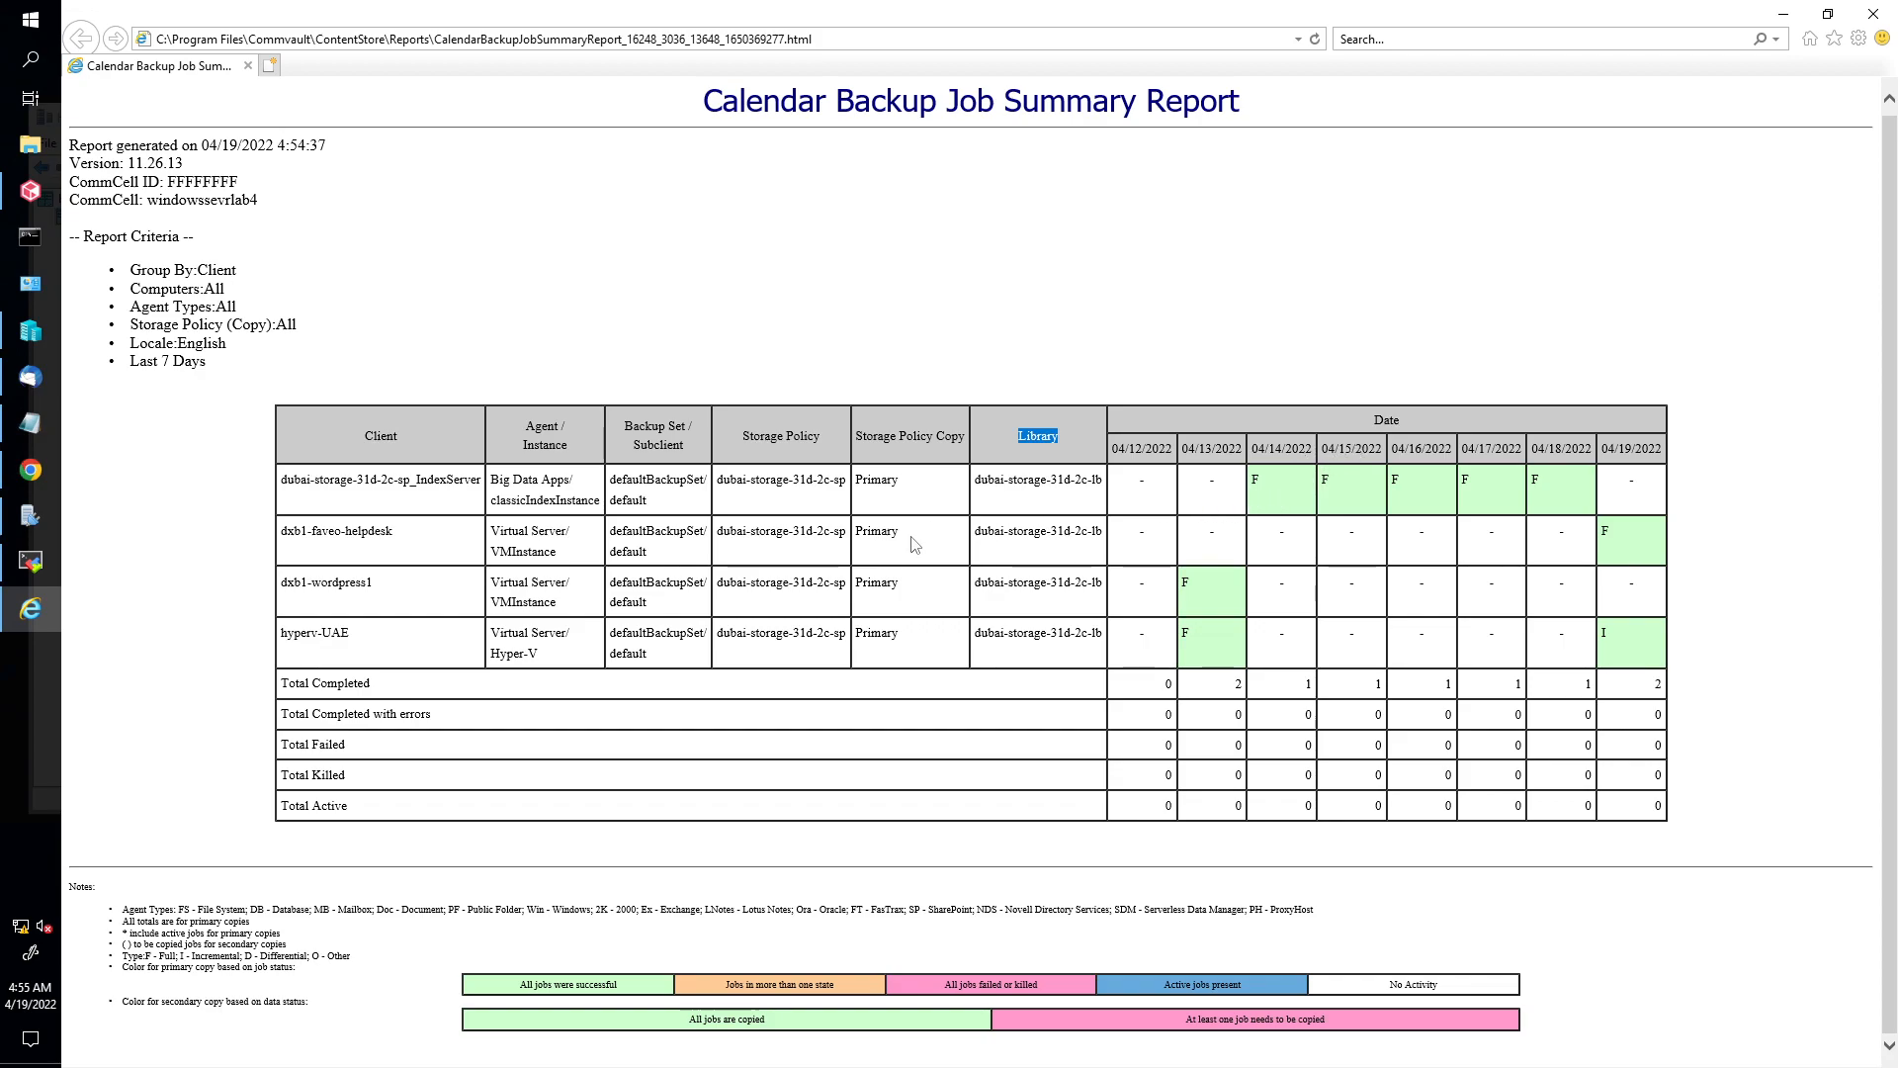
{"action": "mouse_move", "coordinate": [1534, 560]}
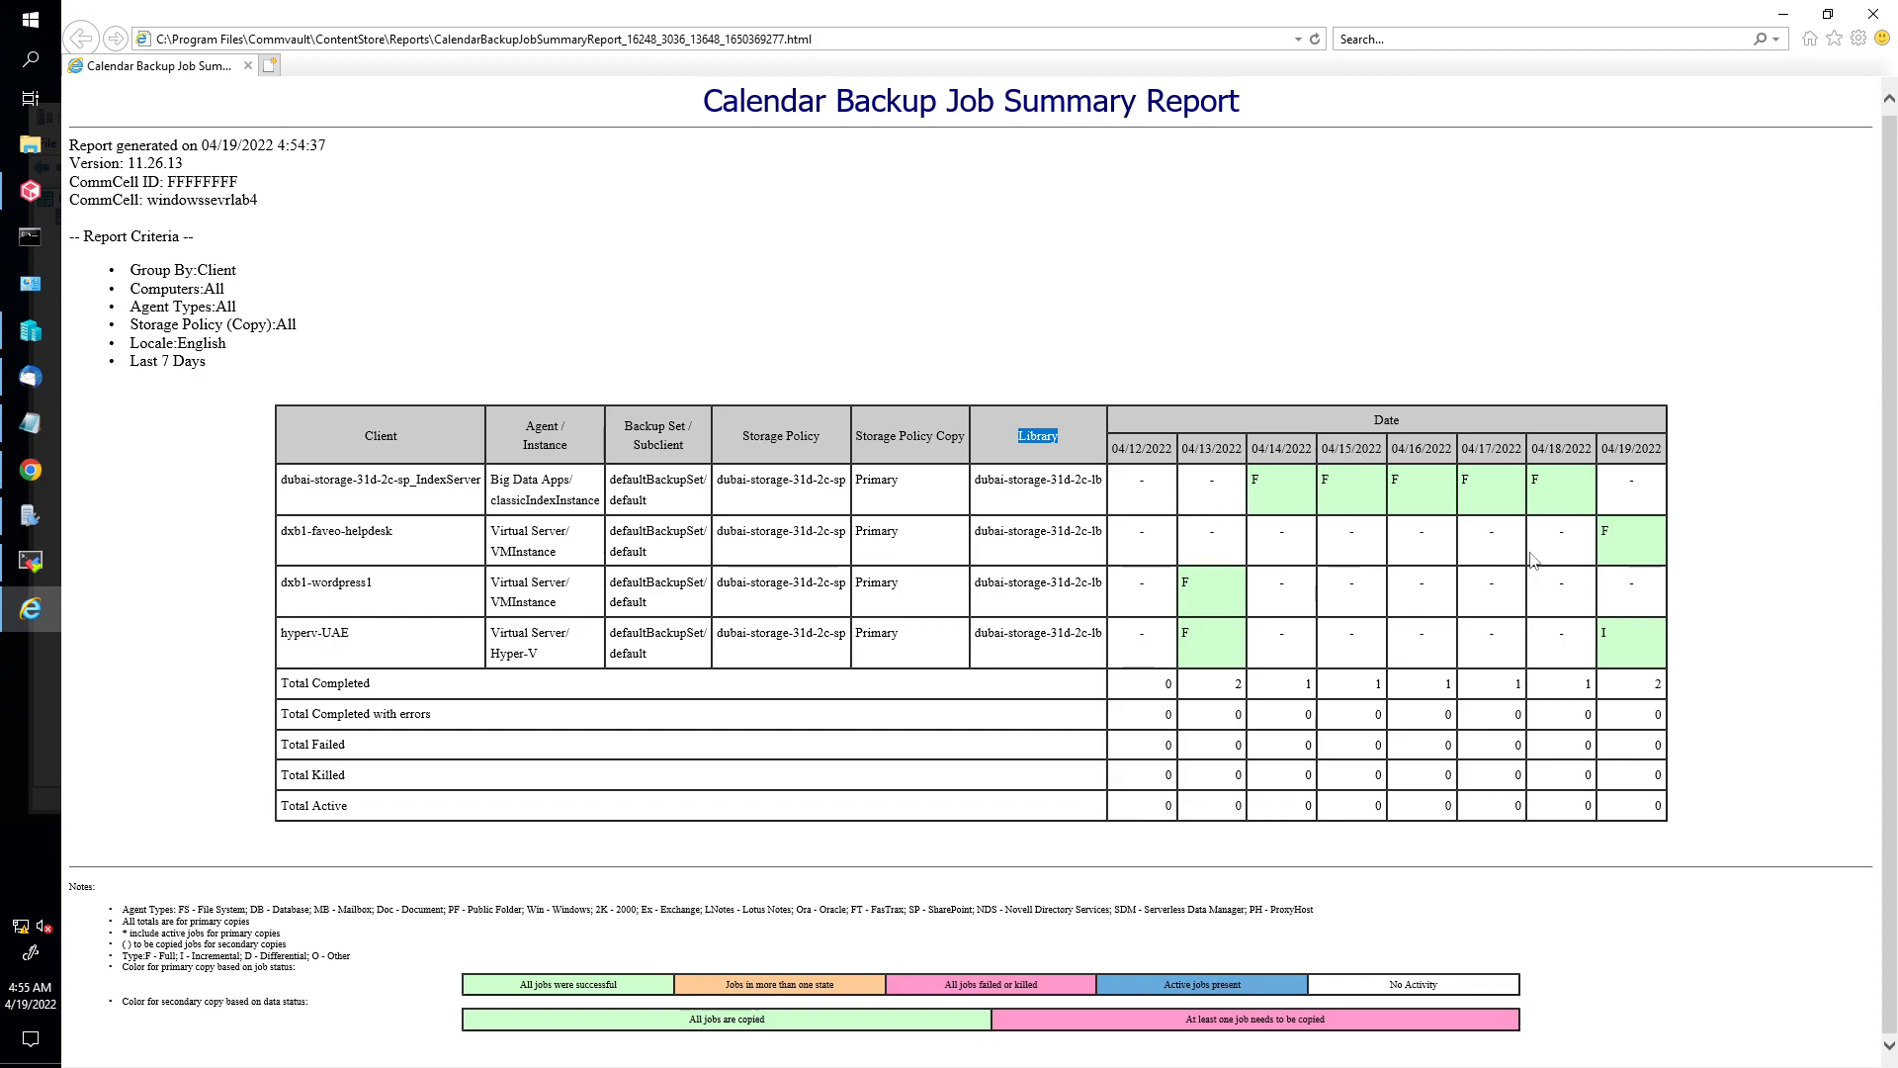
{"action": "double_click", "coordinate": [344, 530]}
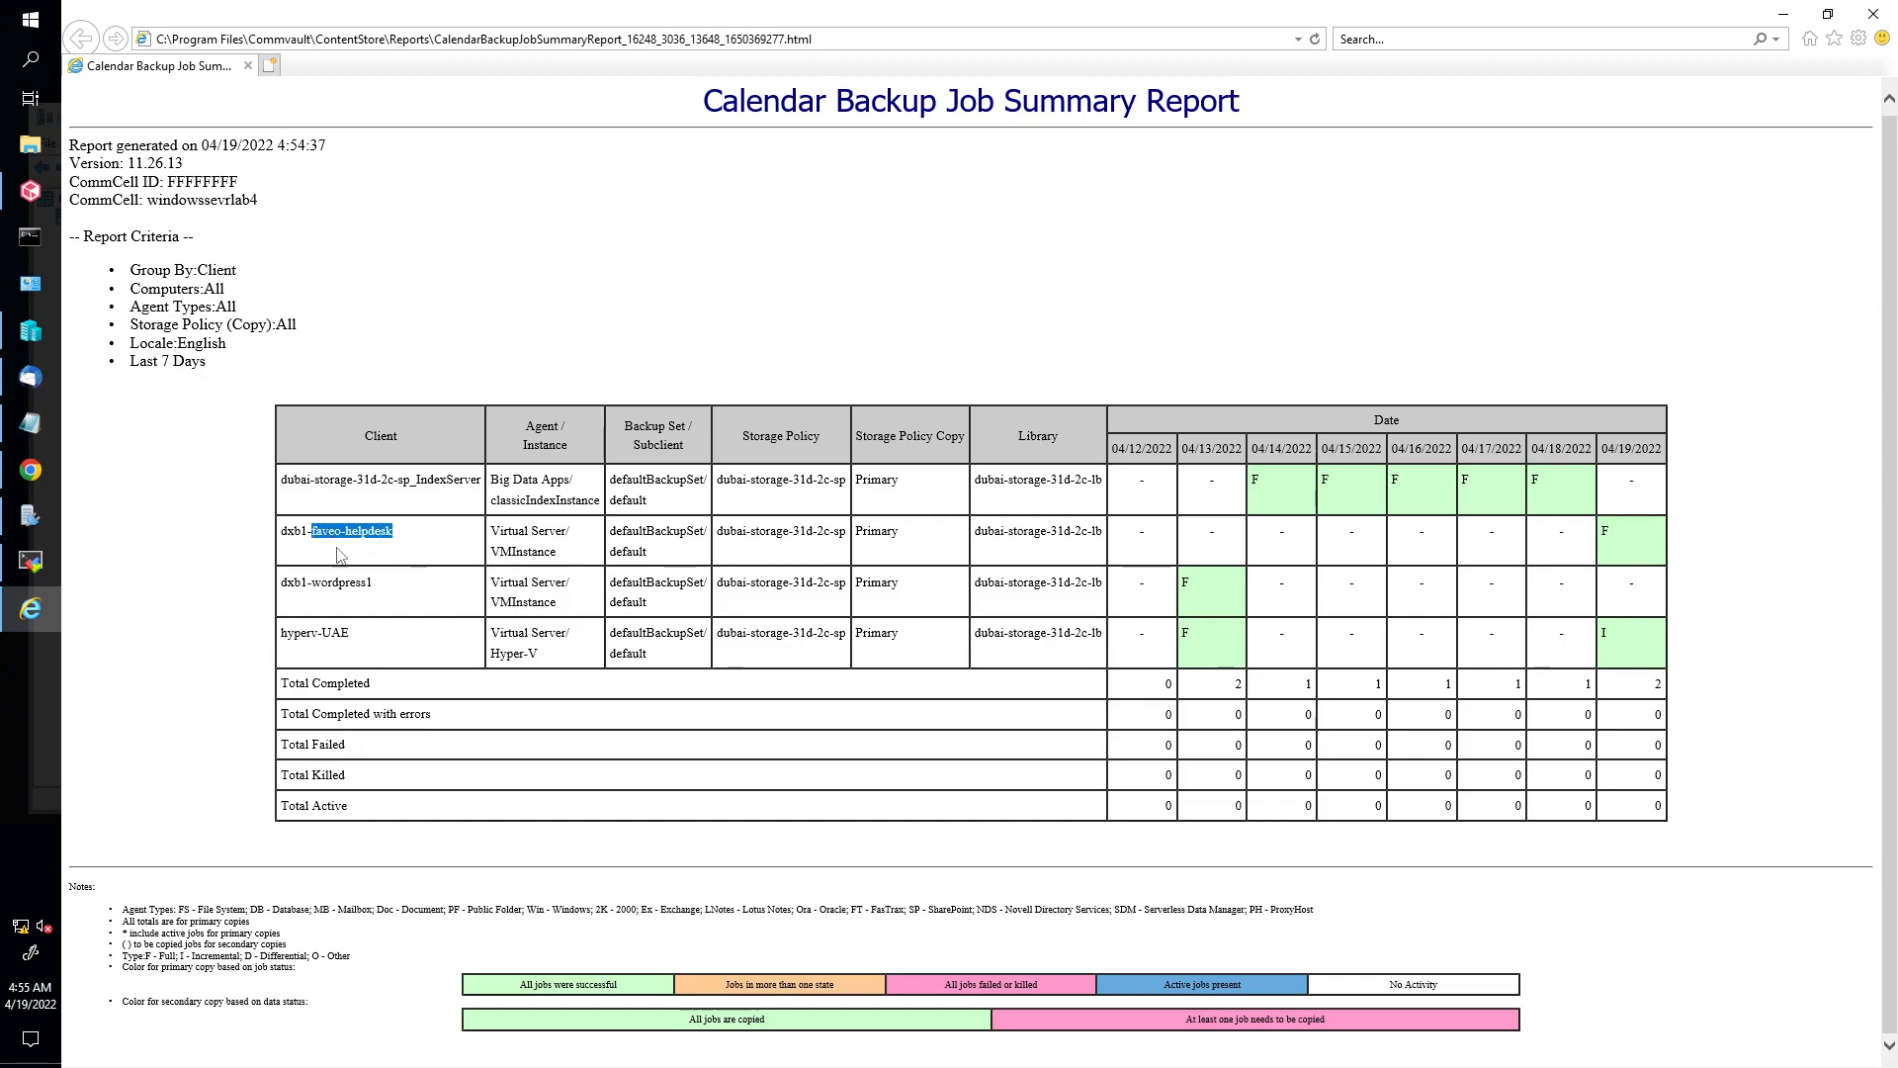
{"action": "double_click", "coordinate": [324, 581]}
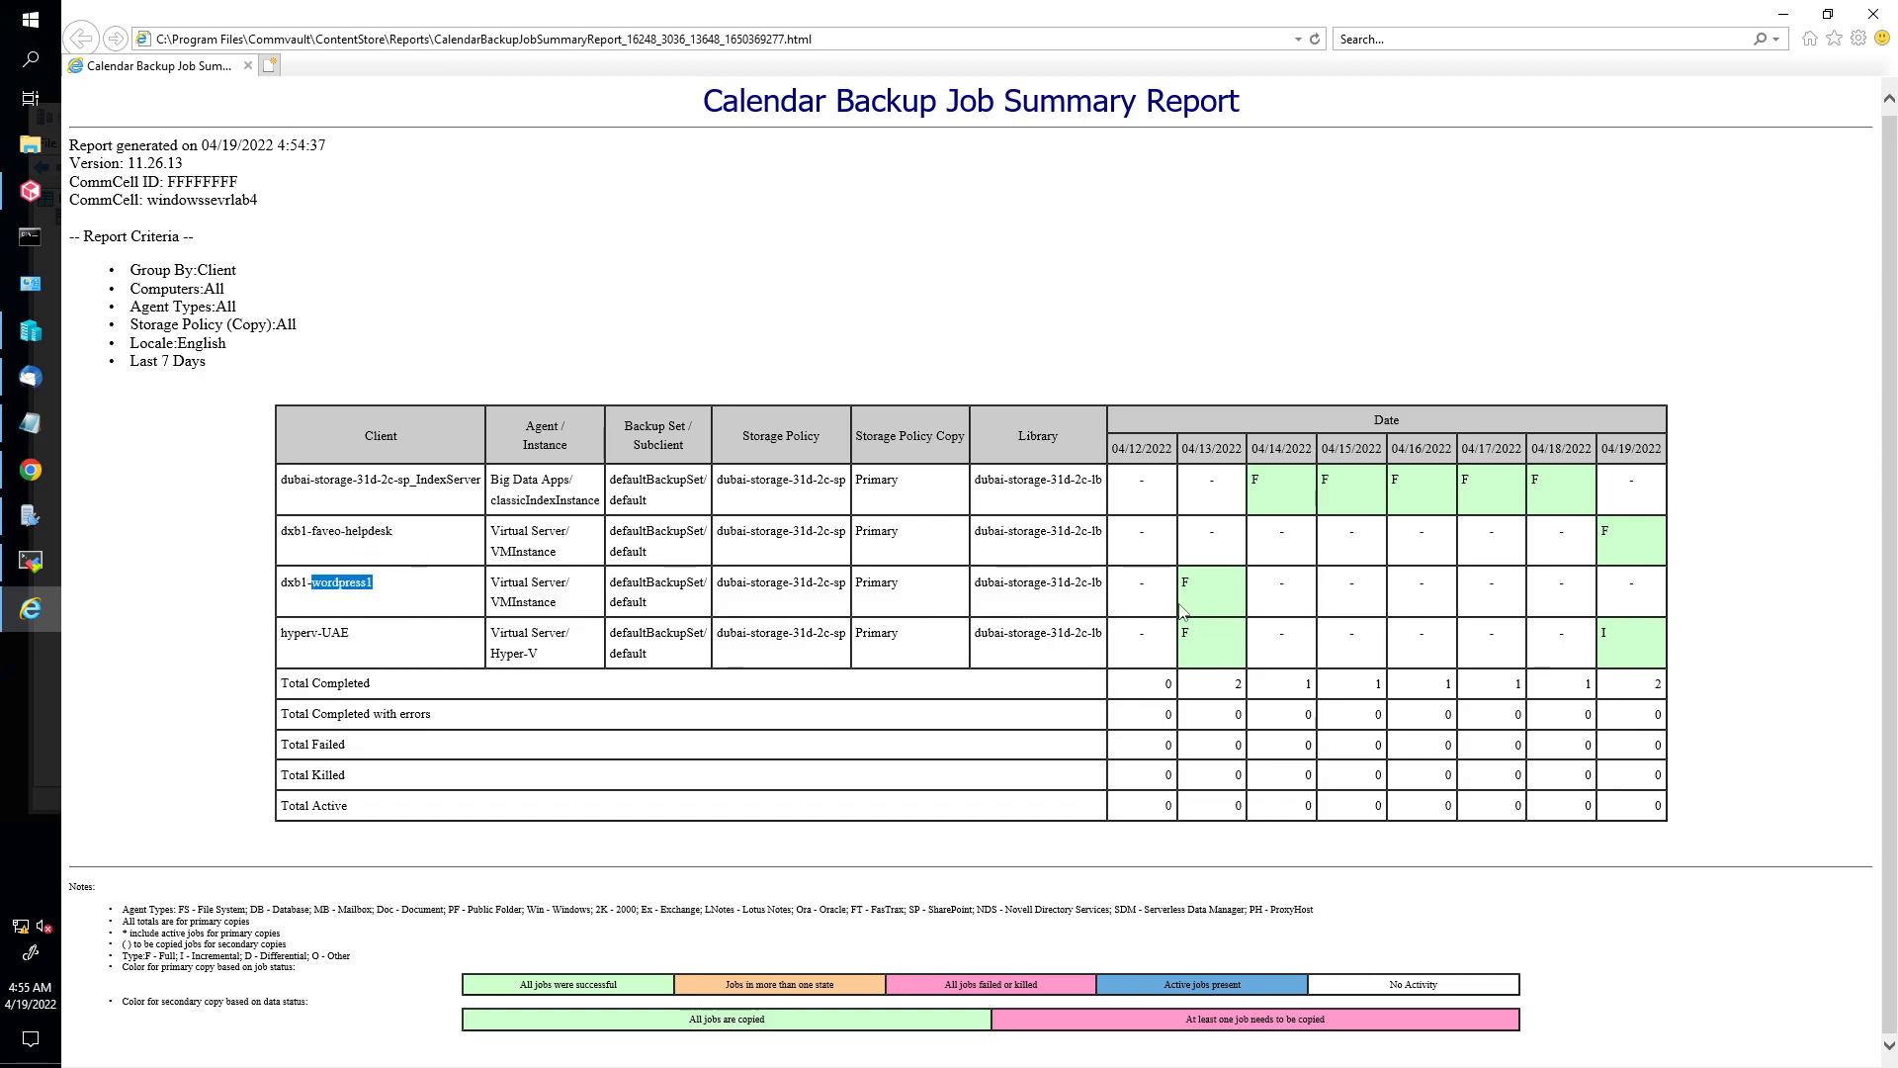
{"action": "mouse_move", "coordinate": [1081, 471]}
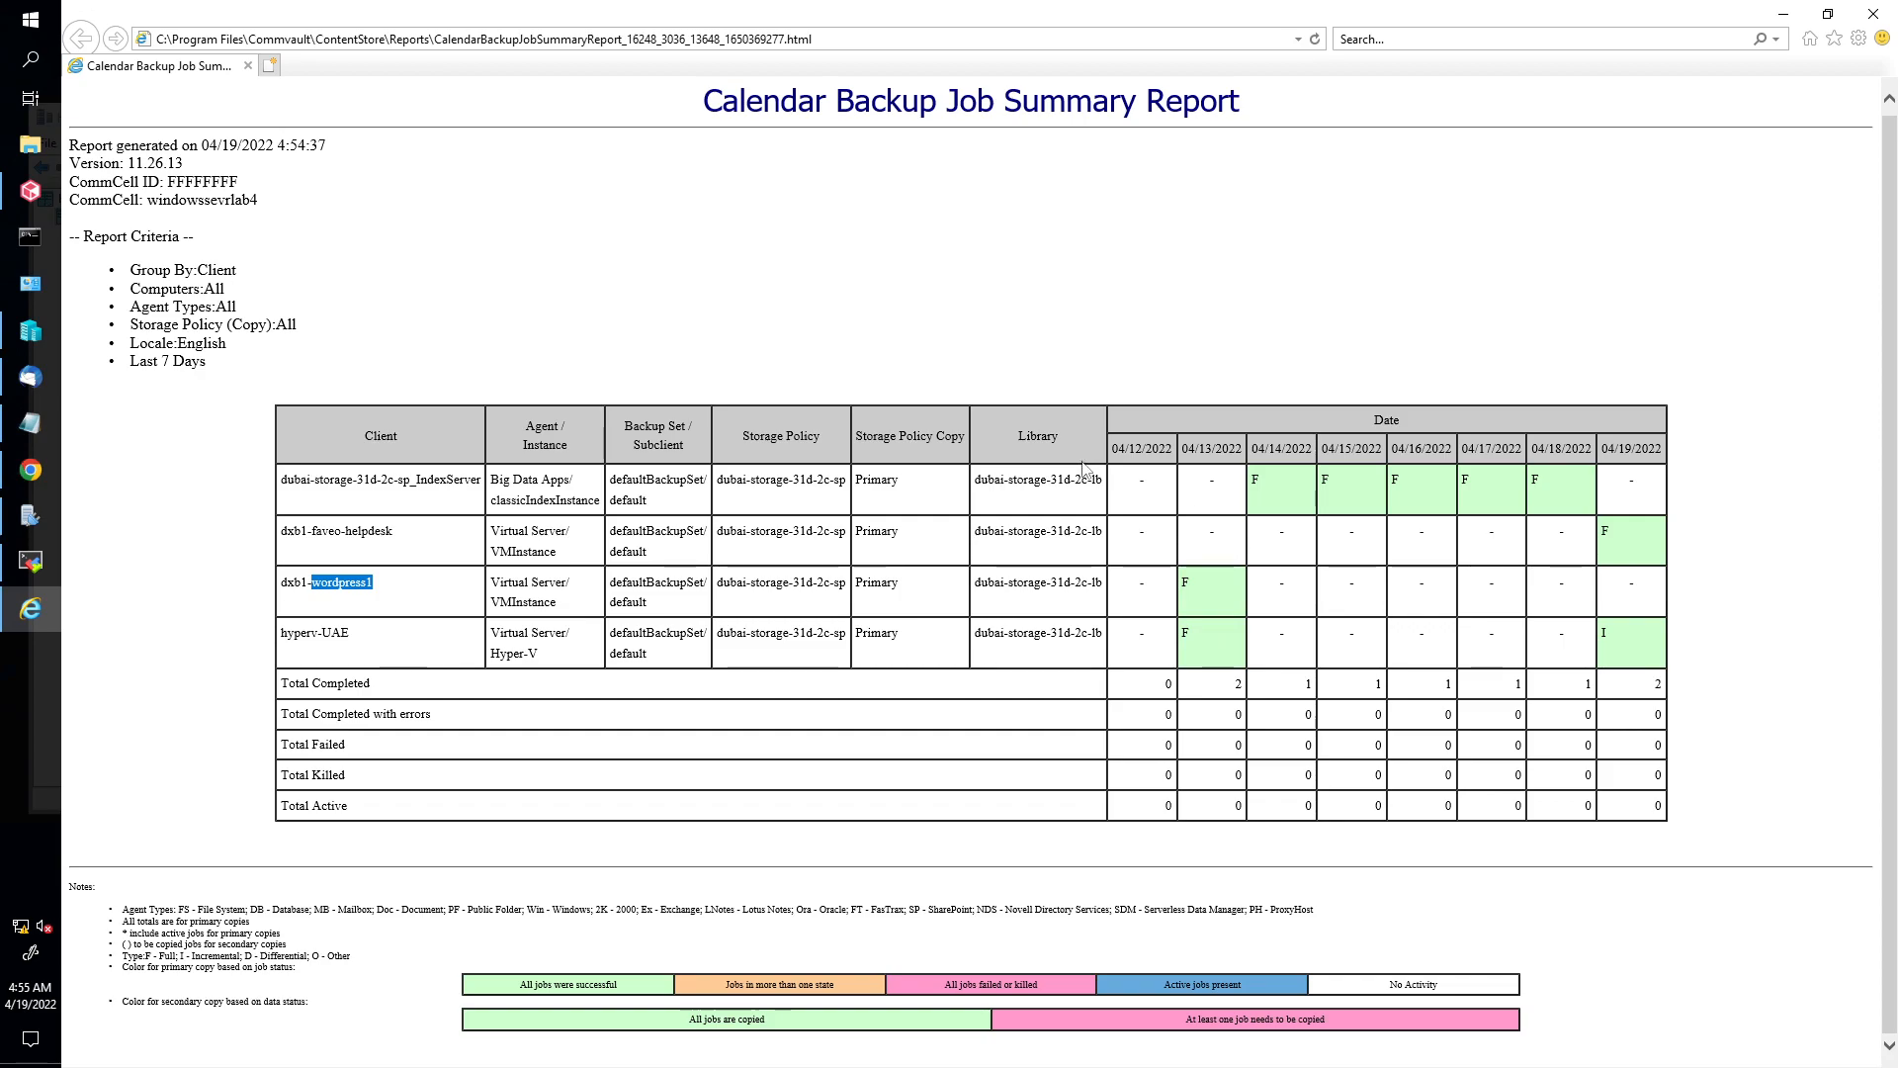
{"action": "mouse_move", "coordinate": [1083, 532]}
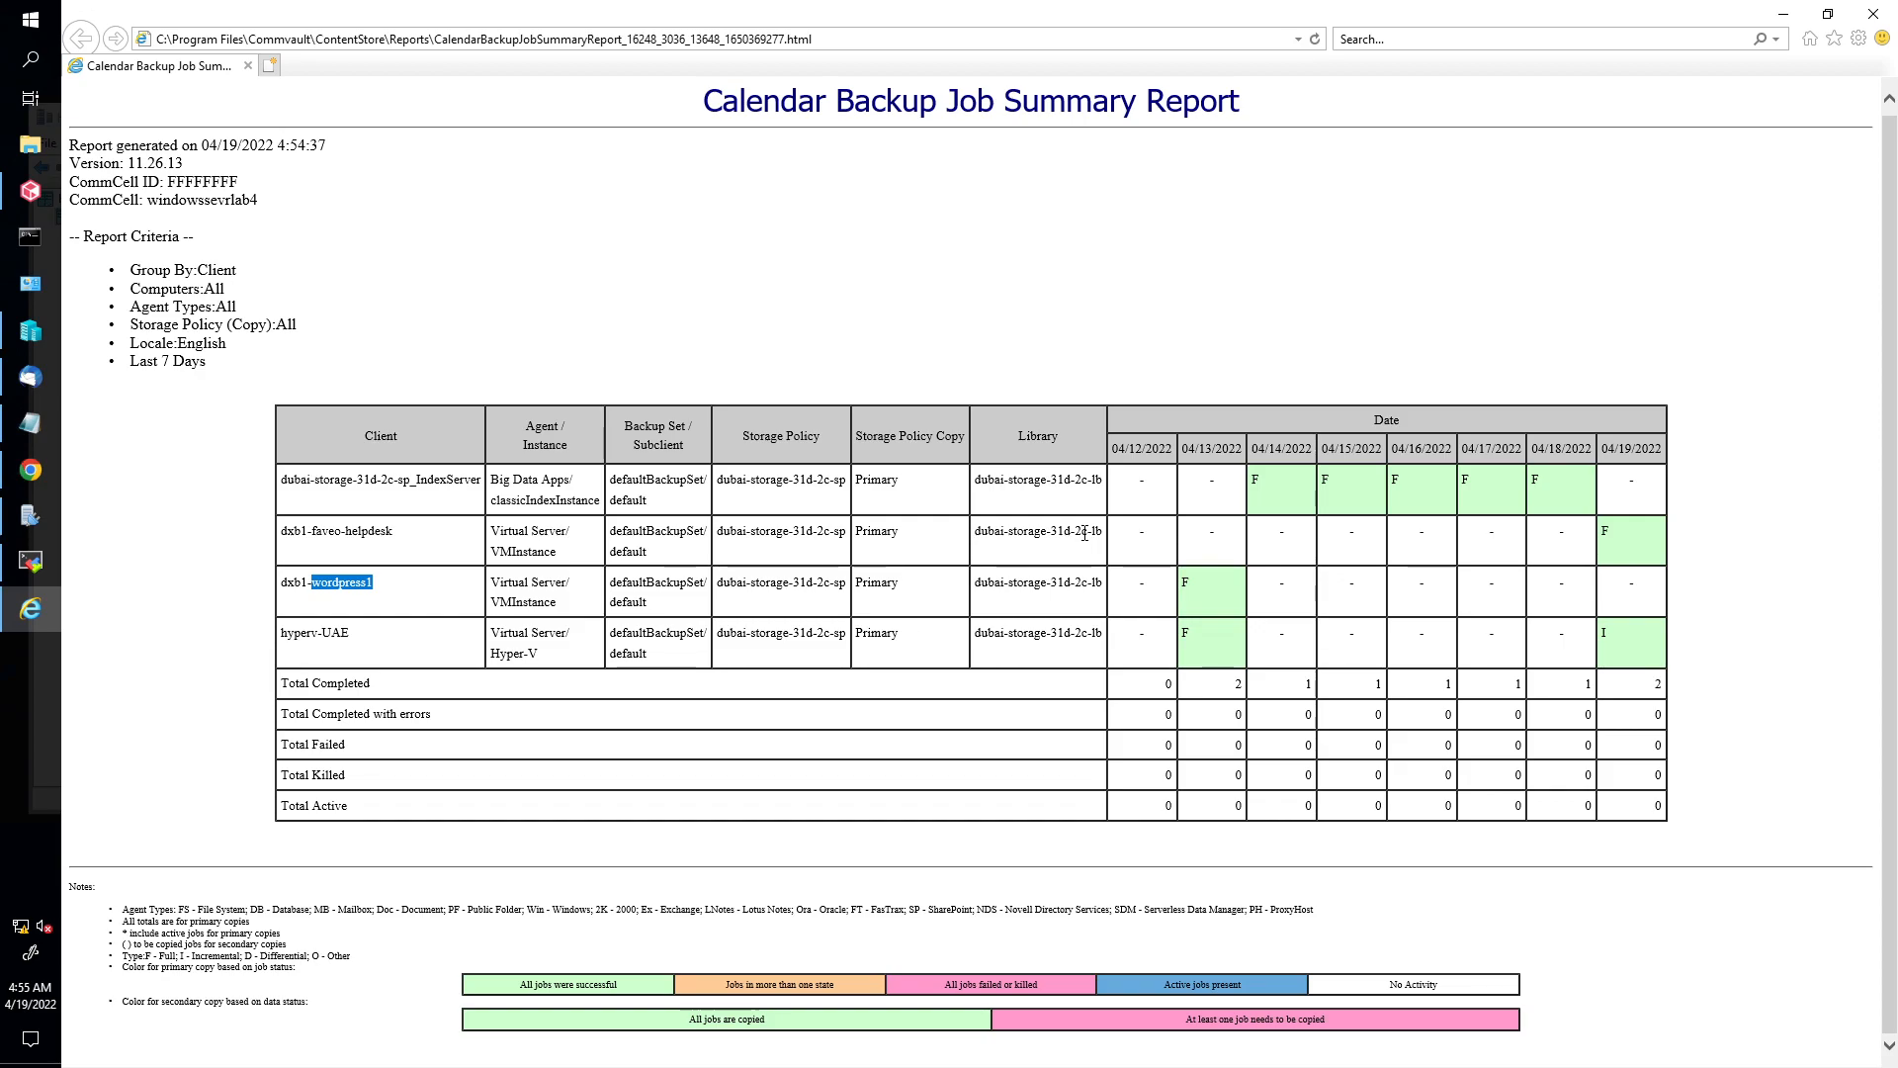
{"action": "mouse_move", "coordinate": [1163, 560]}
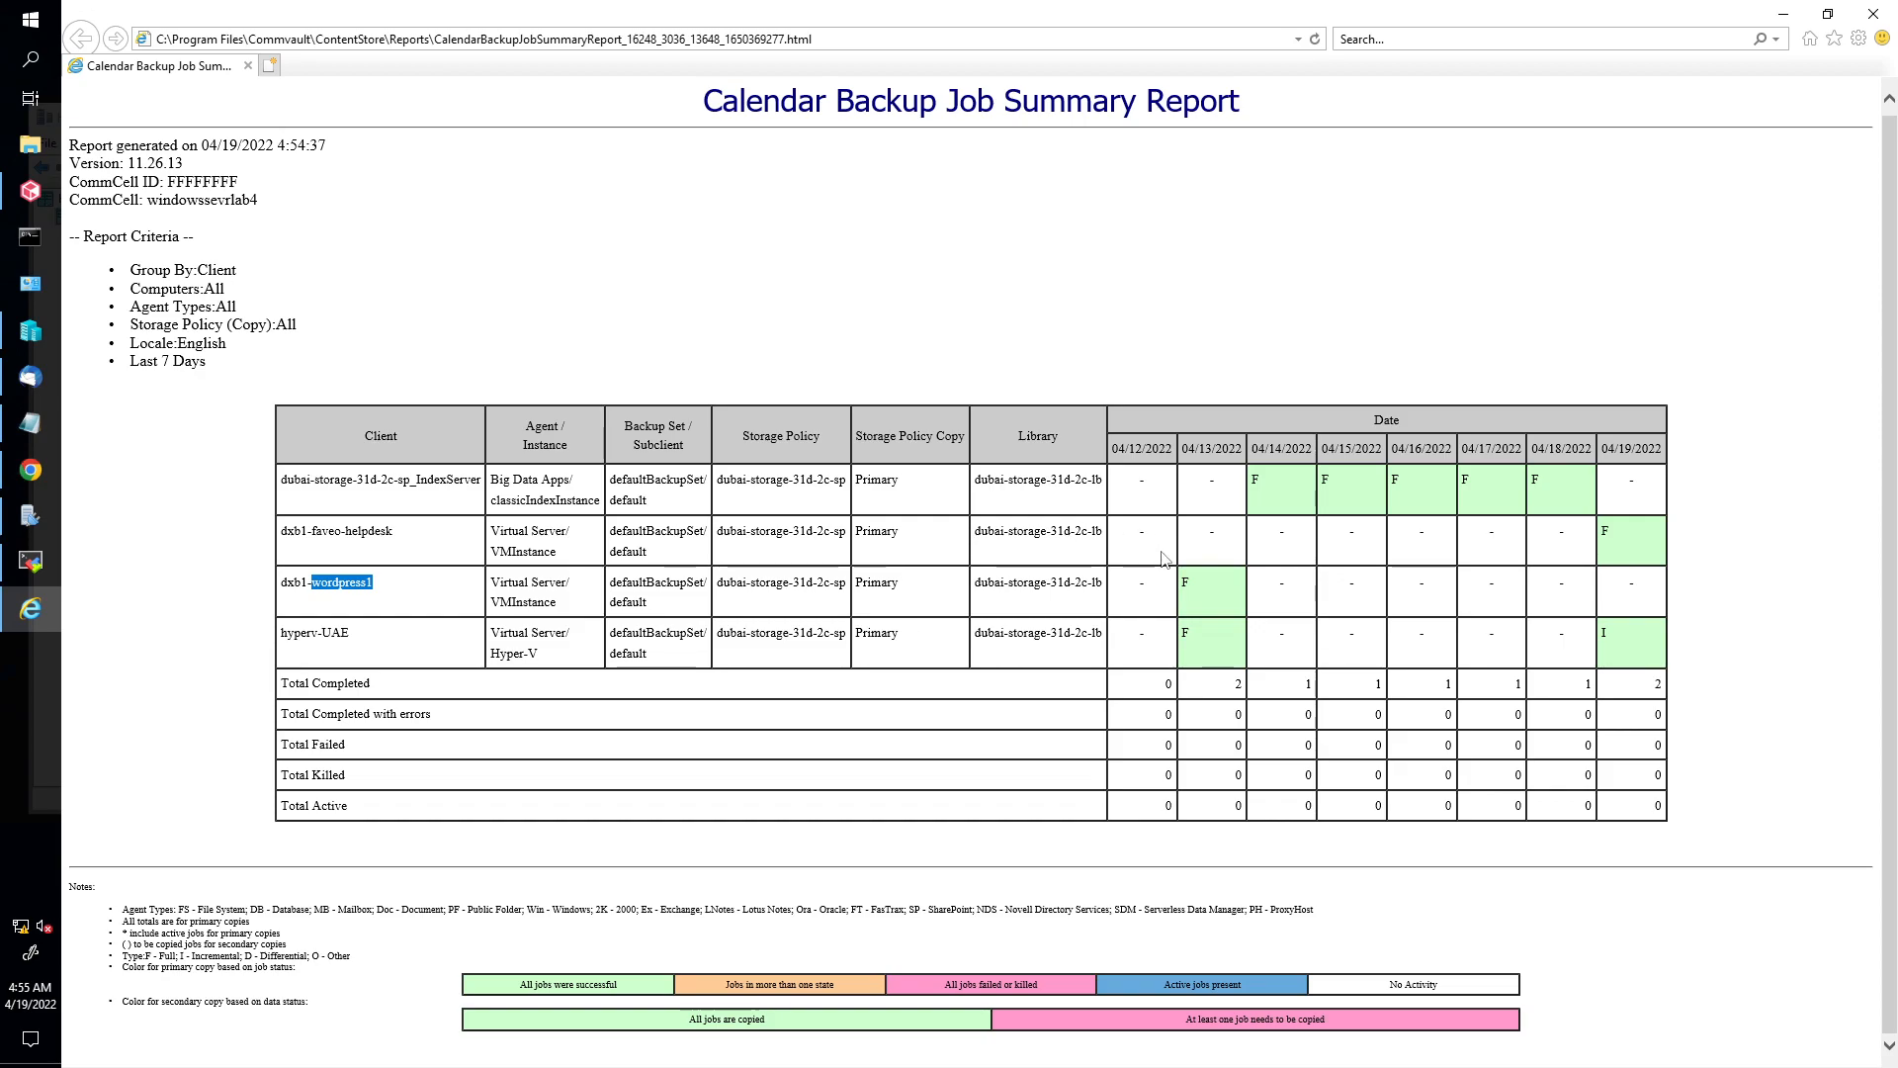
{"action": "mouse_move", "coordinate": [1146, 607]}
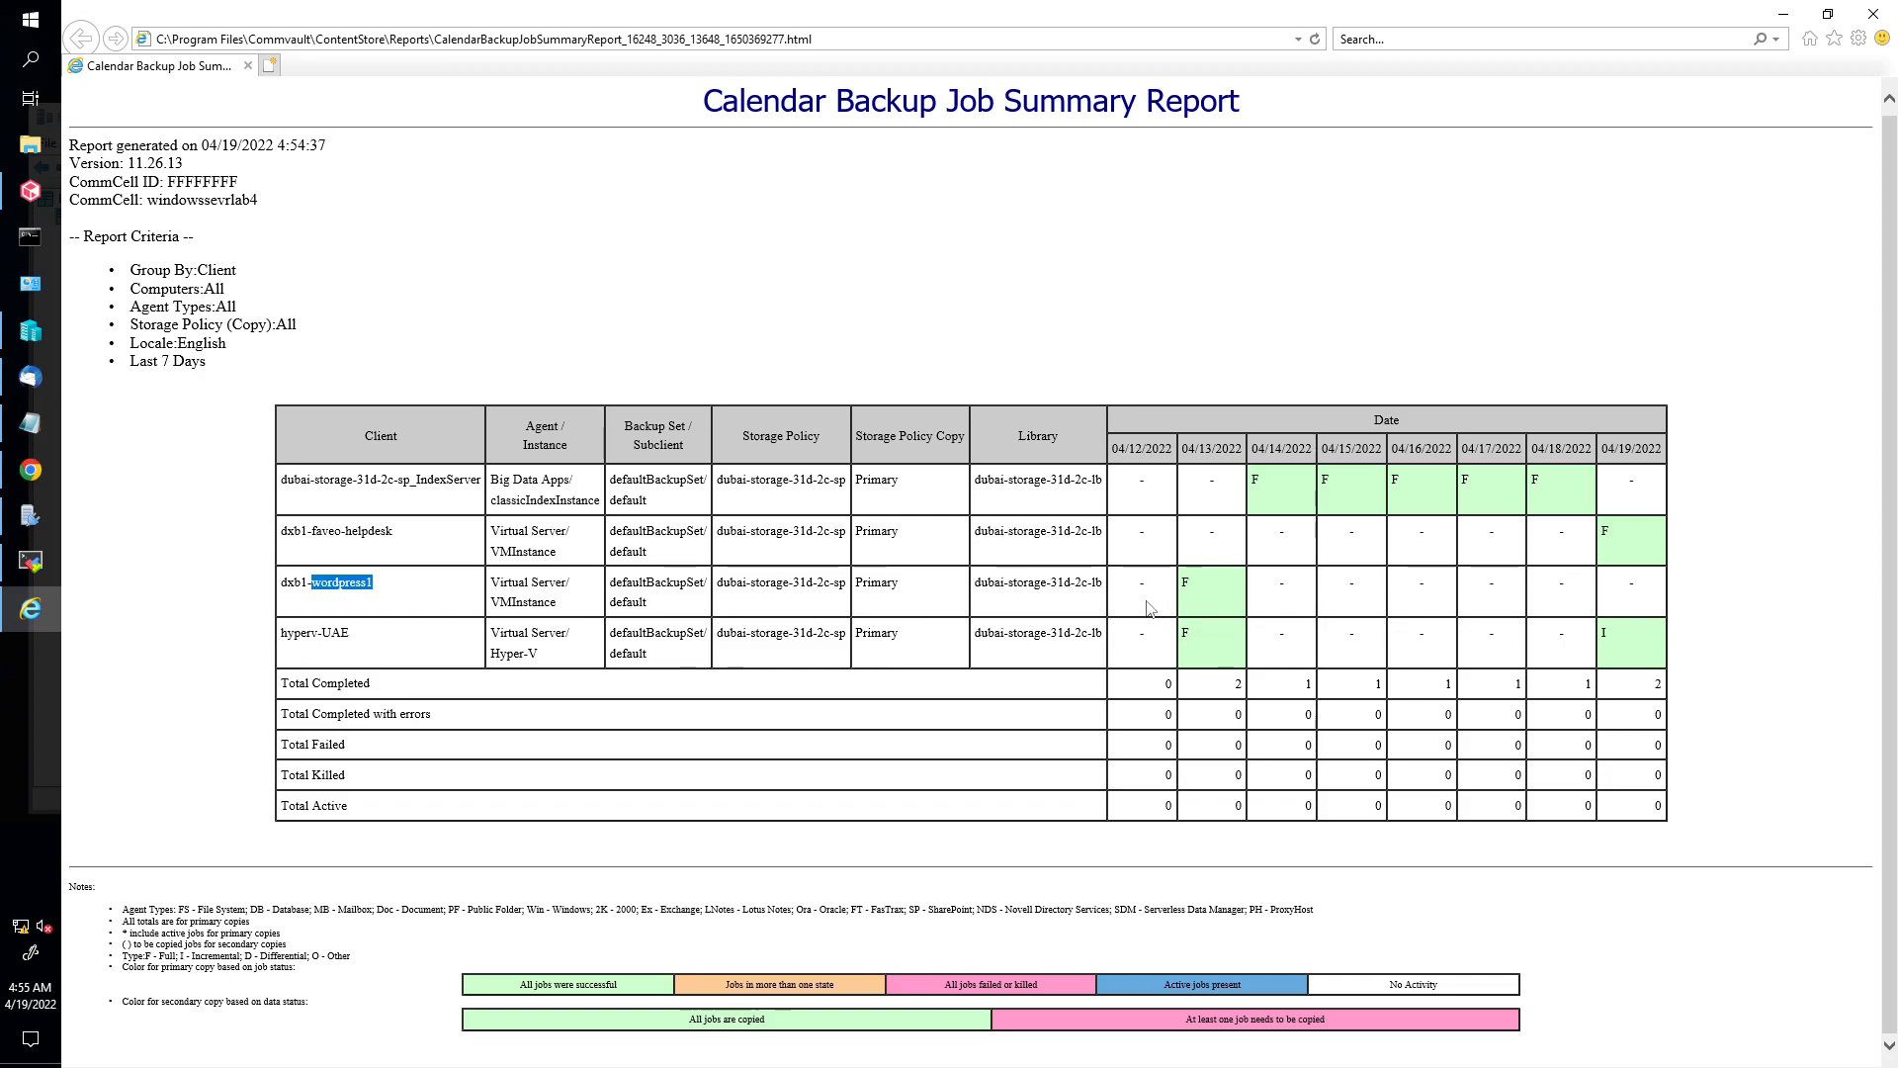
{"action": "mouse_move", "coordinate": [1110, 532]}
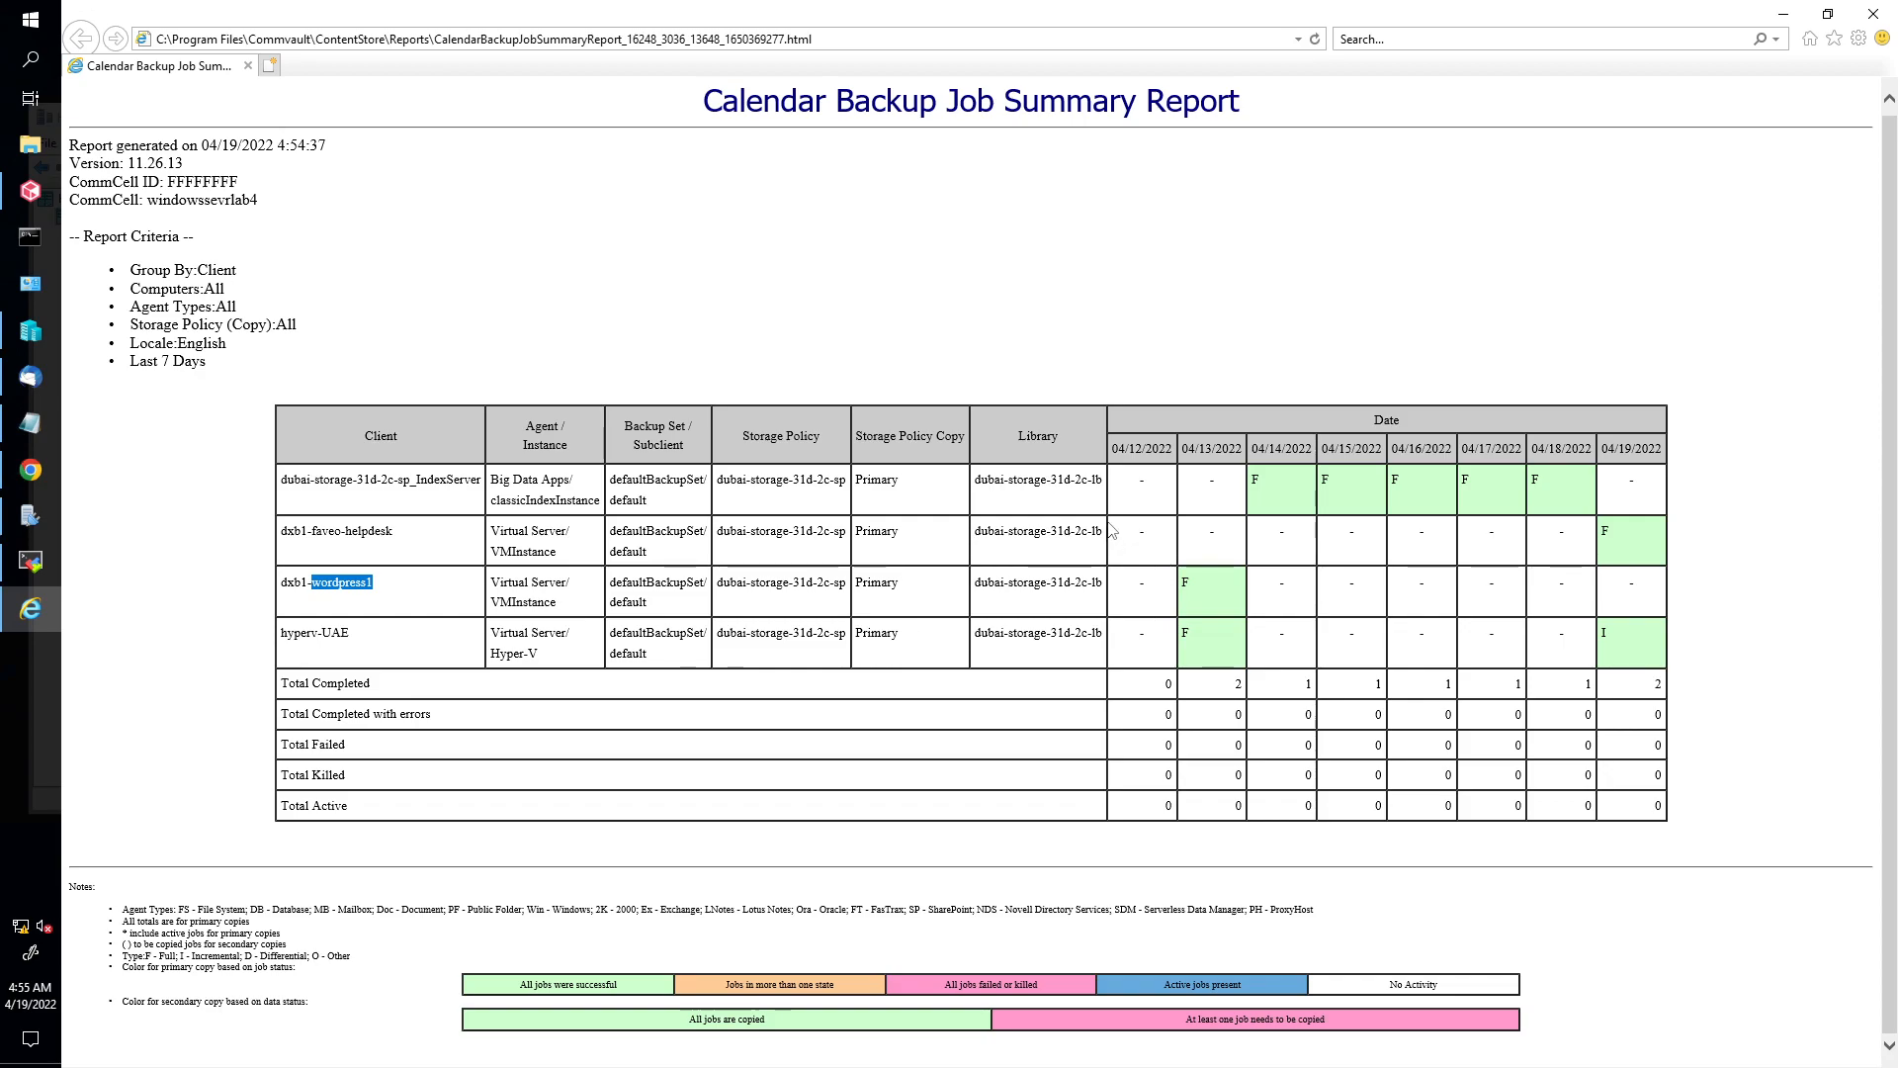
{"action": "mouse_move", "coordinate": [1263, 672]}
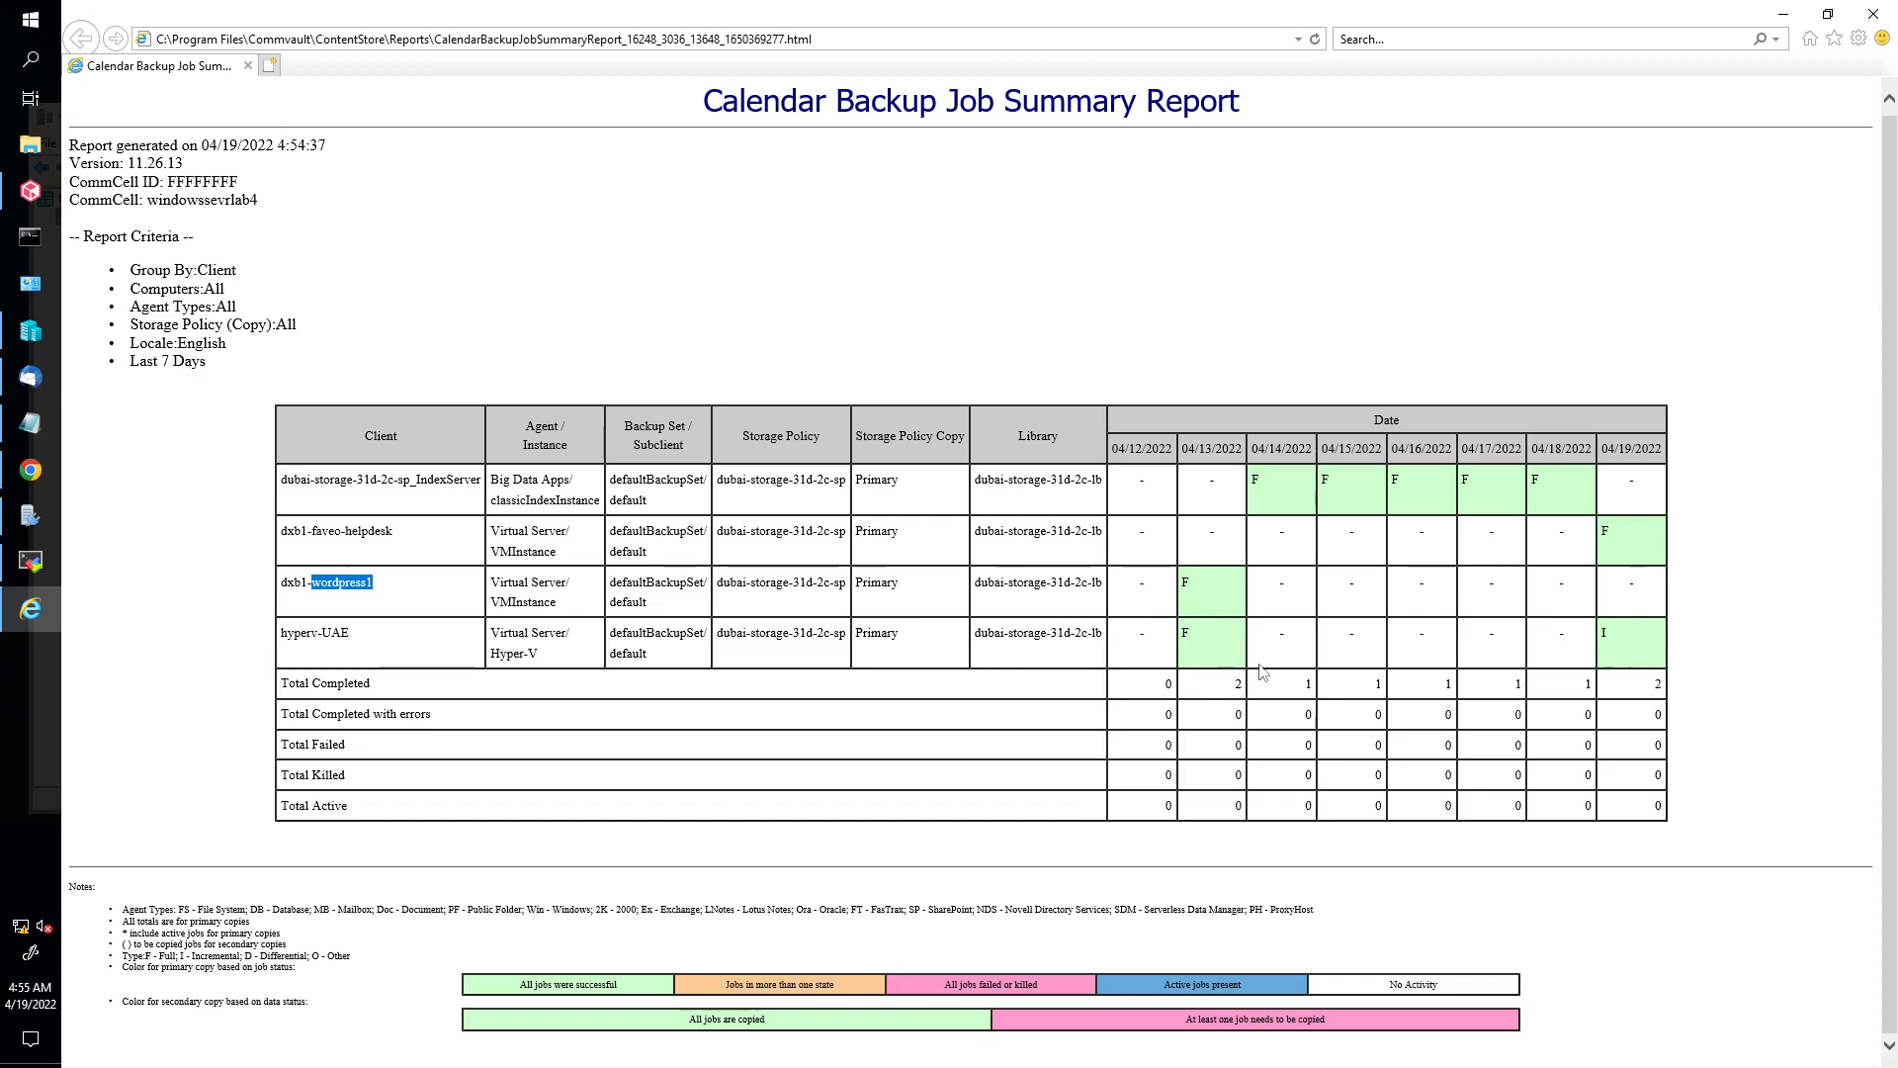
{"action": "mouse_move", "coordinate": [850, 920]}
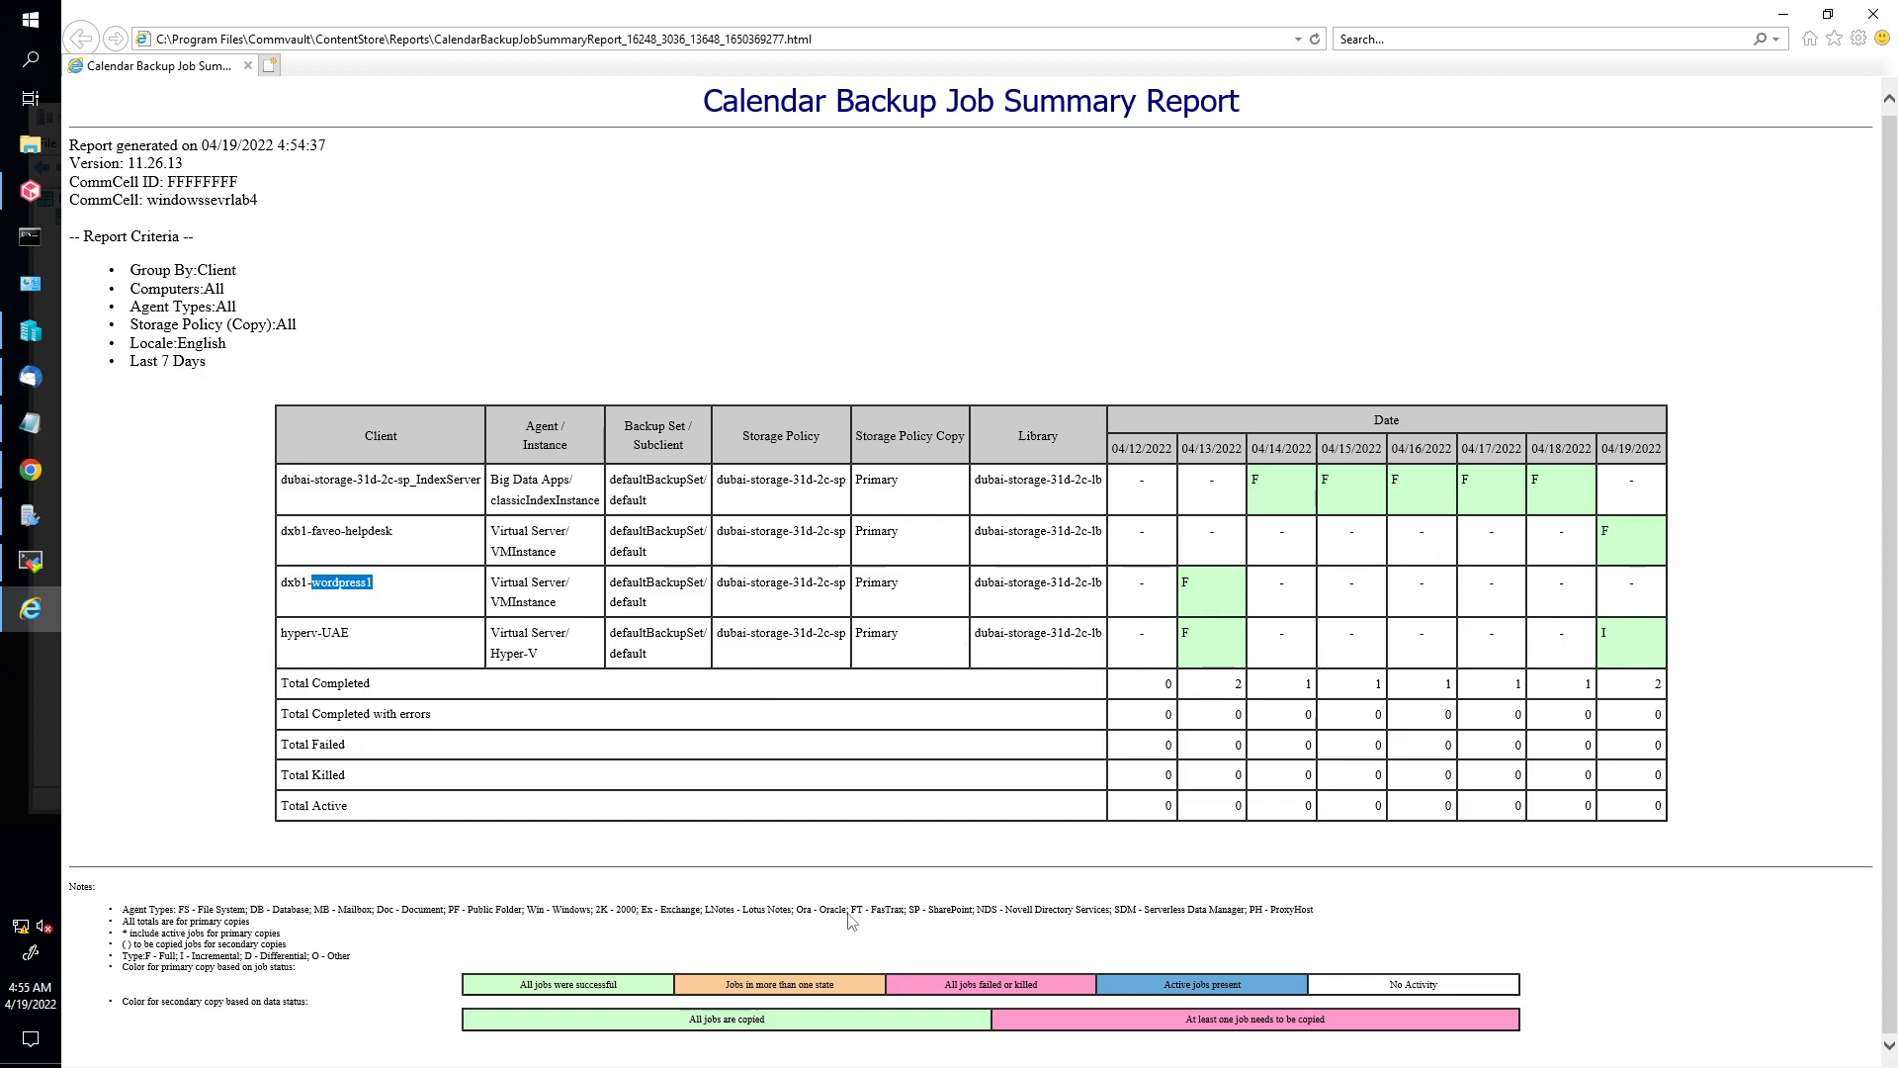
{"action": "mouse_move", "coordinate": [1034, 963]}
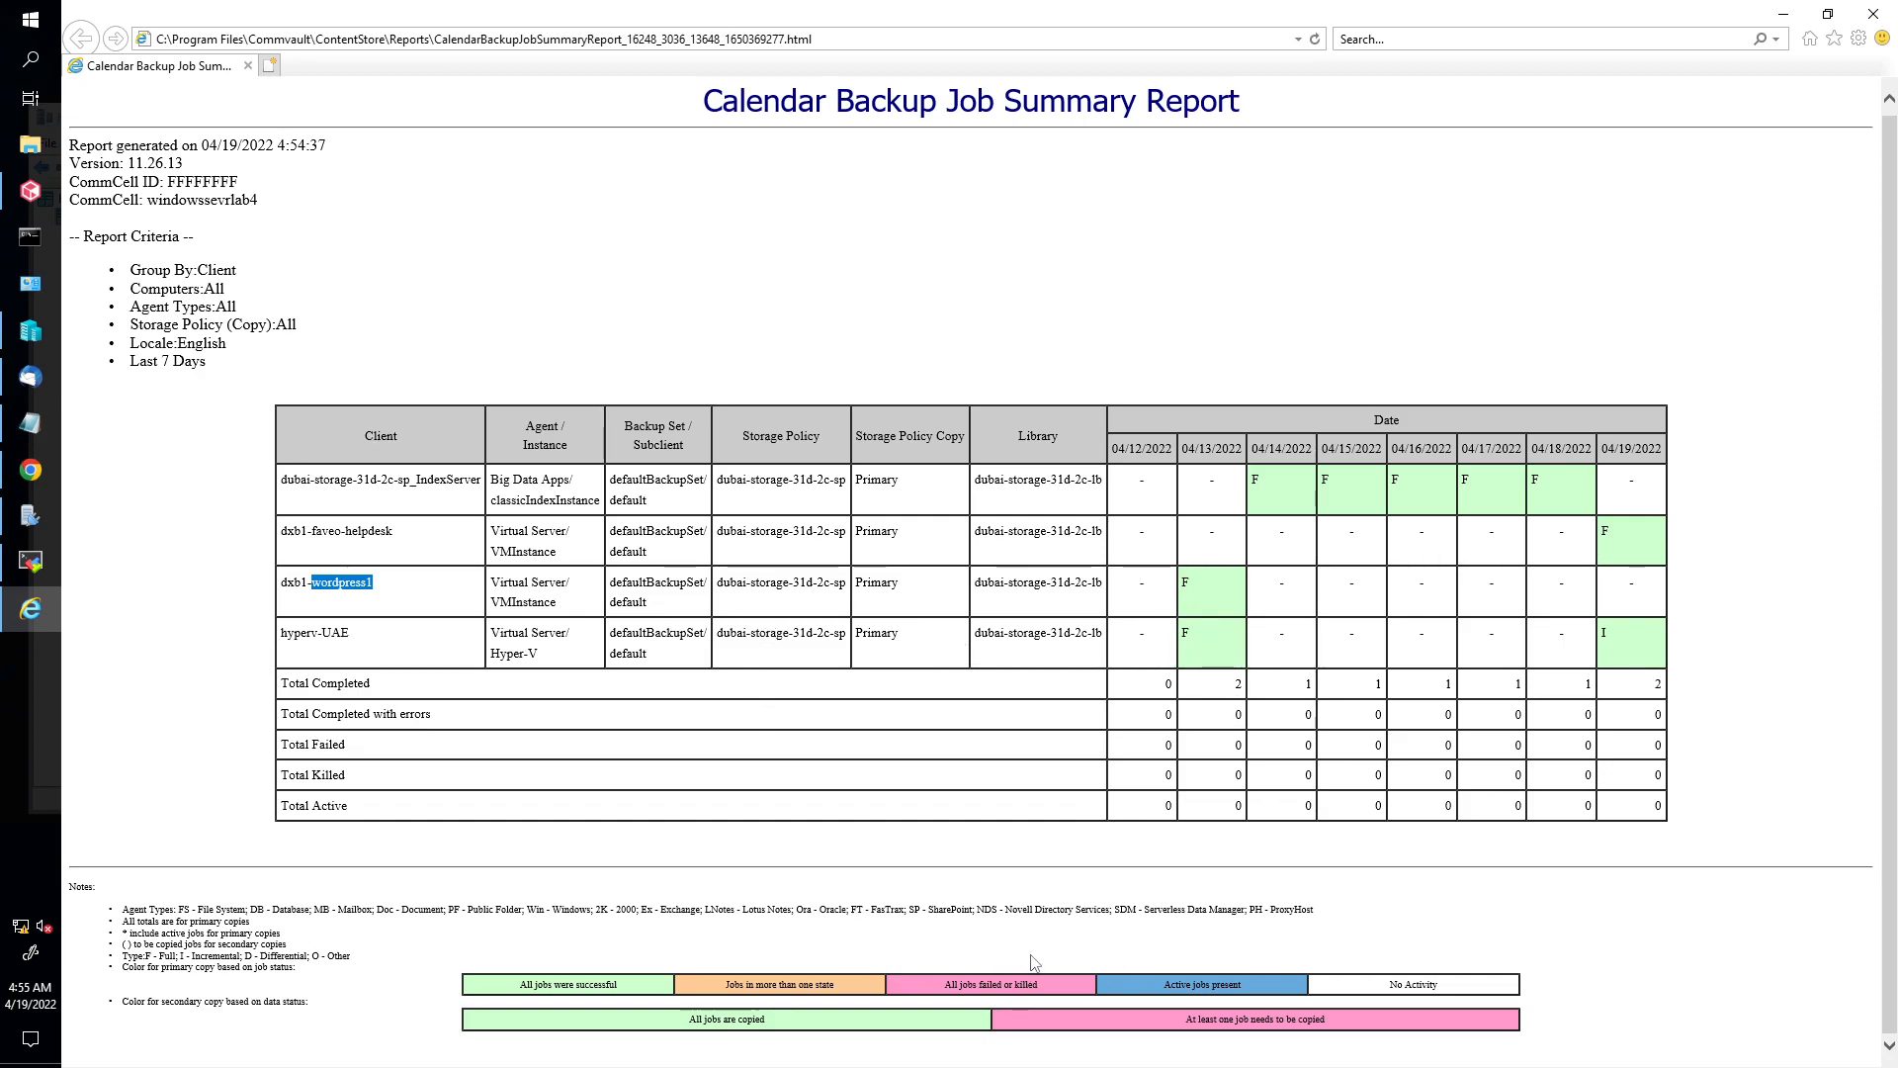
{"action": "mouse_move", "coordinate": [1184, 969]}
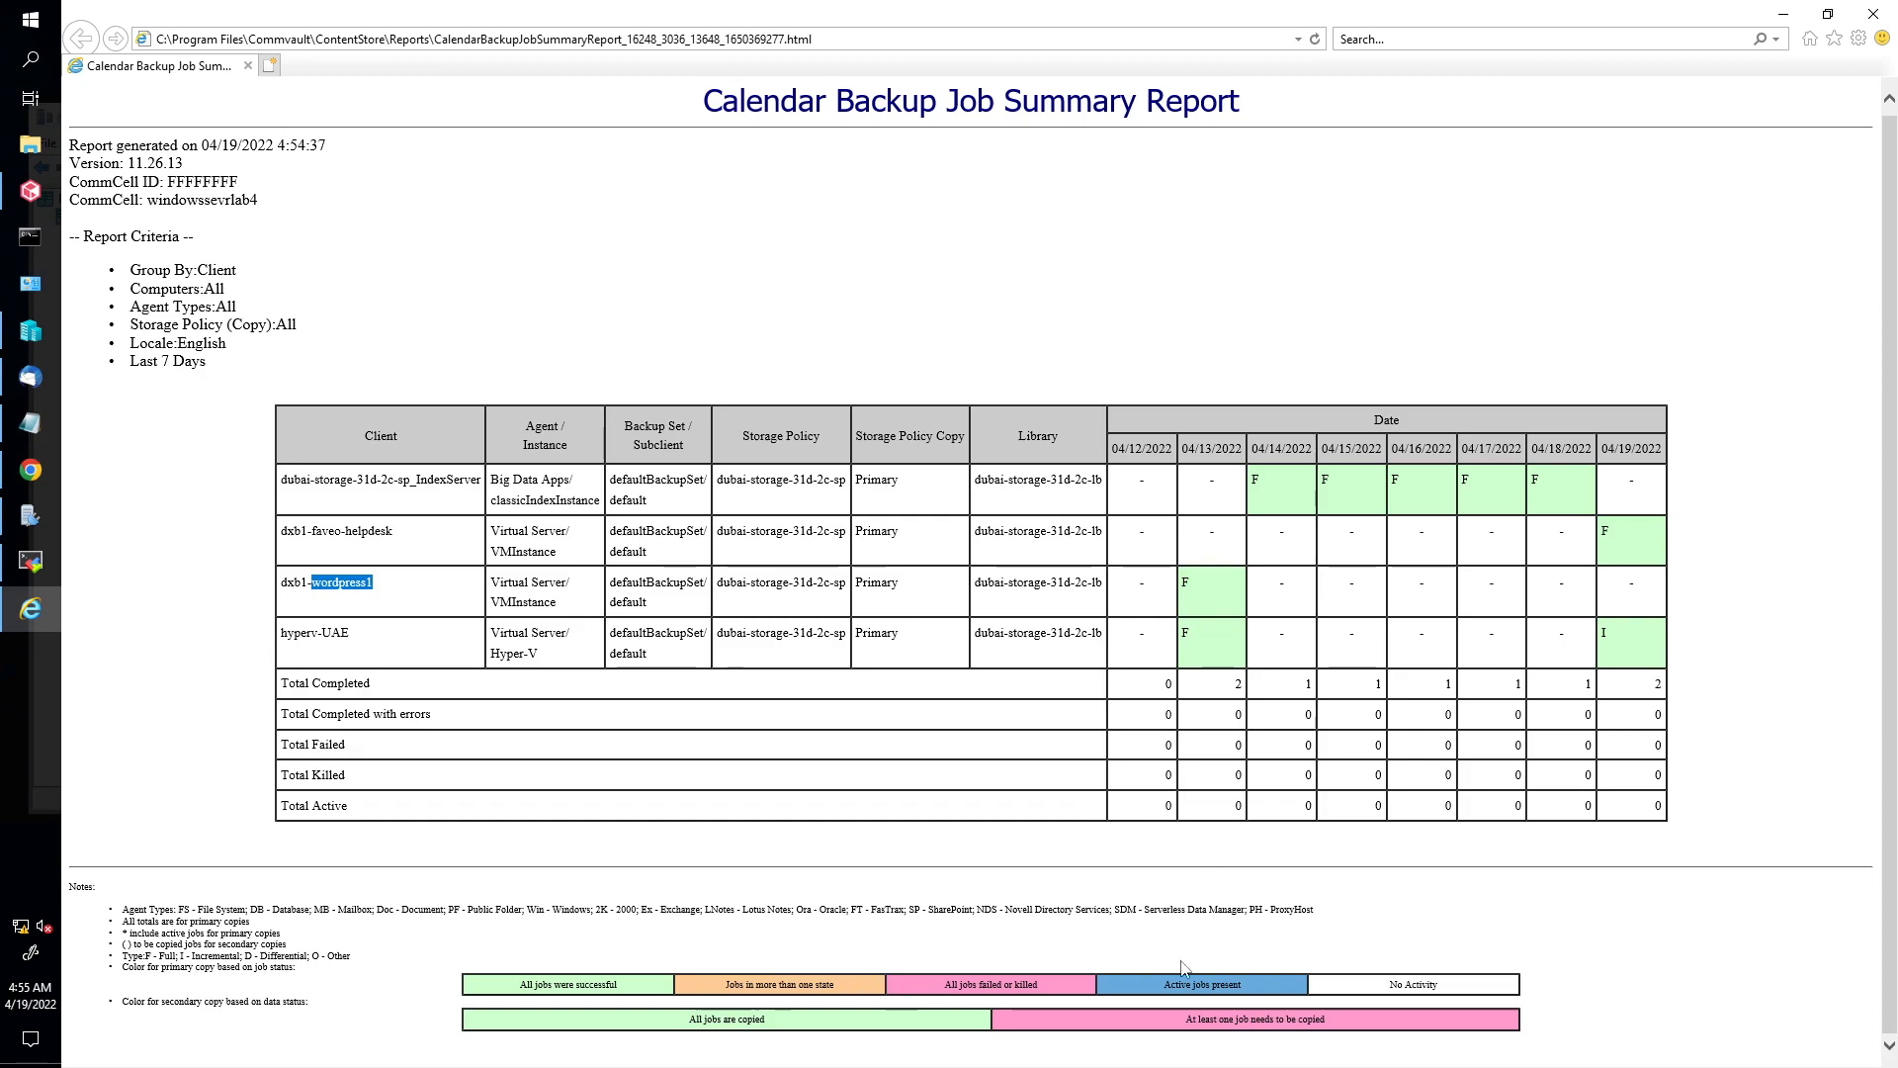
{"action": "mouse_move", "coordinate": [957, 983]}
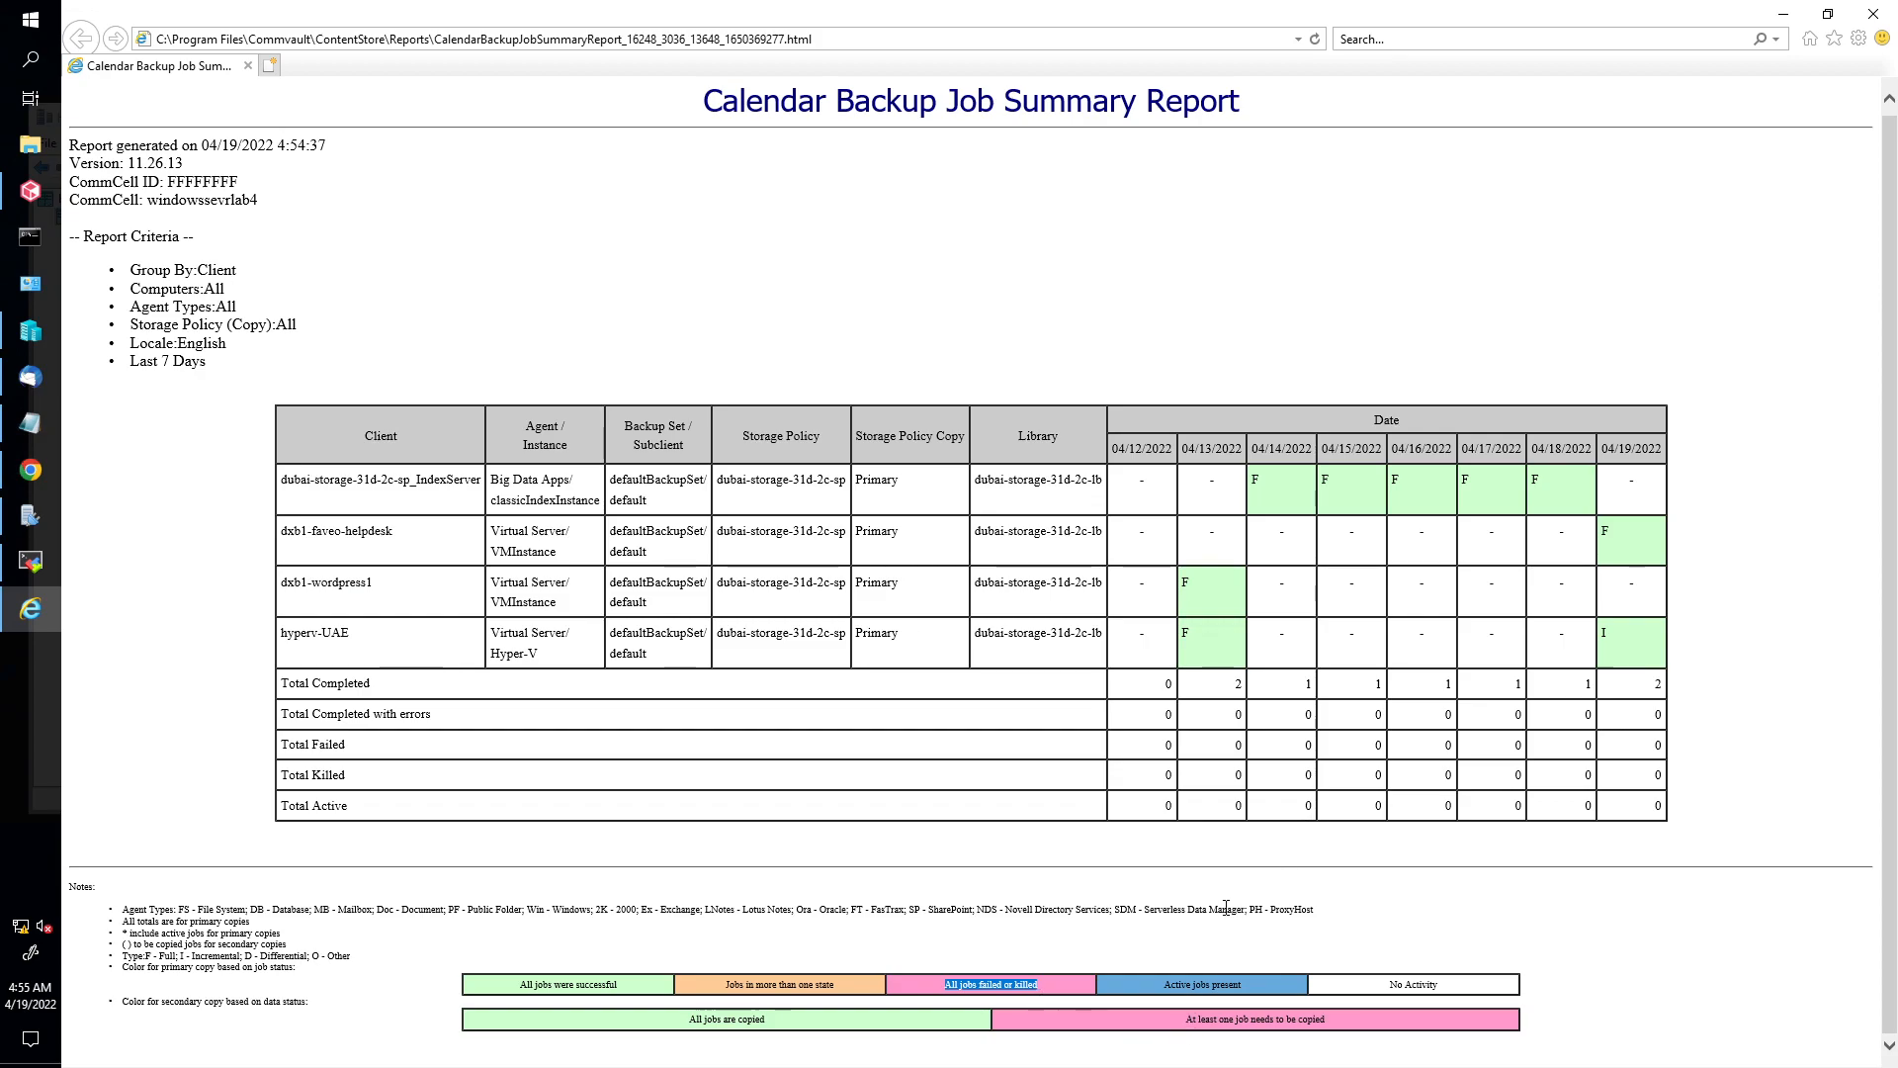
{"action": "mouse_move", "coordinate": [1576, 546]}
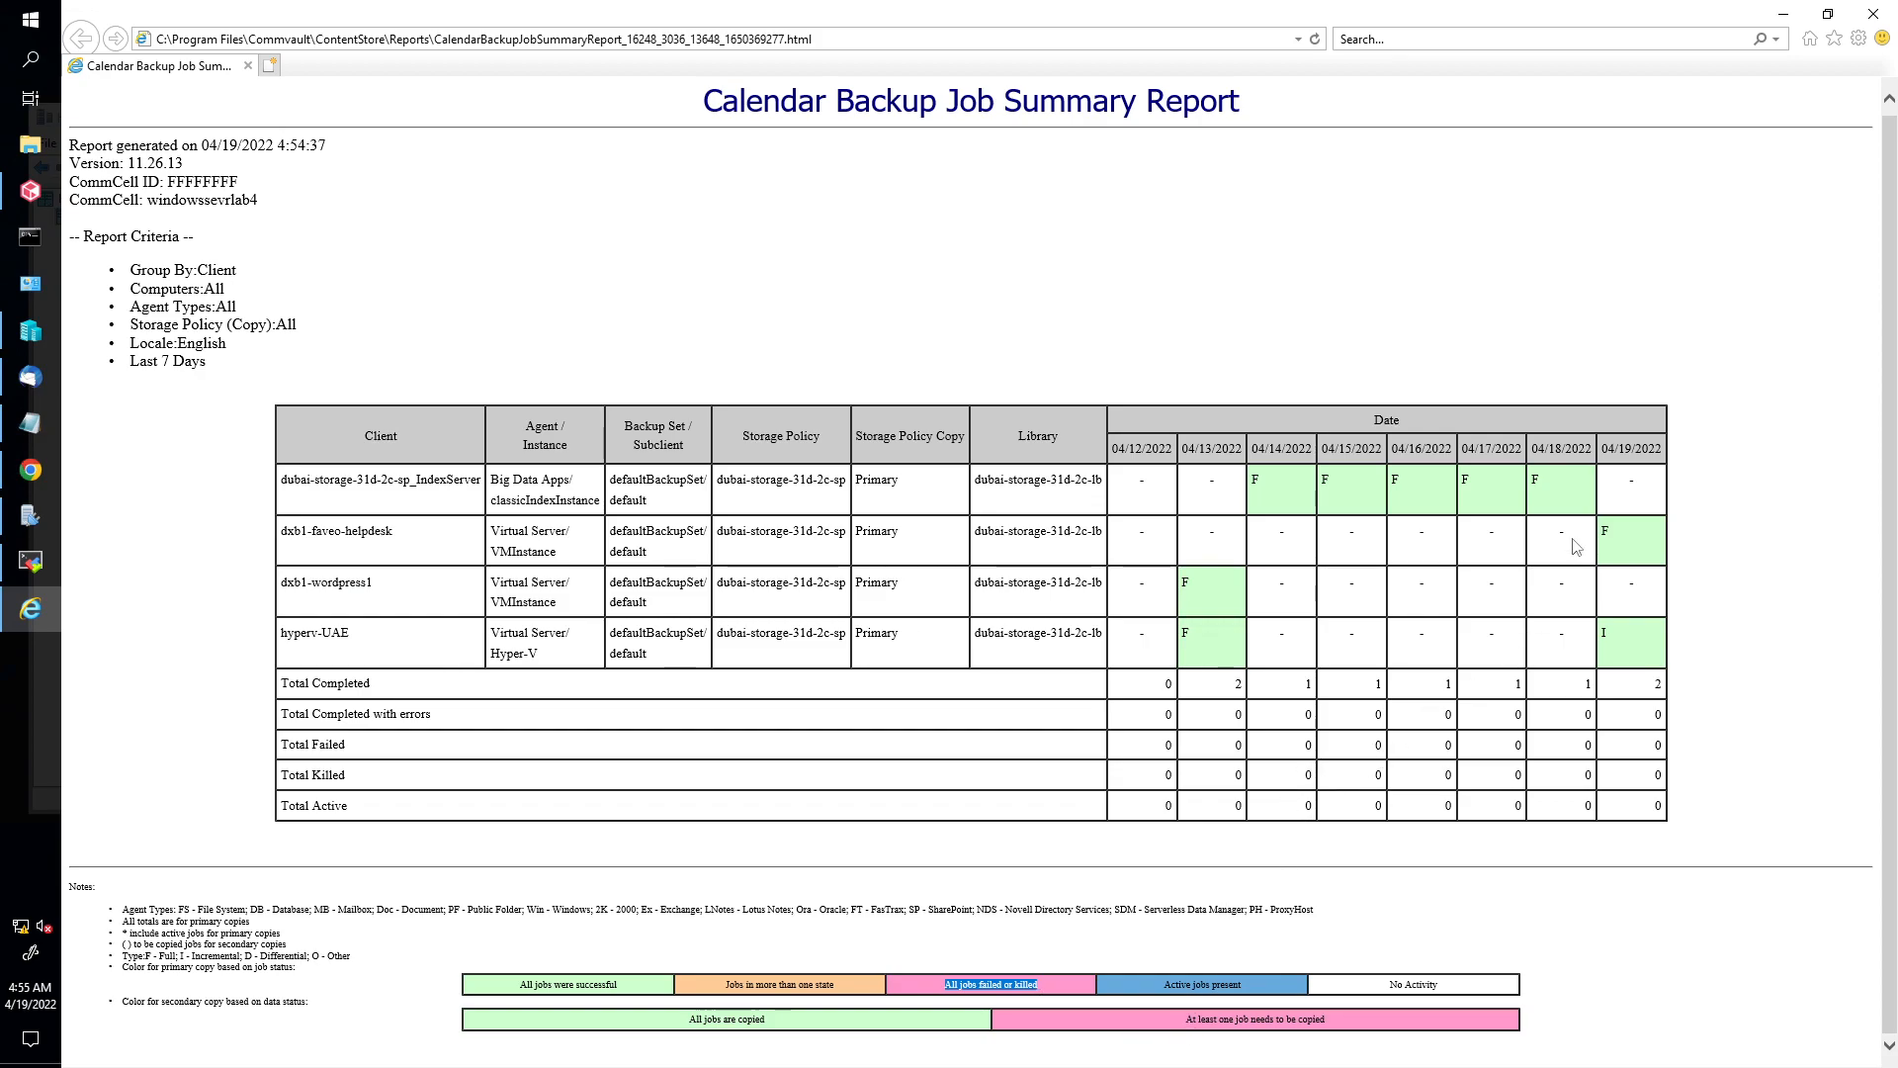
{"action": "mouse_move", "coordinate": [1554, 548]}
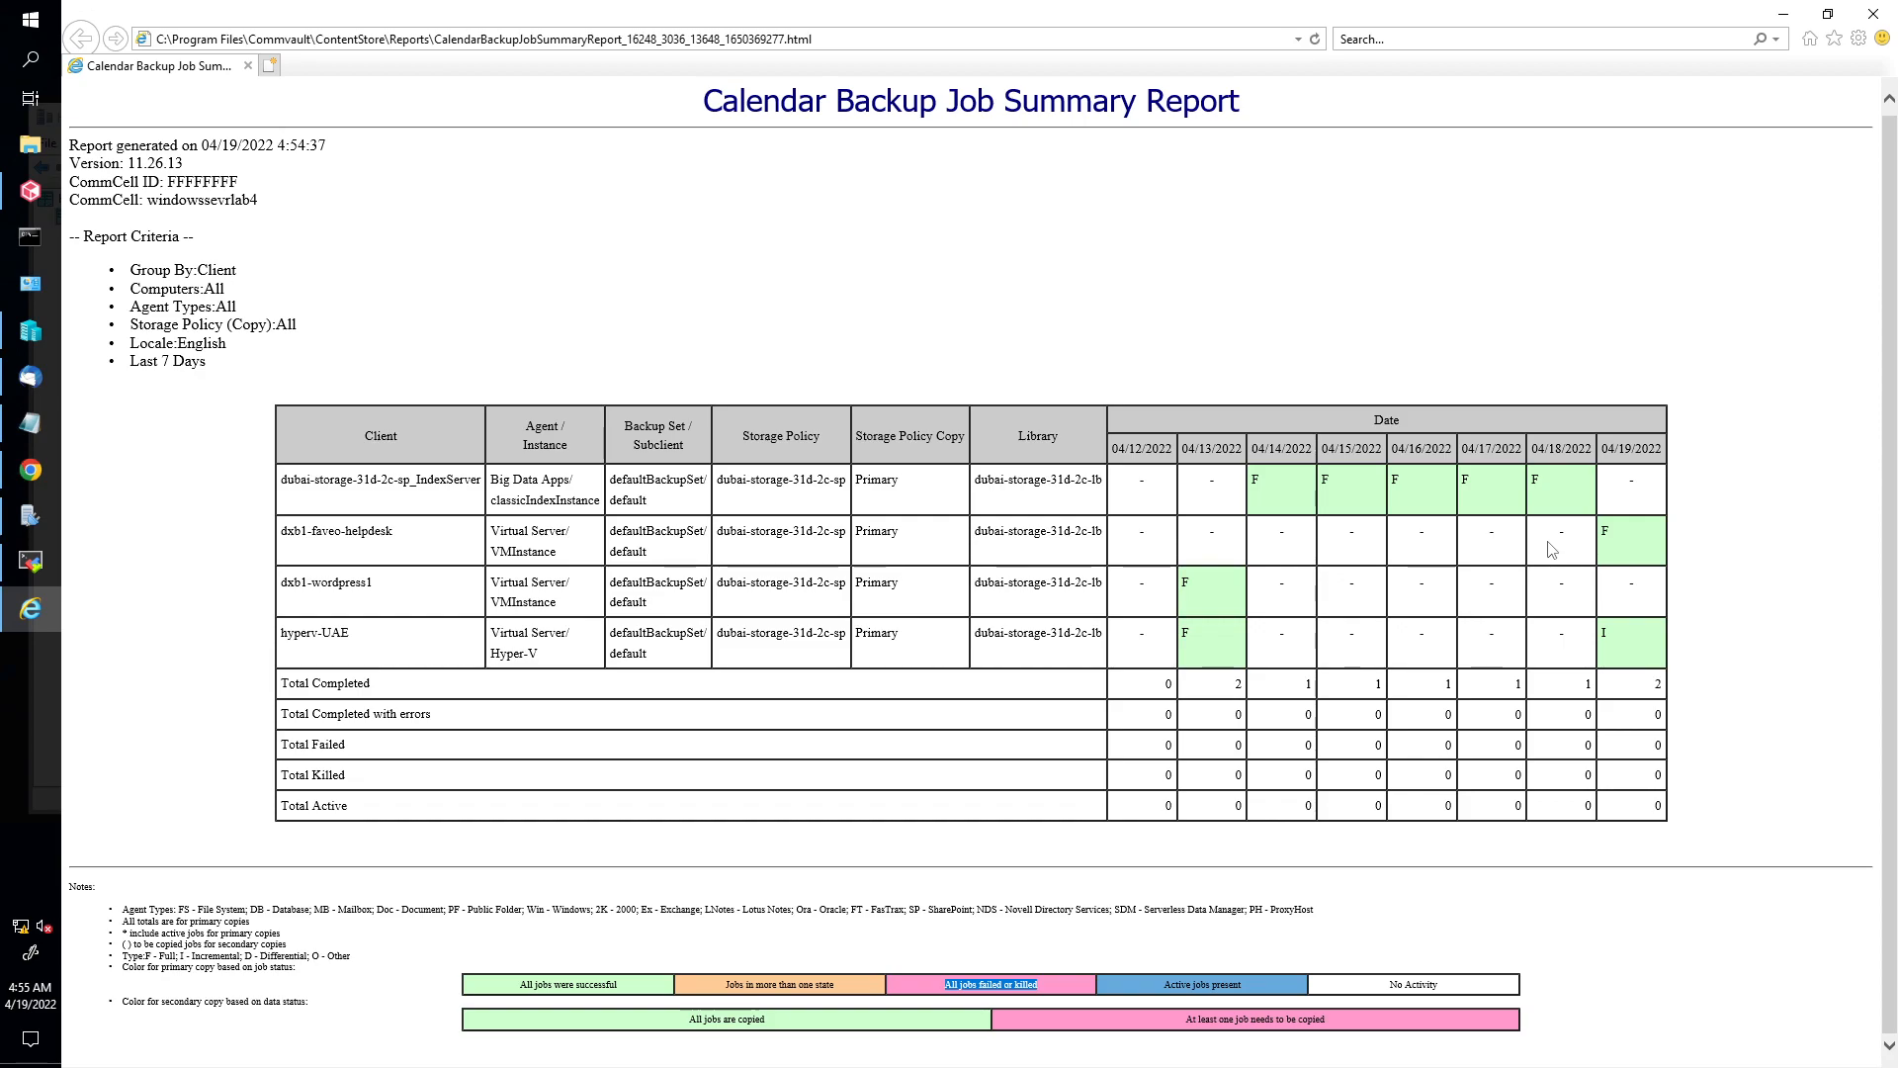
{"action": "mouse_move", "coordinate": [1107, 842]}
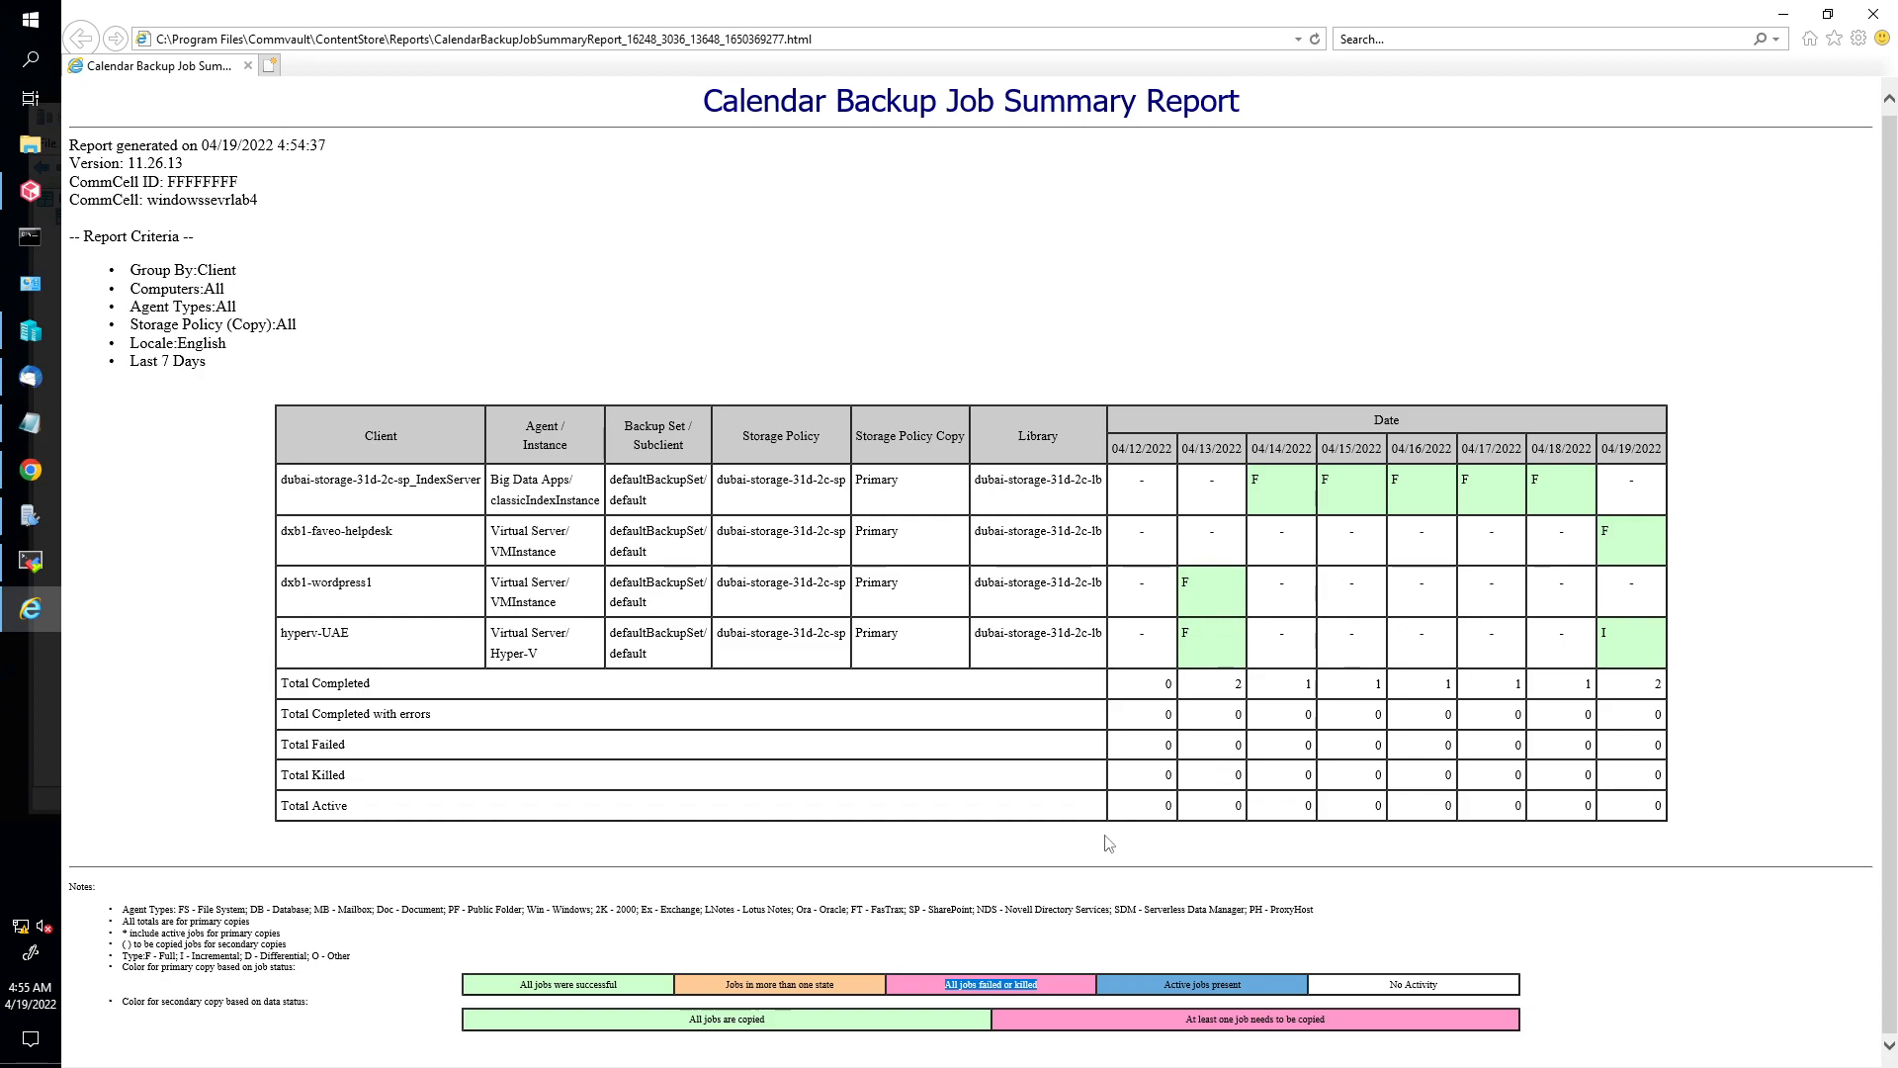
{"action": "mouse_move", "coordinate": [1416, 619]}
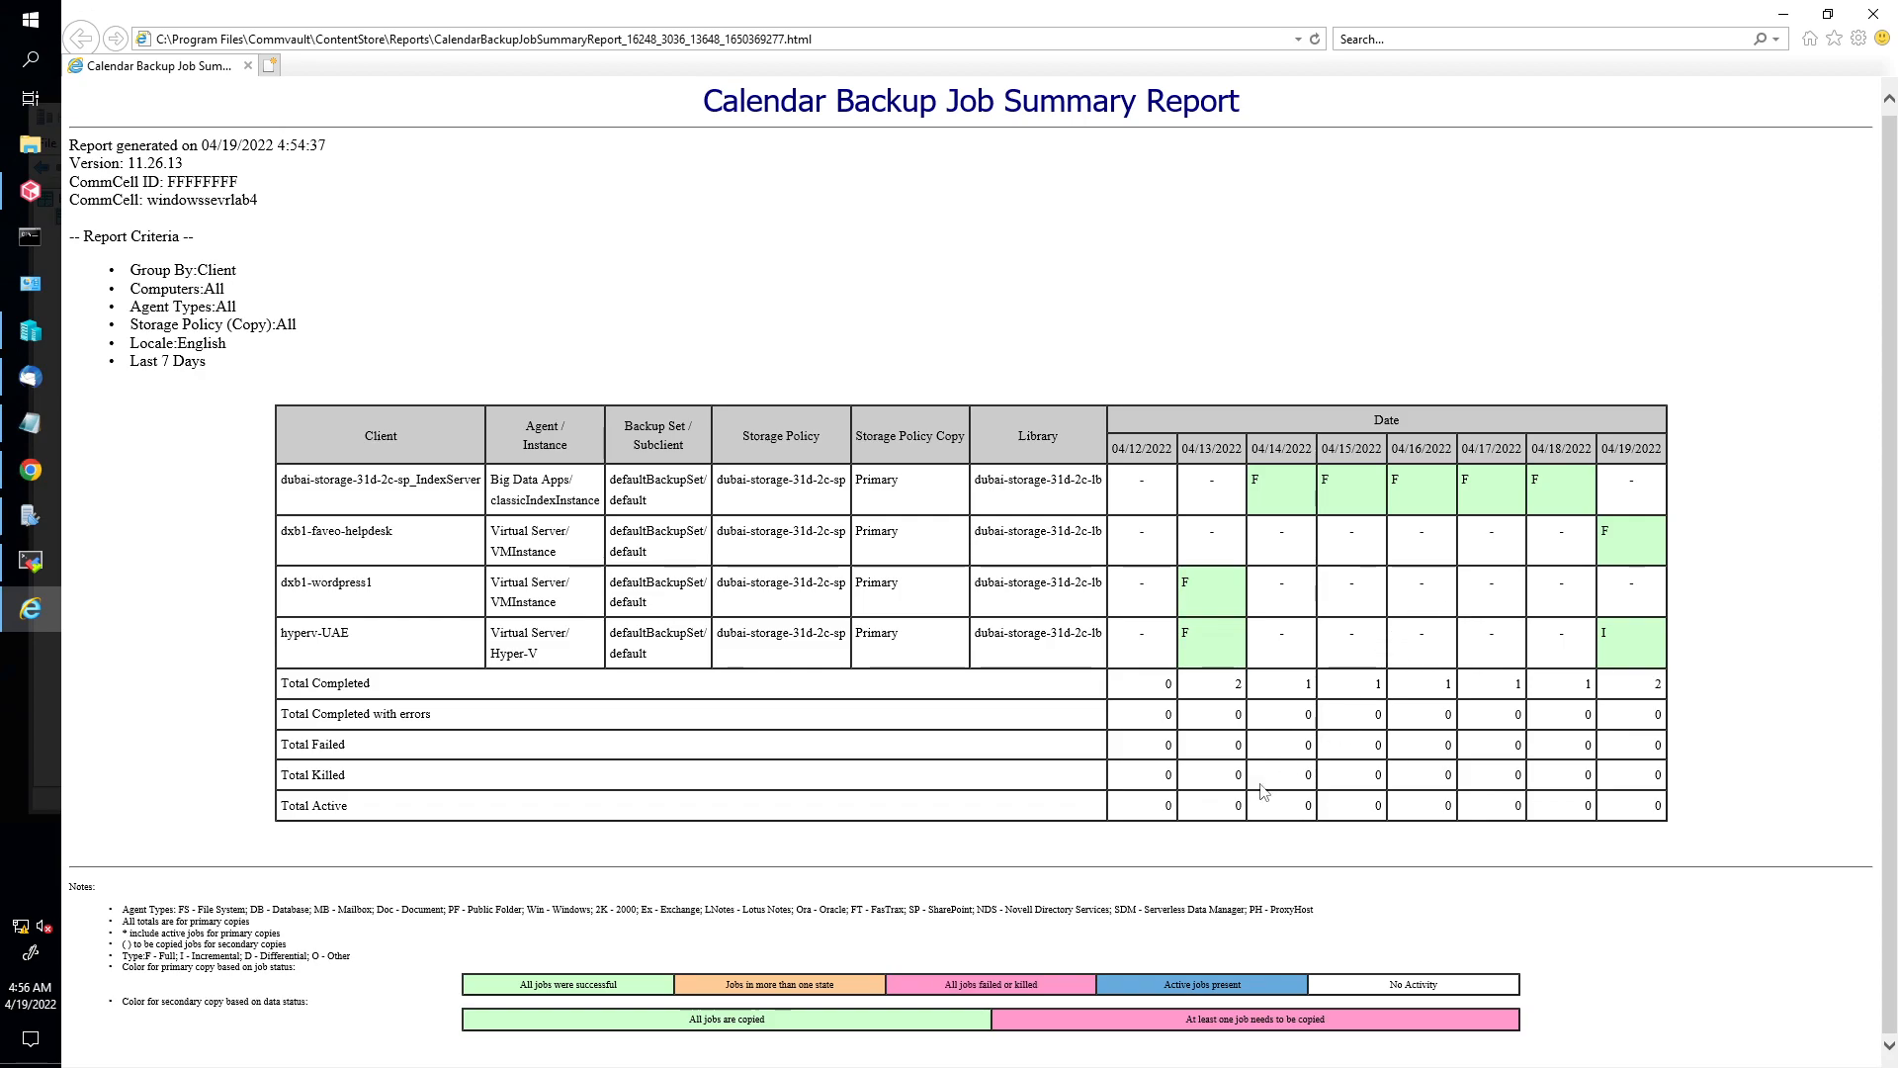
{"action": "mouse_move", "coordinate": [1303, 941]}
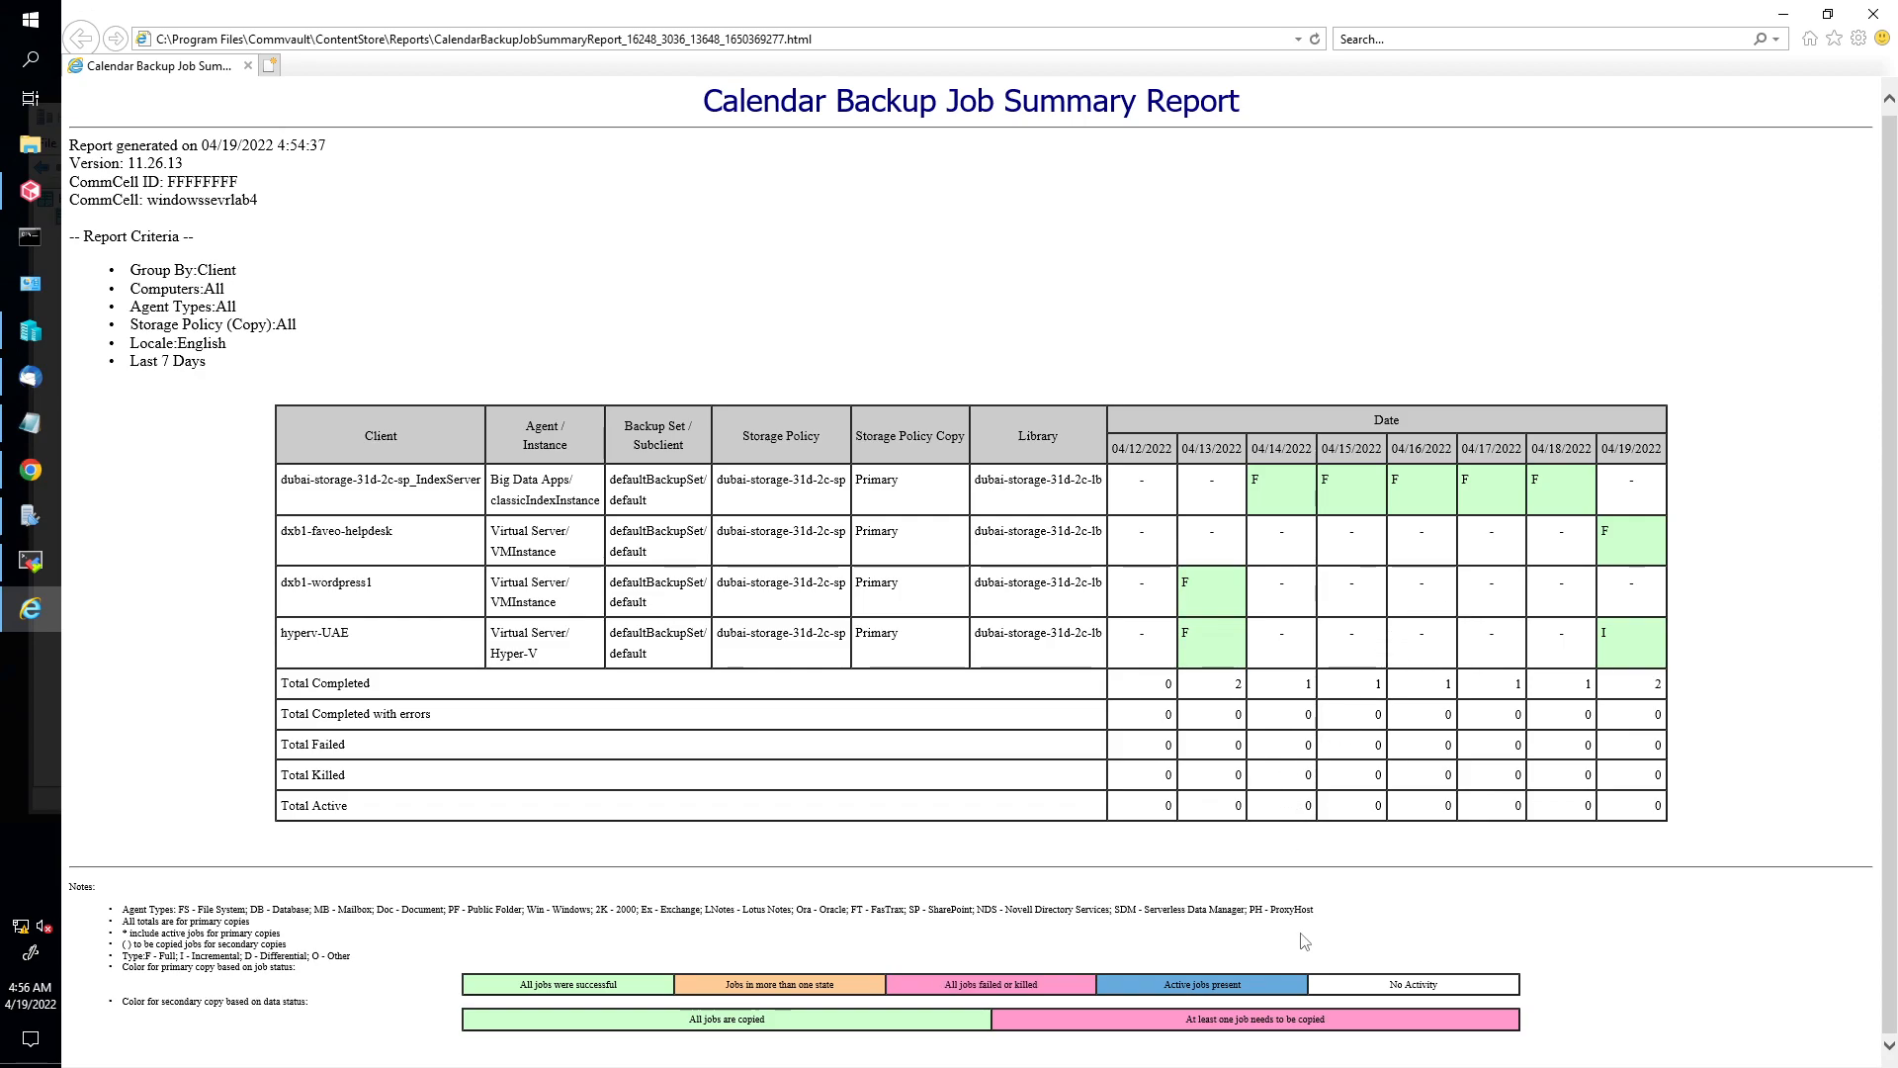
{"action": "double_click", "coordinate": [1211, 1018]}
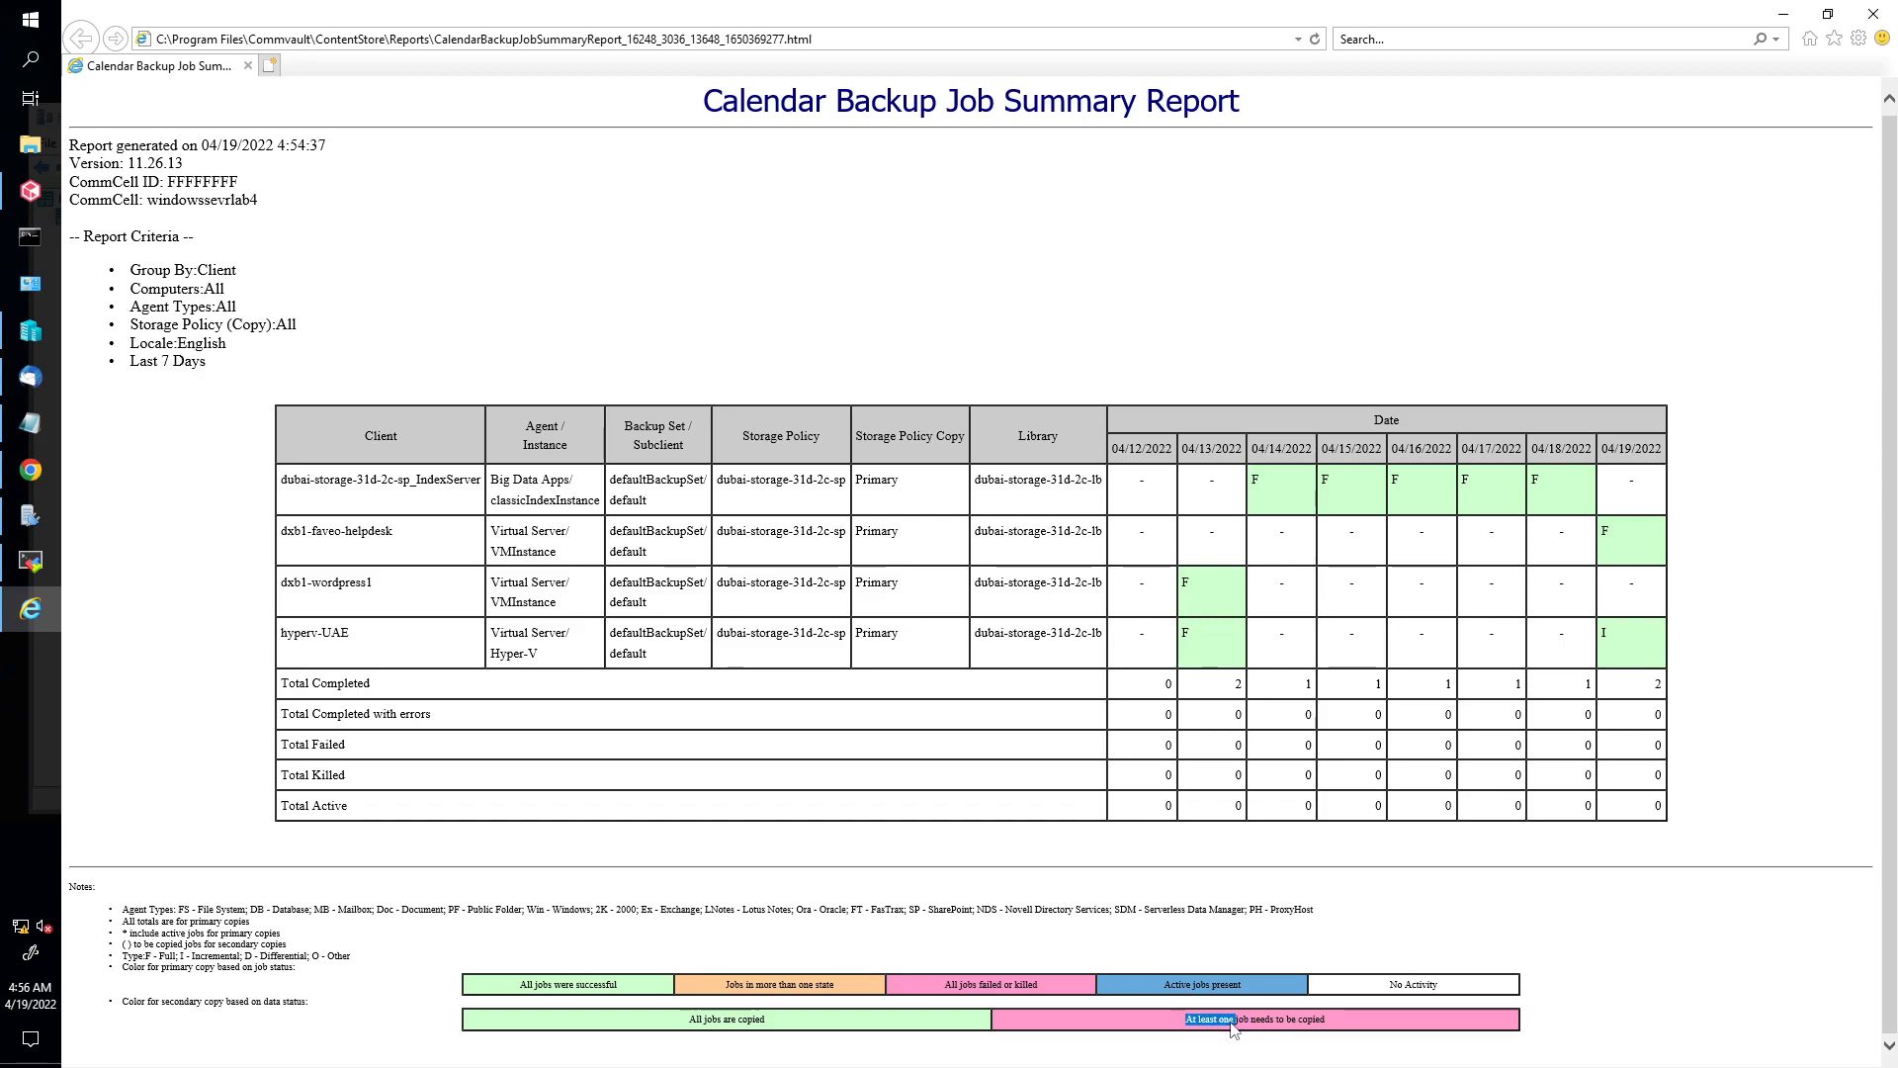
{"action": "mouse_move", "coordinate": [1572, 617]}
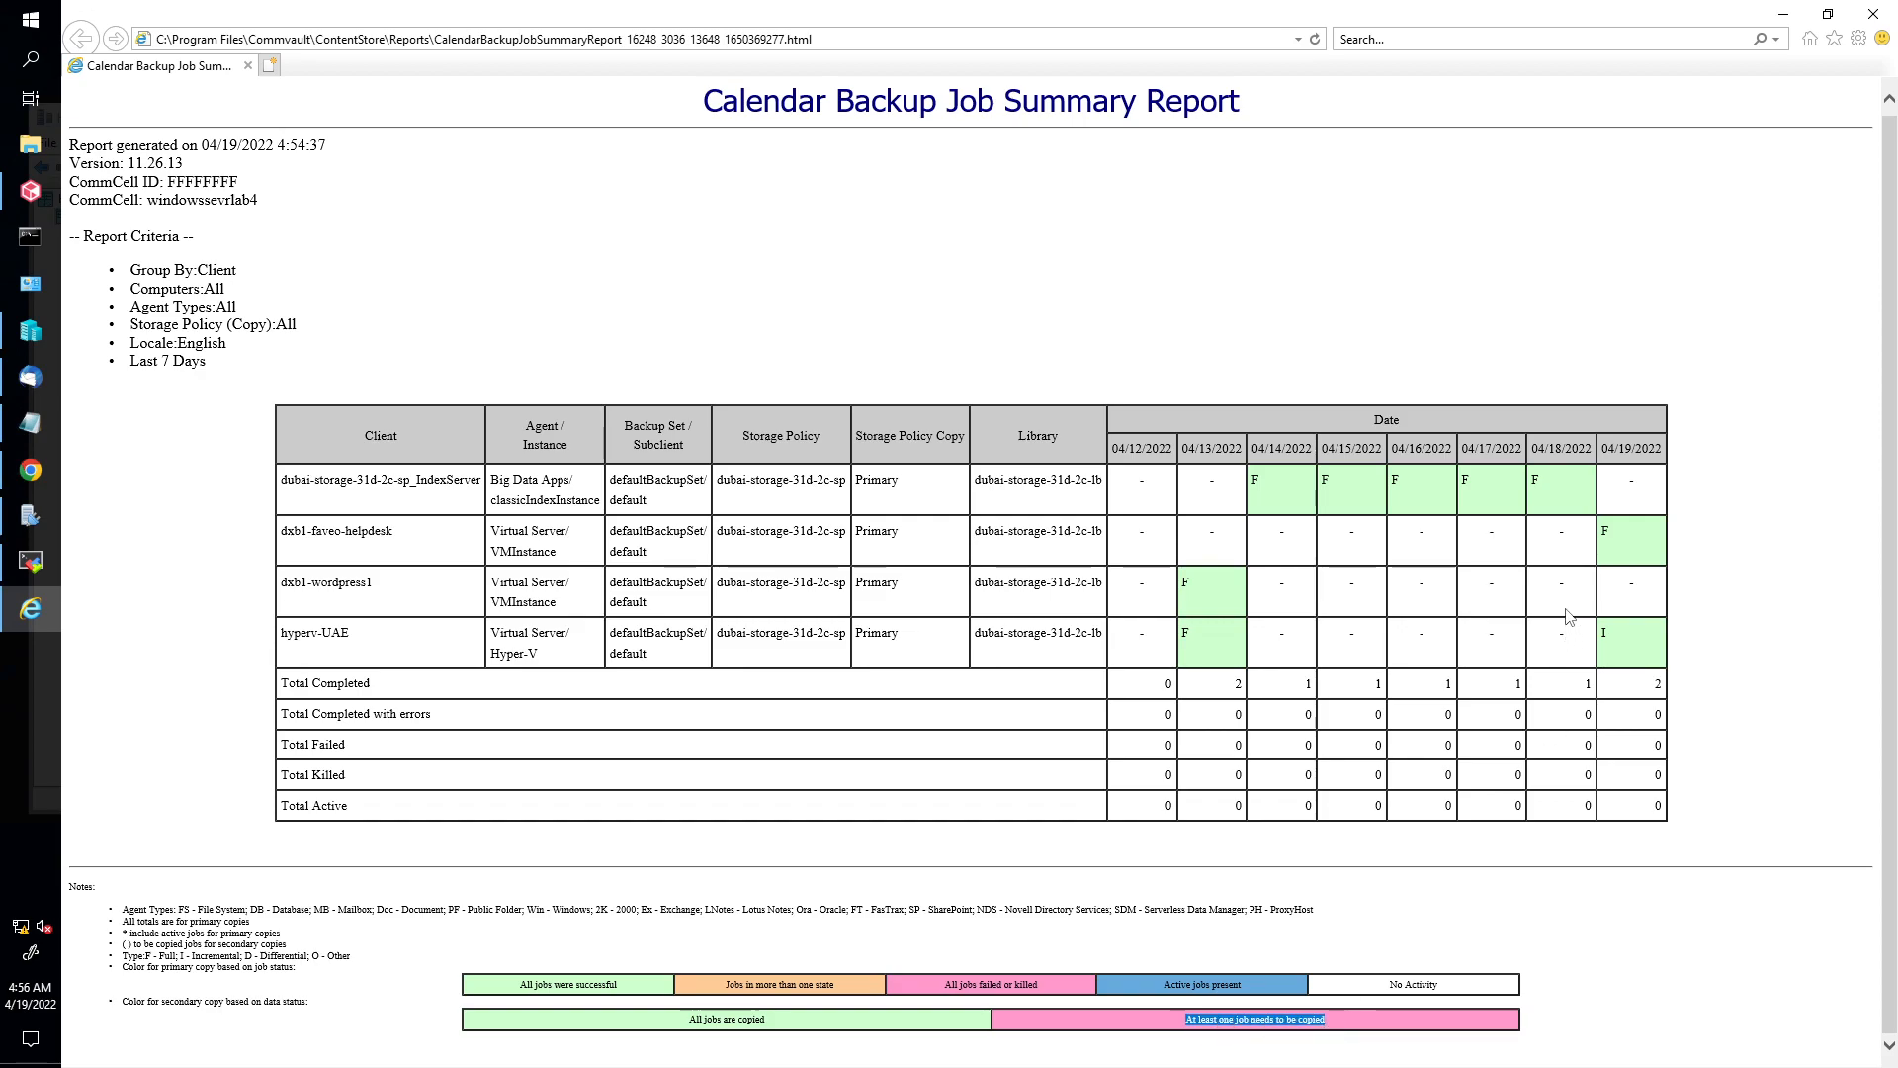
{"action": "mouse_move", "coordinate": [1000, 982]}
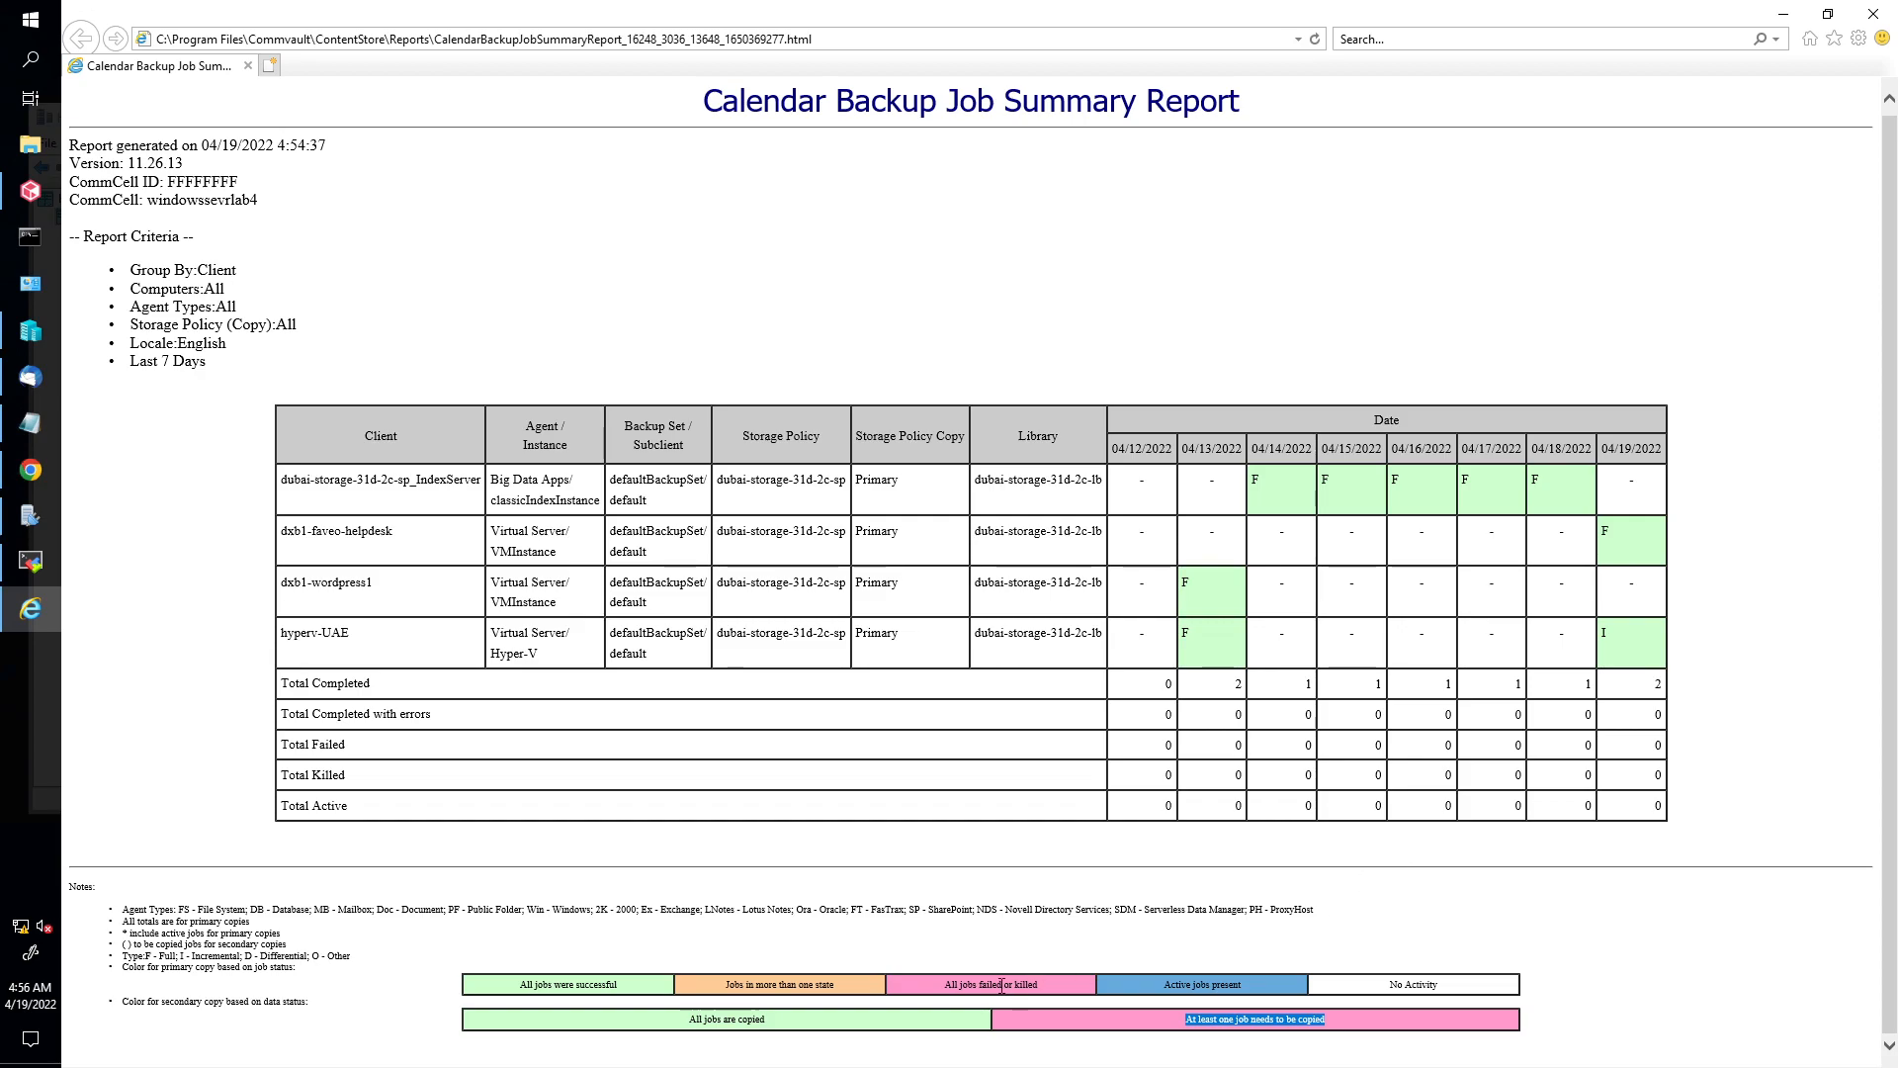
{"action": "double_click", "coordinate": [989, 982]}
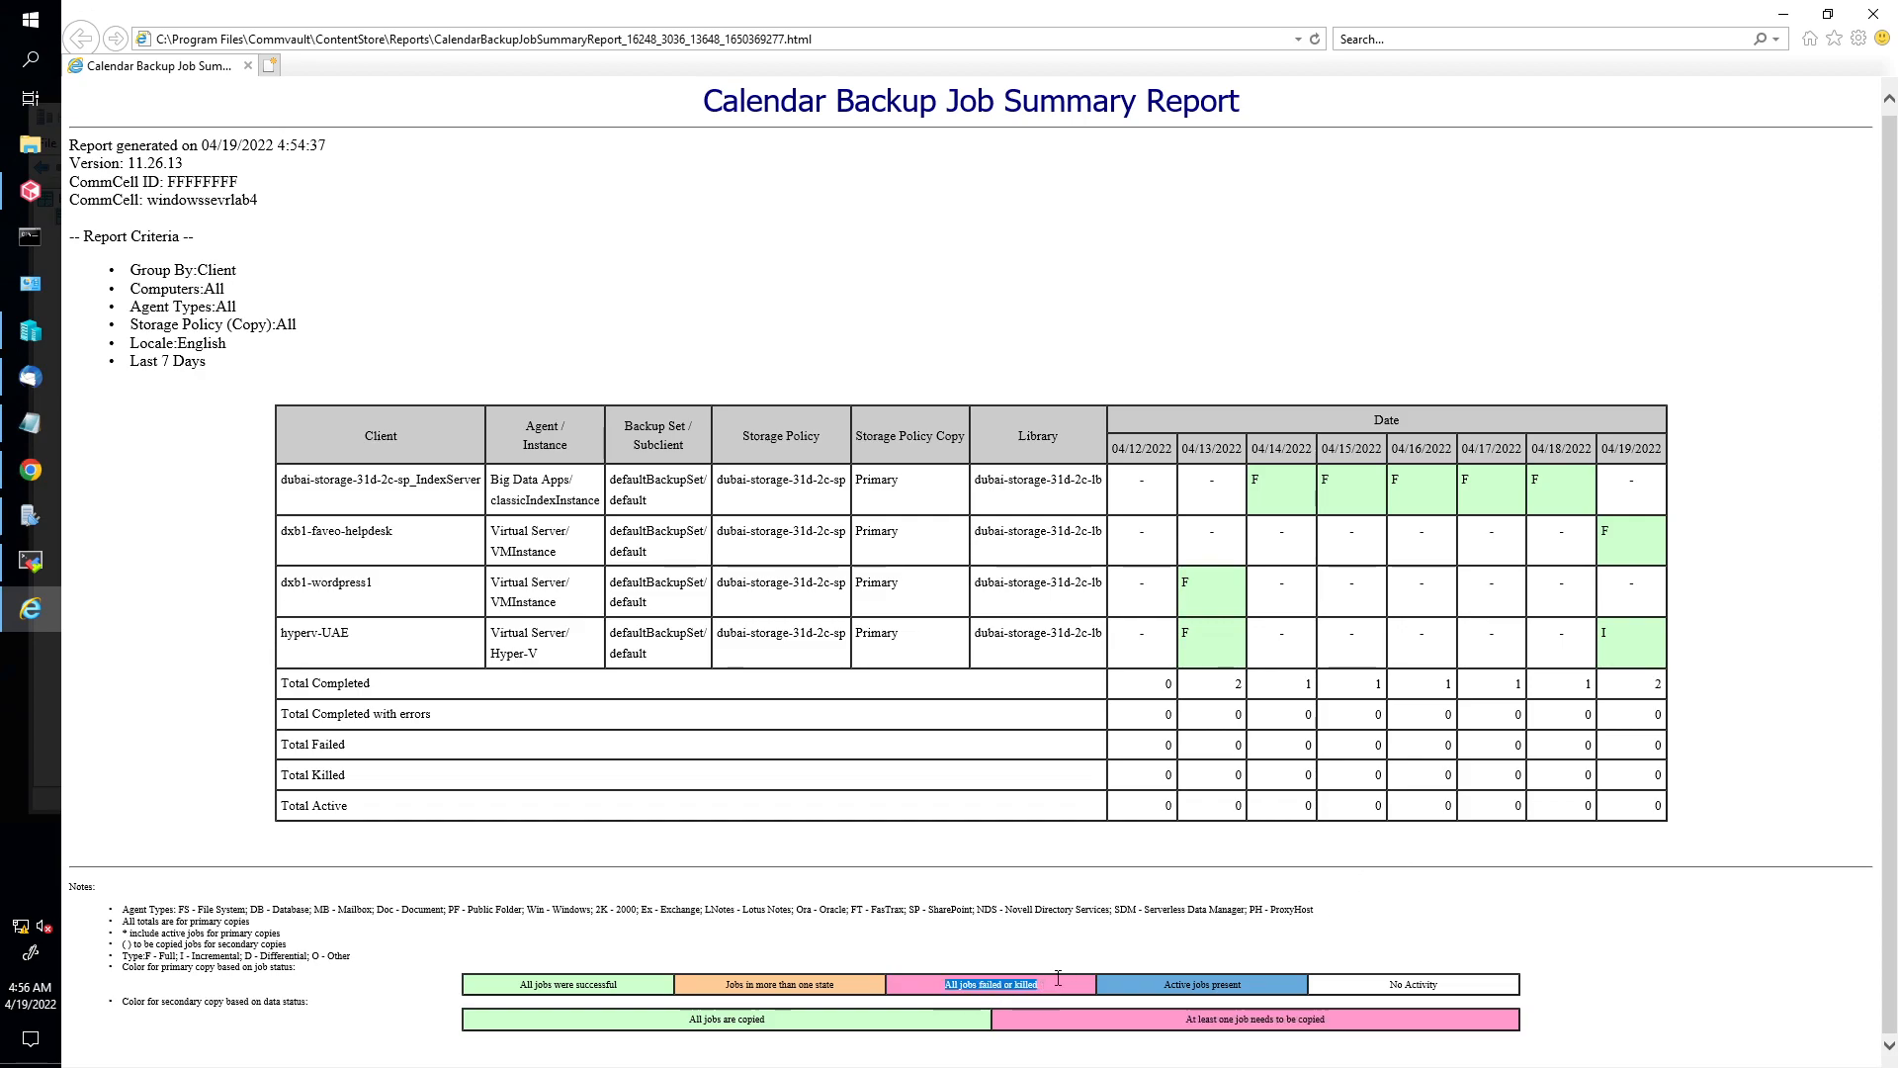
{"action": "mouse_move", "coordinate": [1202, 745]}
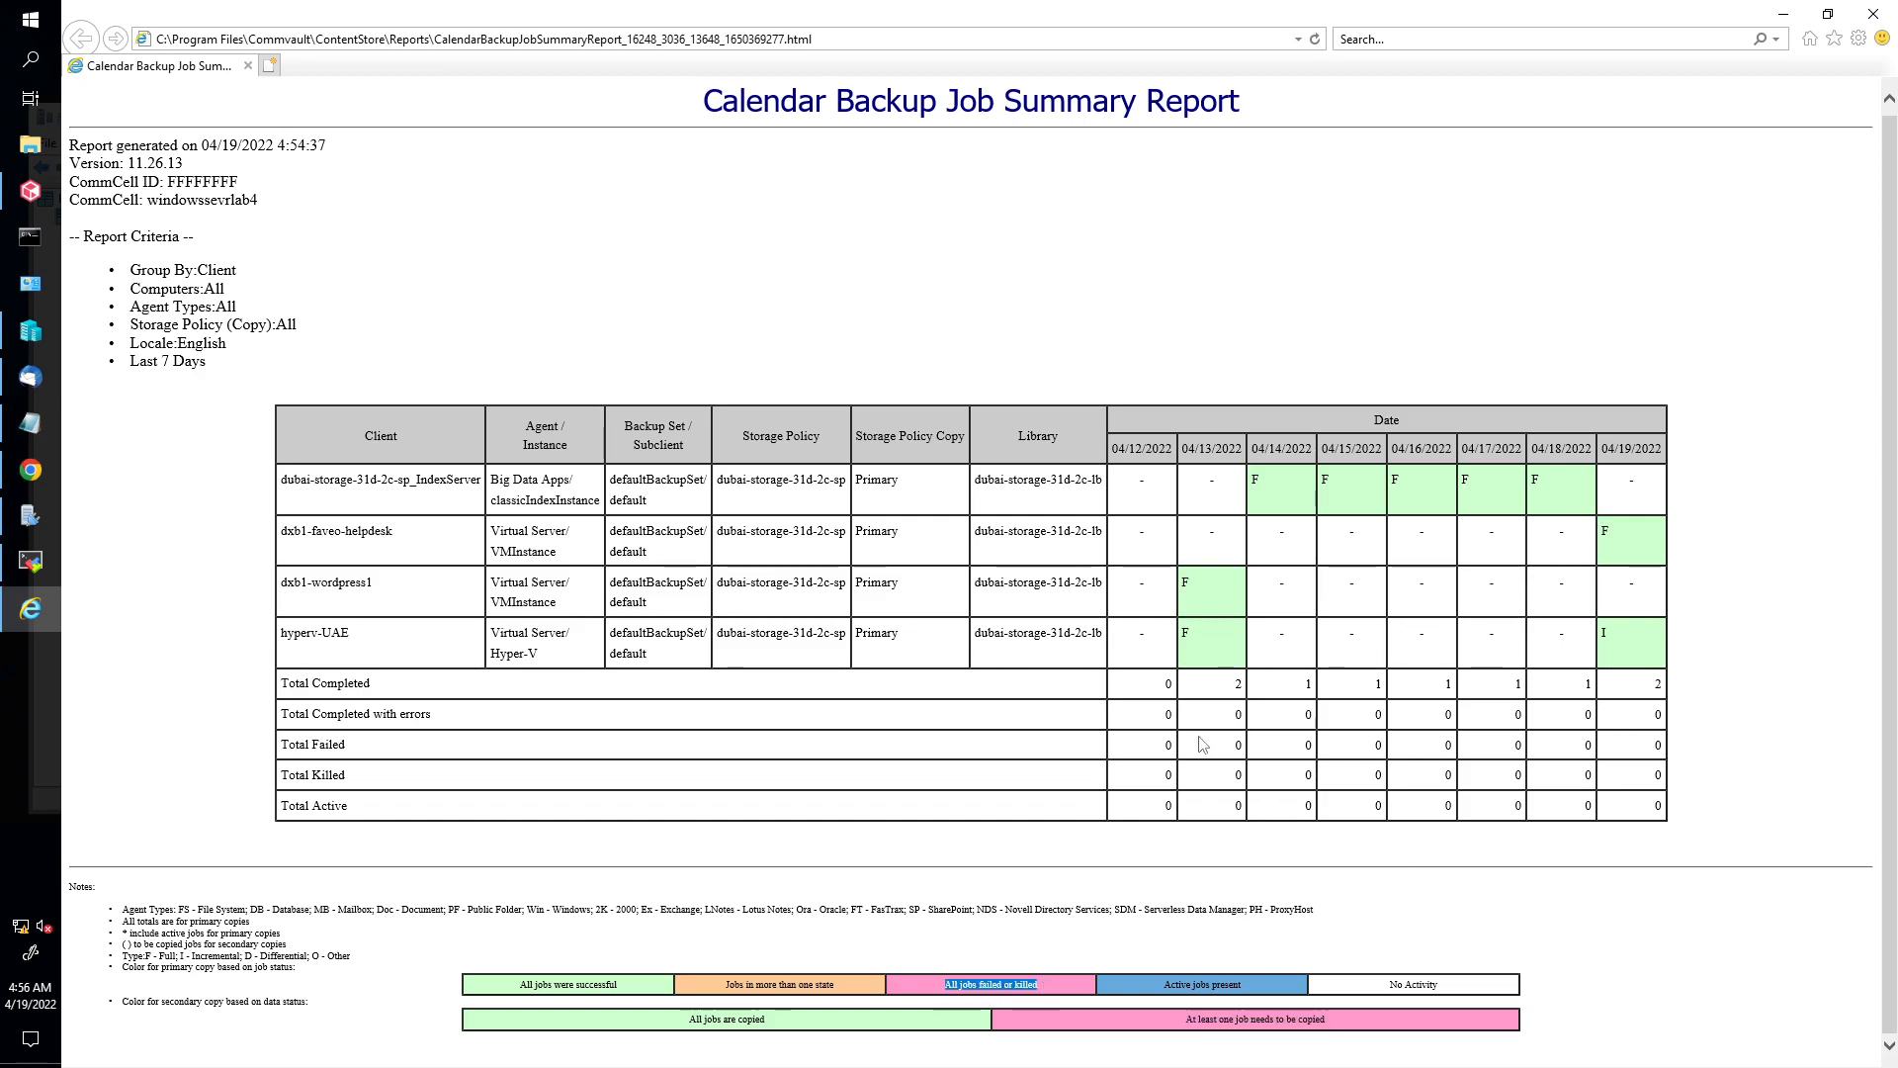
{"action": "mouse_move", "coordinate": [715, 991]}
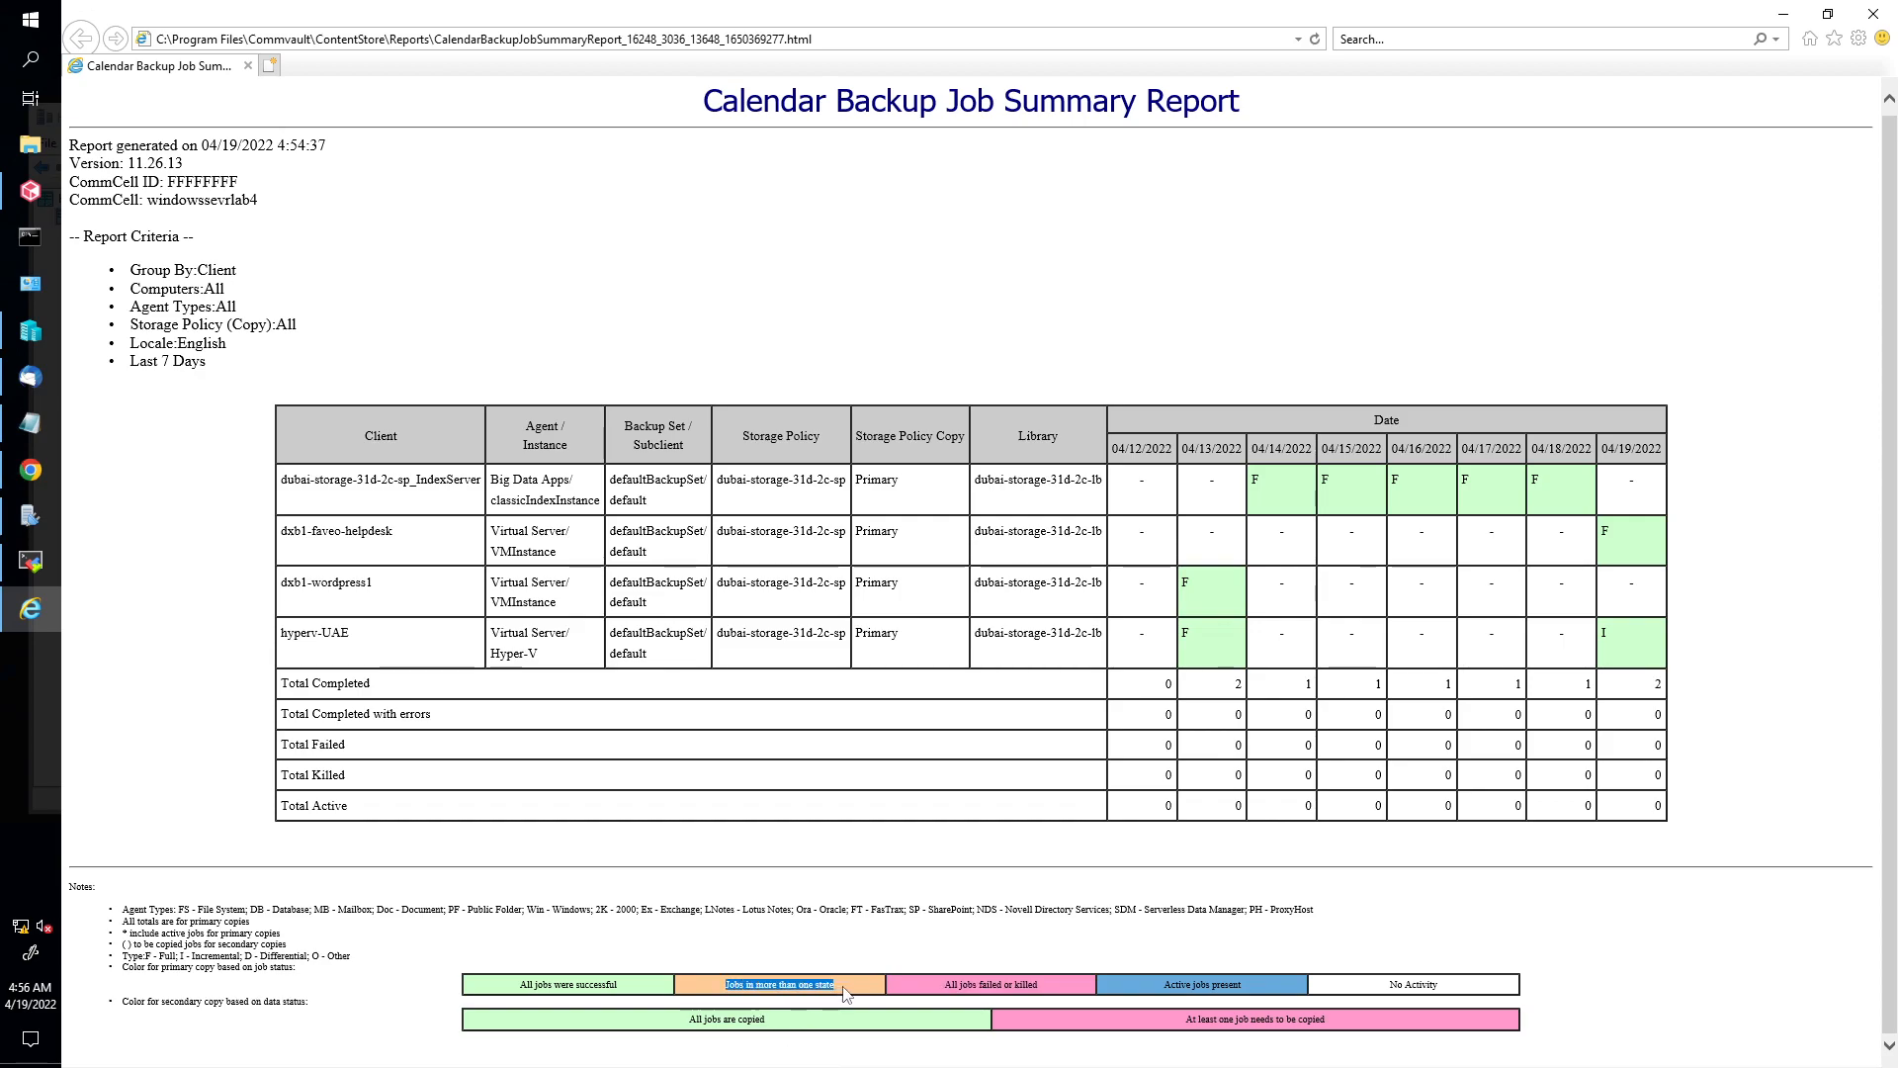
{"action": "mouse_move", "coordinate": [1511, 538]}
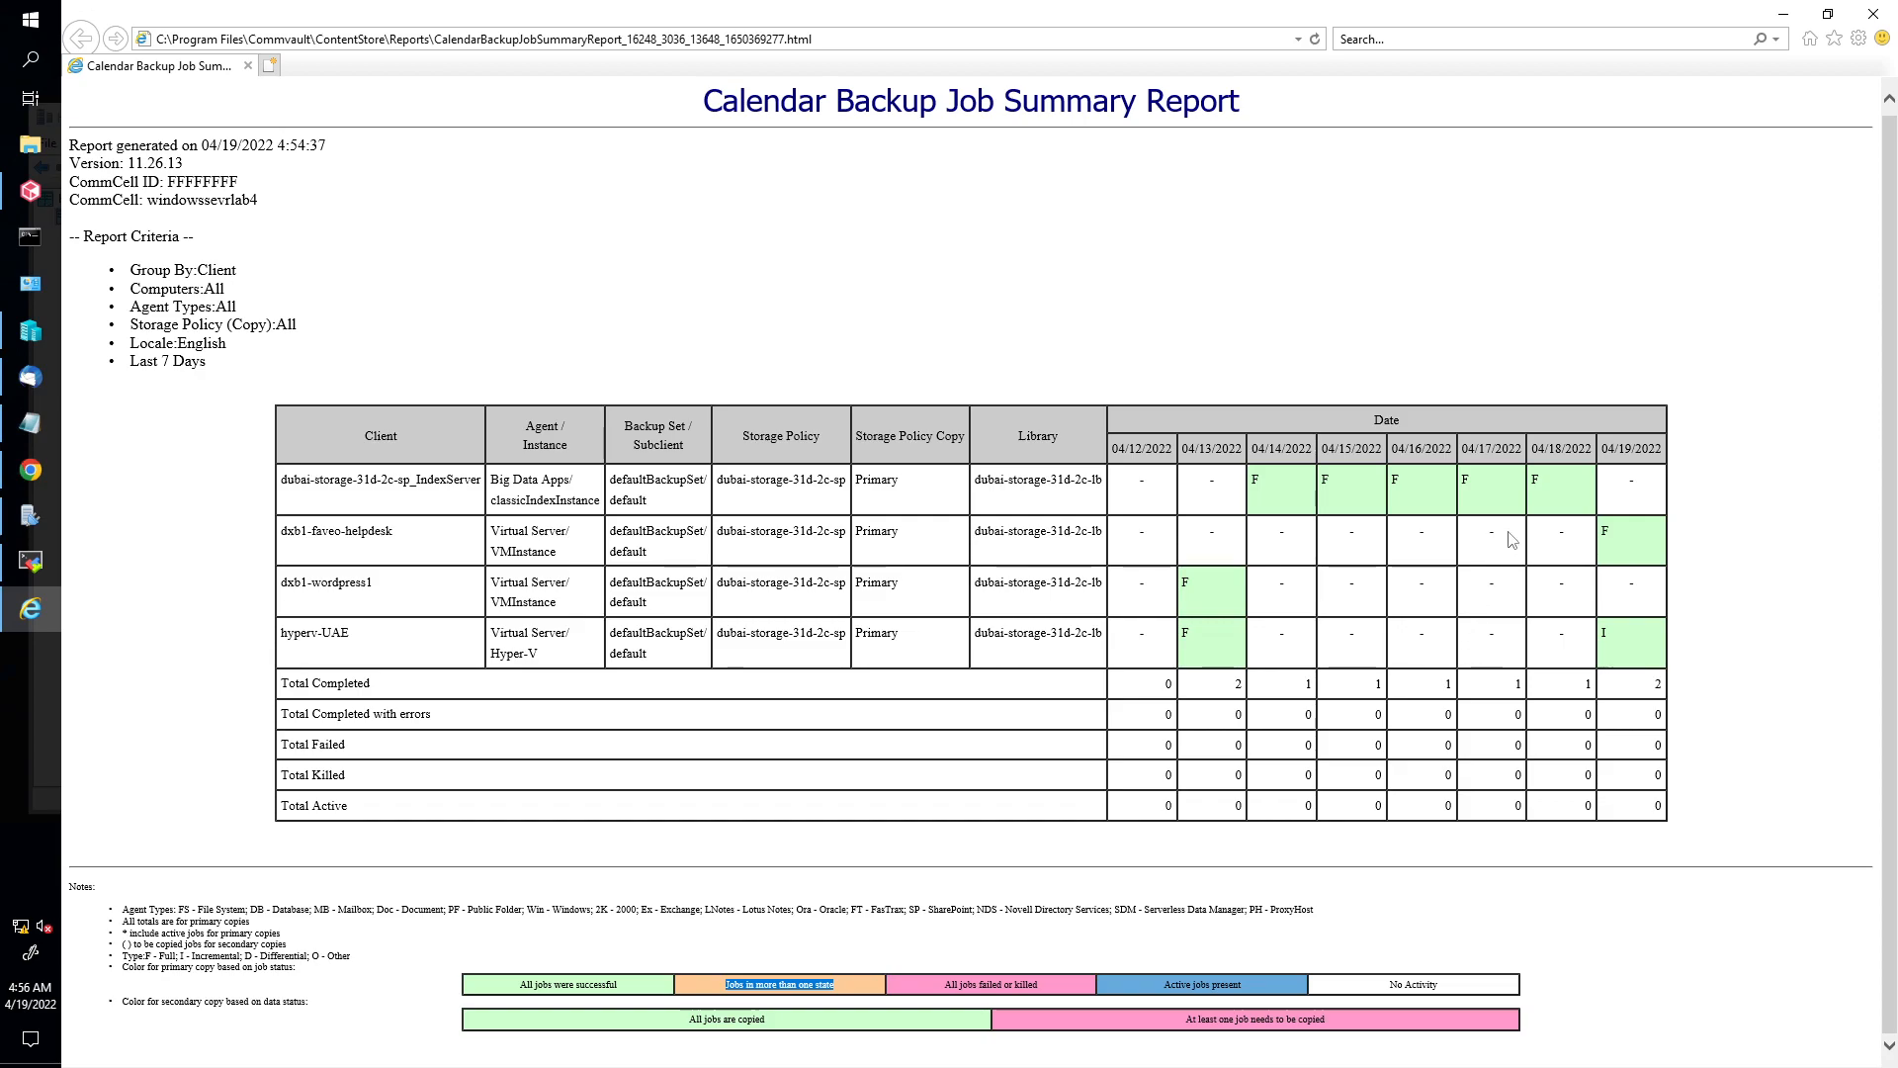
{"action": "mouse_move", "coordinate": [1422, 615]}
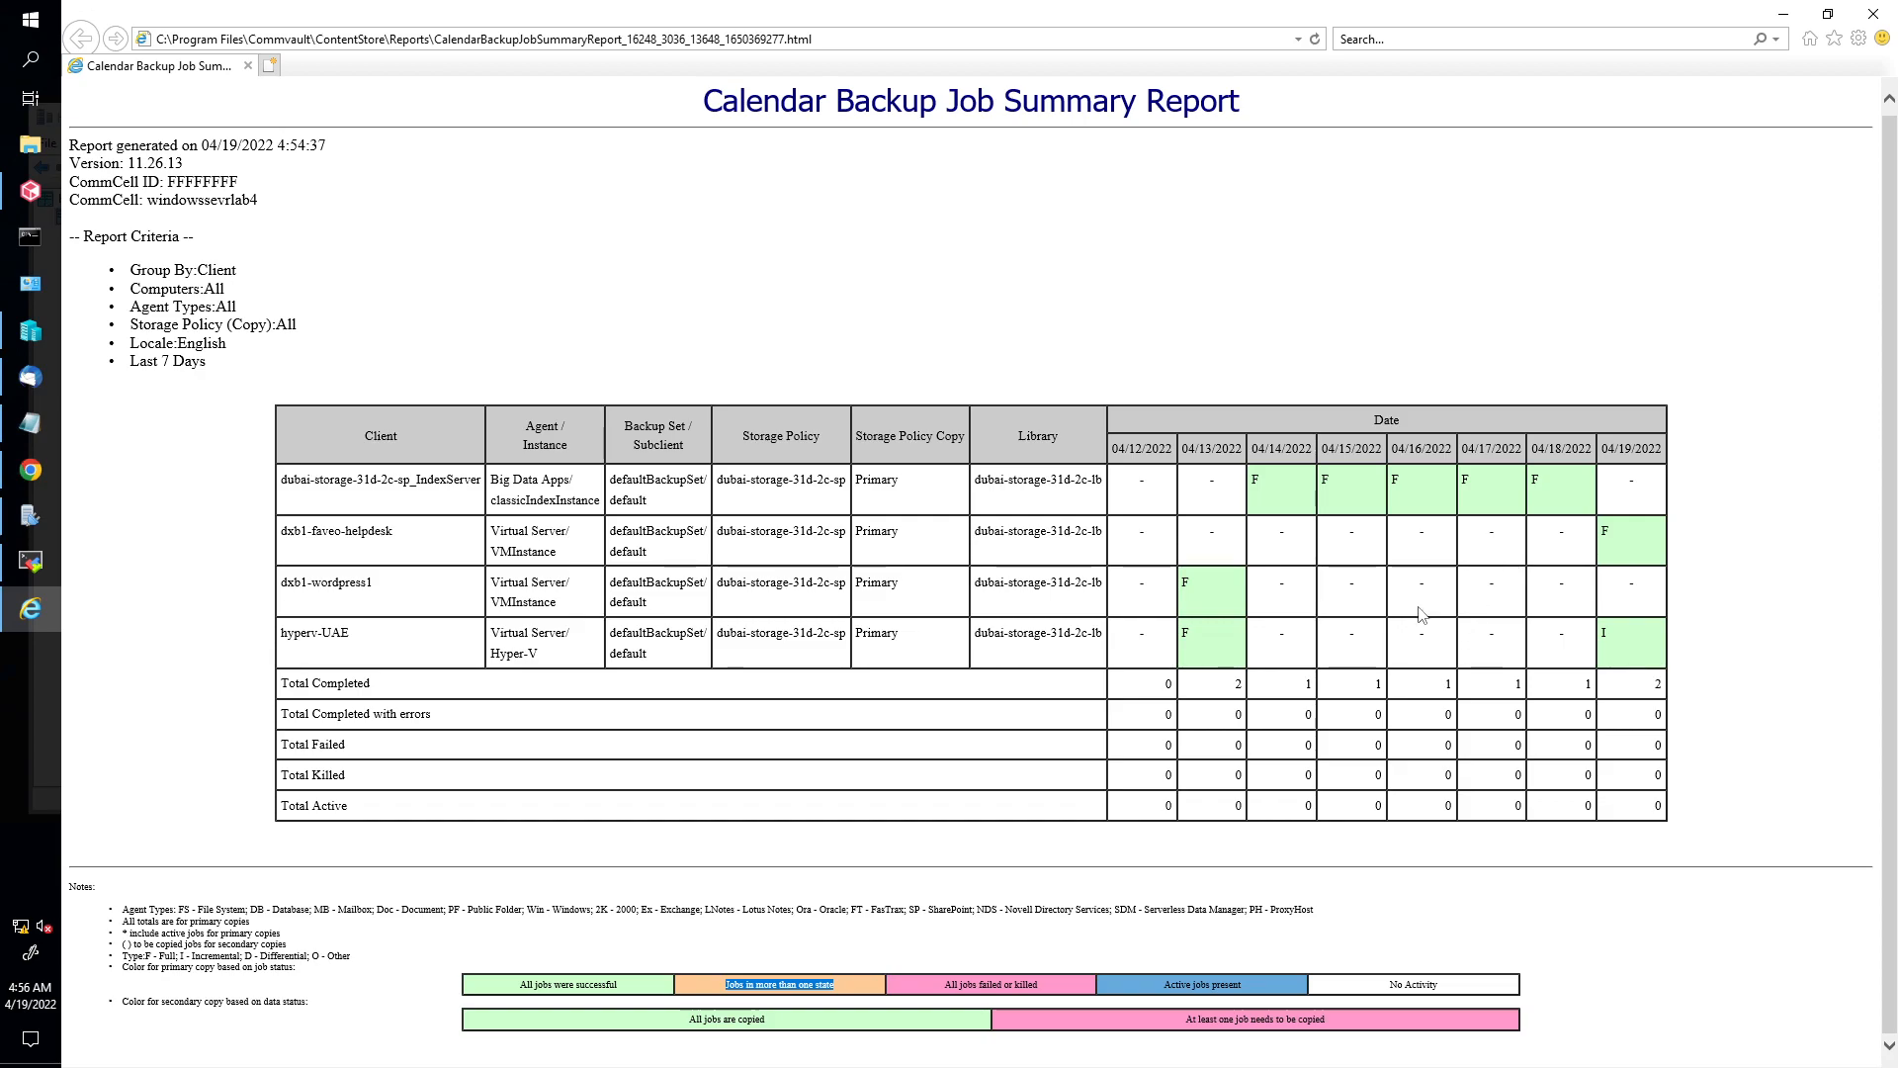
{"action": "mouse_move", "coordinate": [1151, 1025]}
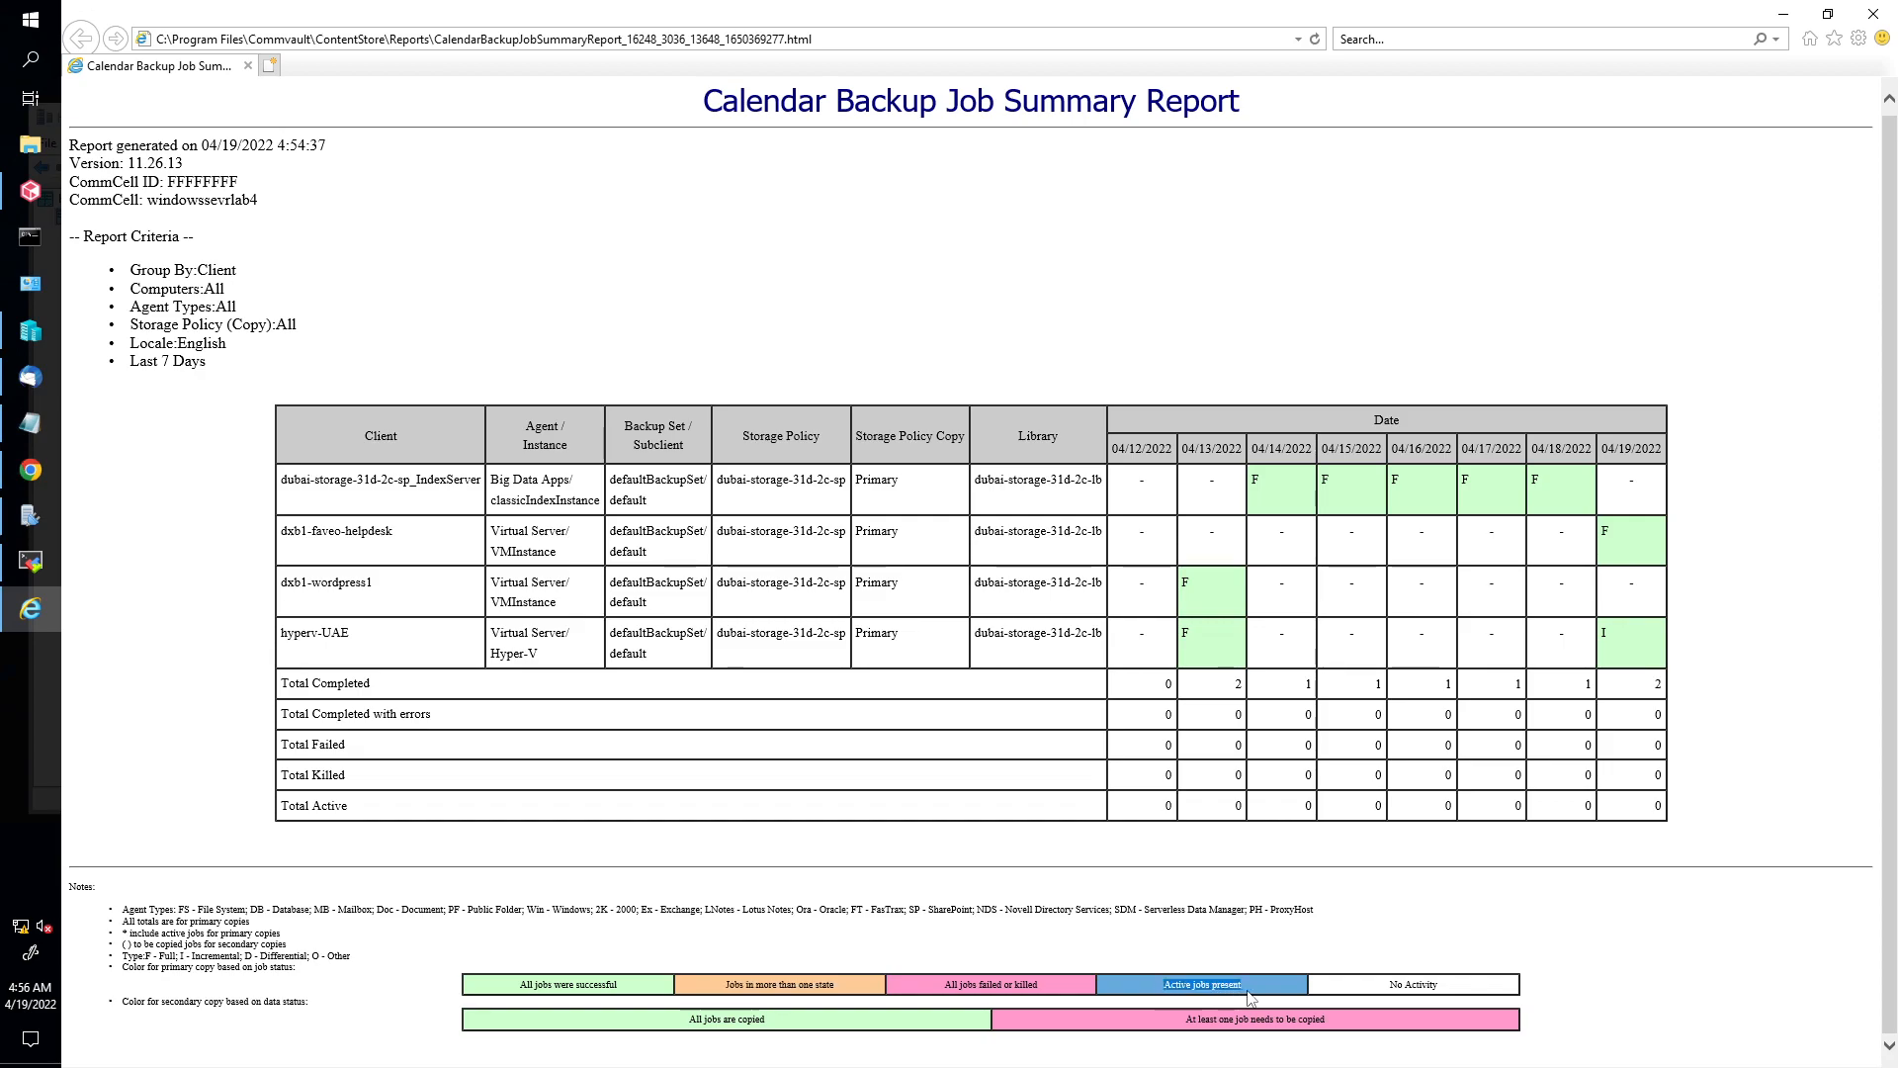
{"action": "mouse_move", "coordinate": [1374, 637]}
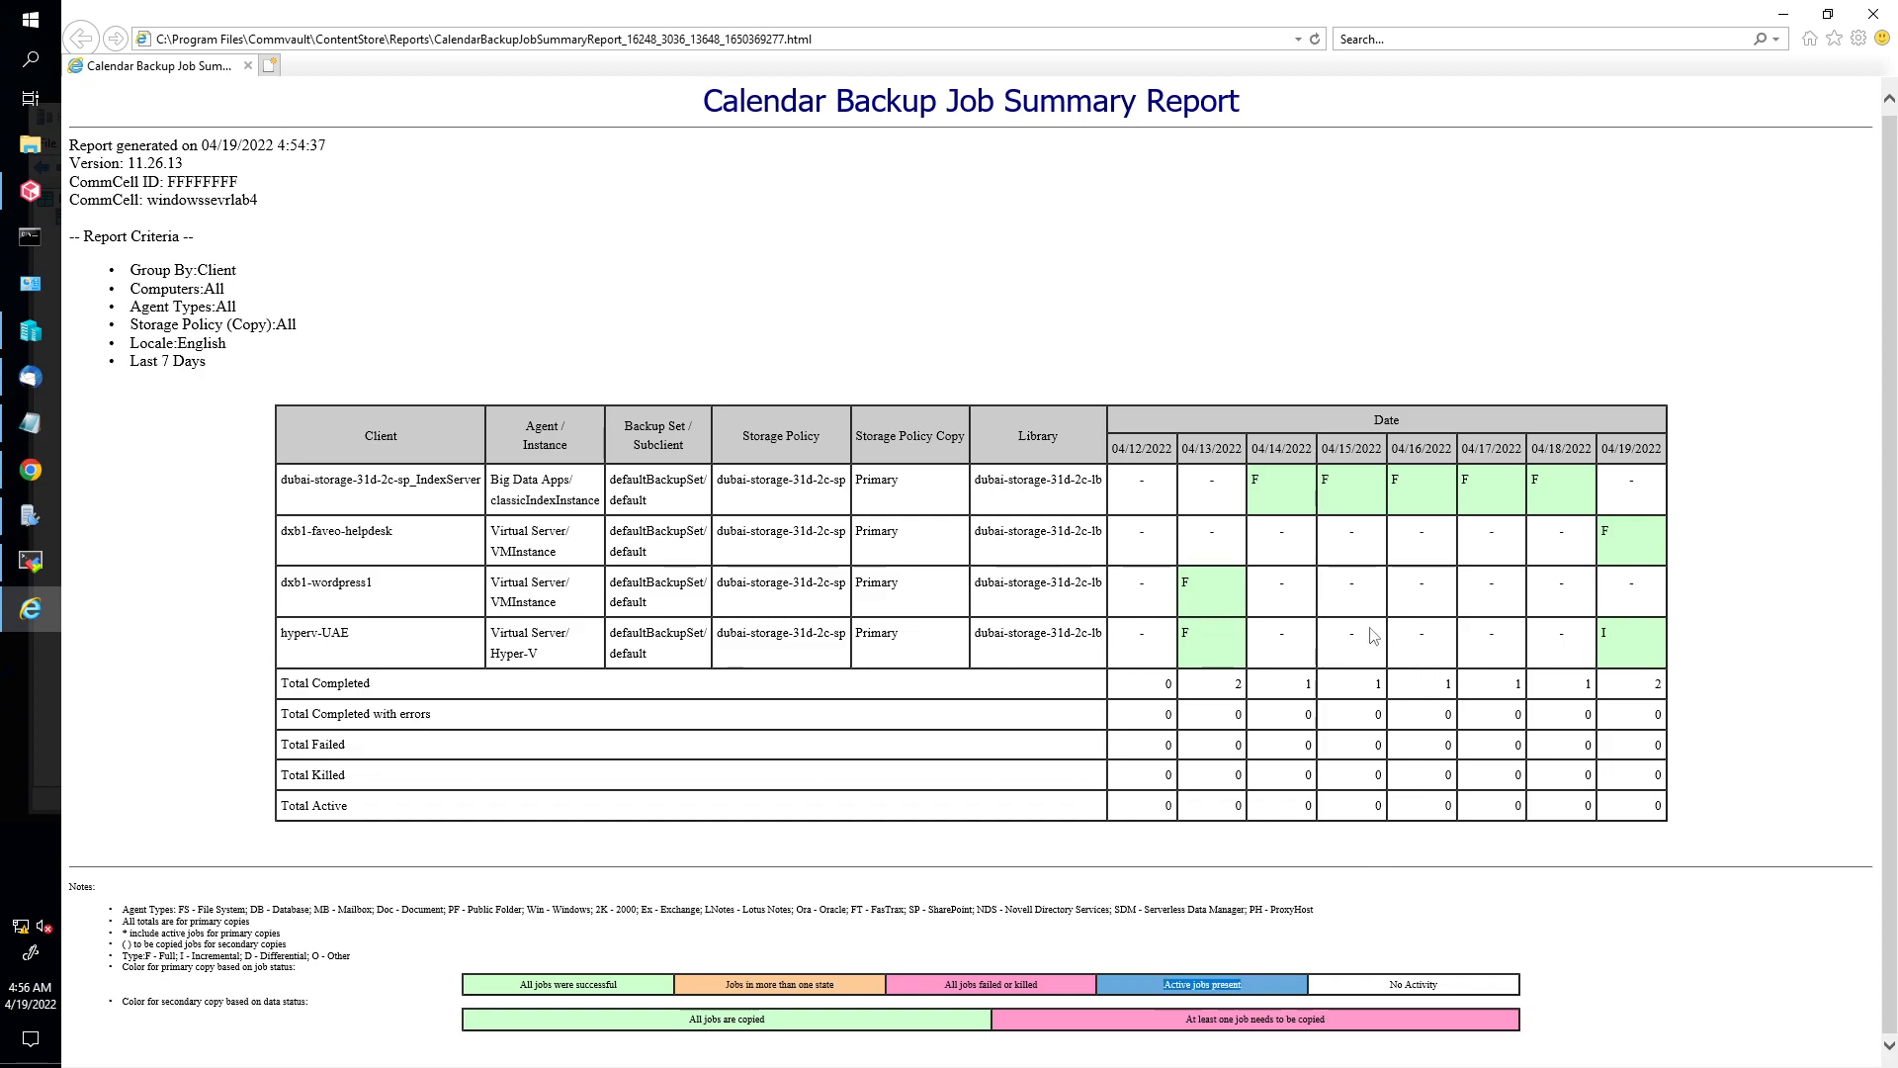
{"action": "mouse_move", "coordinate": [1306, 603]}
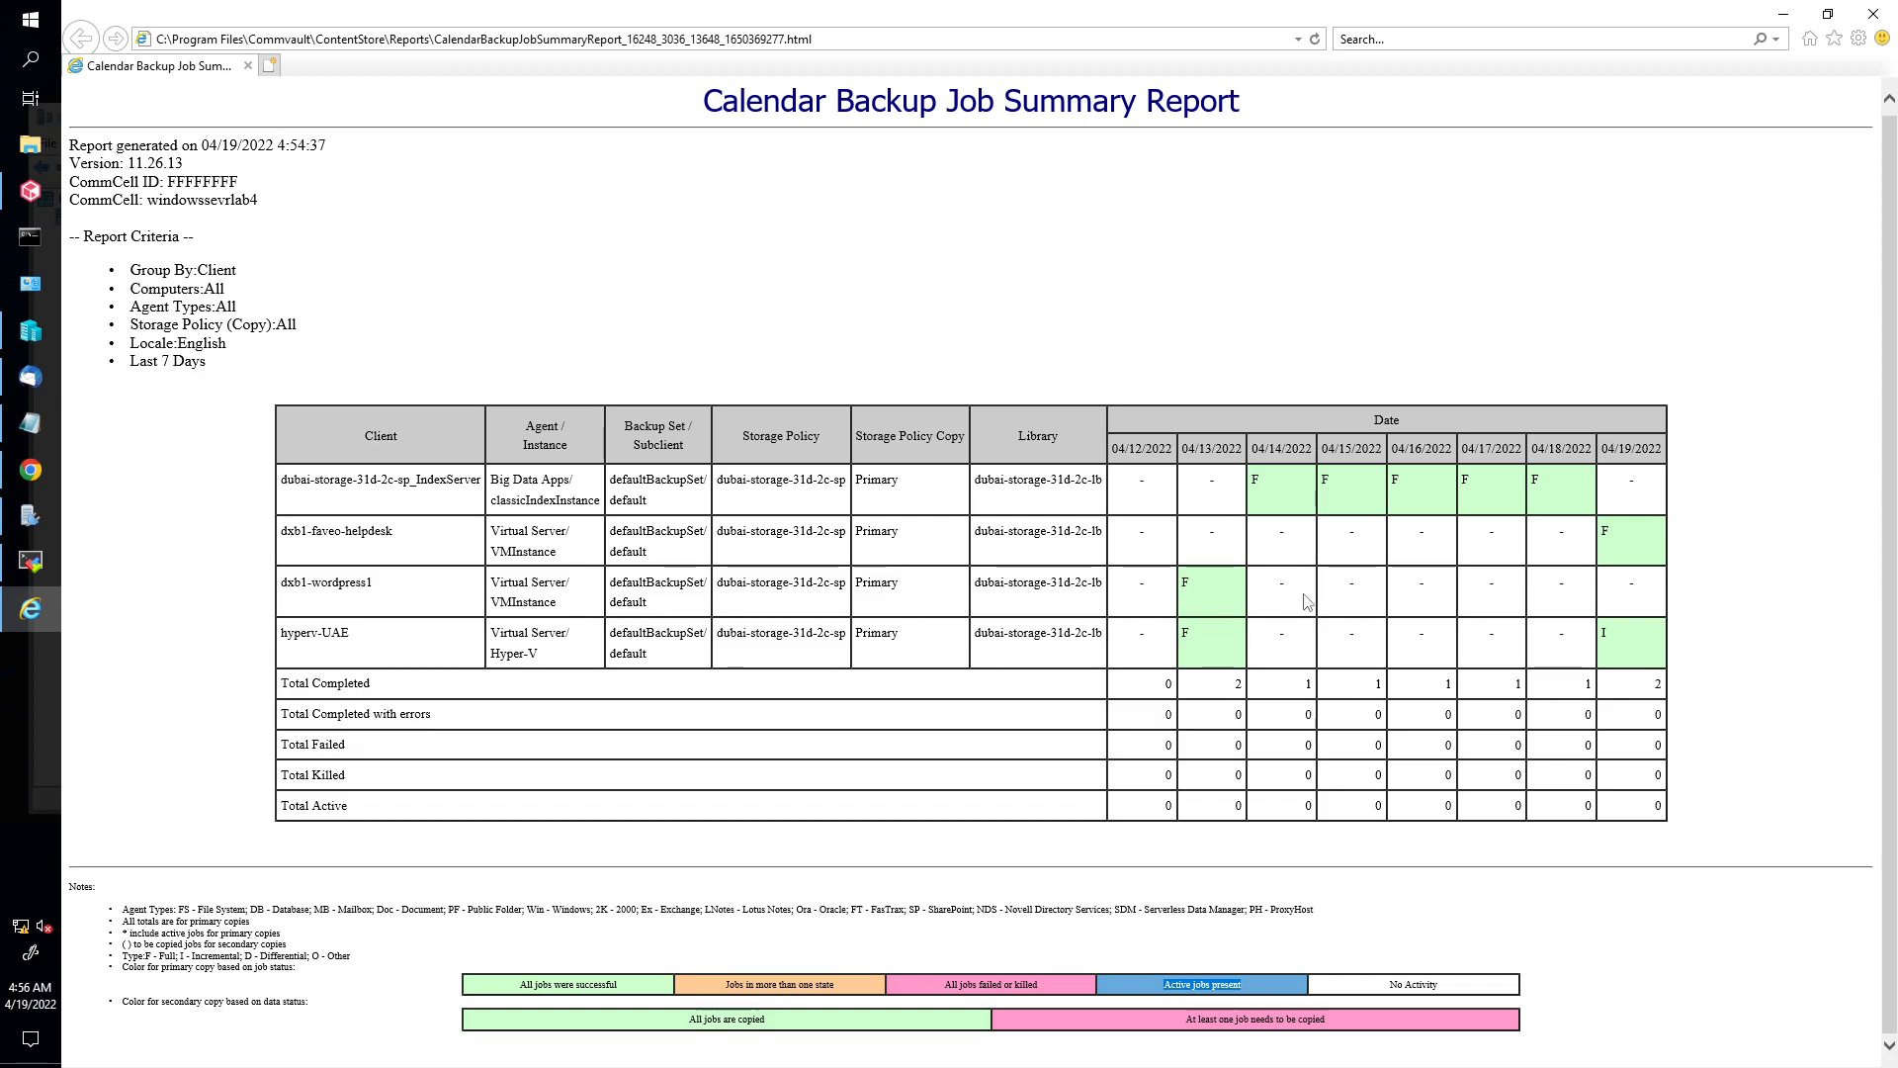
{"action": "mouse_move", "coordinate": [1513, 708]}
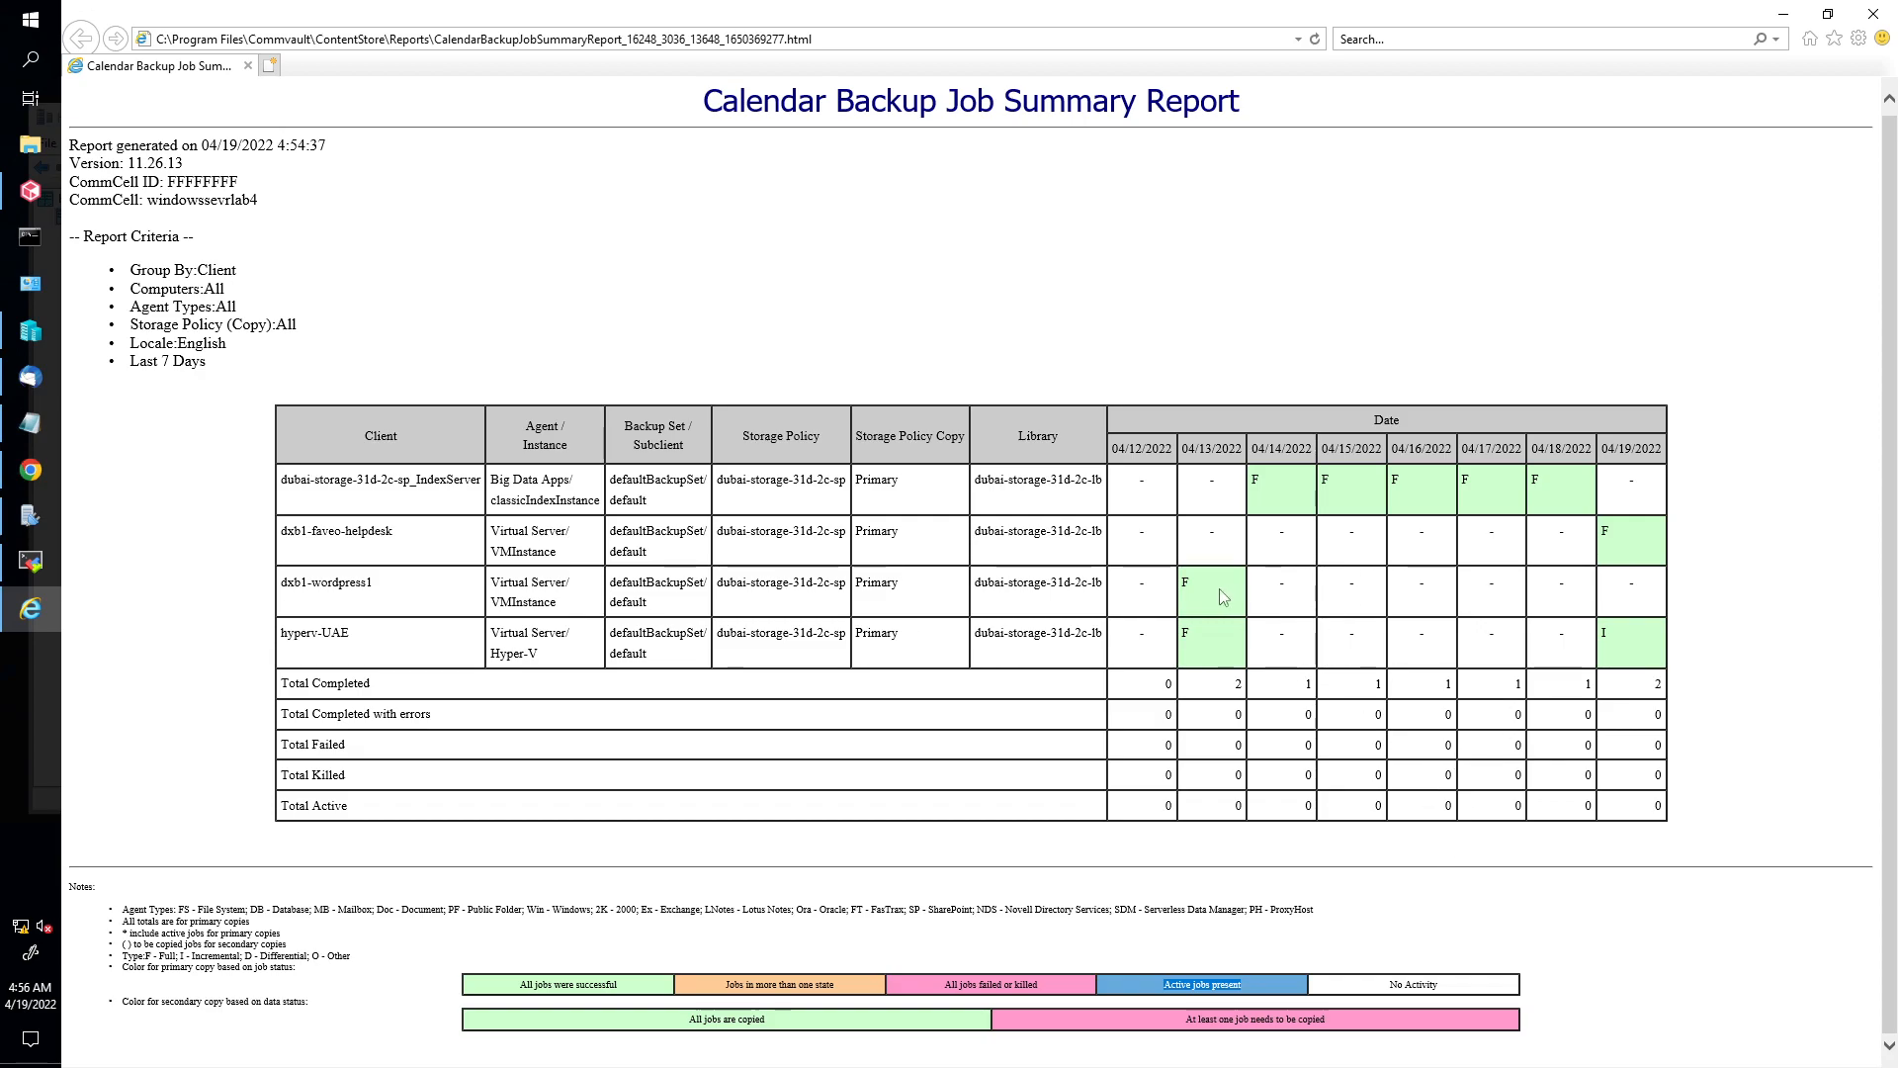
{"action": "mouse_move", "coordinate": [1335, 489]}
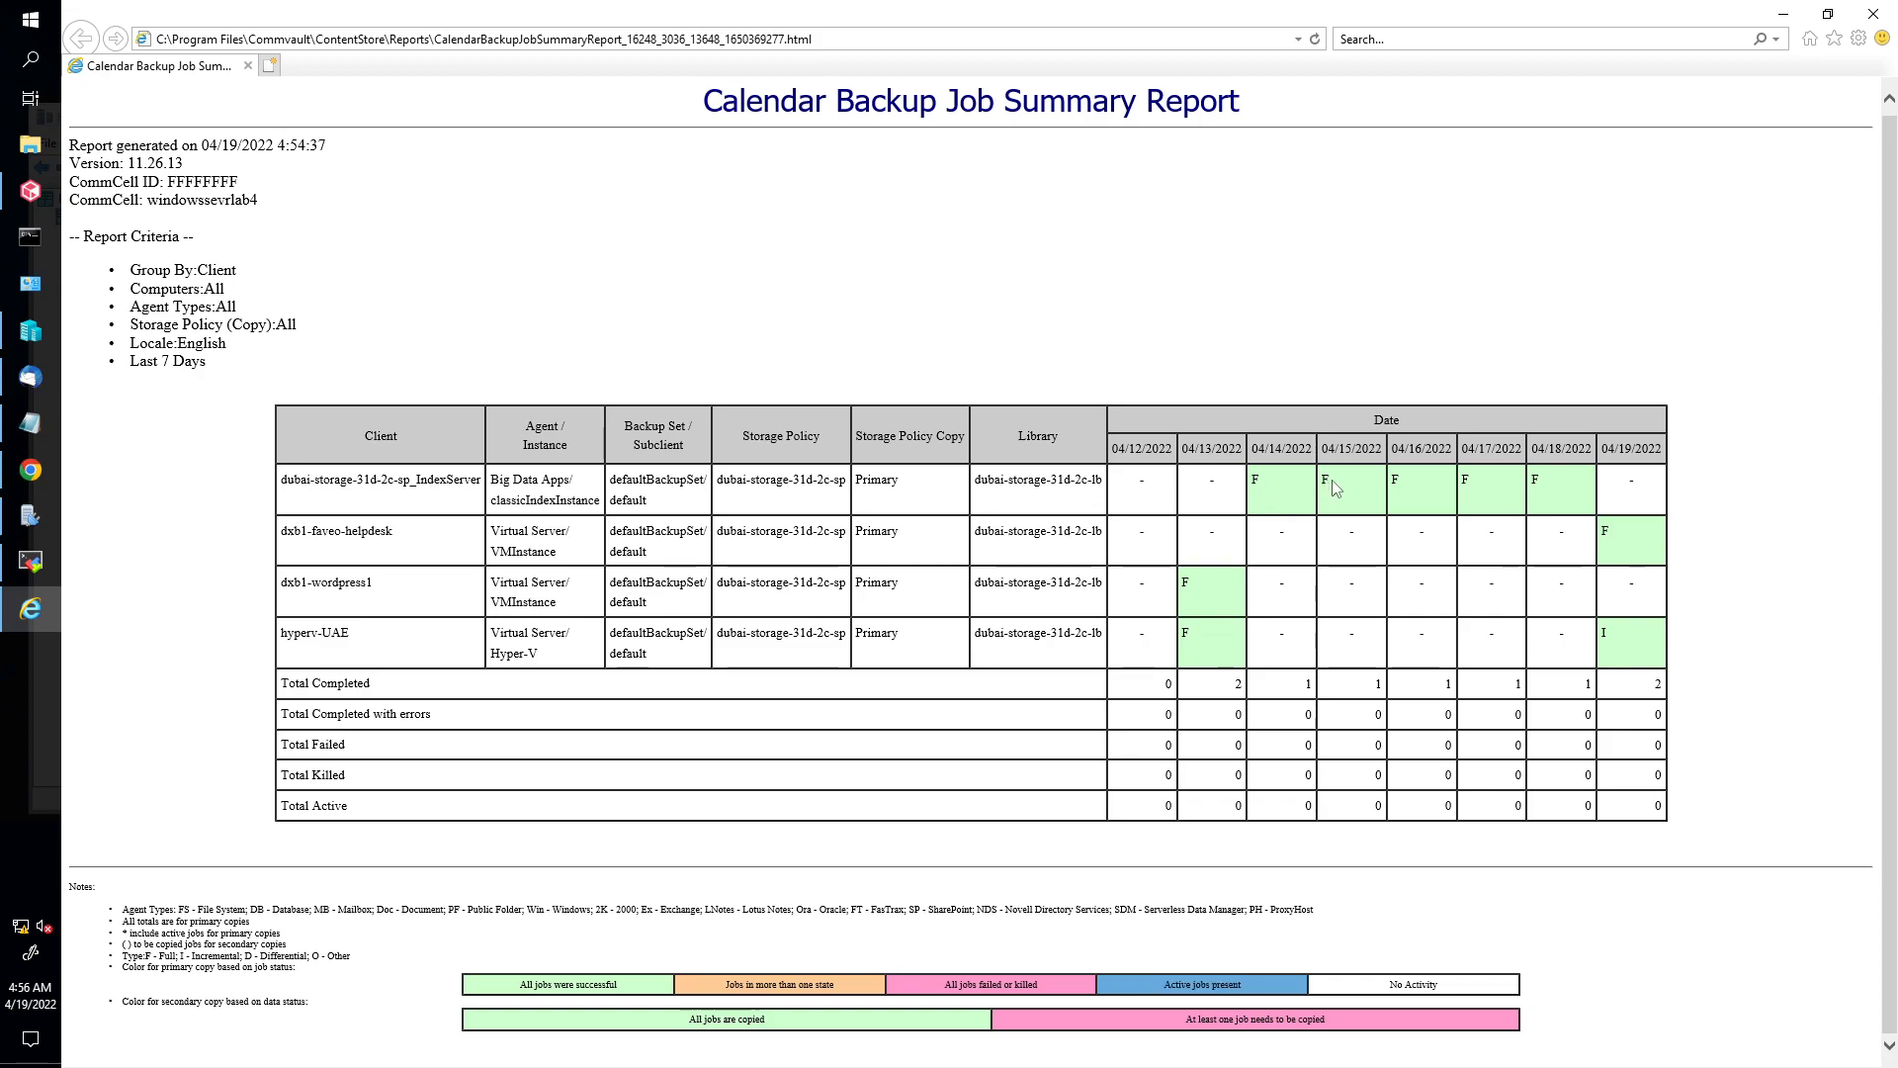
{"action": "mouse_move", "coordinate": [1259, 485]}
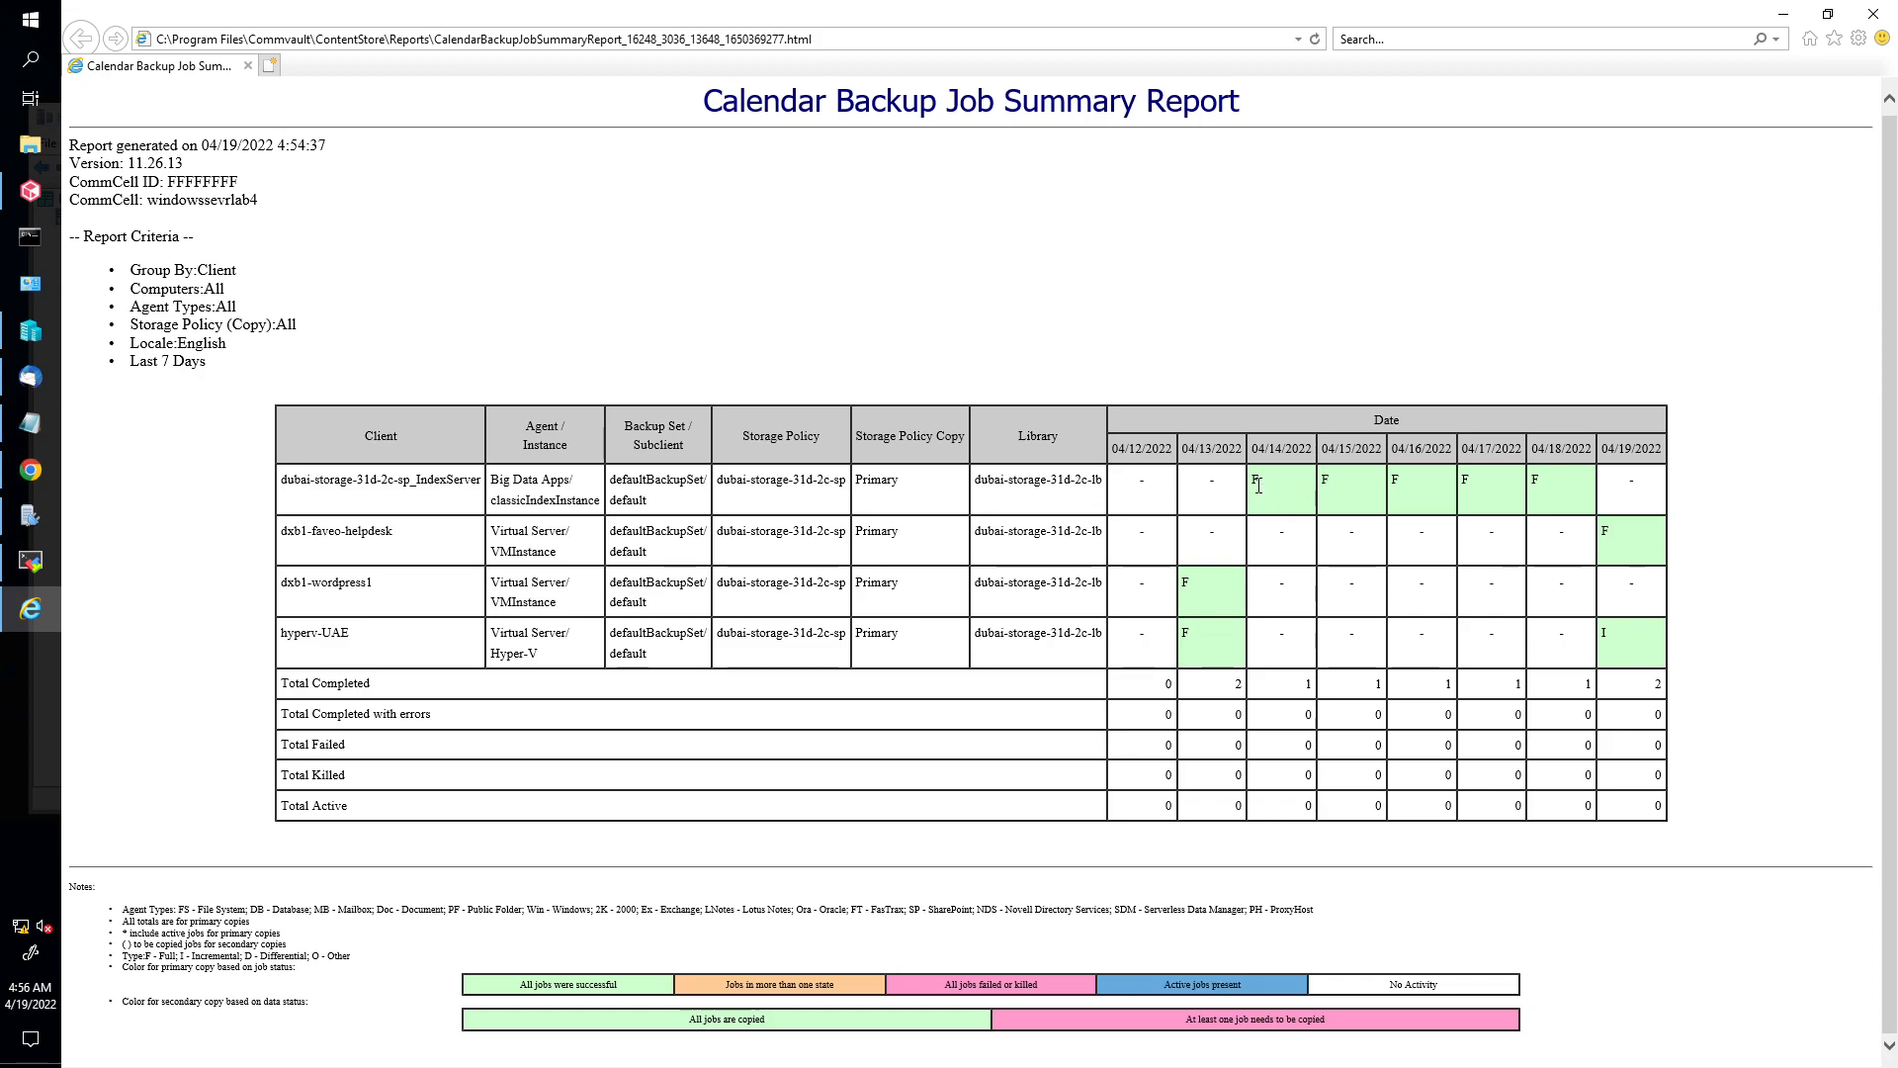
{"action": "mouse_move", "coordinate": [1254, 478]}
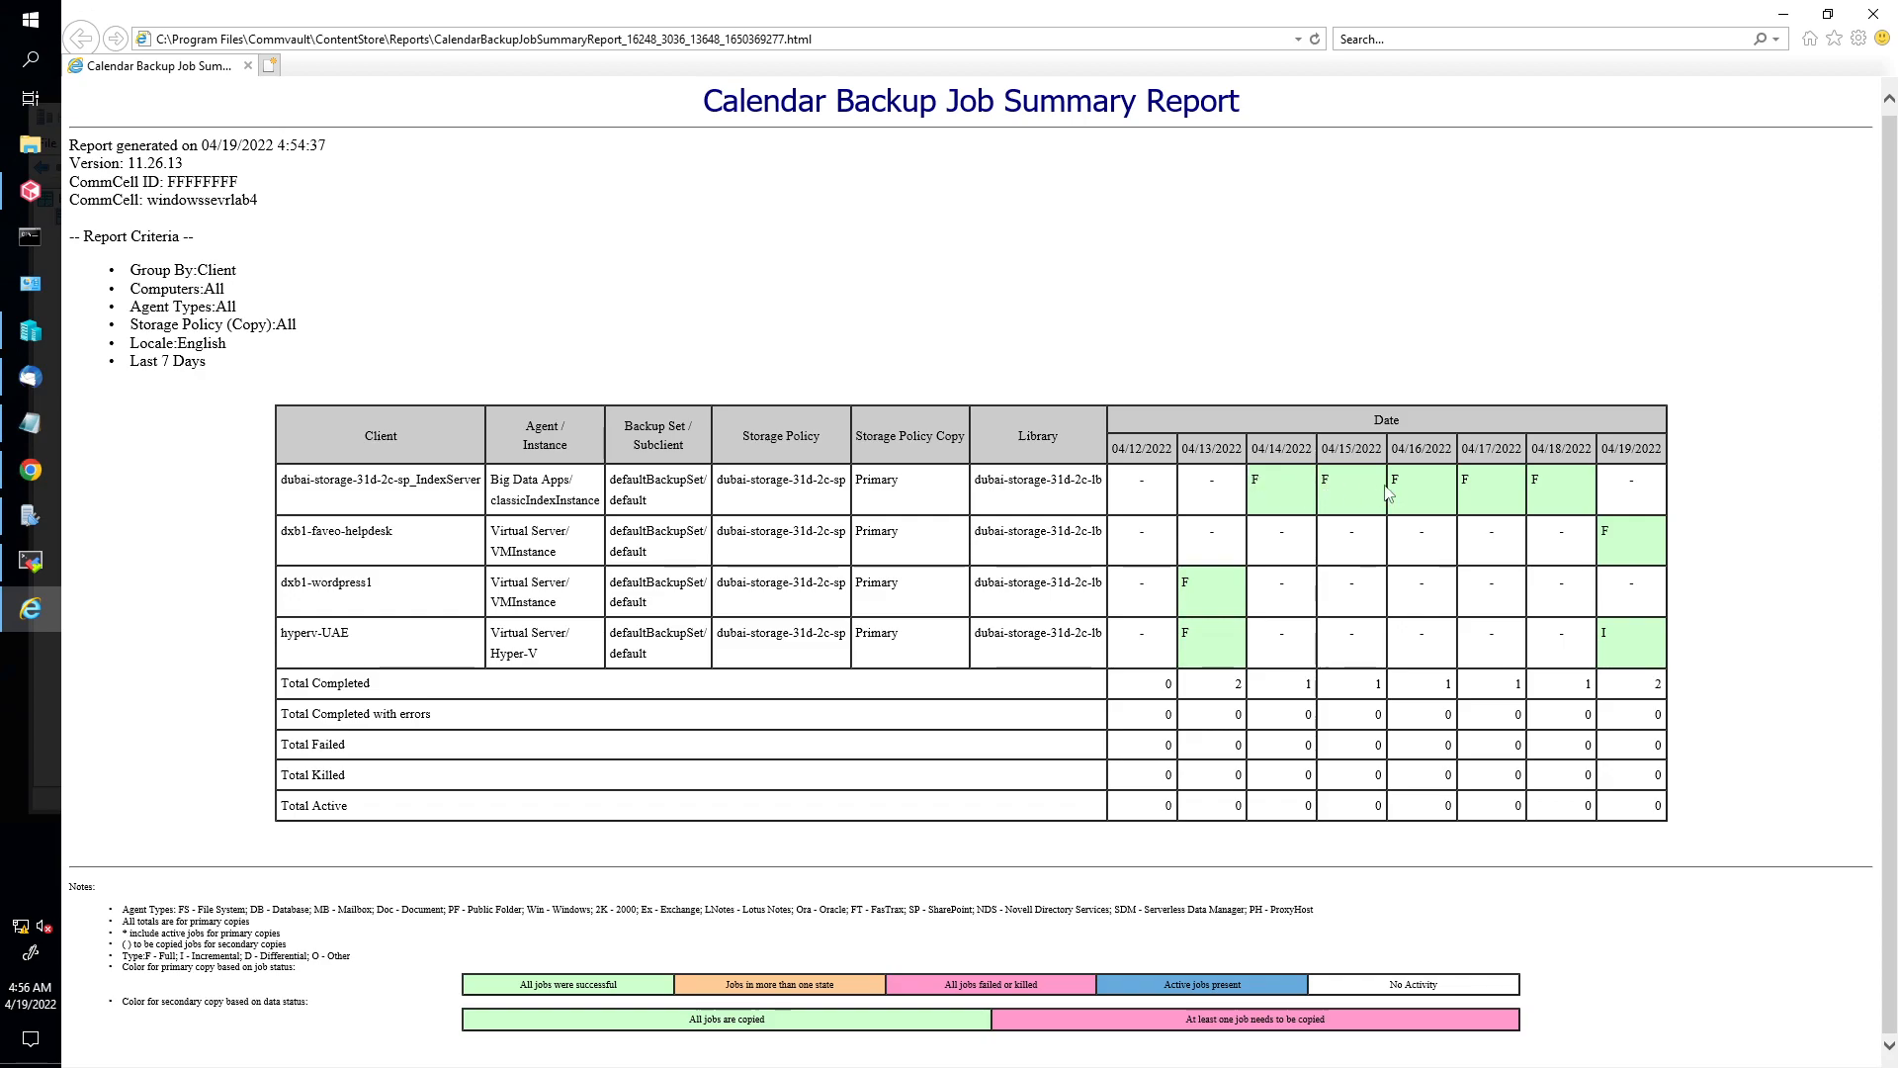
{"action": "mouse_move", "coordinate": [1283, 520]}
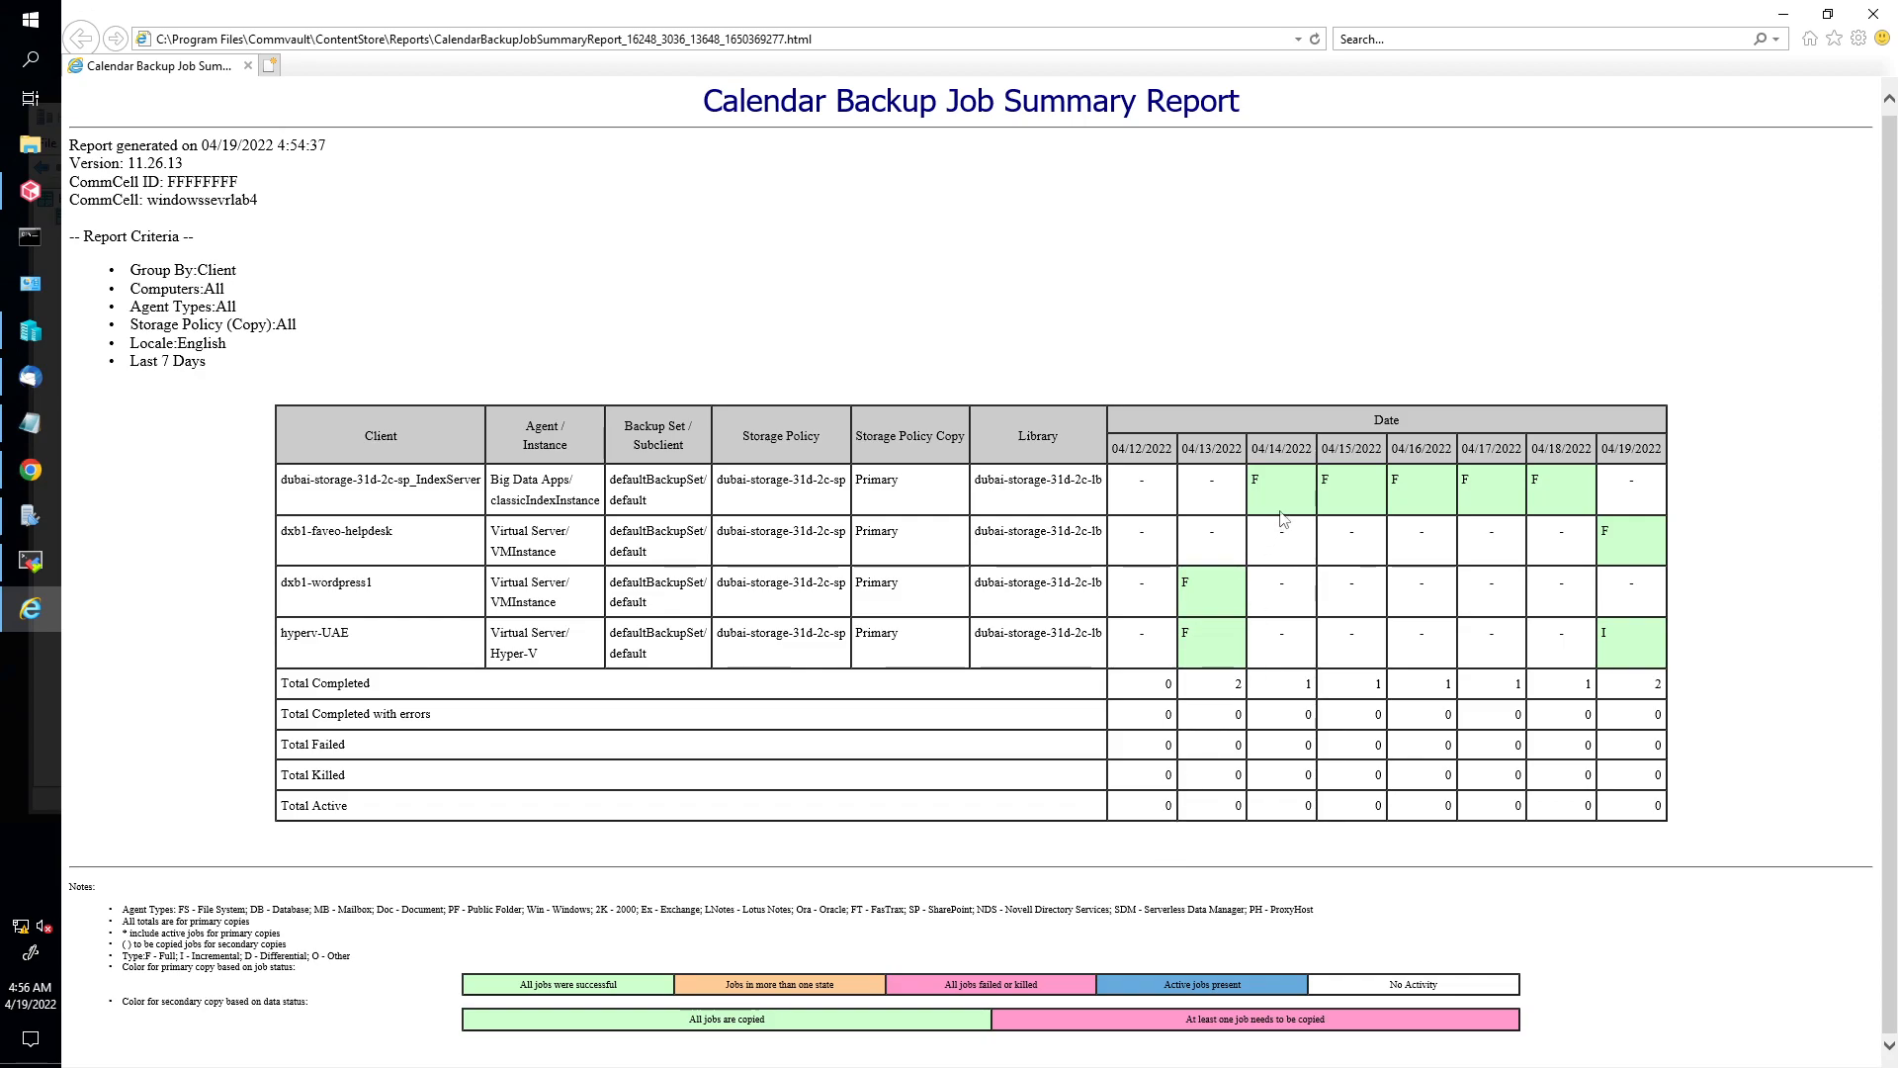
{"action": "mouse_move", "coordinate": [1358, 554]}
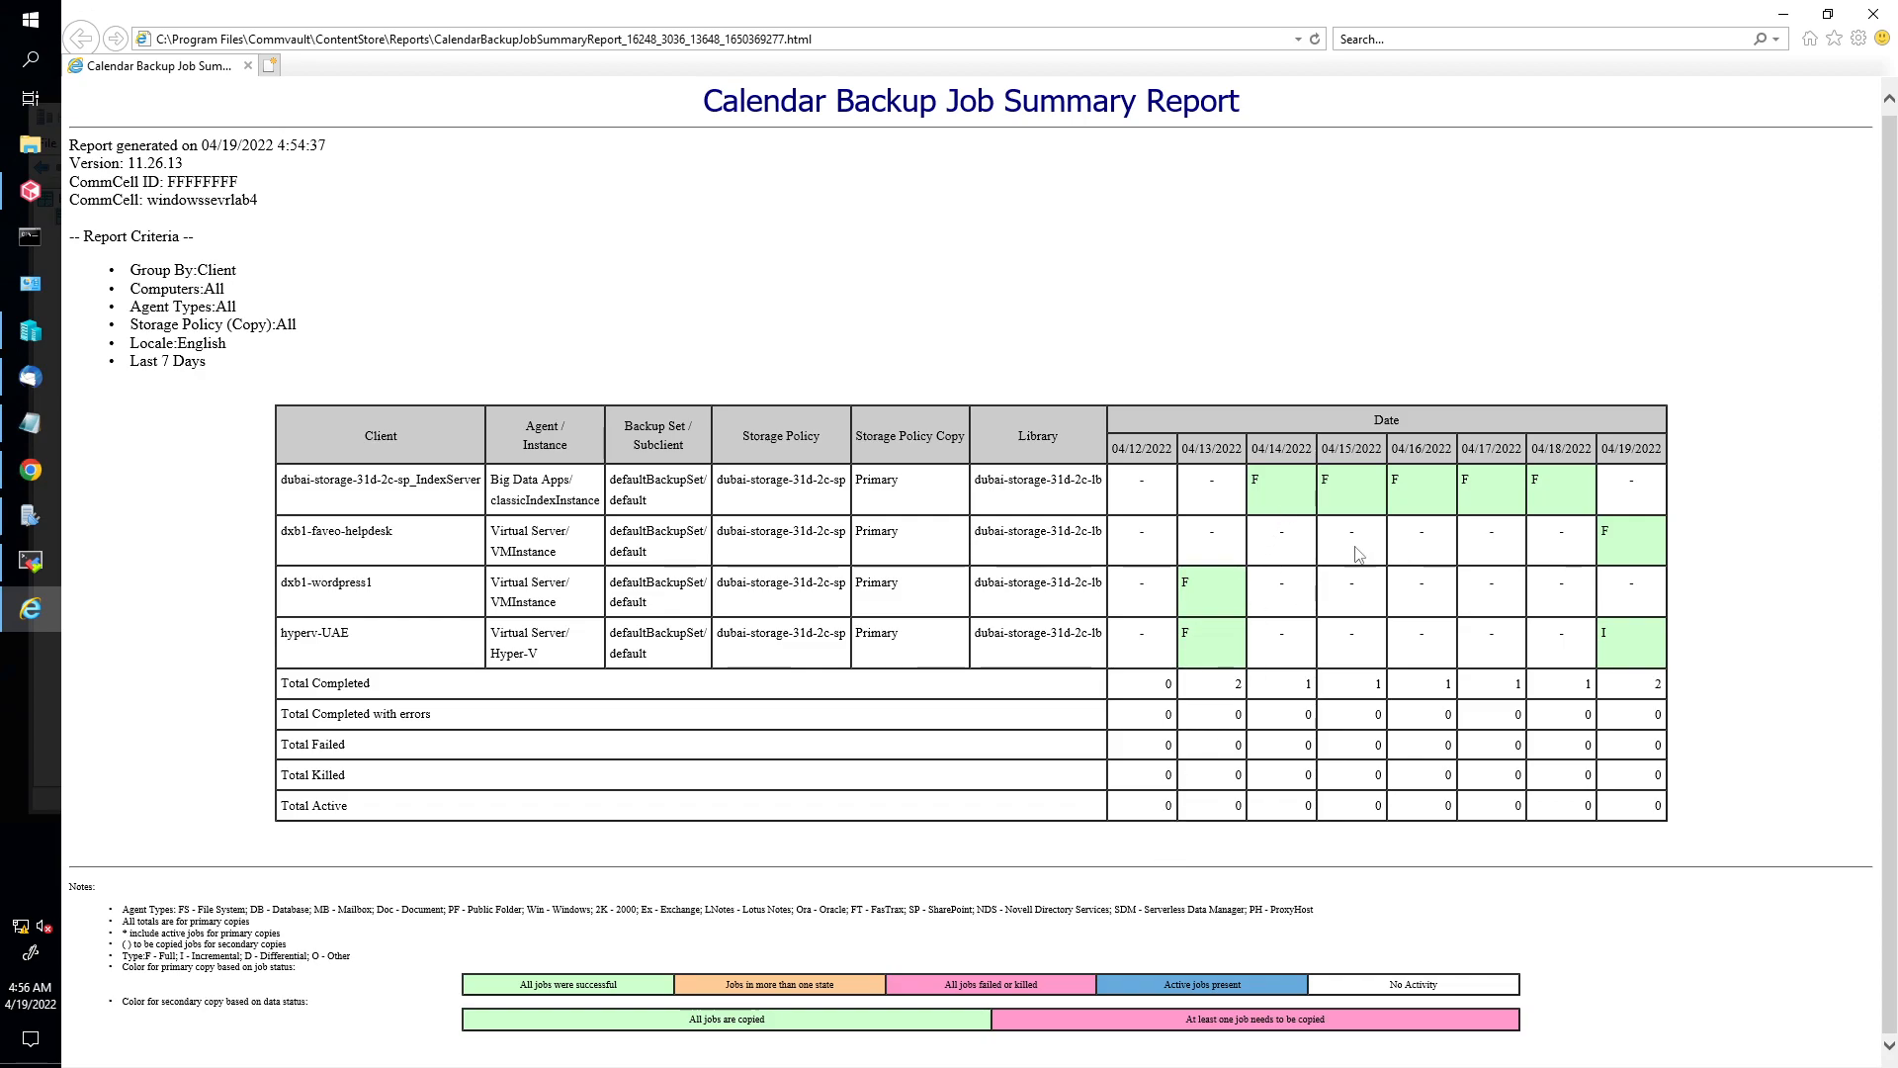
{"action": "mouse_move", "coordinate": [1285, 505]}
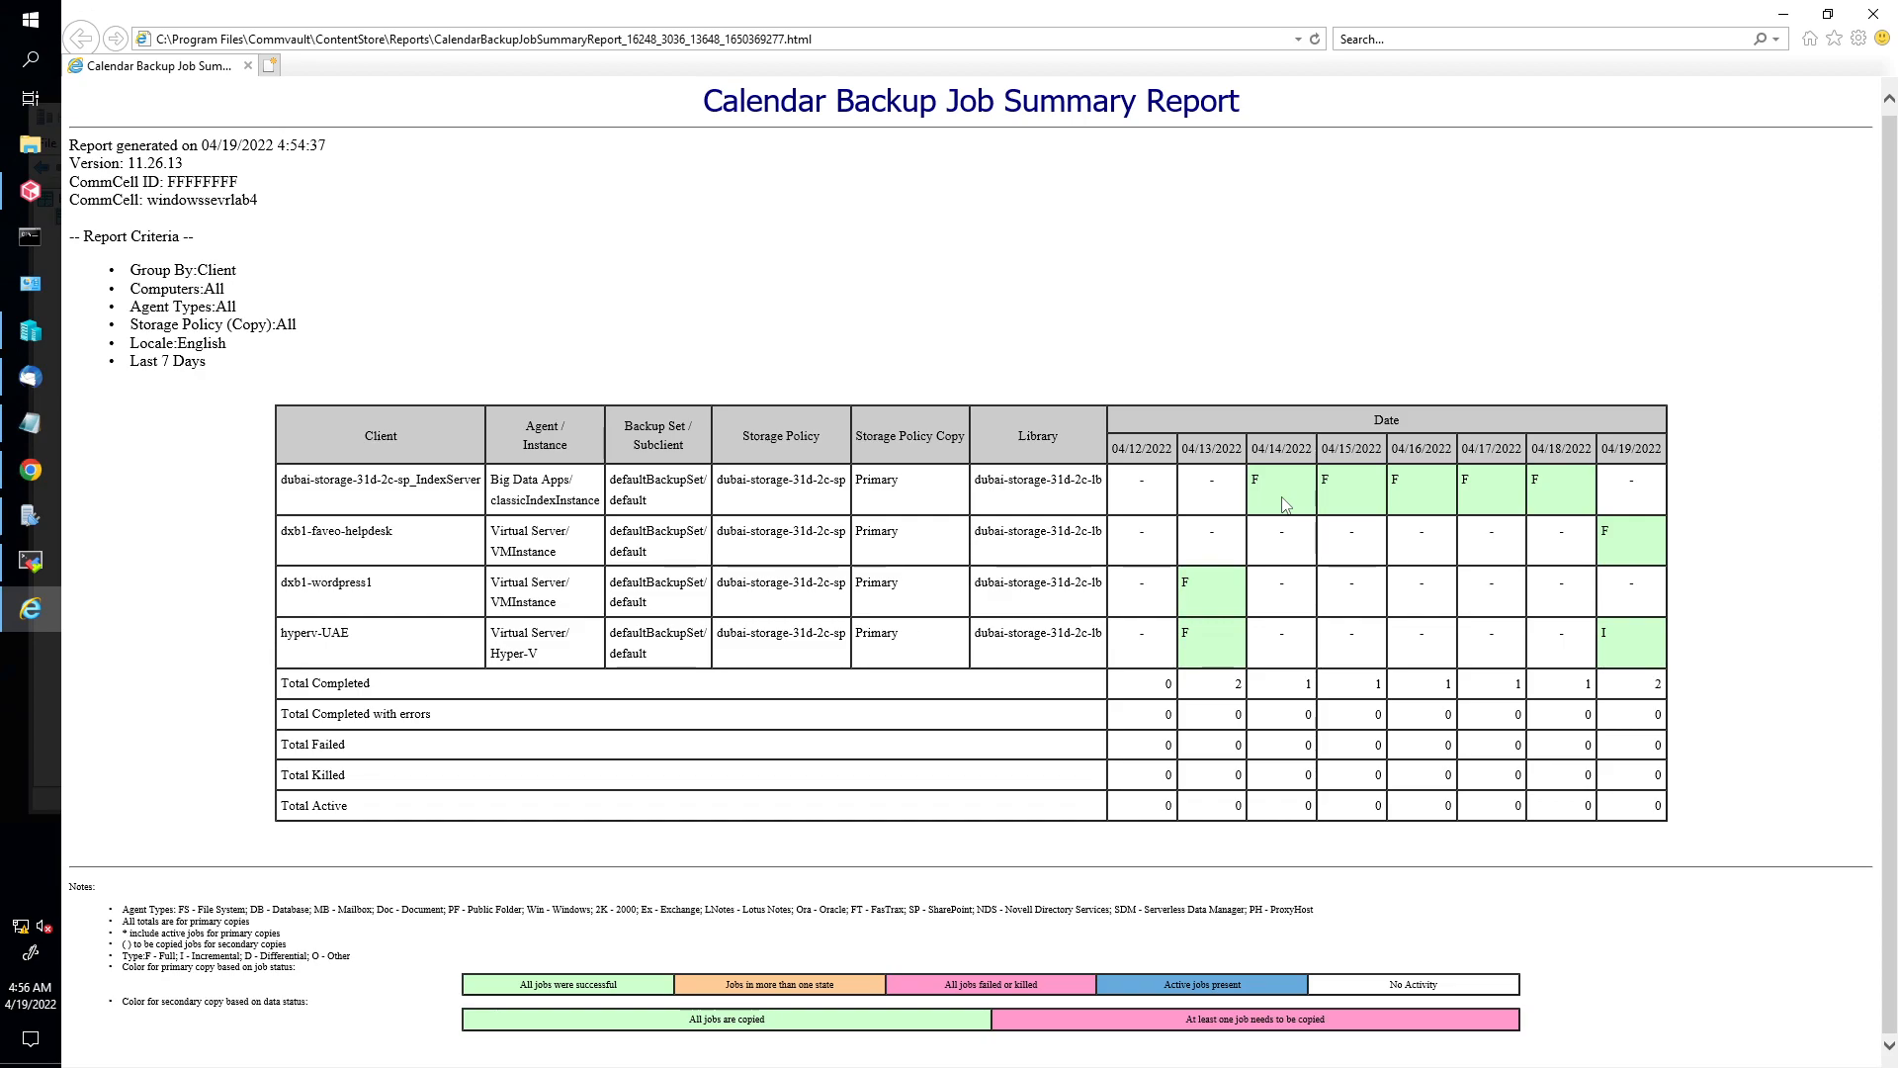
{"action": "mouse_move", "coordinate": [1111, 577]}
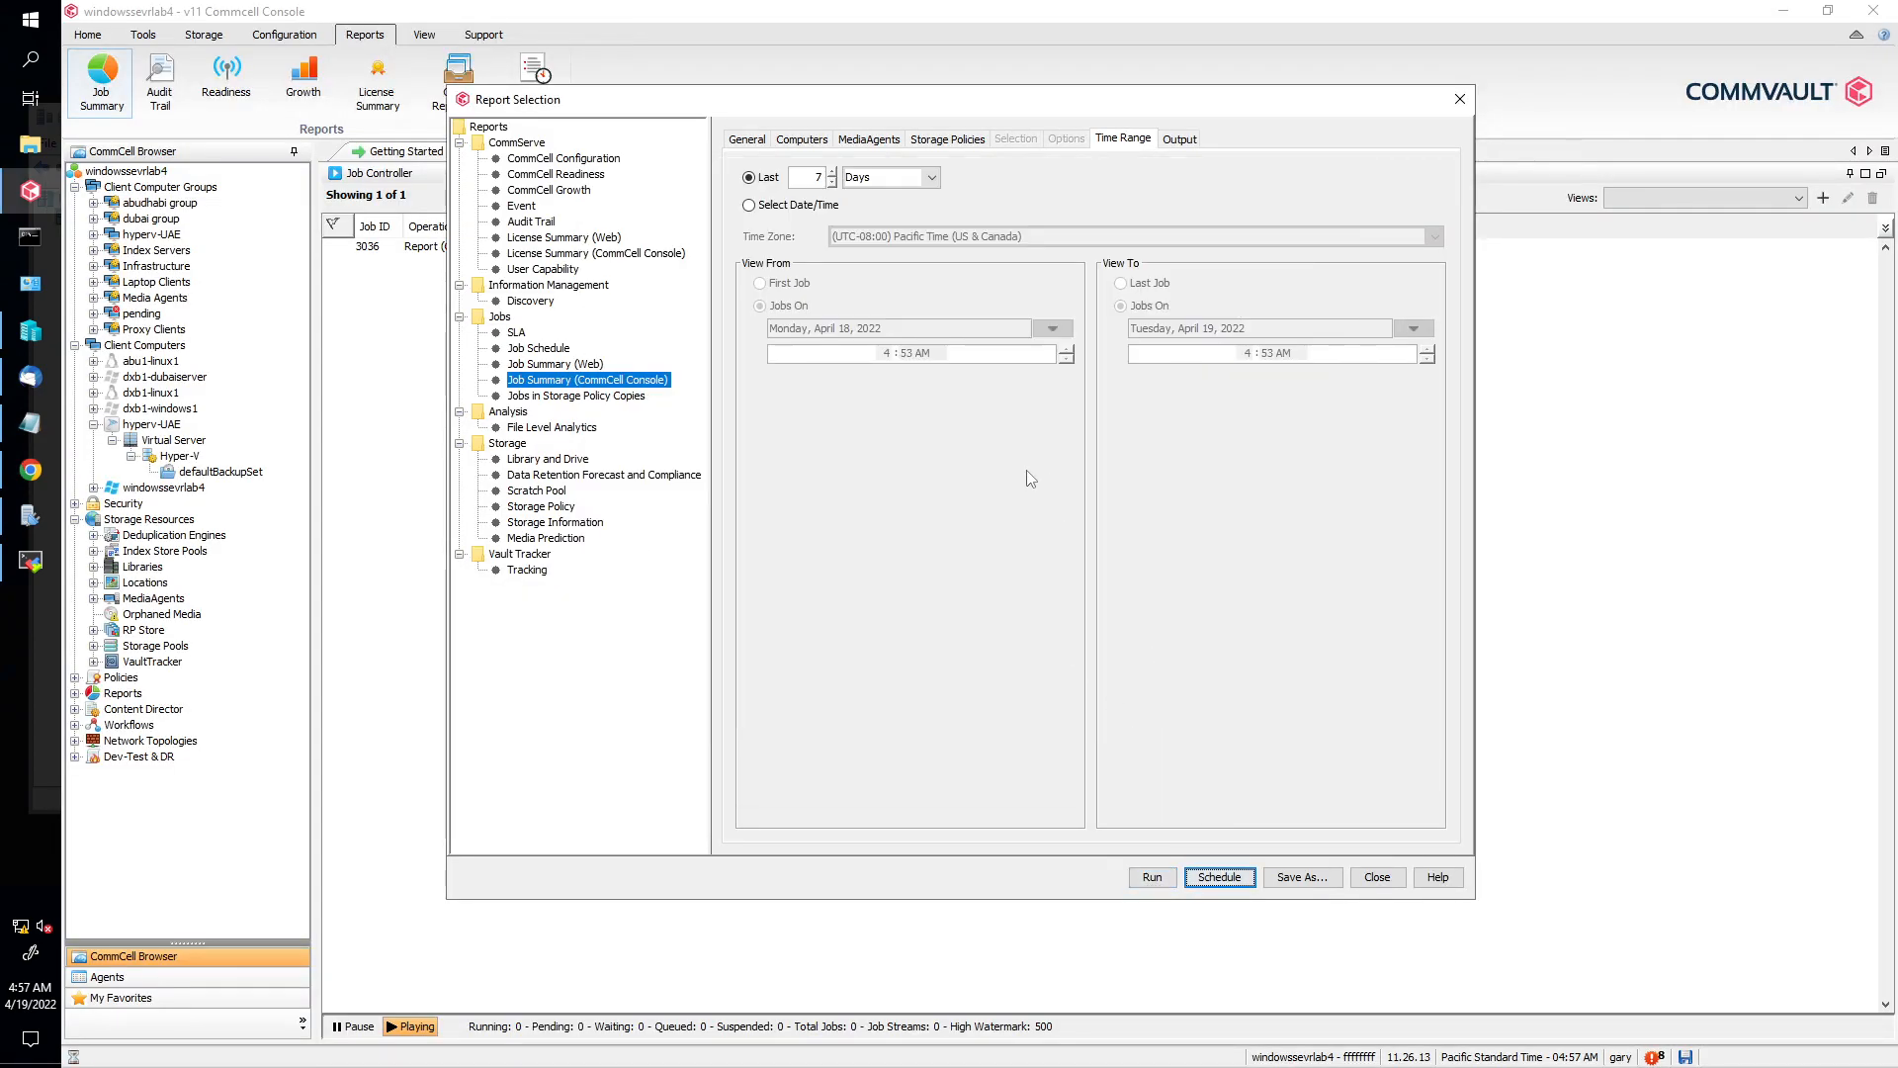
Start a schedule for the report named '7 day backup' and review its report settings.
{"action": "left_click", "coordinate": [1218, 876]}
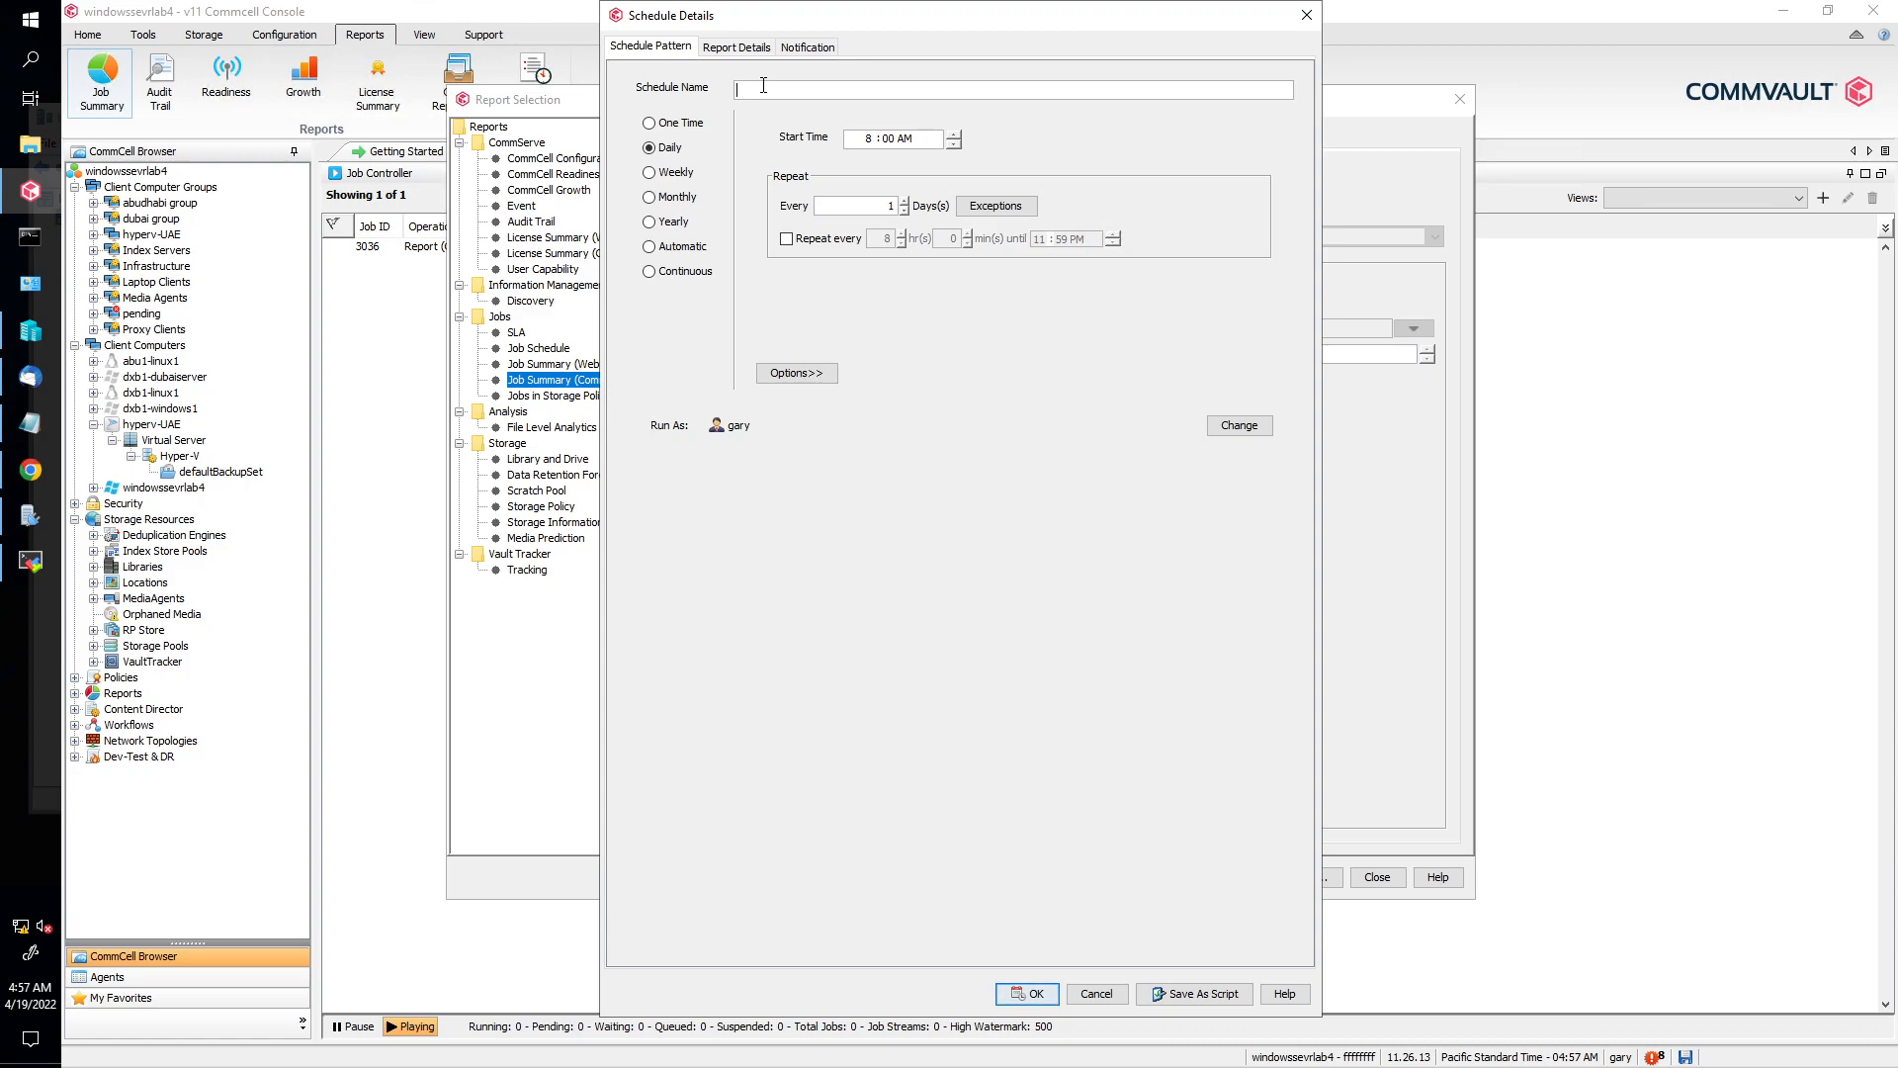
{"action": "type", "text": "7 day"}
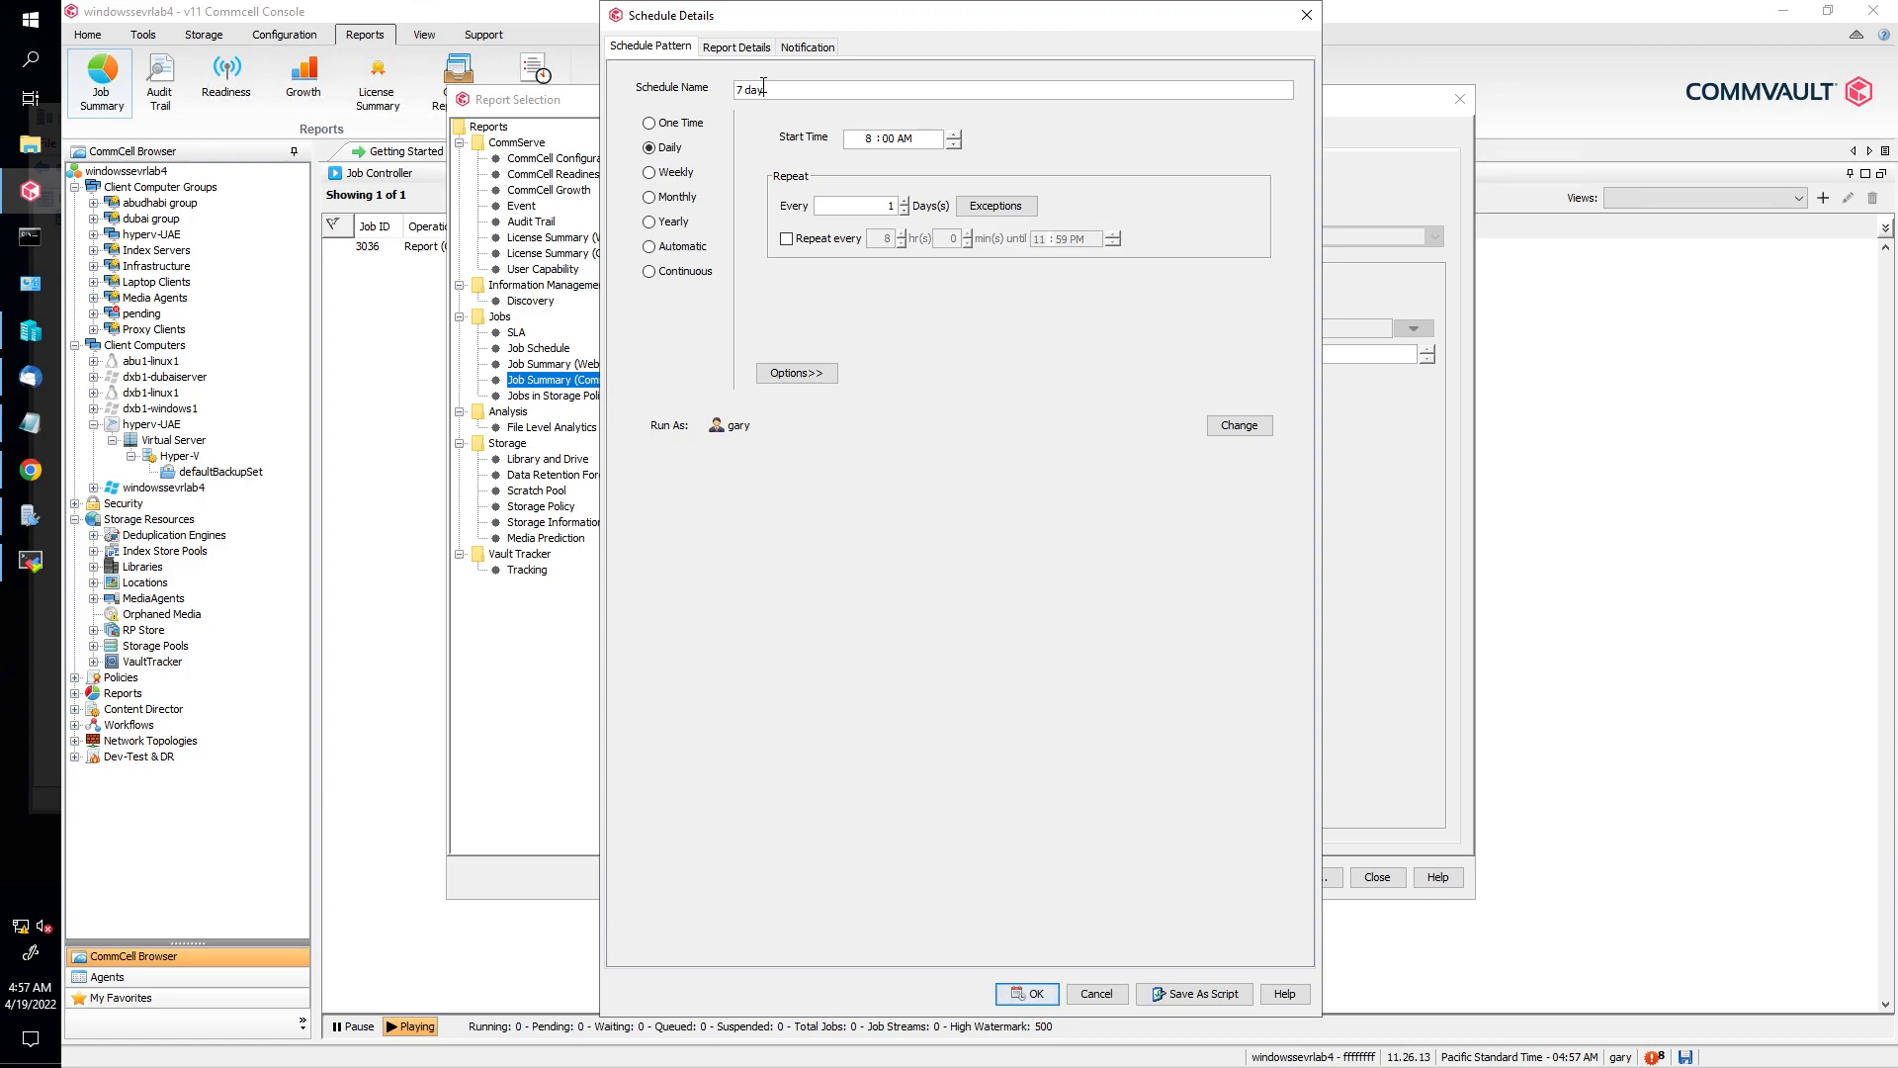
{"action": "type", "text": "backup"}
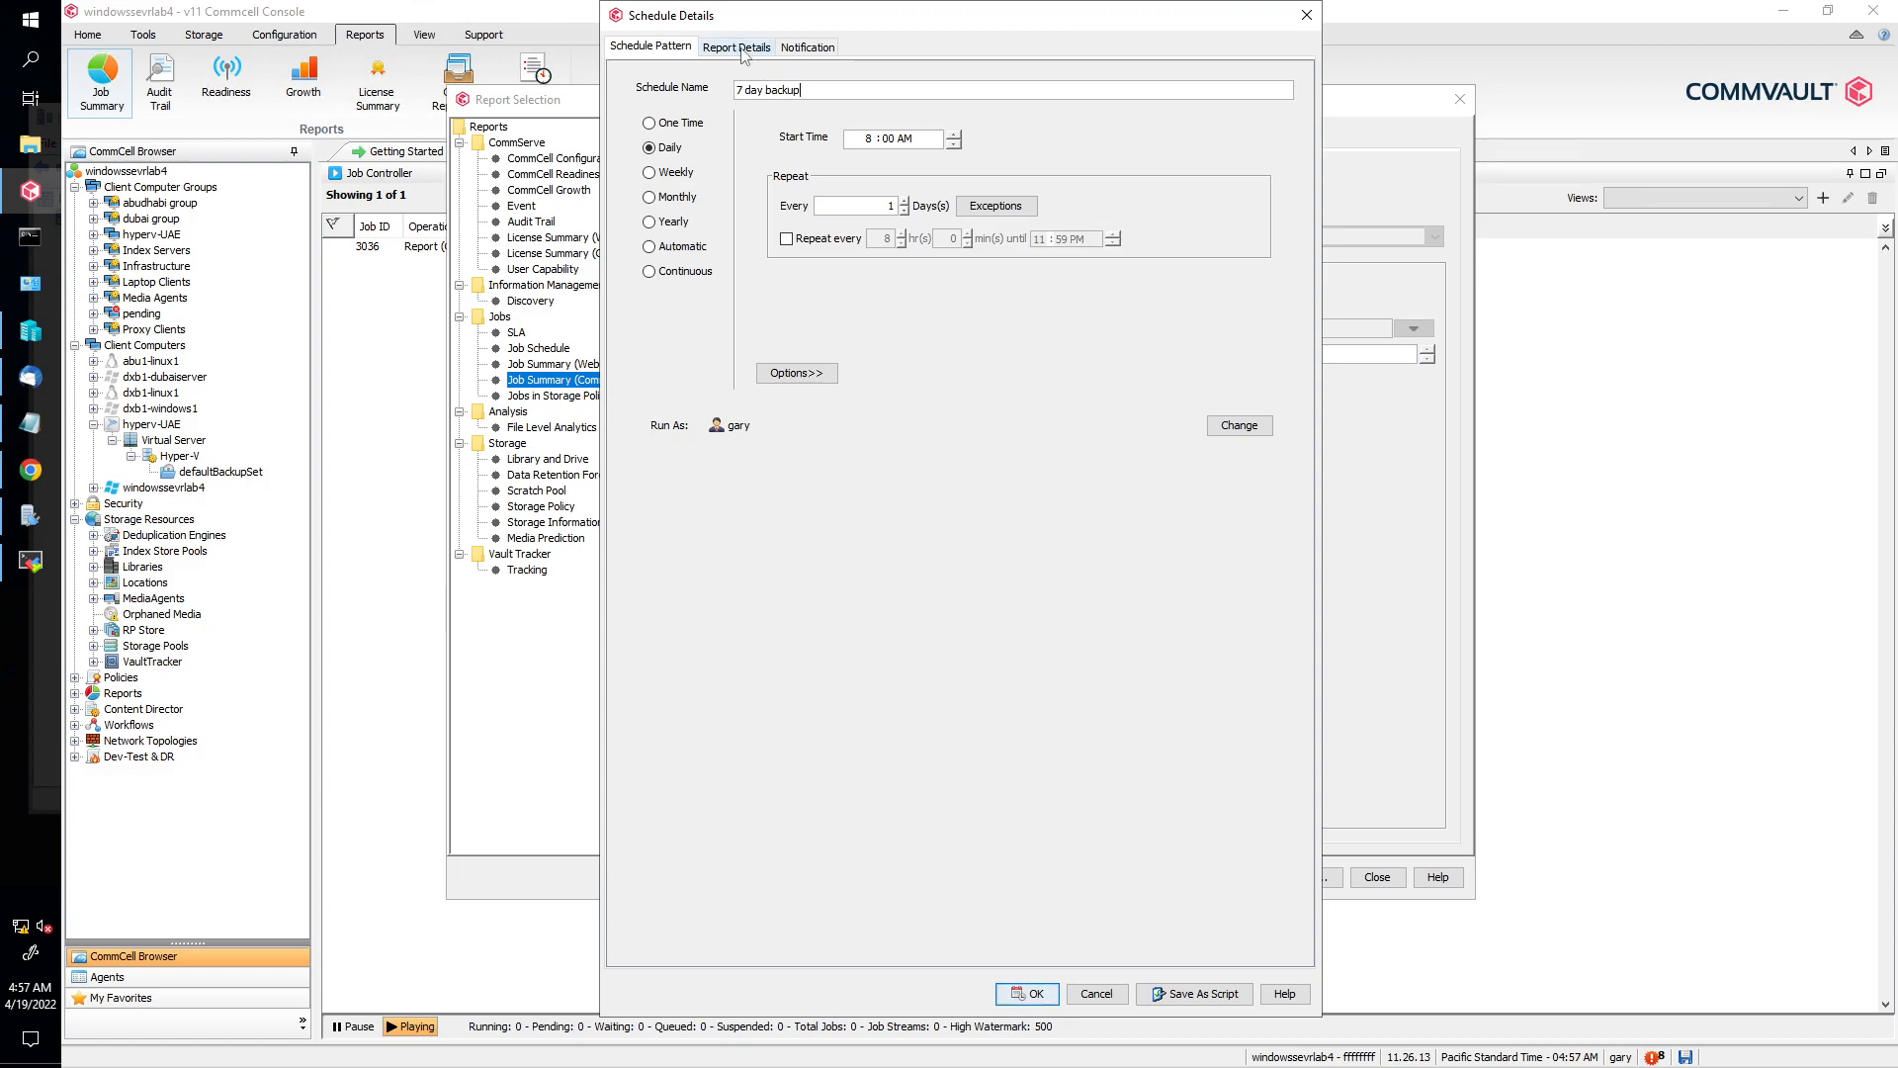
{"action": "mouse_move", "coordinate": [763, 79]}
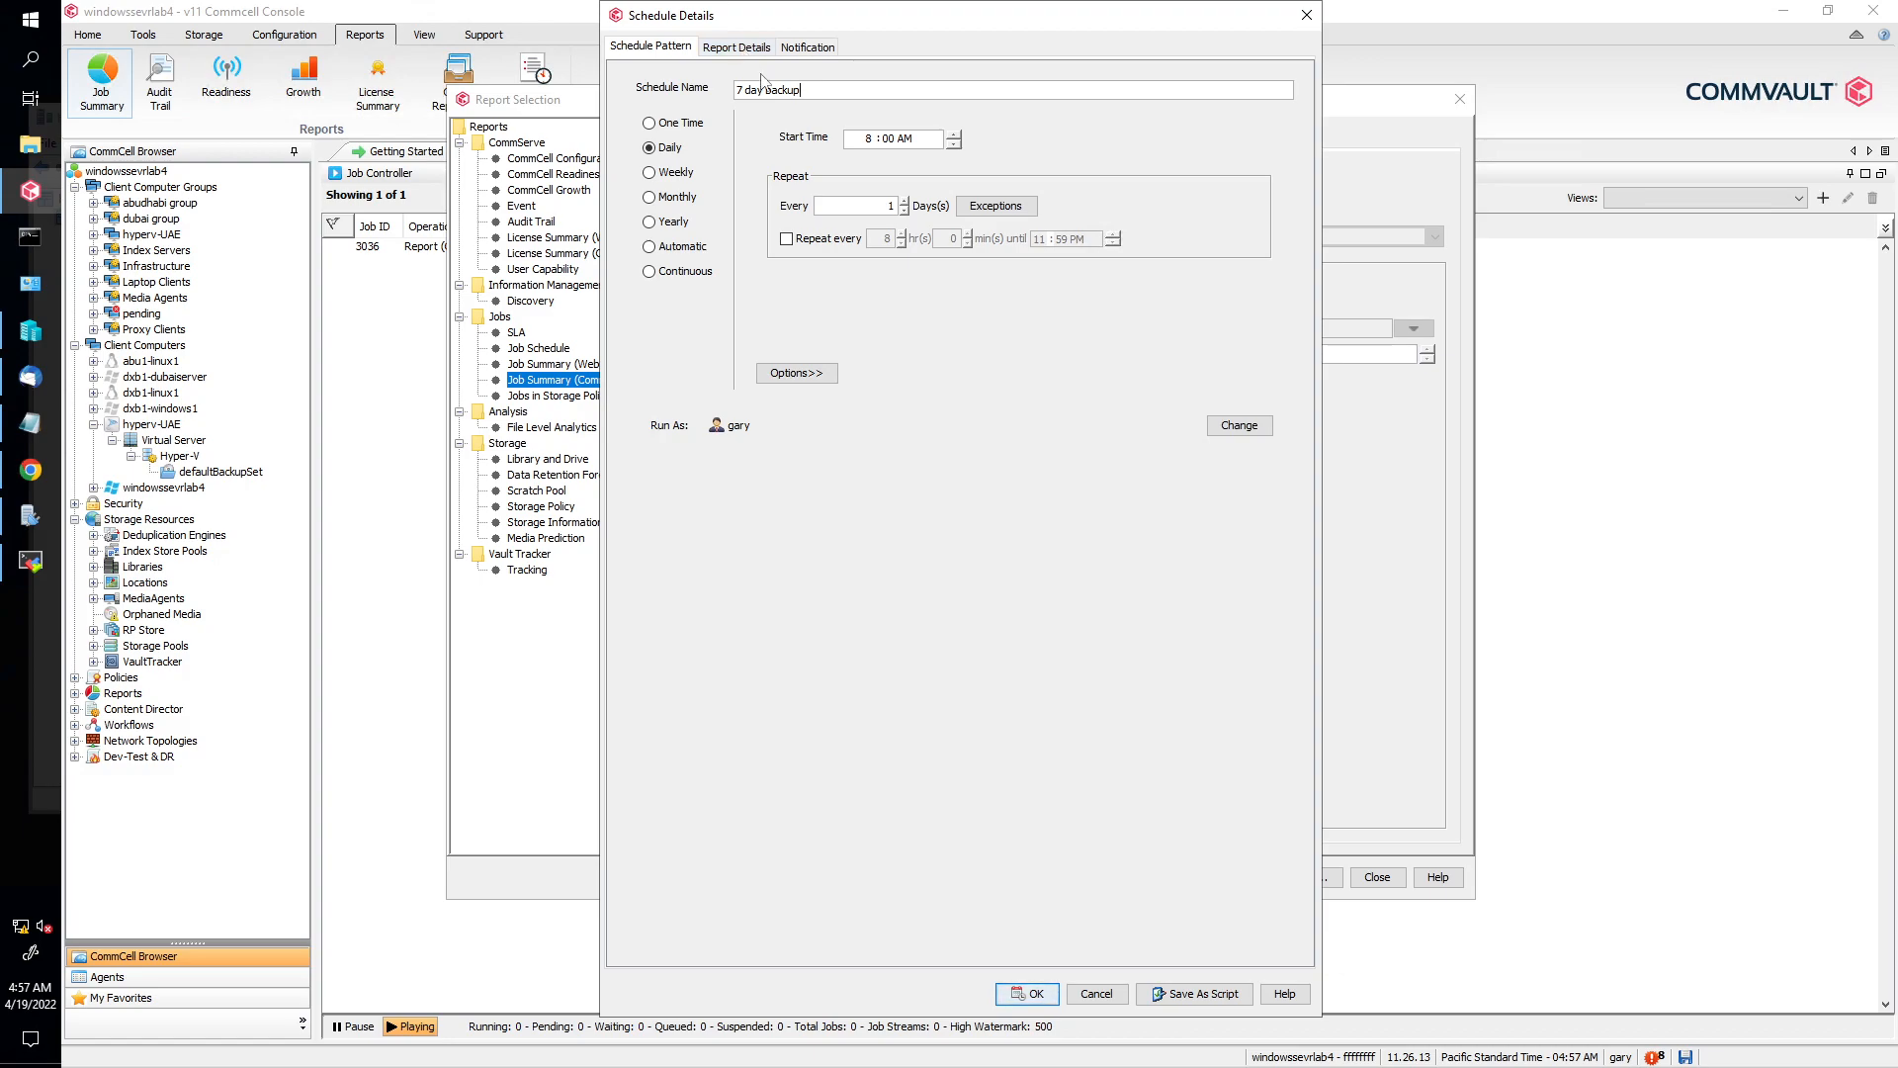
{"action": "mouse_move", "coordinate": [720, 111]}
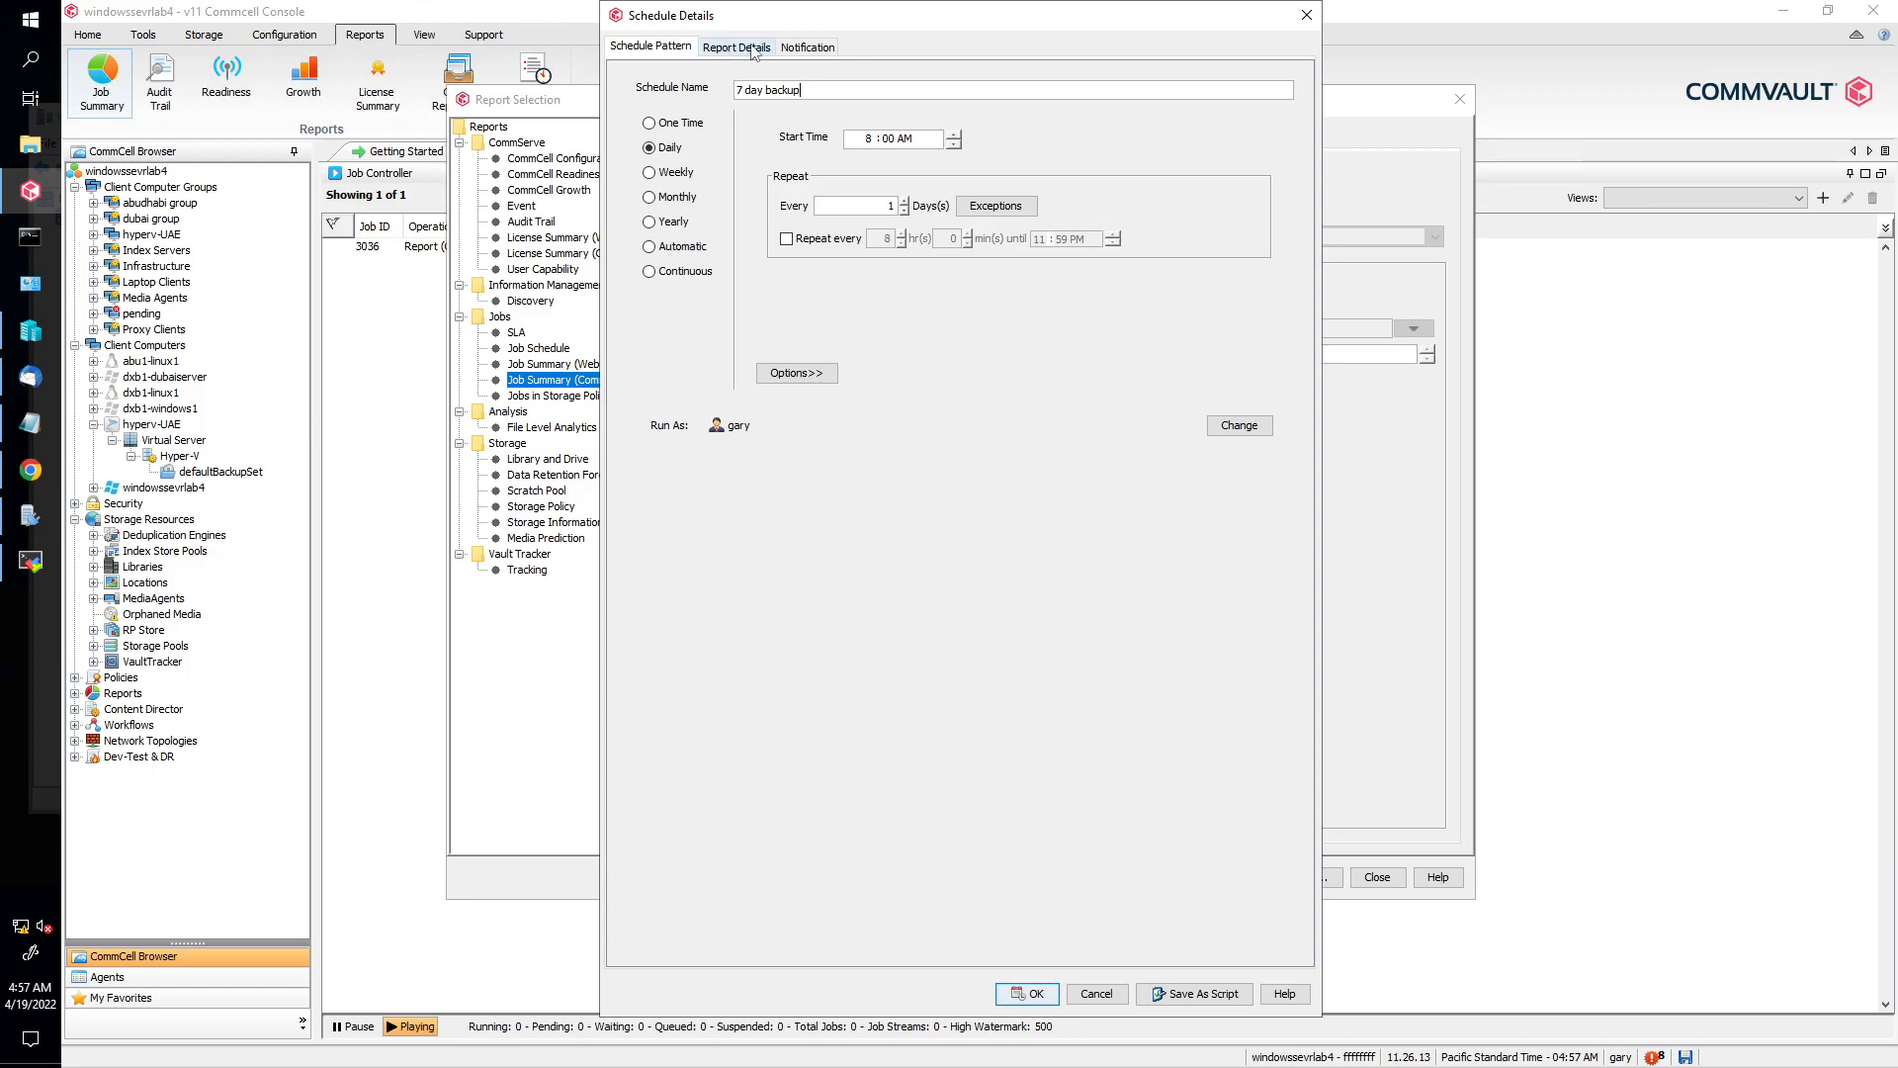
{"action": "left_click", "coordinate": [735, 45]}
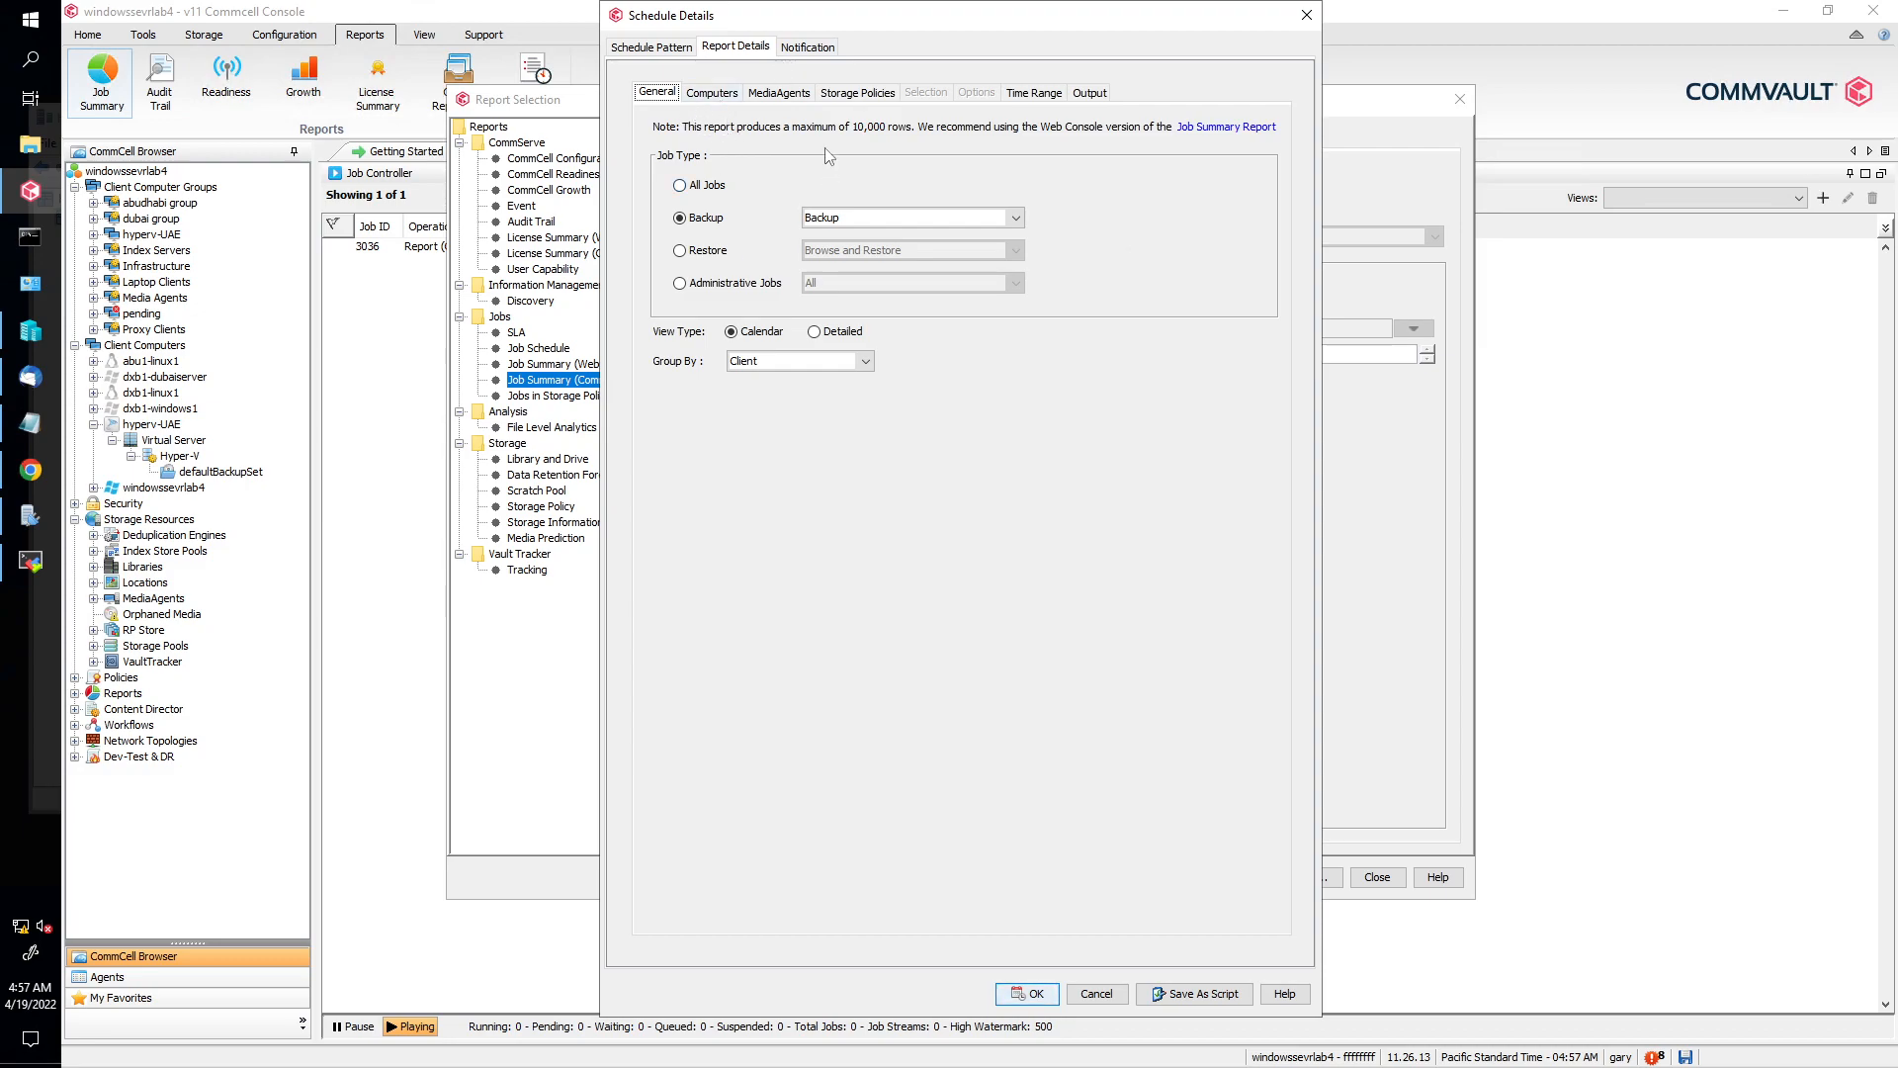
{"action": "left_click", "coordinate": [807, 45]}
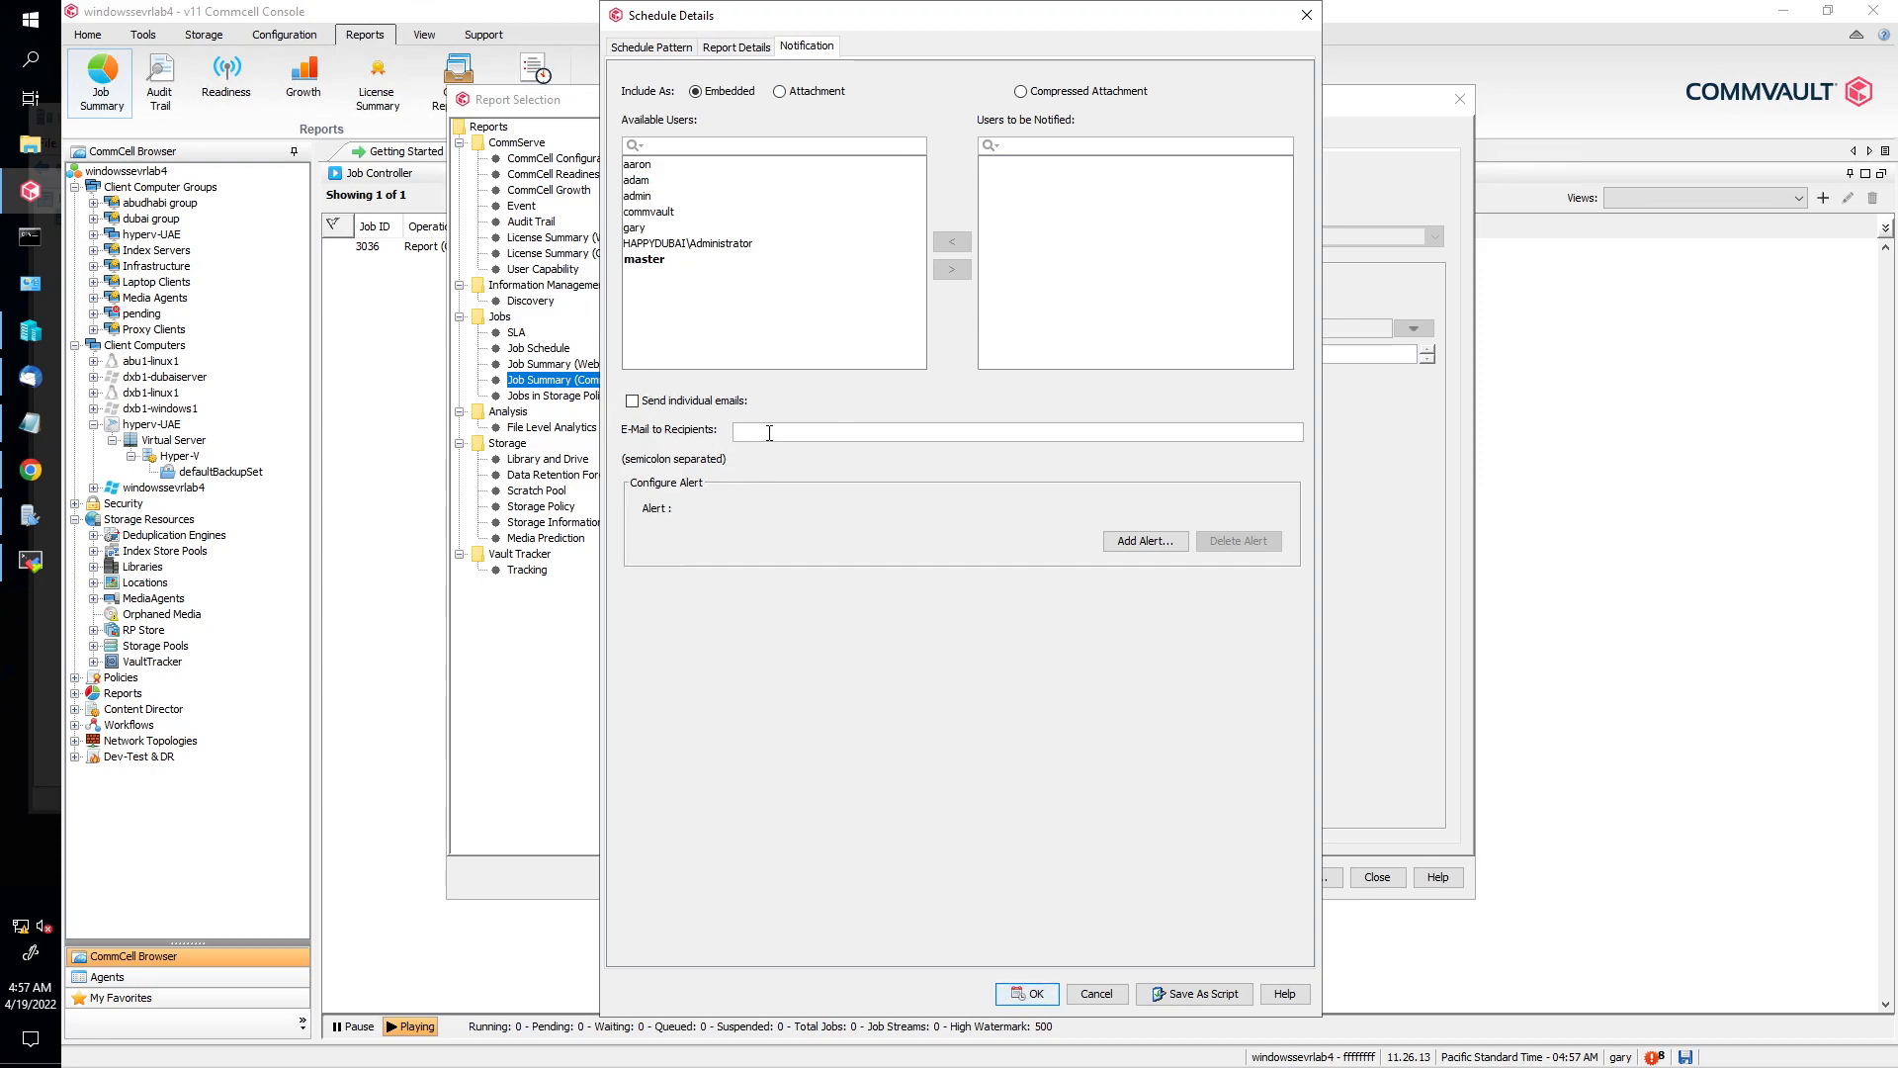
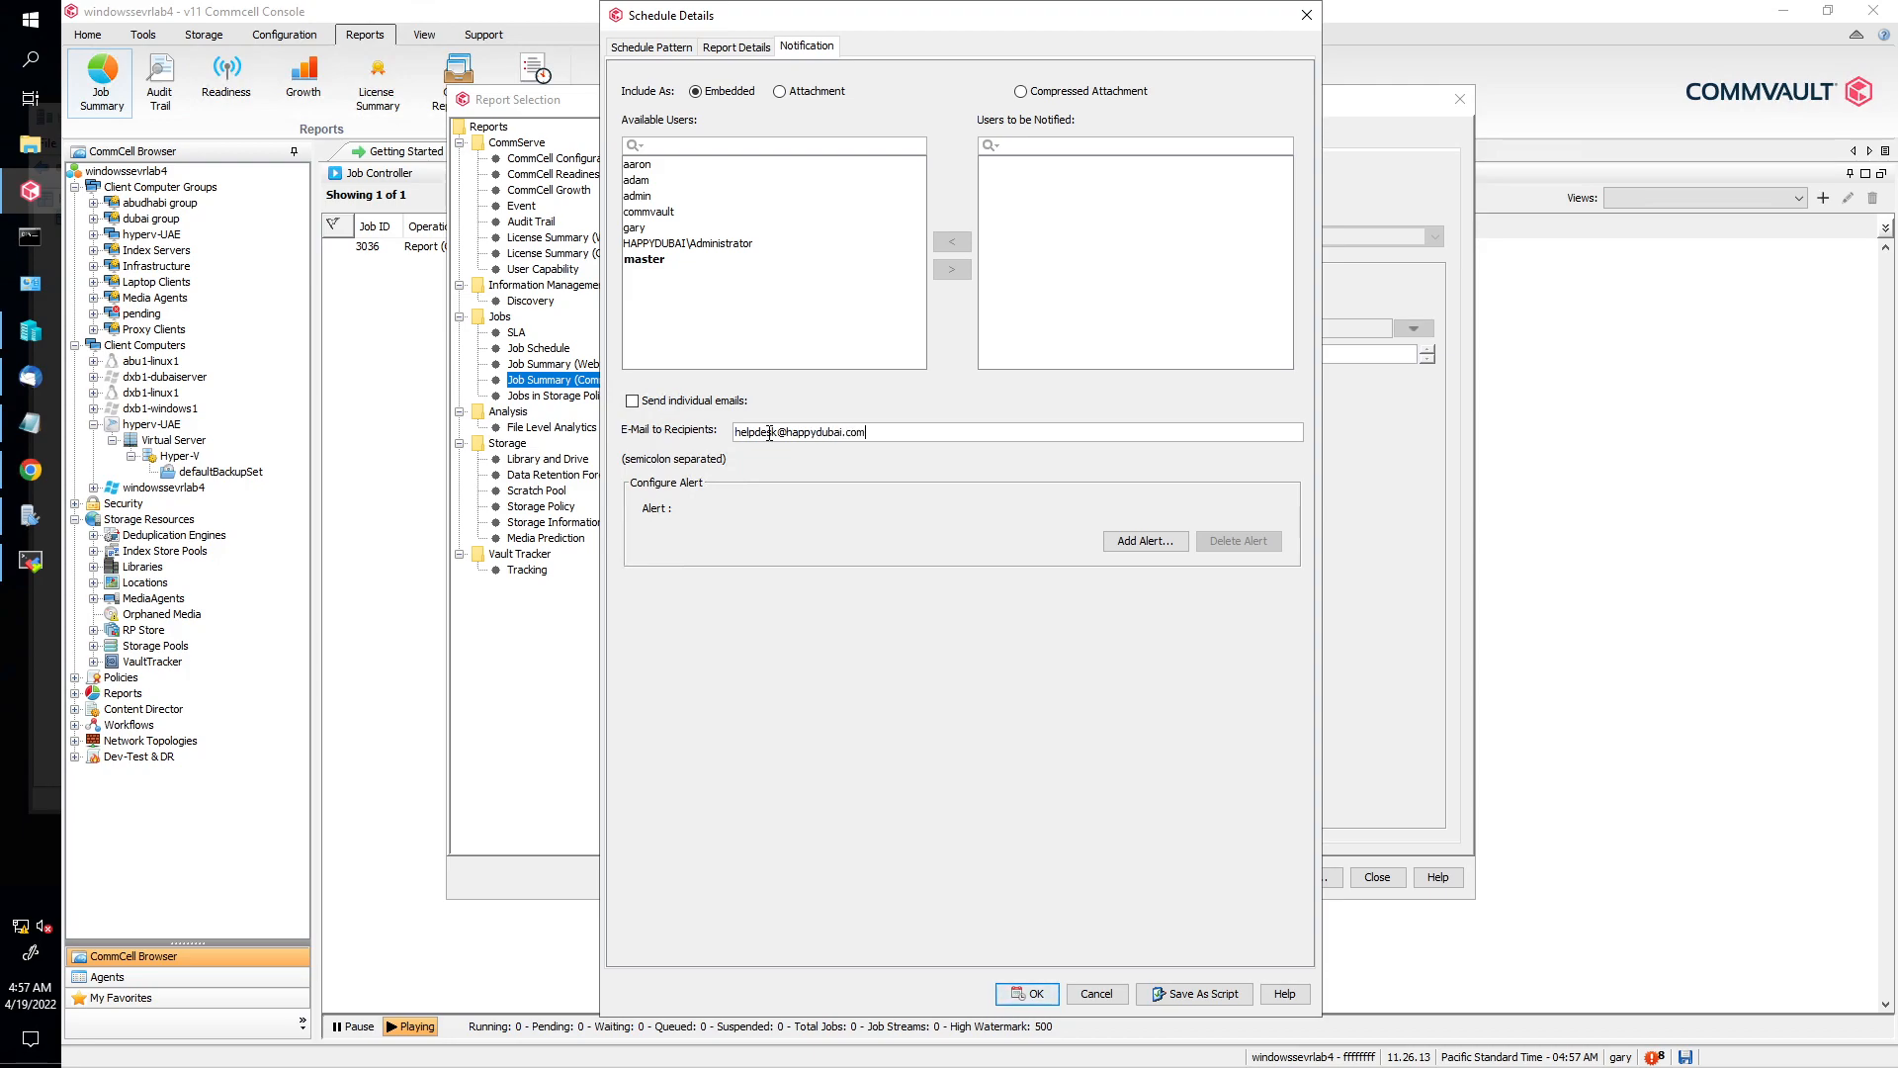
{"action": "mouse_move", "coordinate": [1048, 538]}
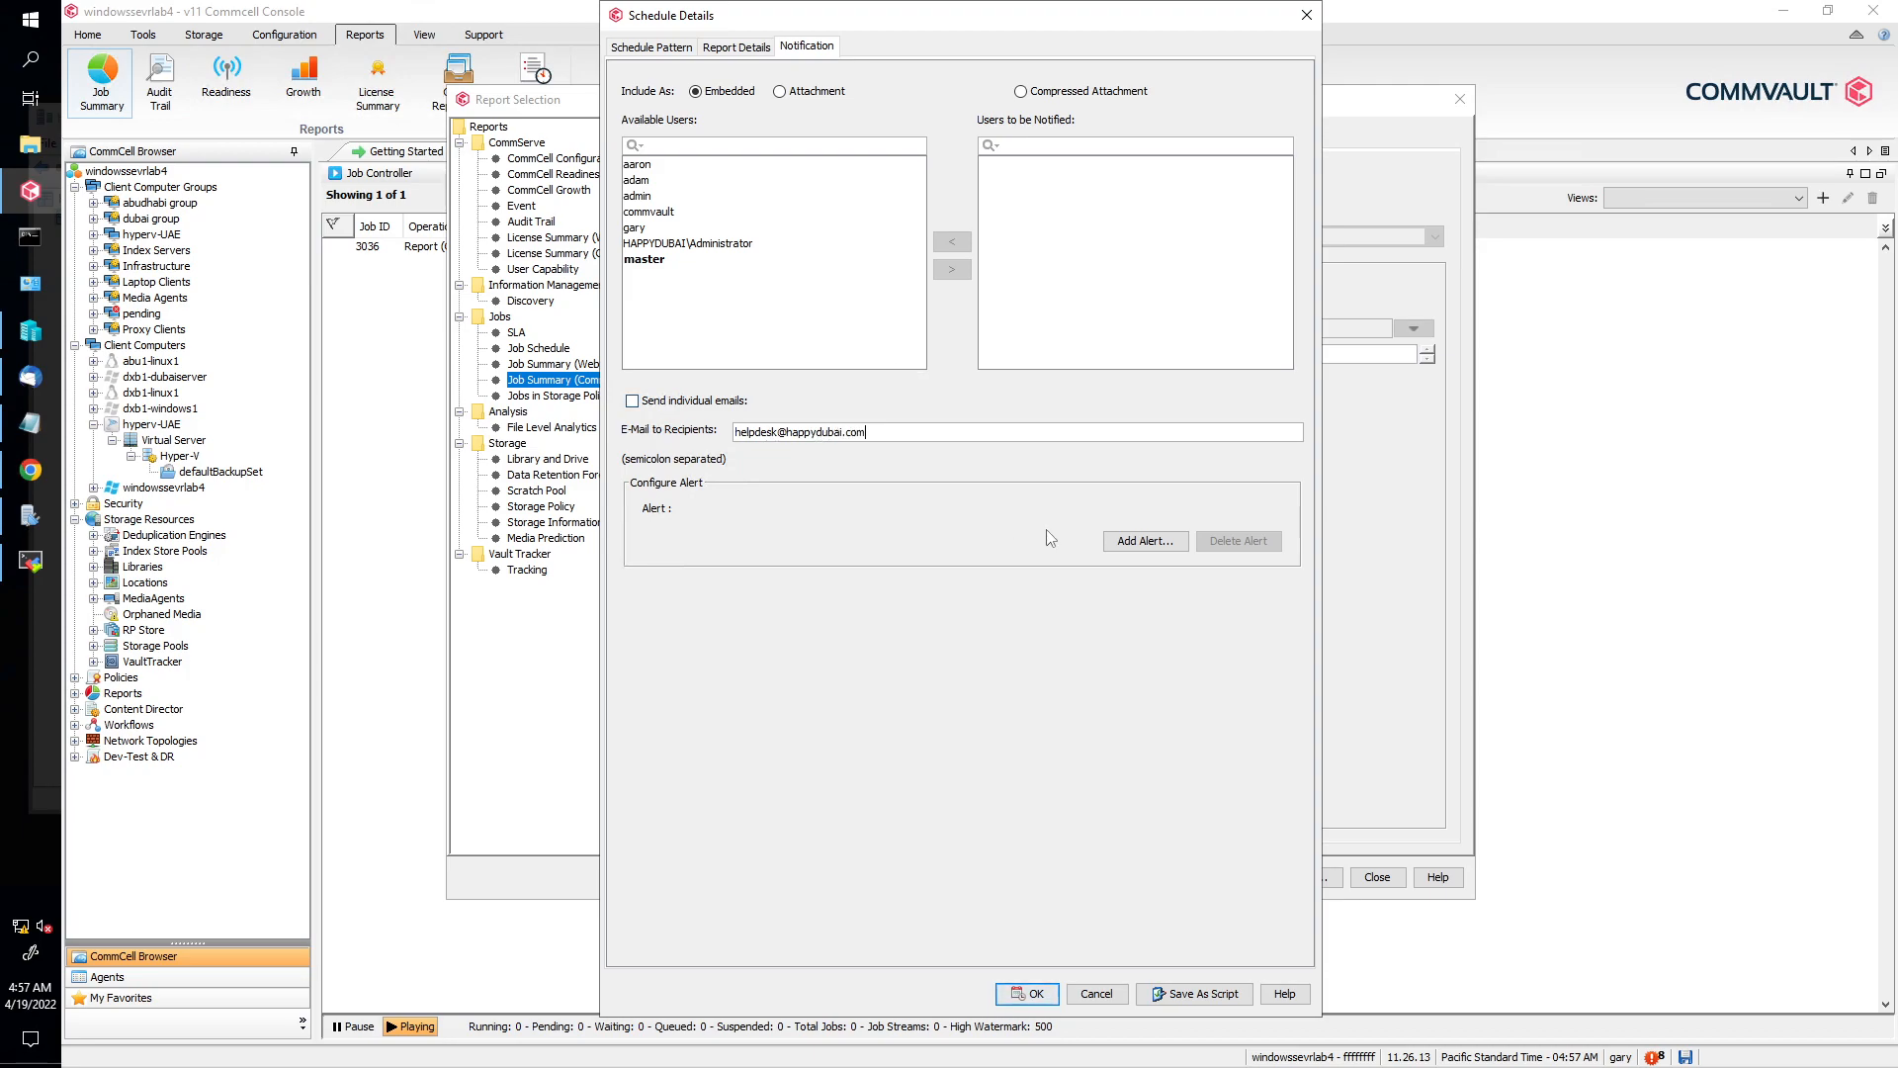
{"action": "mouse_move", "coordinate": [923, 297]}
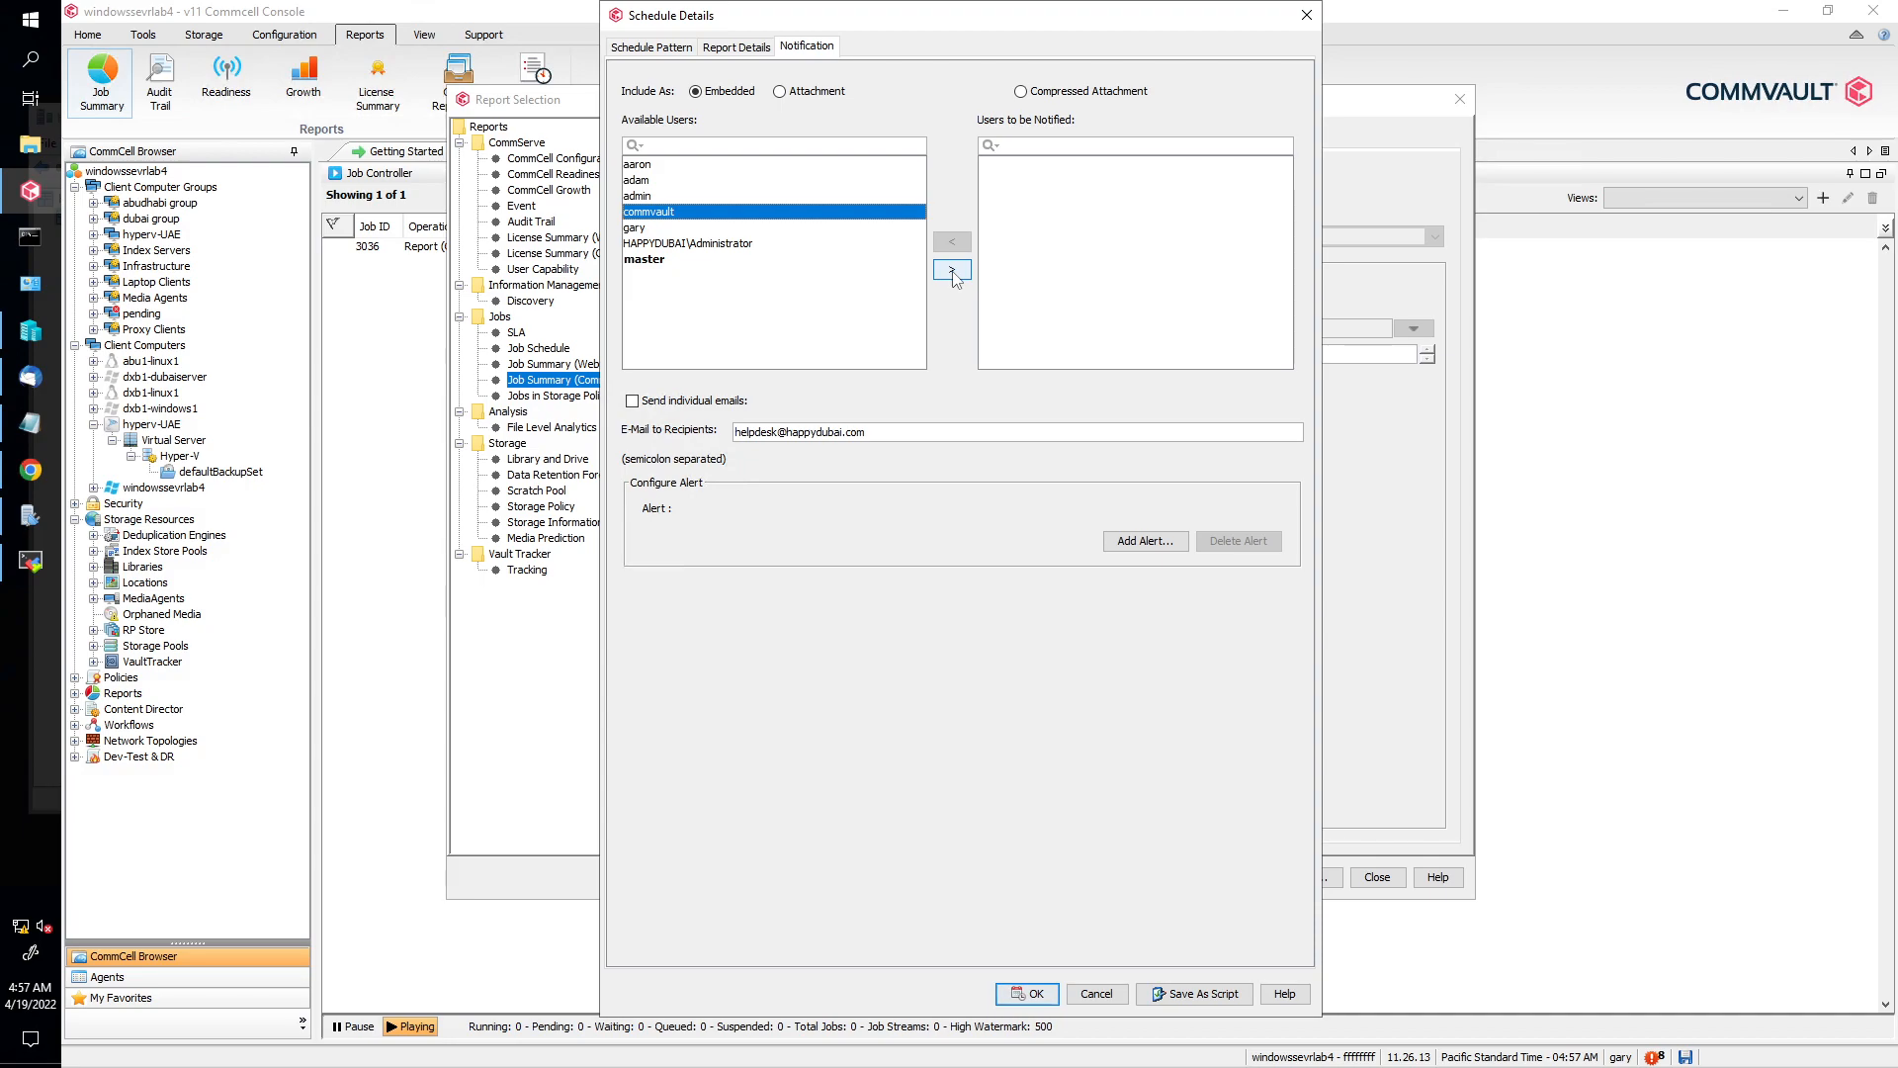
{"action": "left_click", "coordinate": [951, 269]}
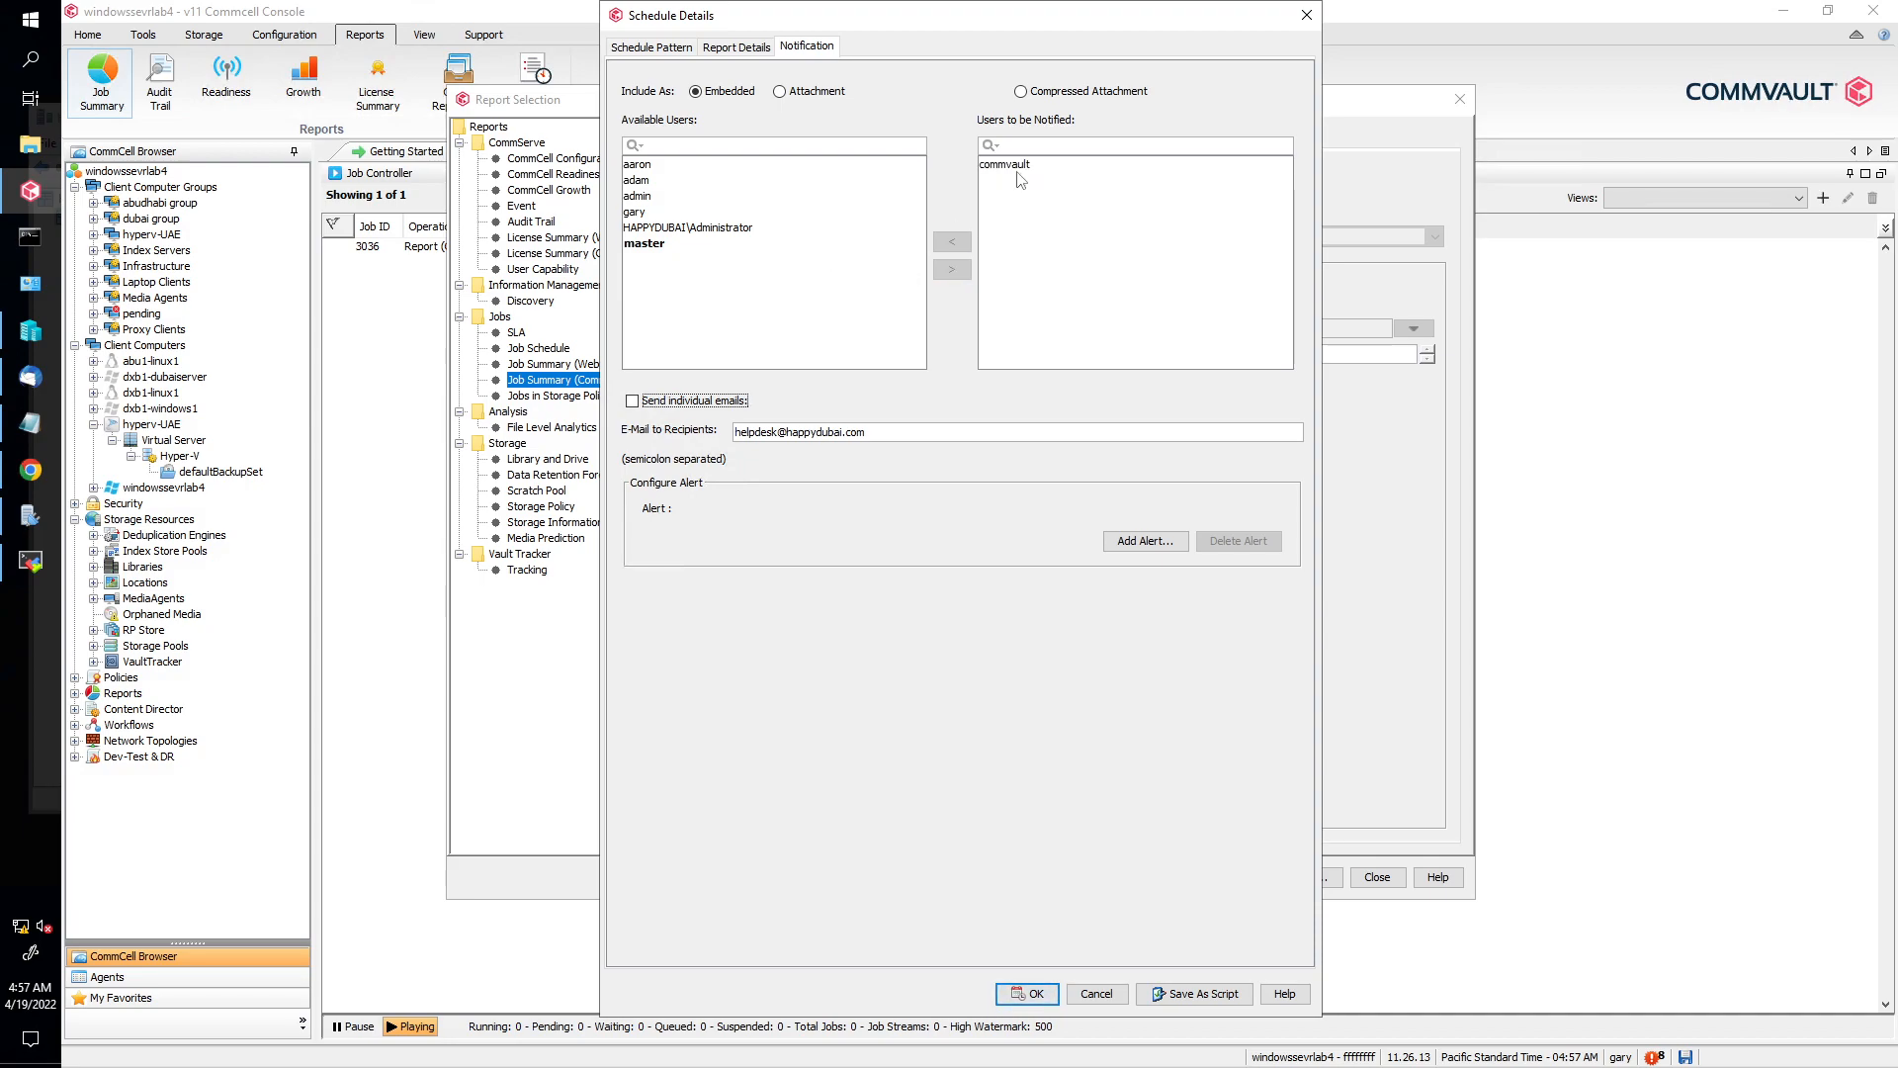
{"action": "mouse_move", "coordinate": [1054, 255]}
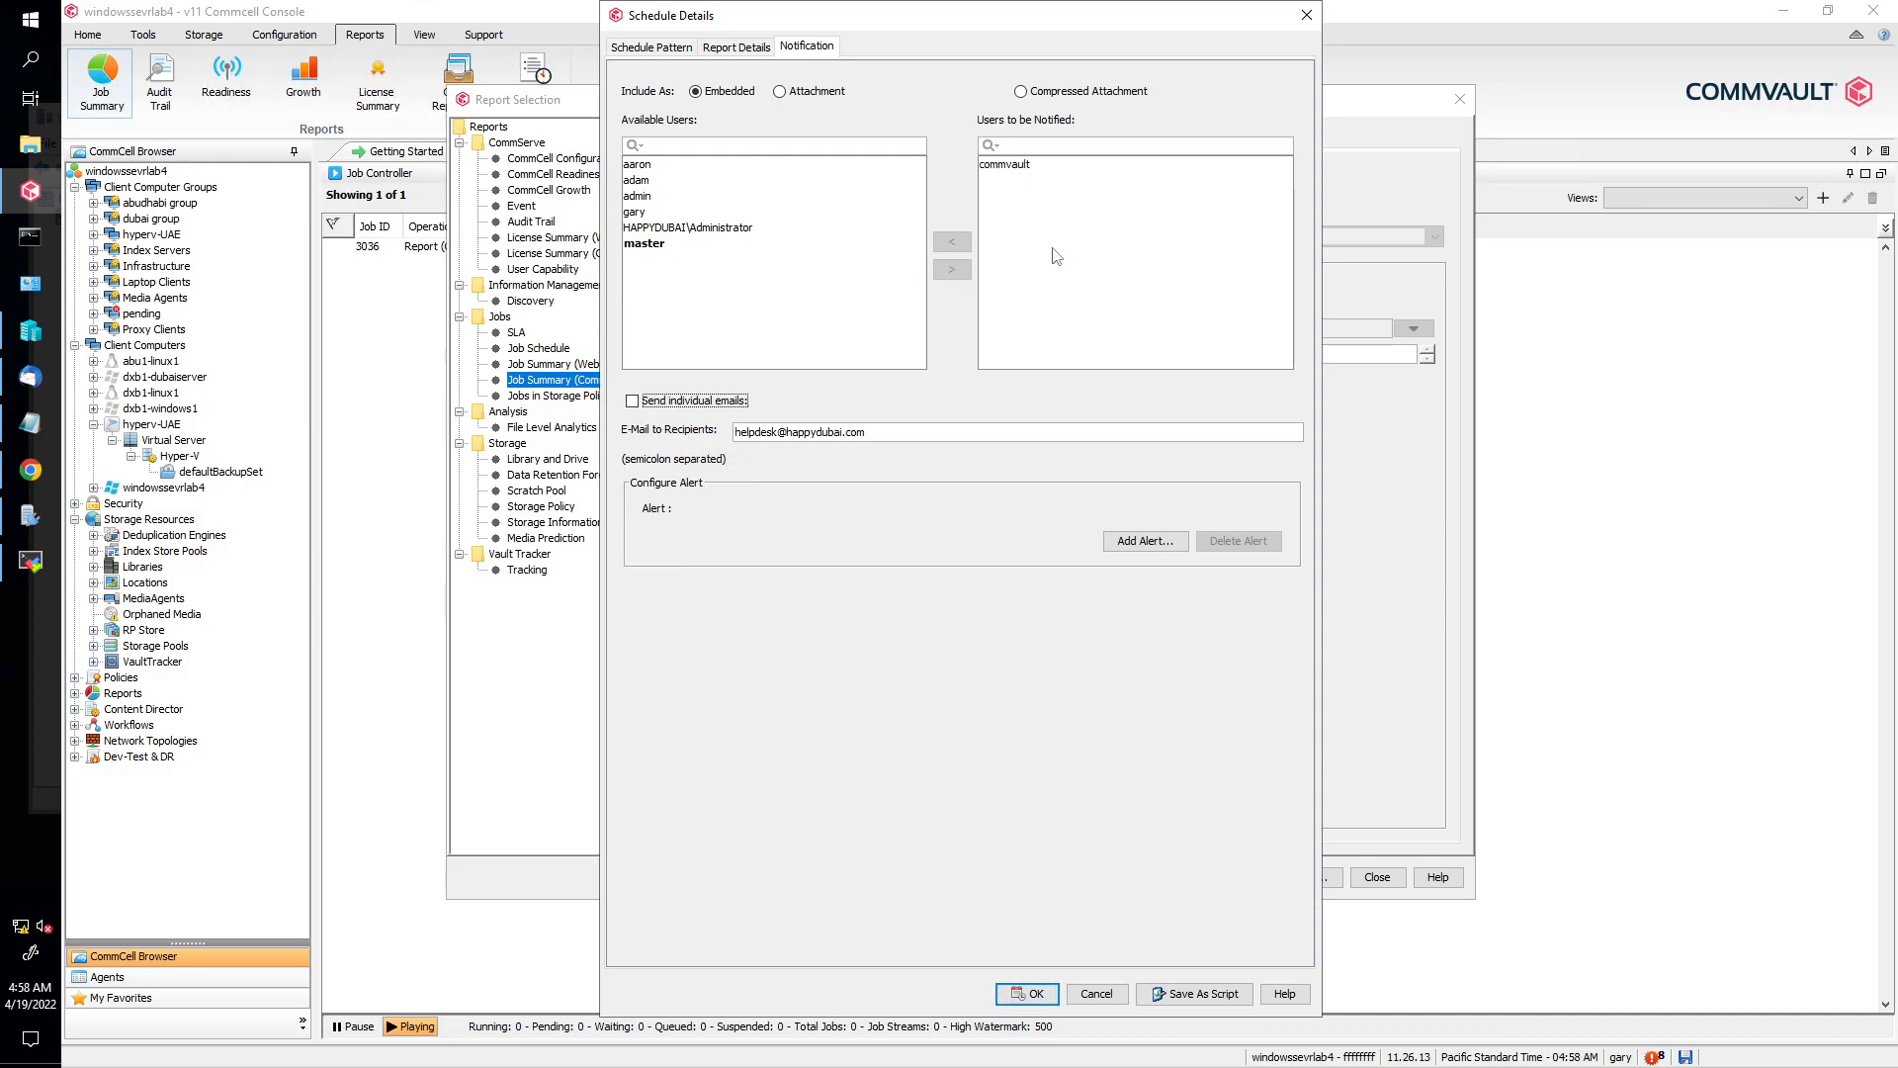
{"action": "mouse_move", "coordinate": [813, 445]}
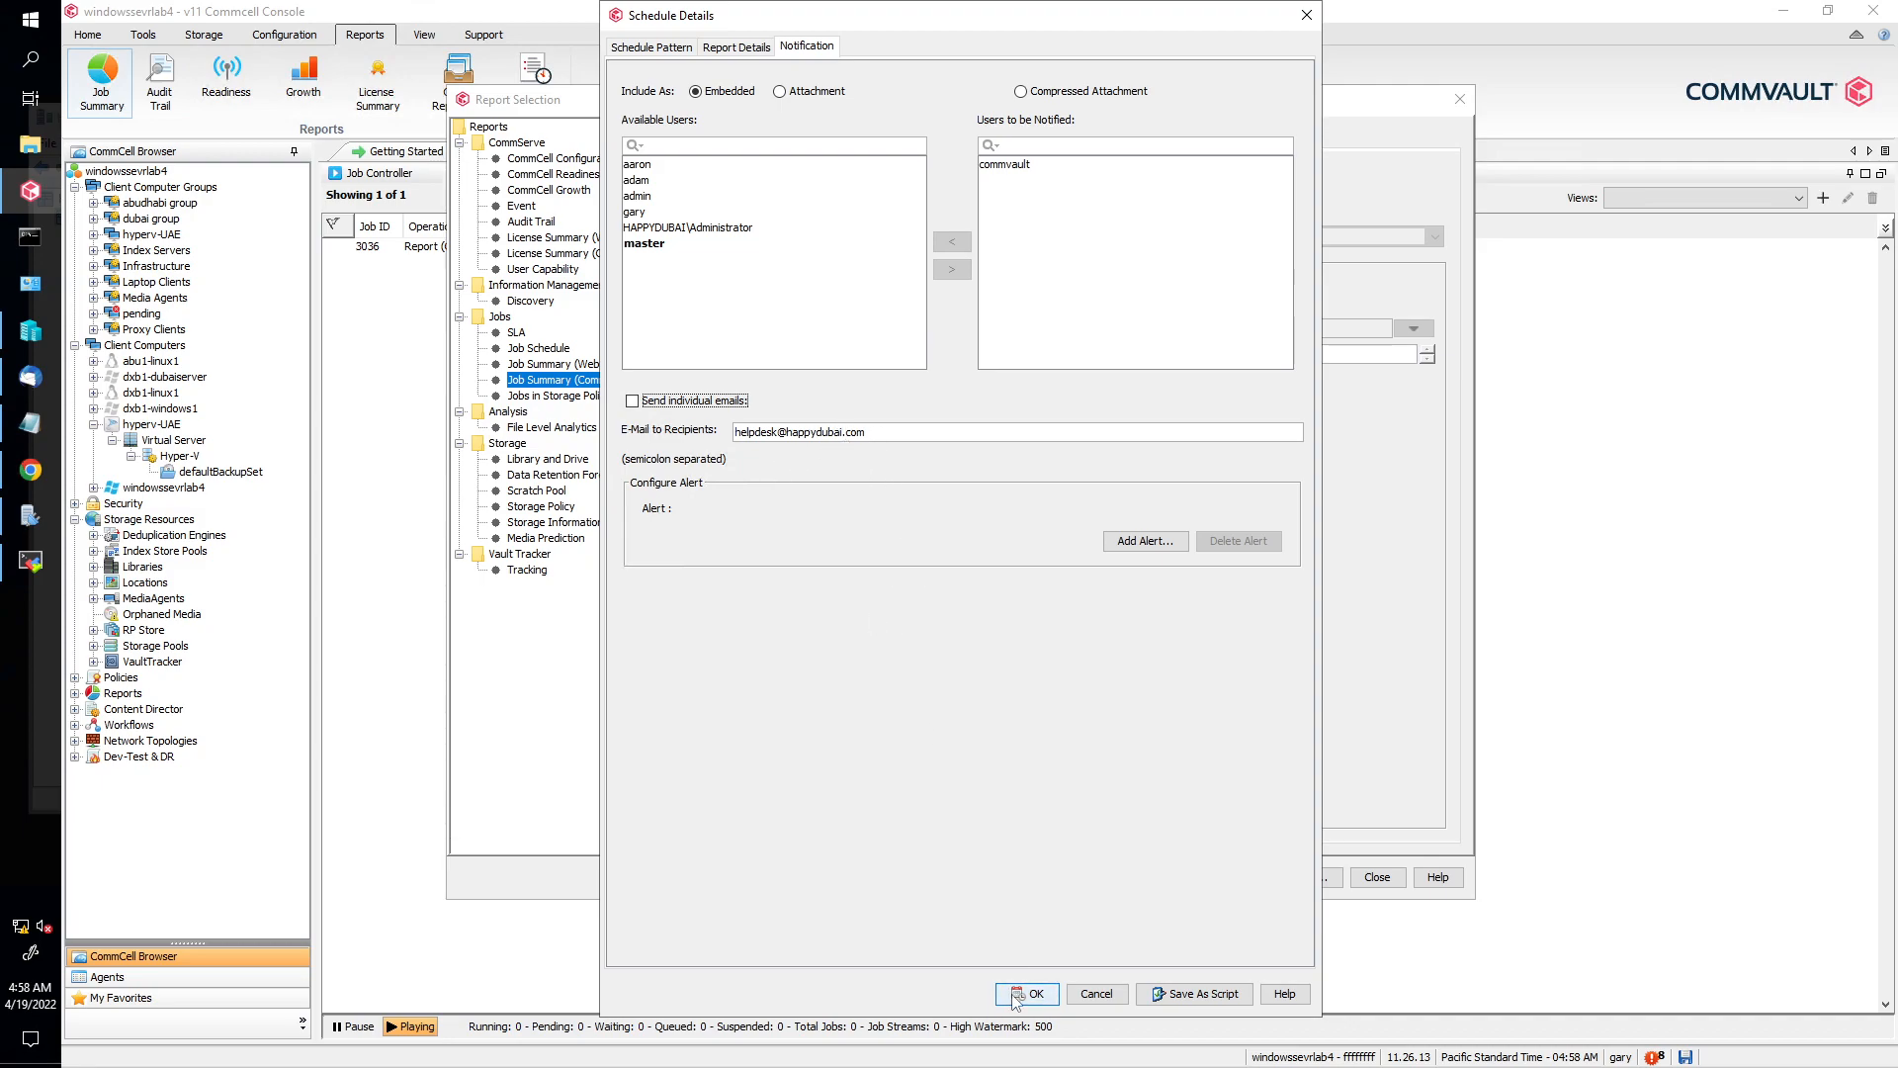
Save the schedule, confirm the job summary report is scheduled, and close Report Selection.
{"action": "left_click", "coordinate": [1026, 993]}
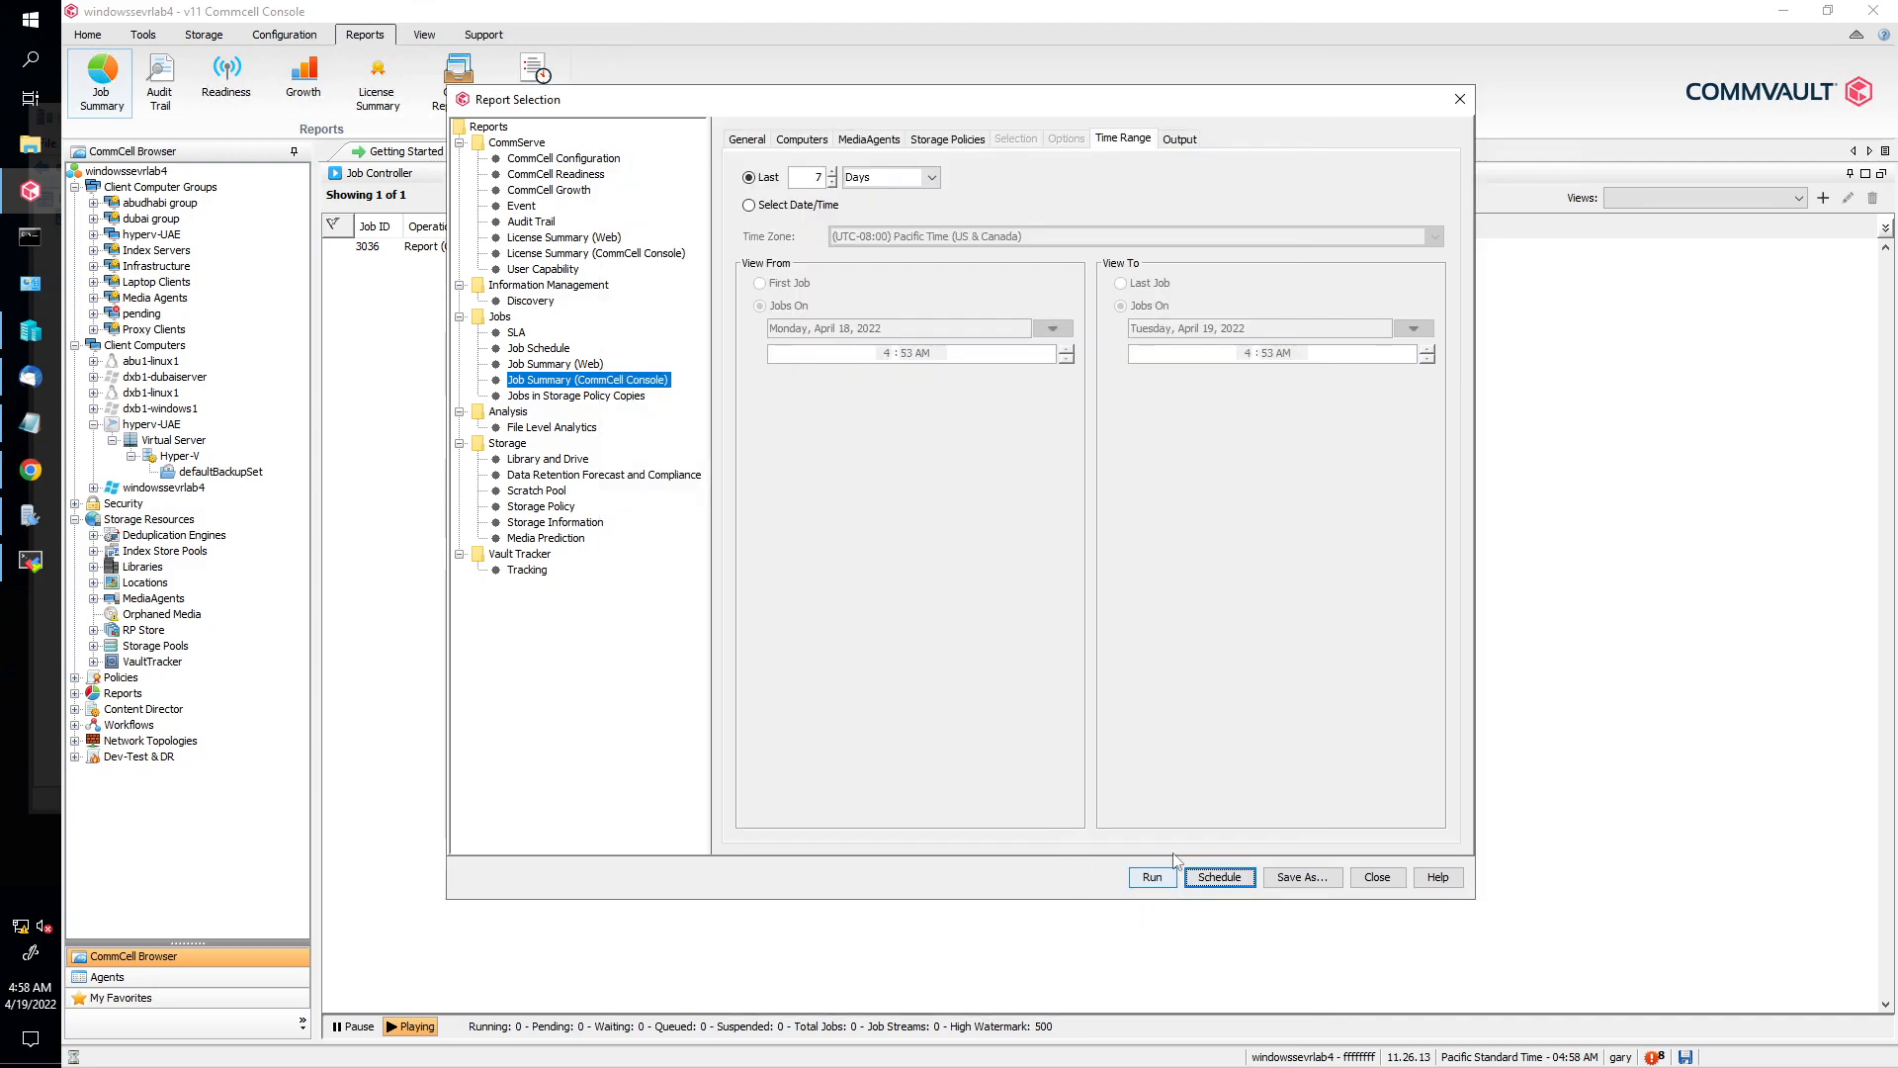
{"action": "left_click", "coordinate": [1218, 876]}
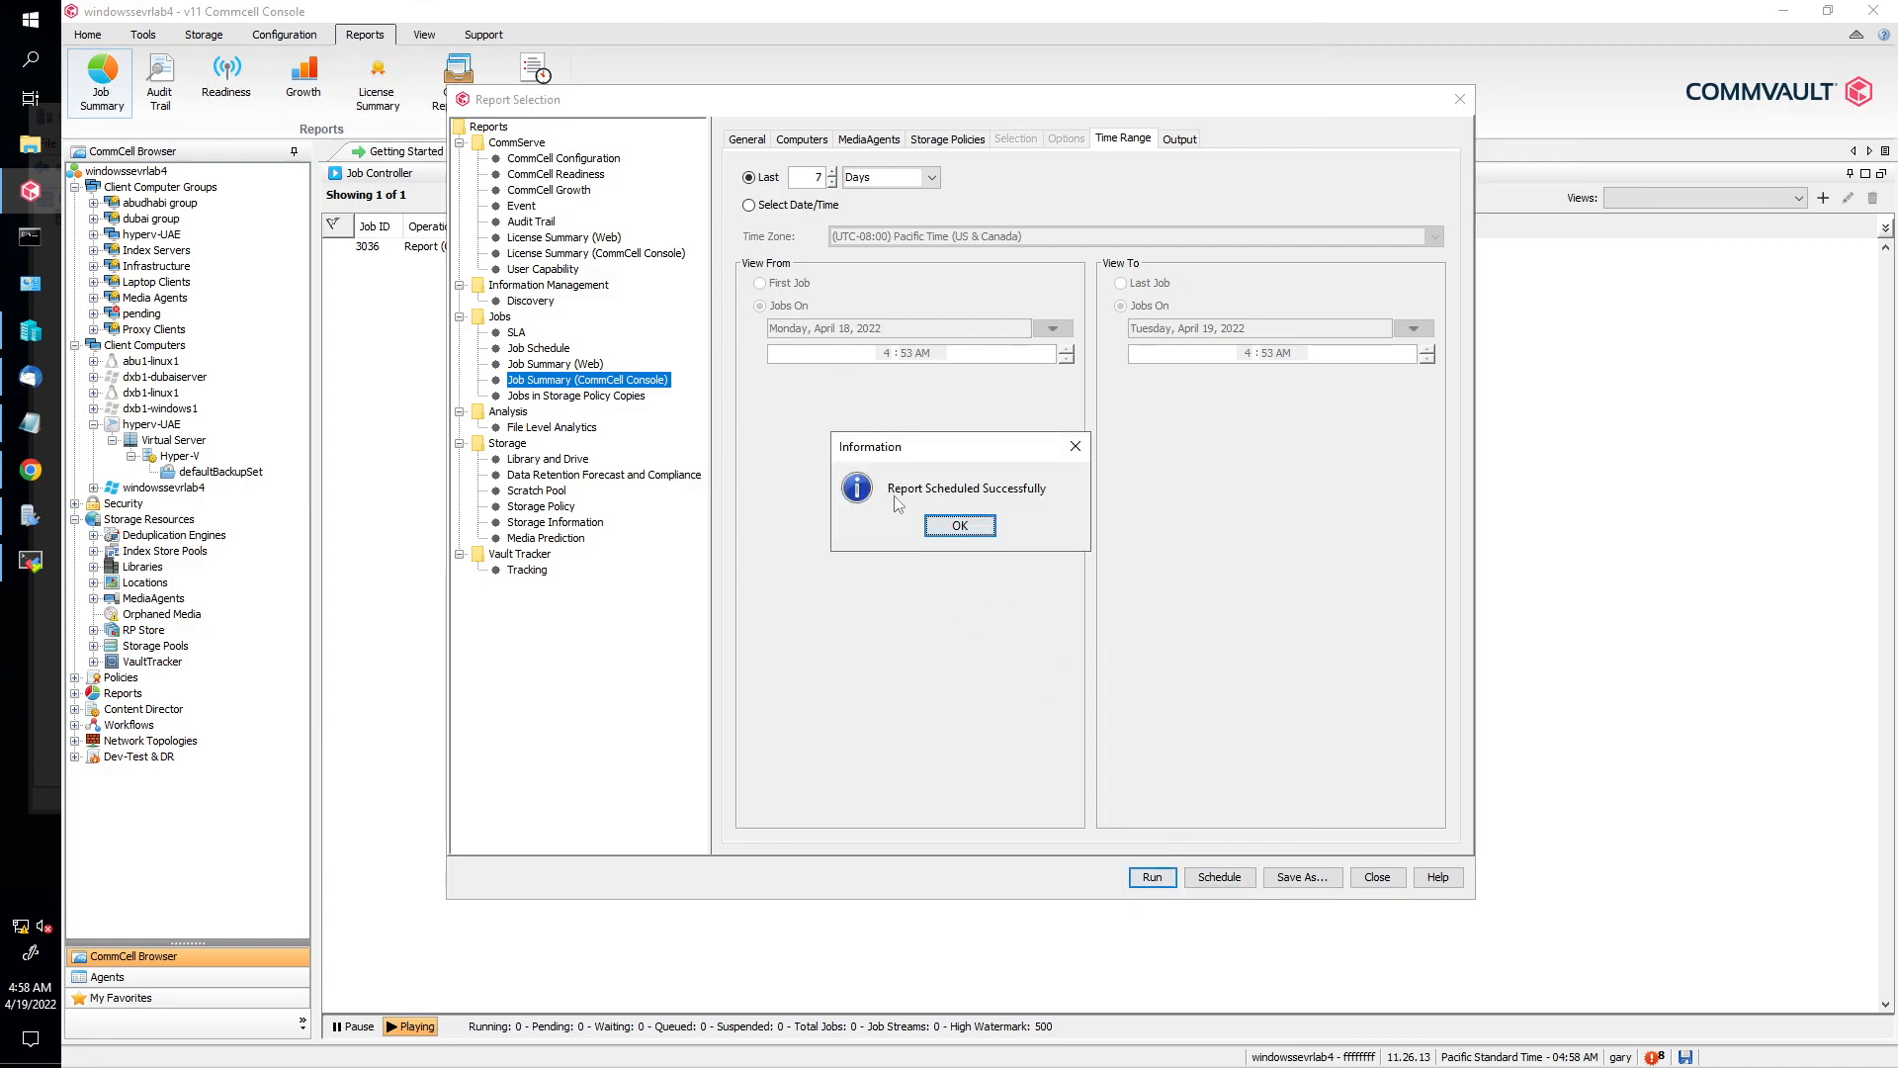
{"action": "left_click", "coordinate": [959, 526]}
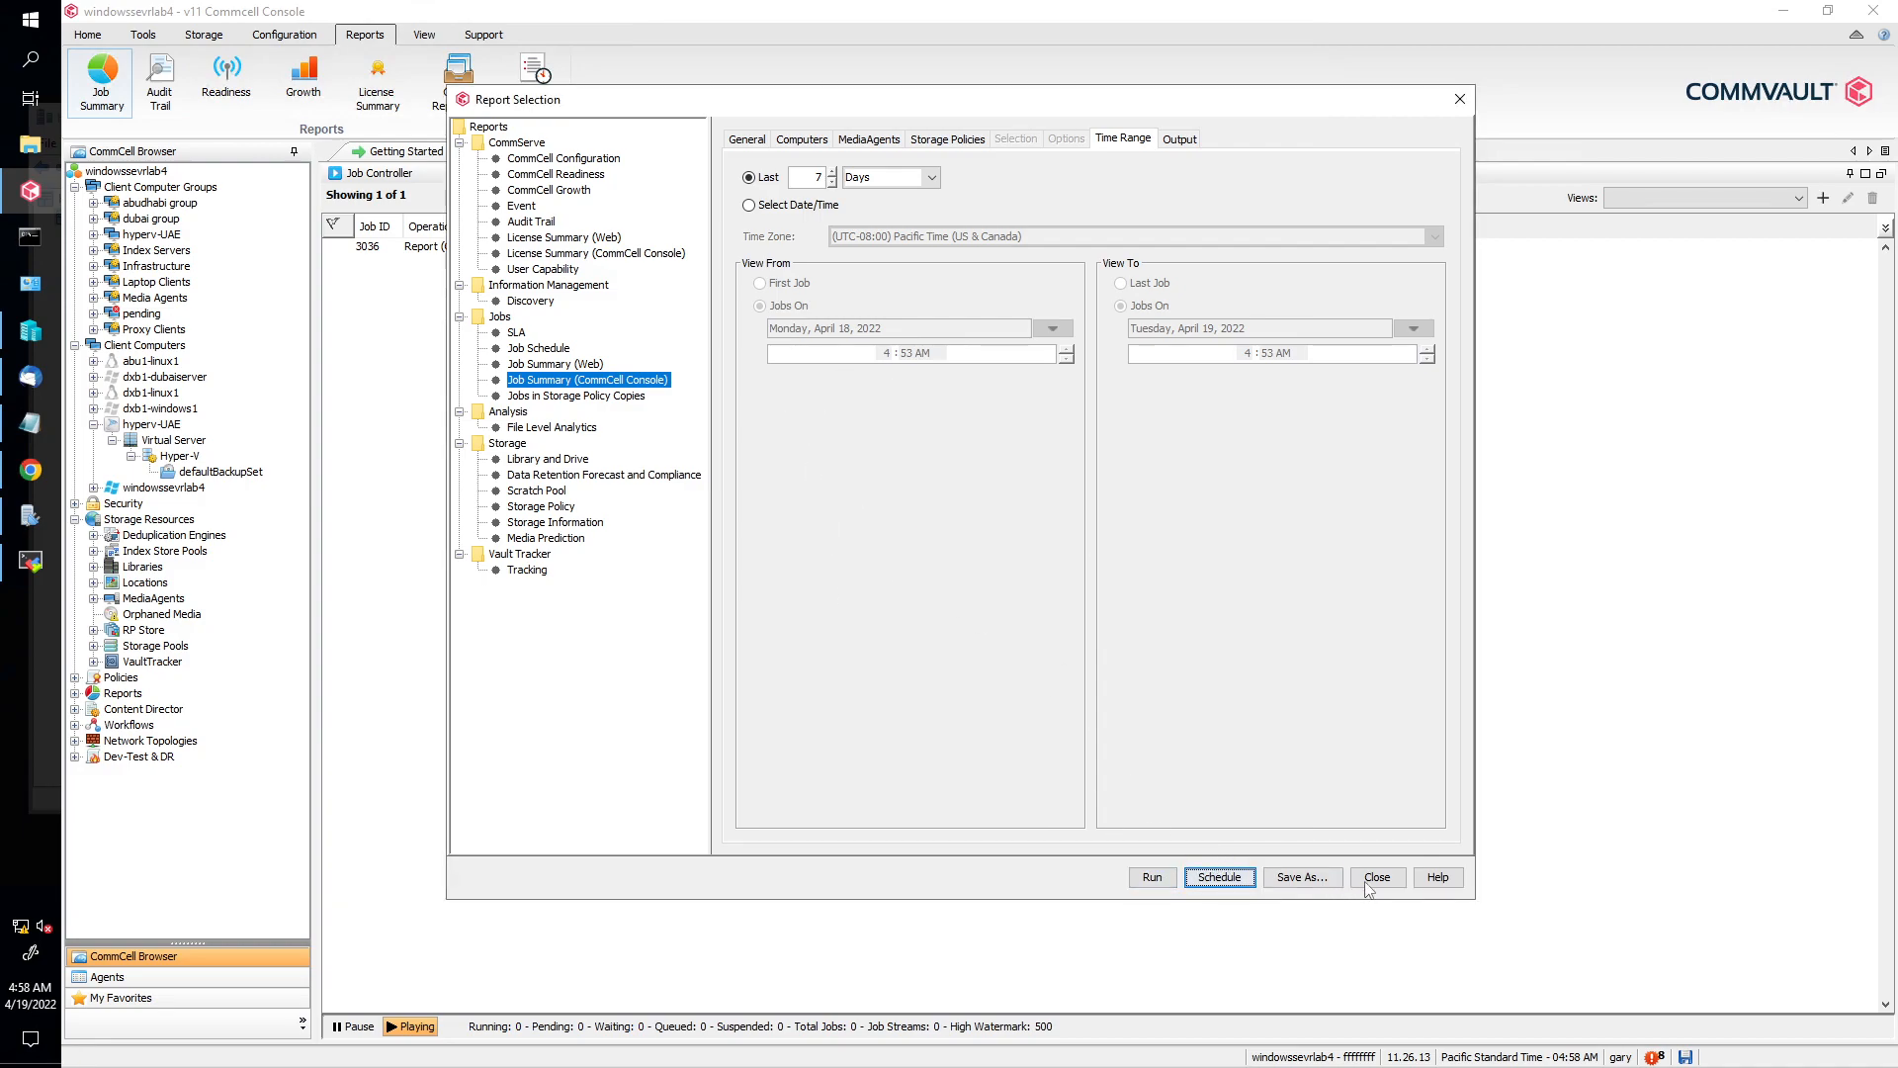
{"action": "left_click", "coordinate": [1376, 876]}
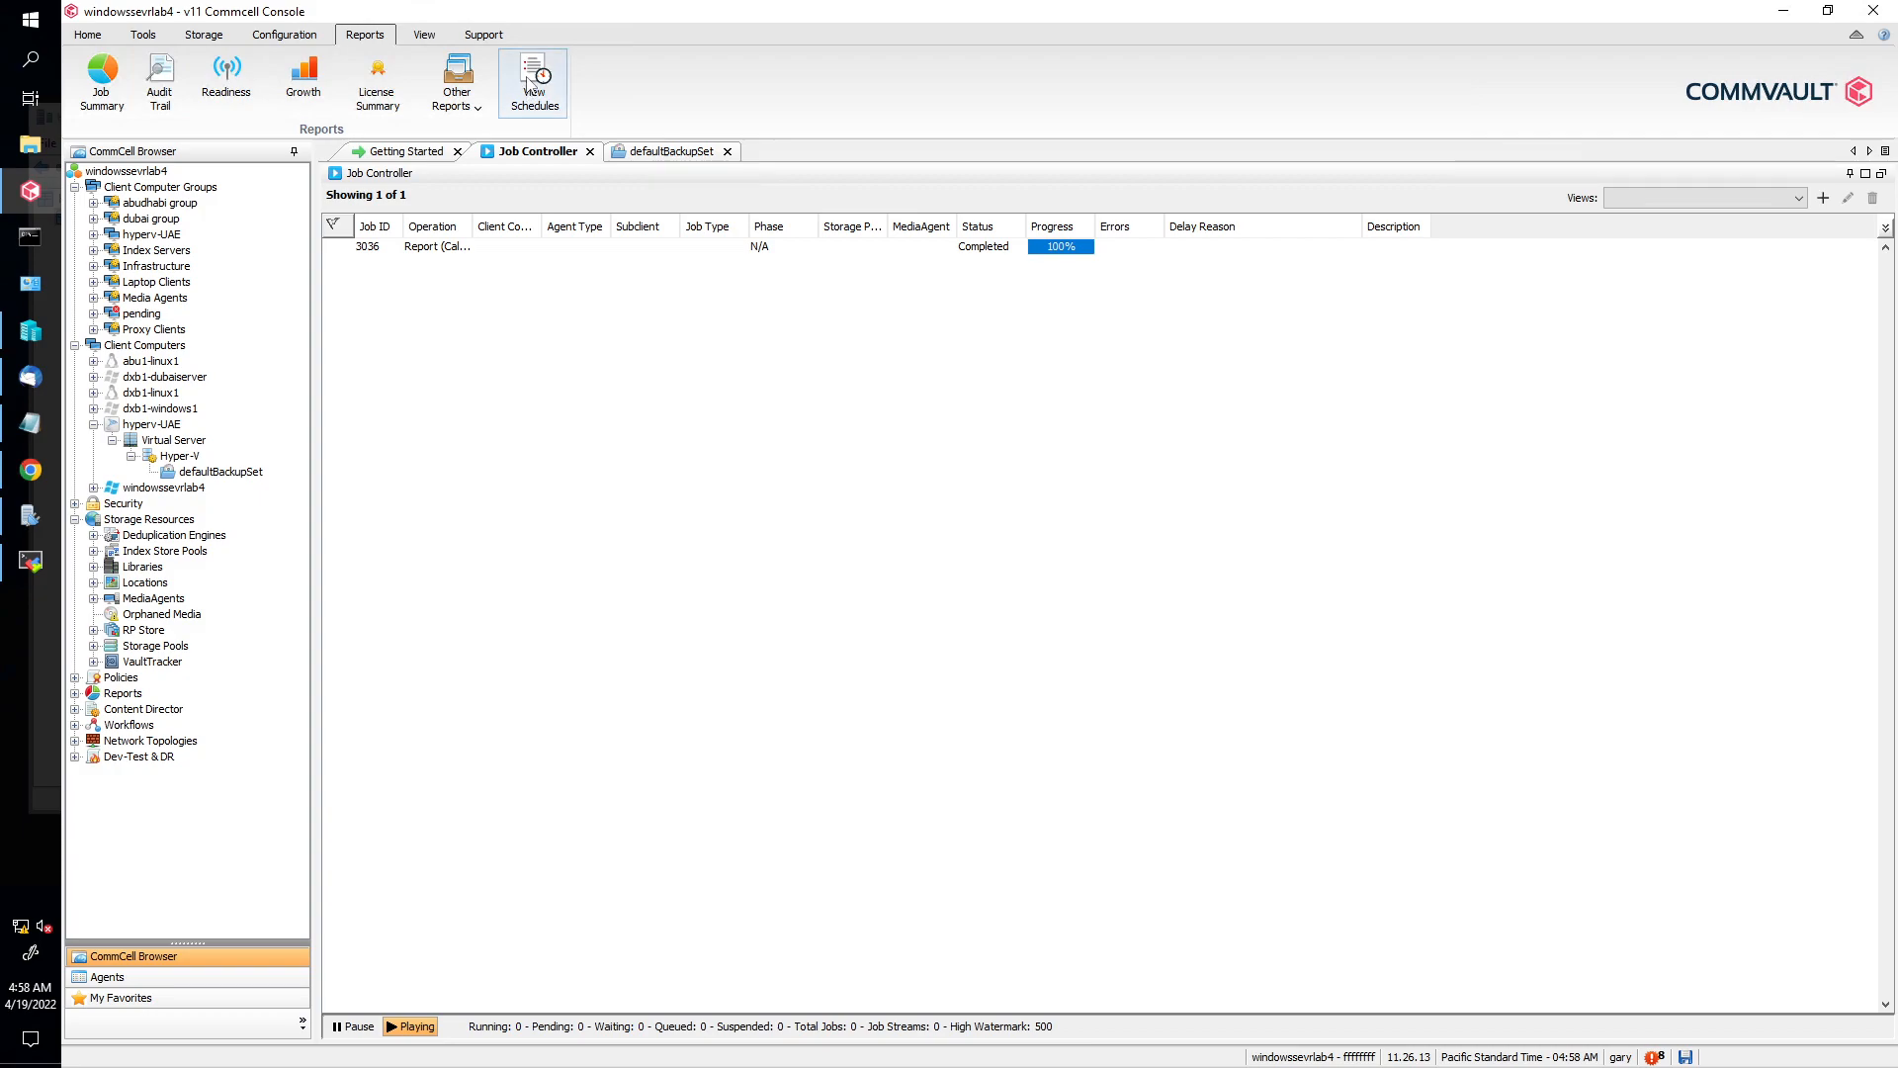
Run the 7 day backup schedule immediately from View Schedules and check the Job Controller list.
{"action": "left_click", "coordinate": [532, 83]}
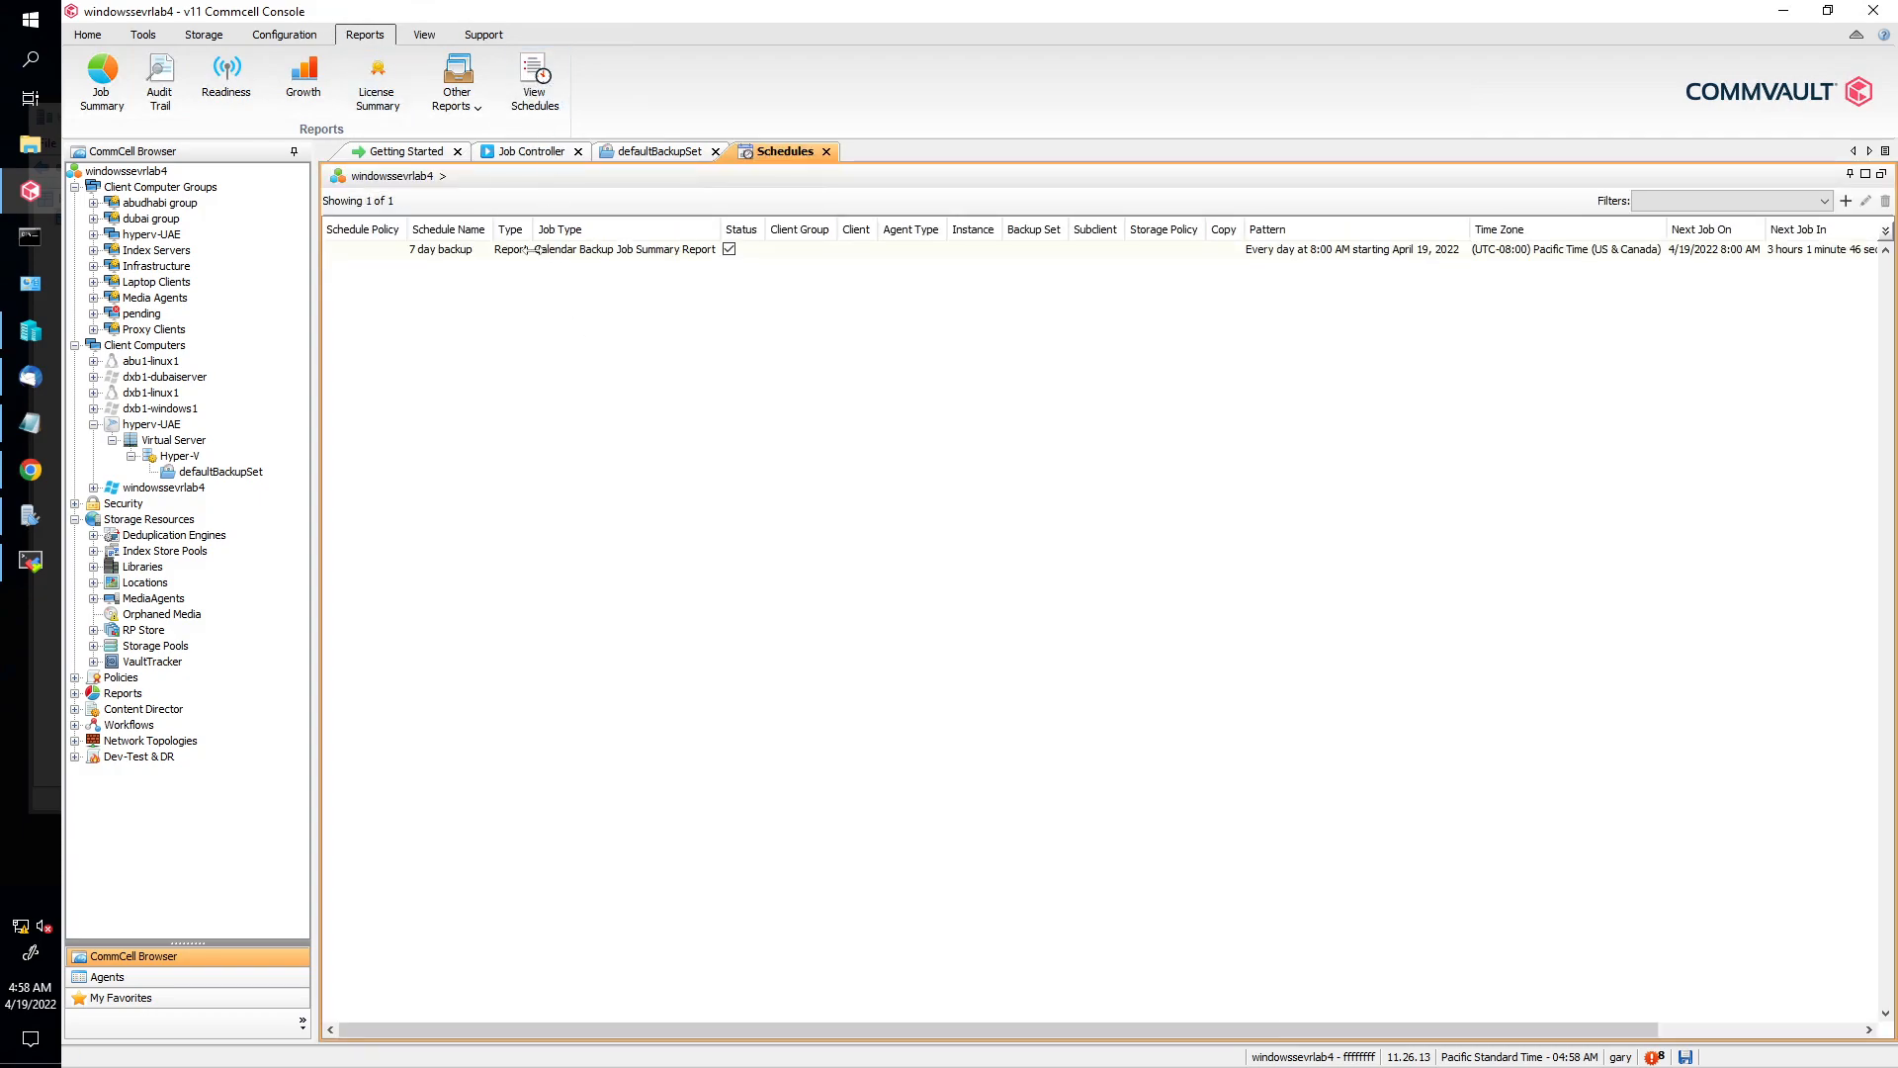
{"action": "right_click", "coordinate": [532, 249]}
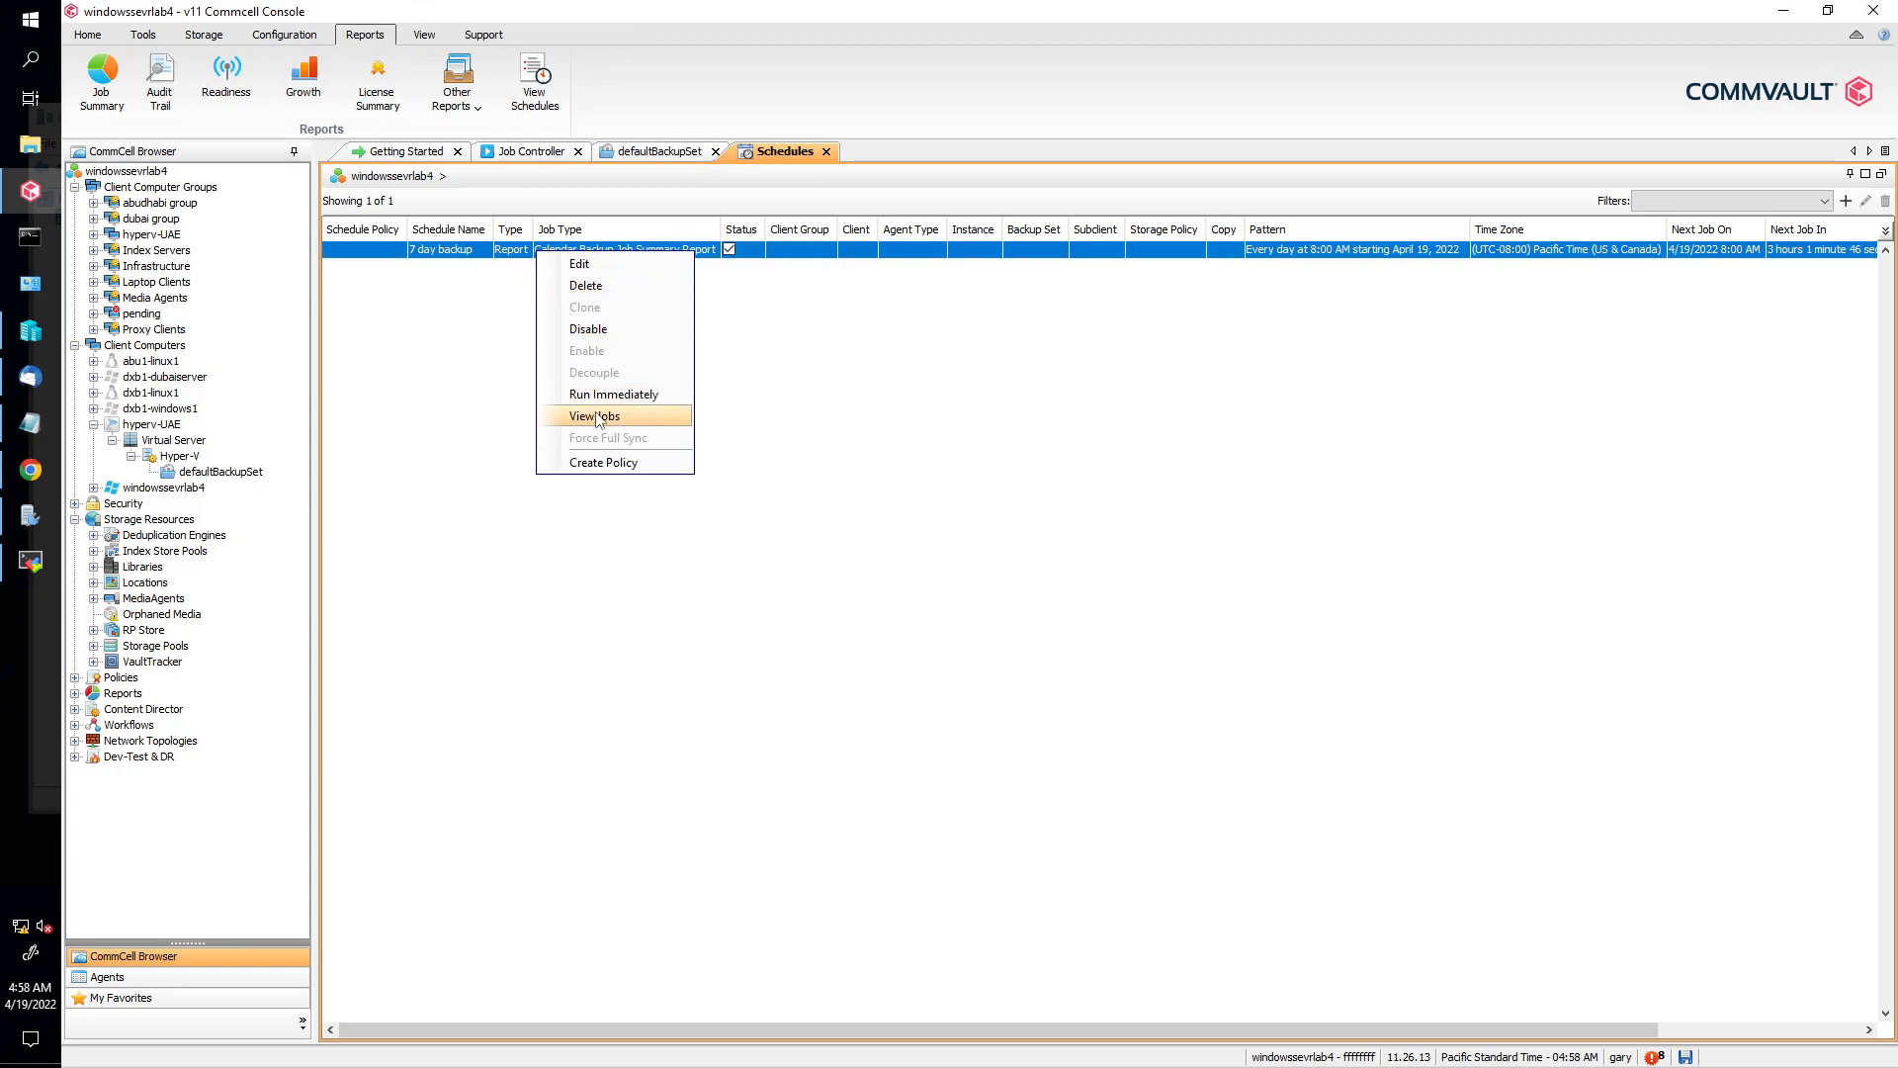
{"action": "left_click", "coordinate": [595, 415]}
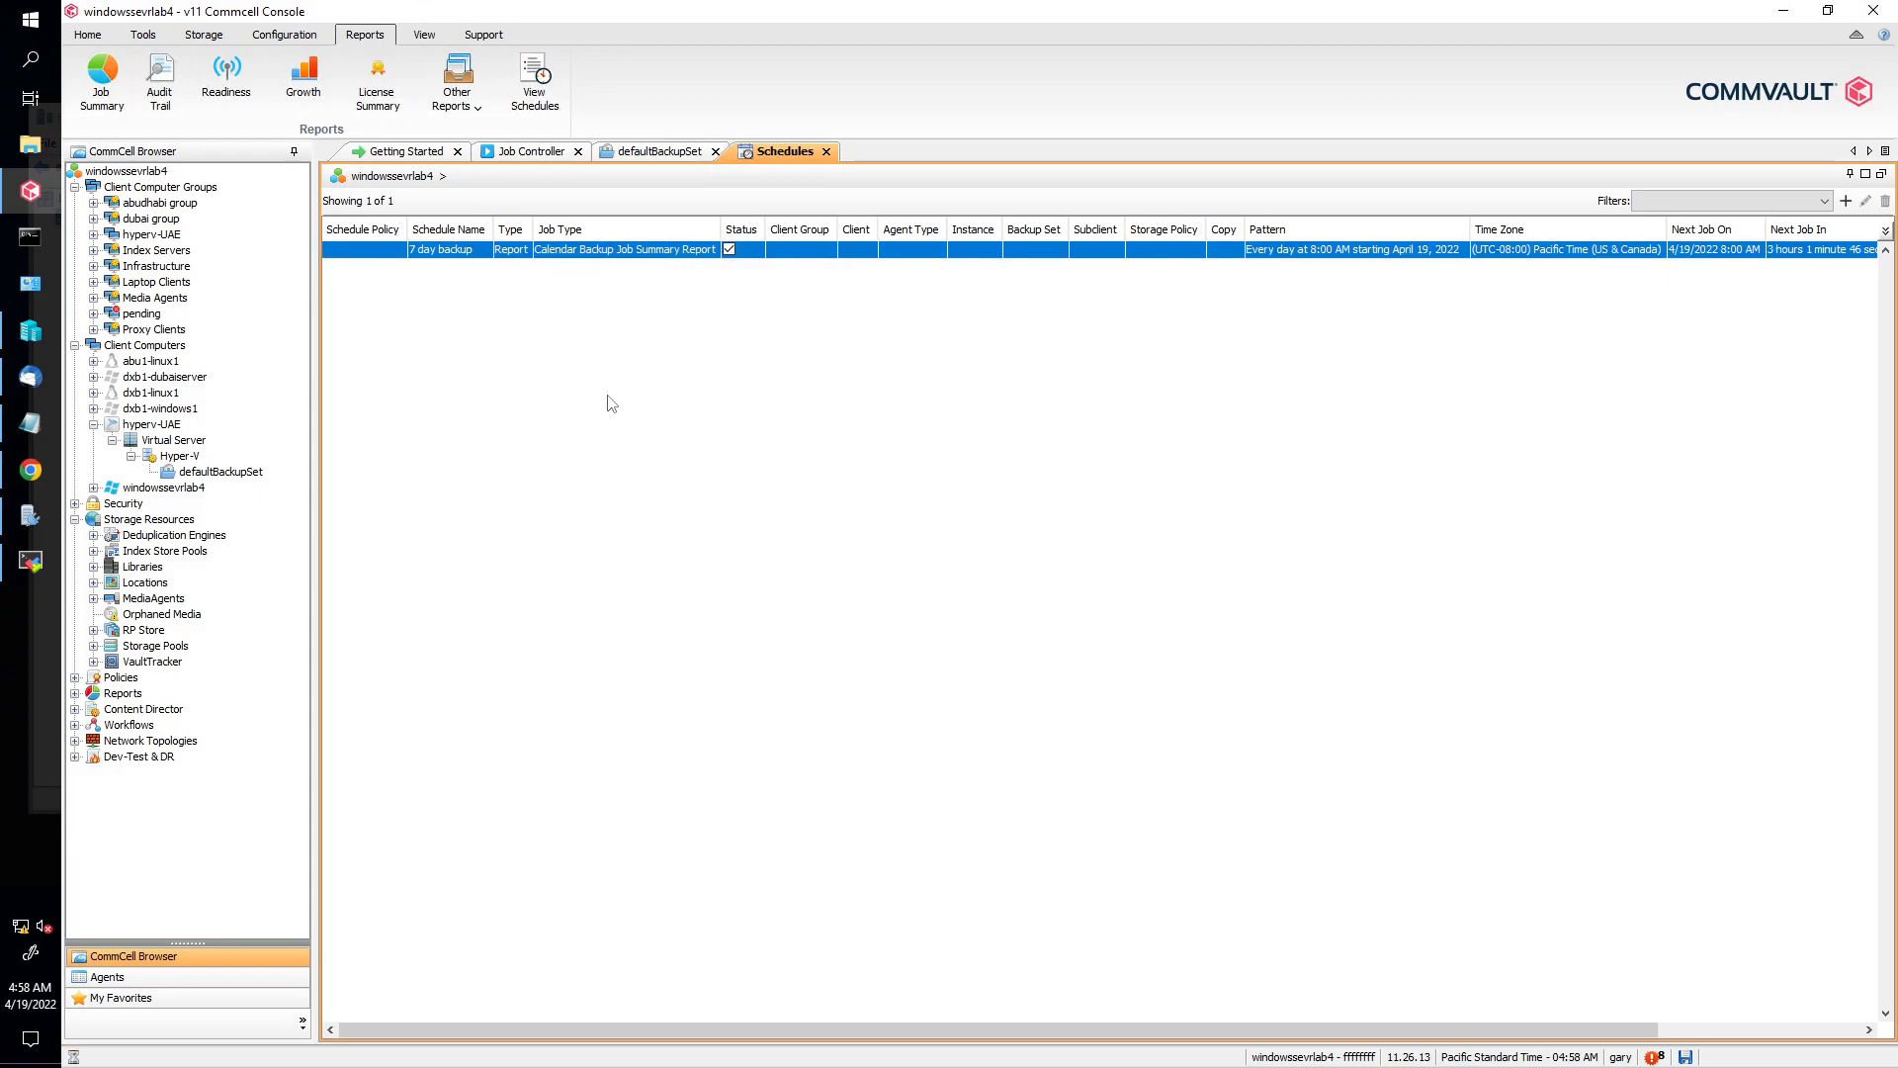
{"action": "left_click", "coordinate": [532, 150]}
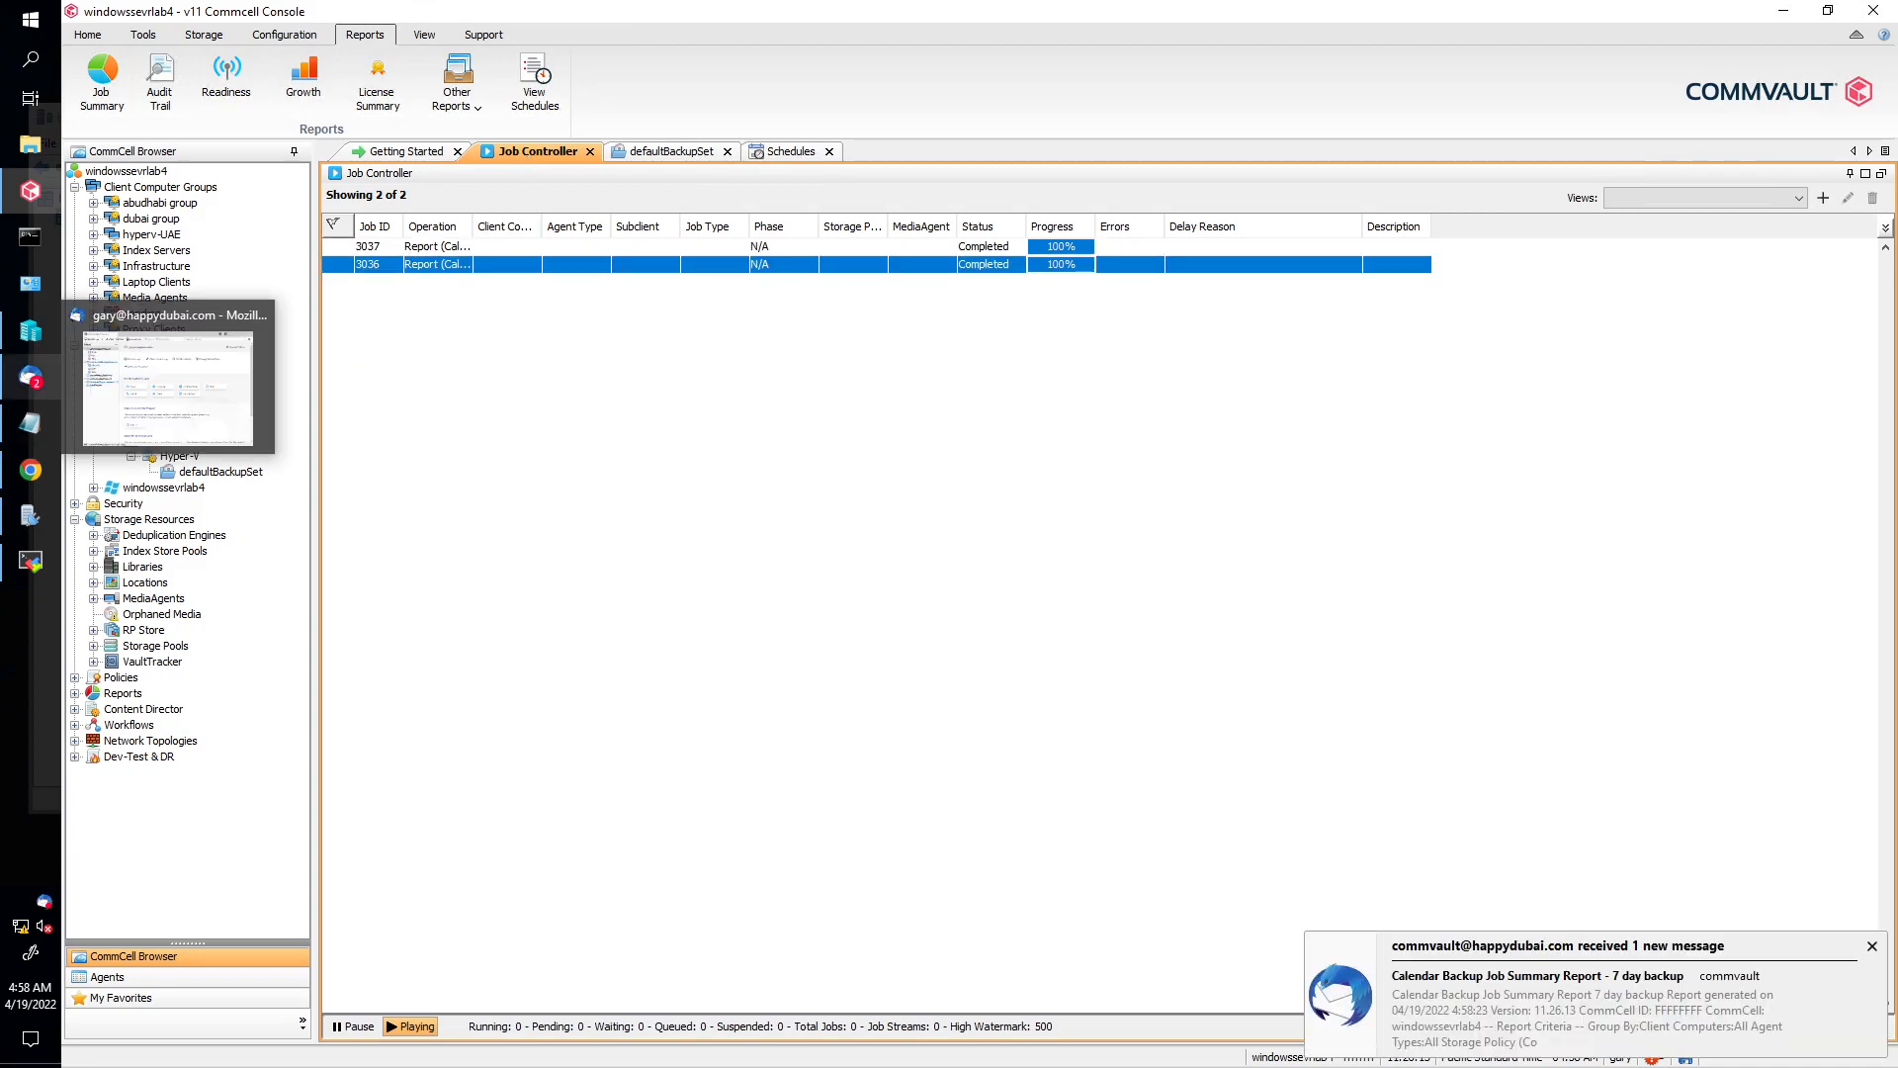
In Thunderbird, read the report email in the helpdesk inbox, then return to the commvault inbox.
{"action": "left_click", "coordinate": [166, 381]}
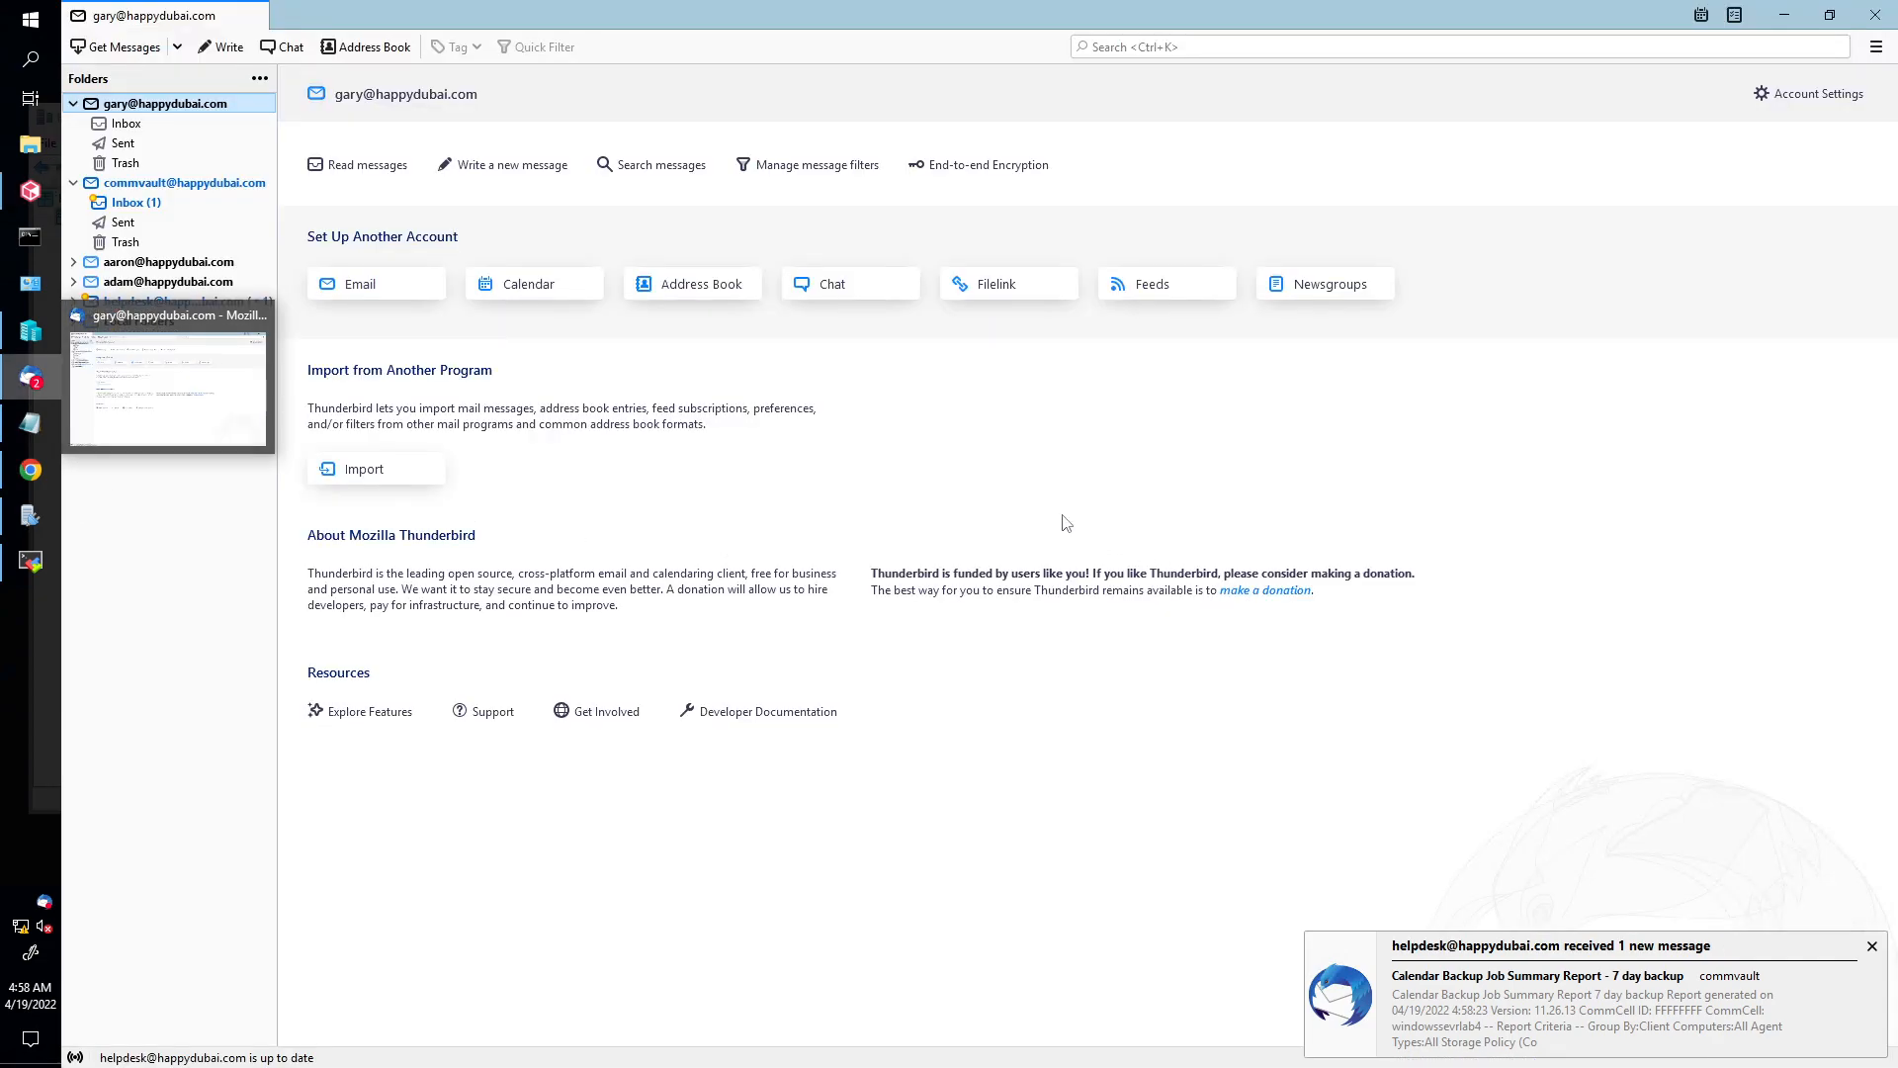
{"action": "left_click", "coordinate": [137, 202]}
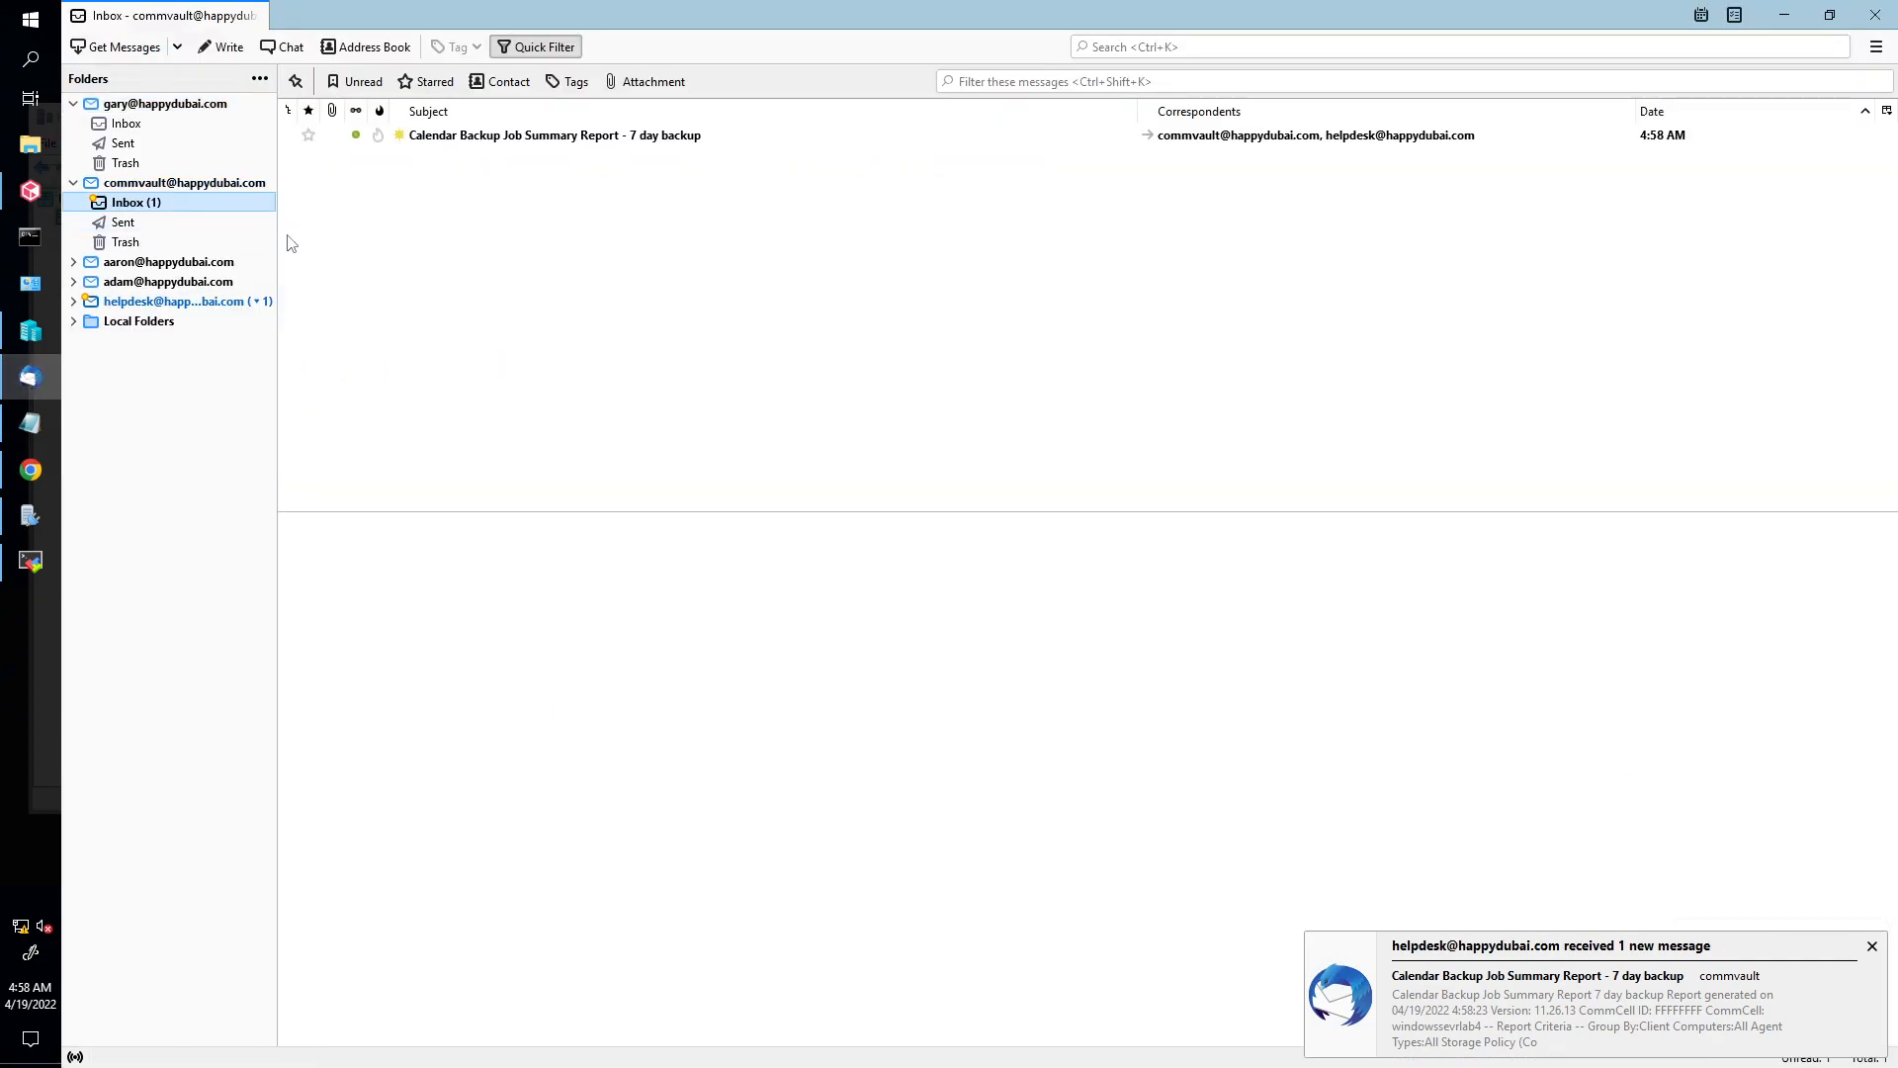
{"action": "mouse_move", "coordinate": [121, 259]}
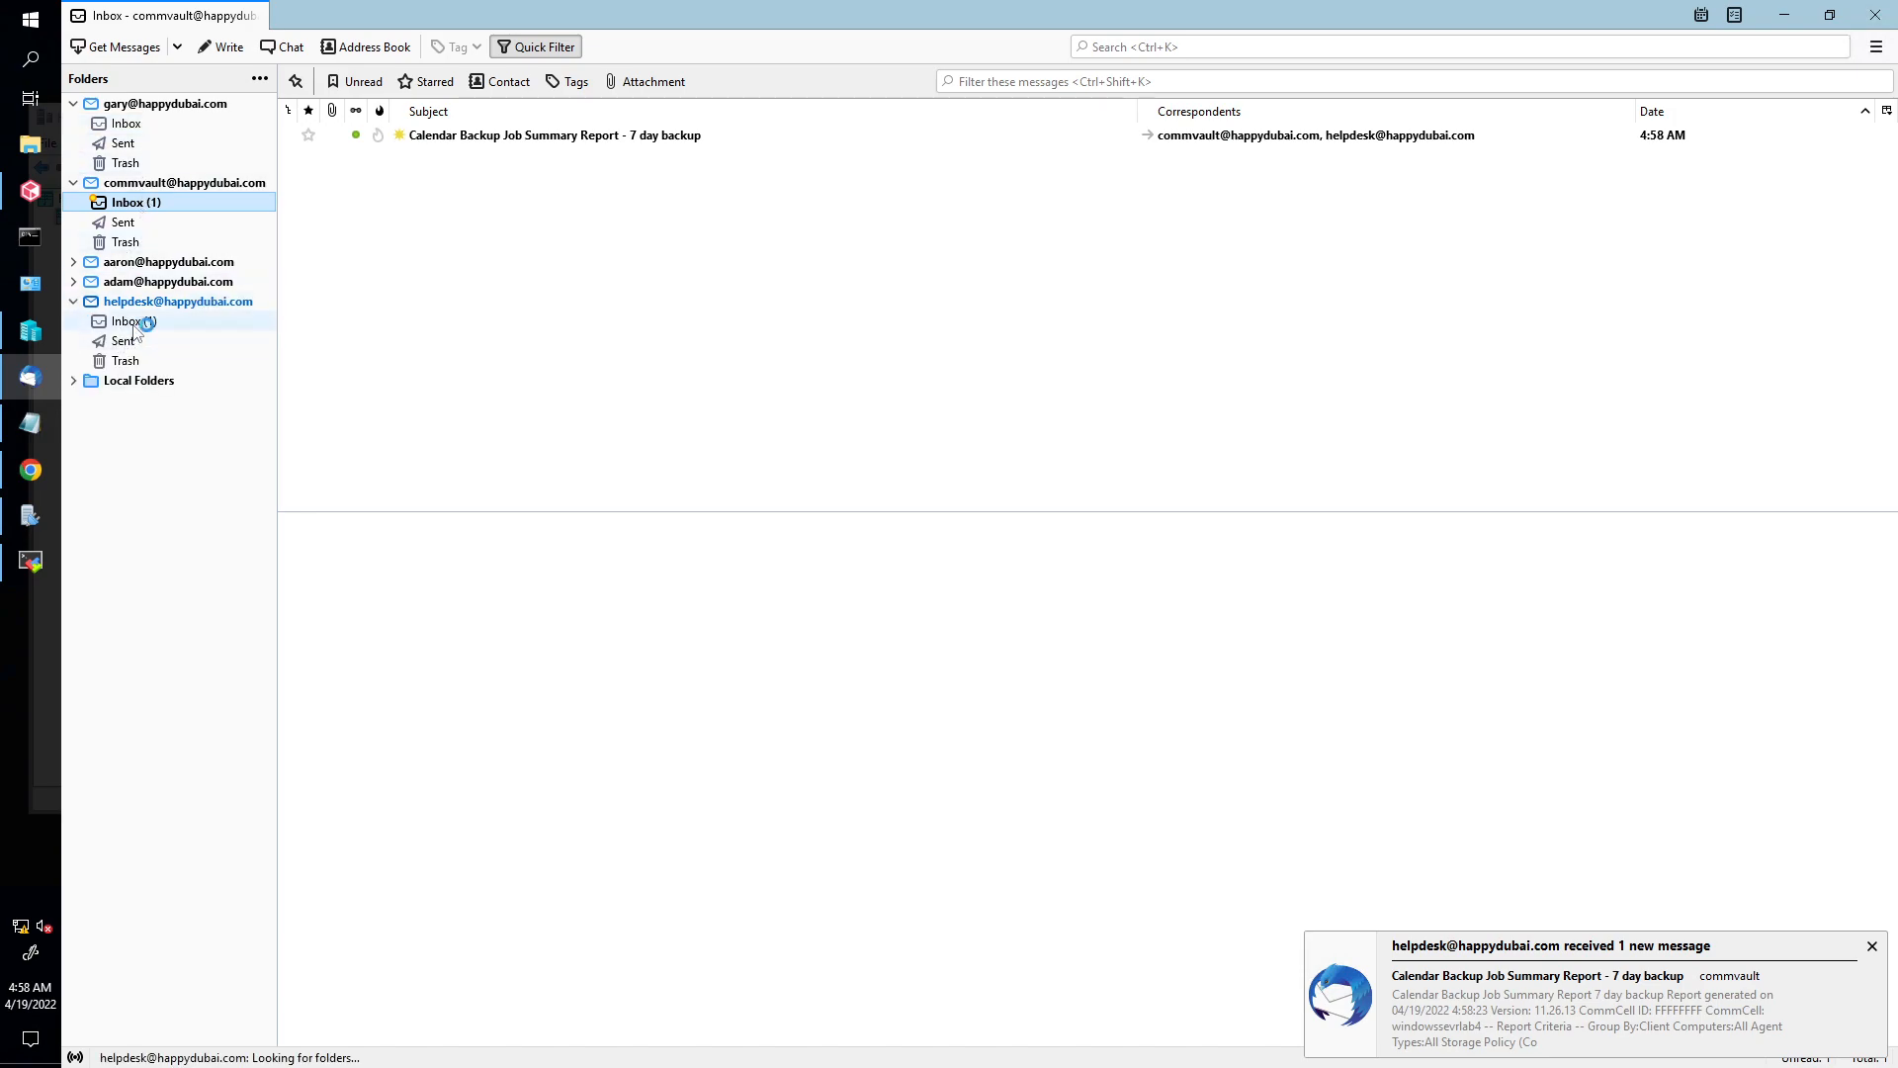
{"action": "left_click", "coordinate": [137, 321]}
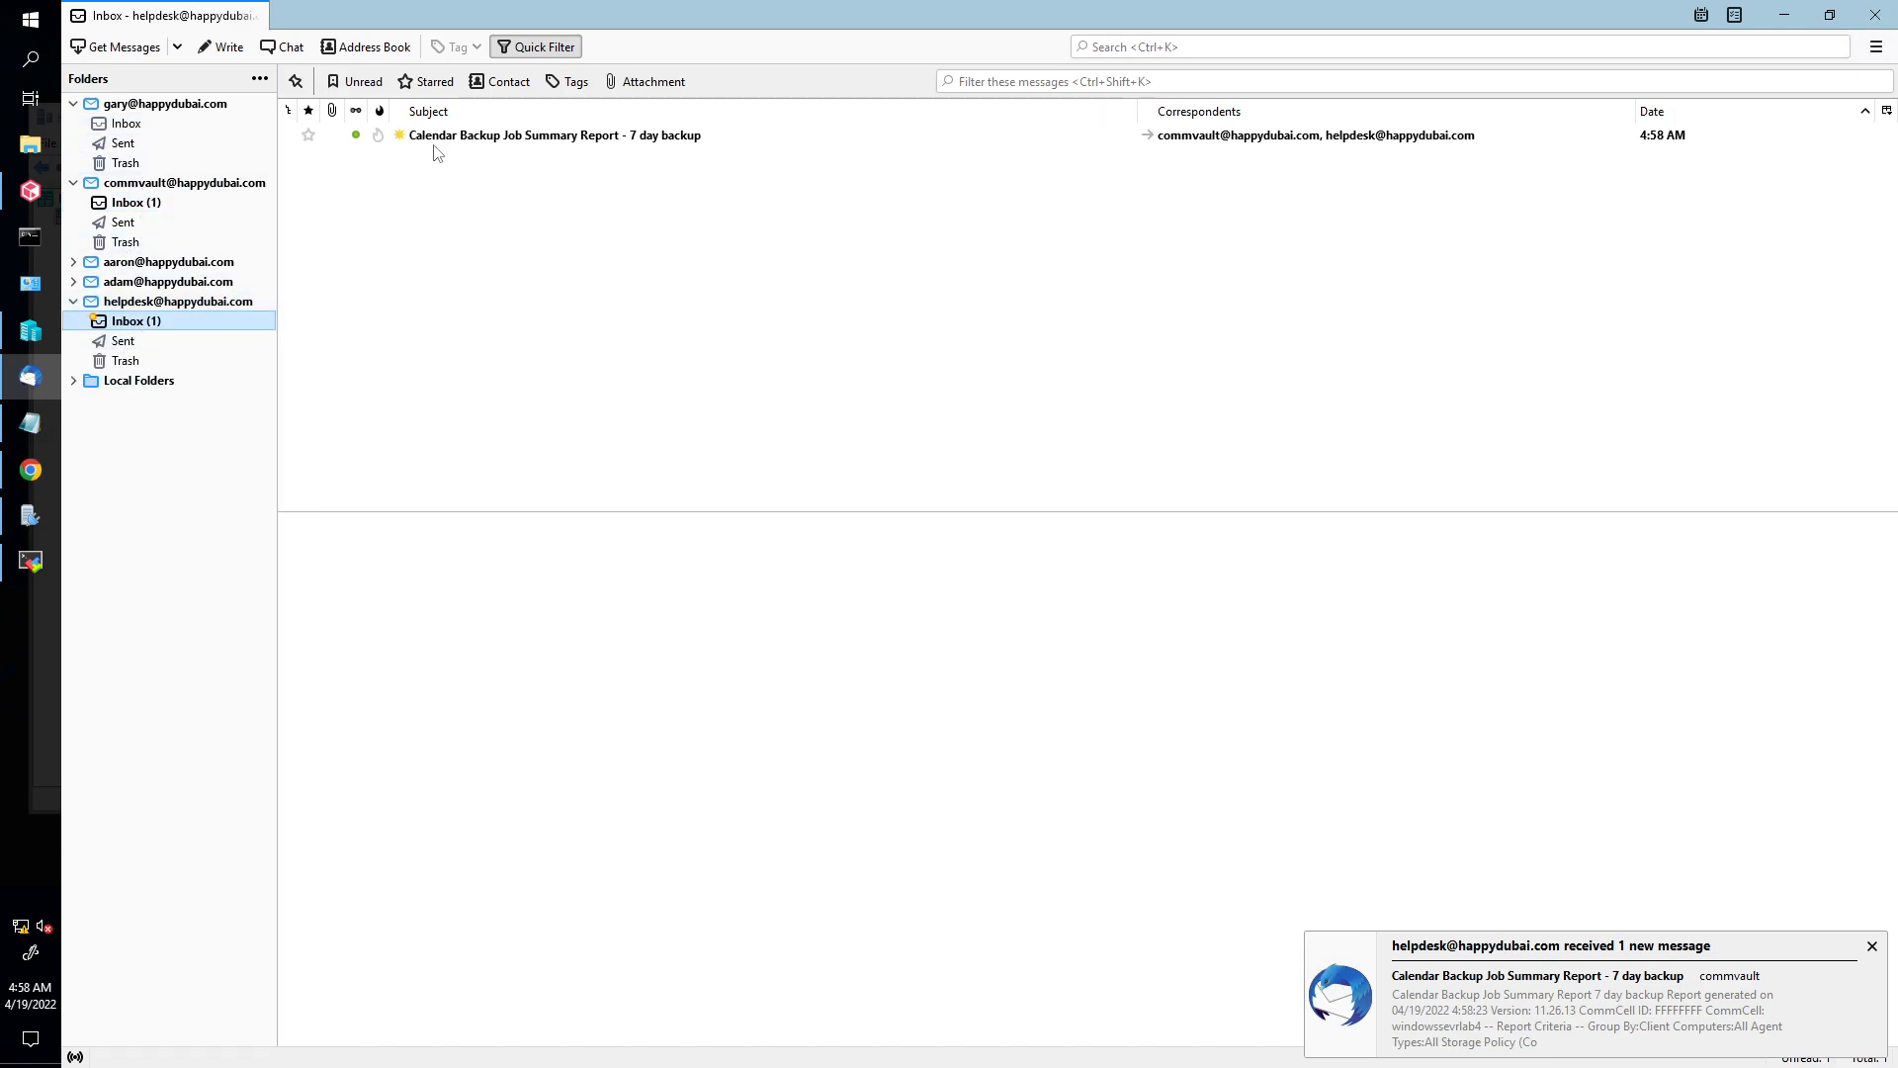
{"action": "left_click", "coordinate": [554, 135]}
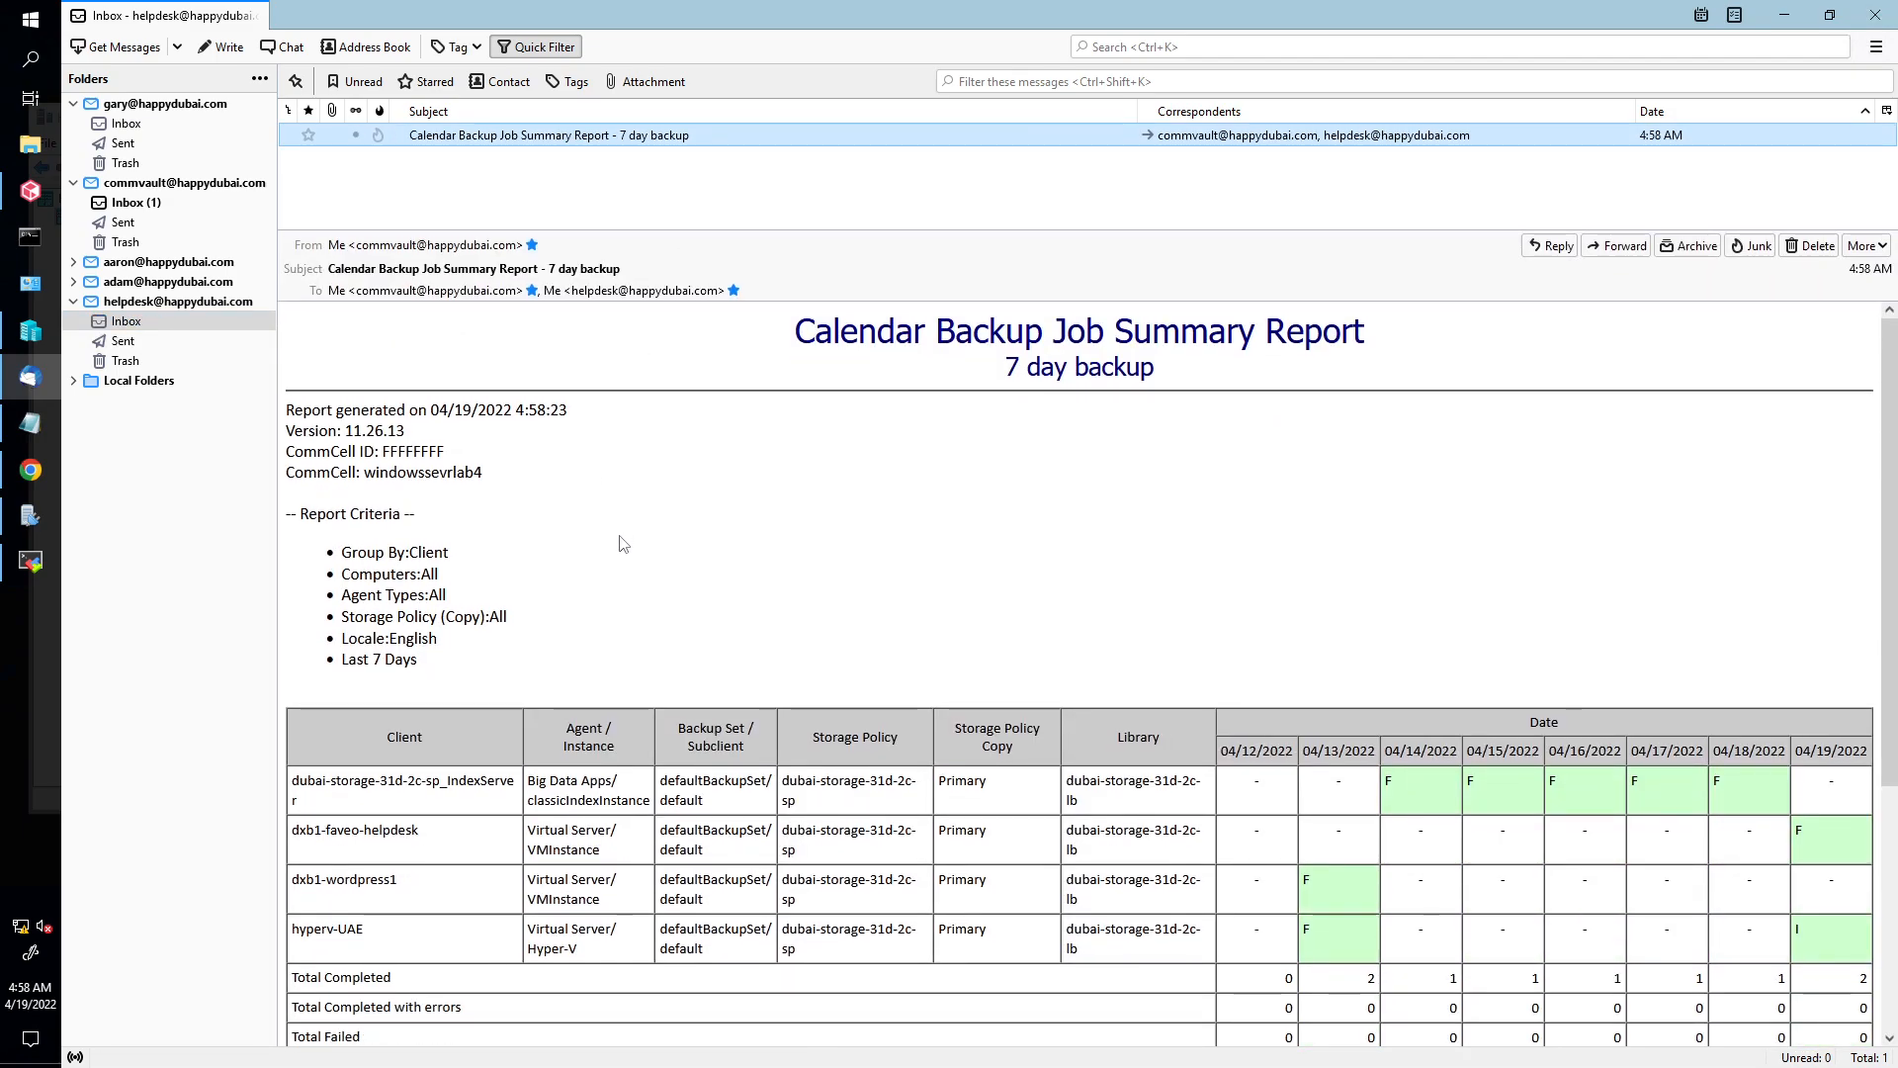
{"action": "scroll", "scroll_direction": "down", "scroll_amount": 3}
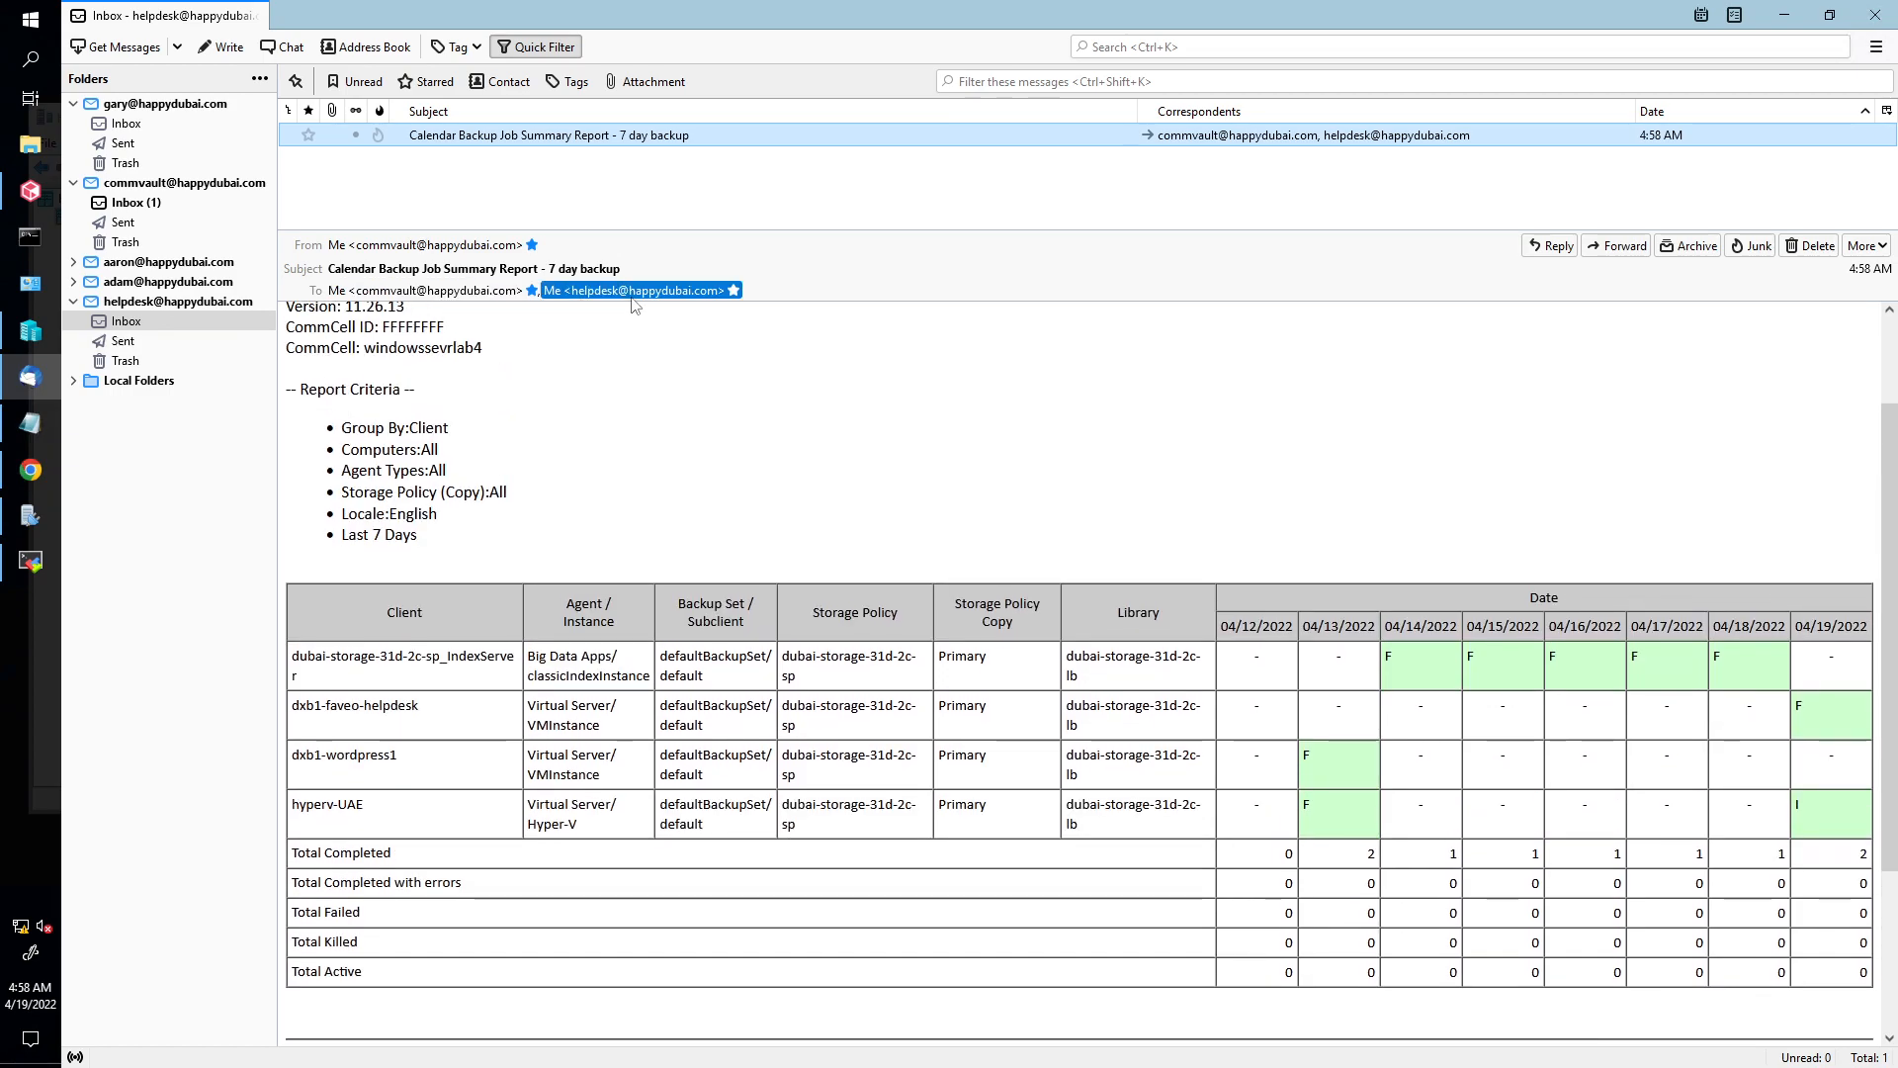
{"action": "left_click", "coordinate": [136, 202]}
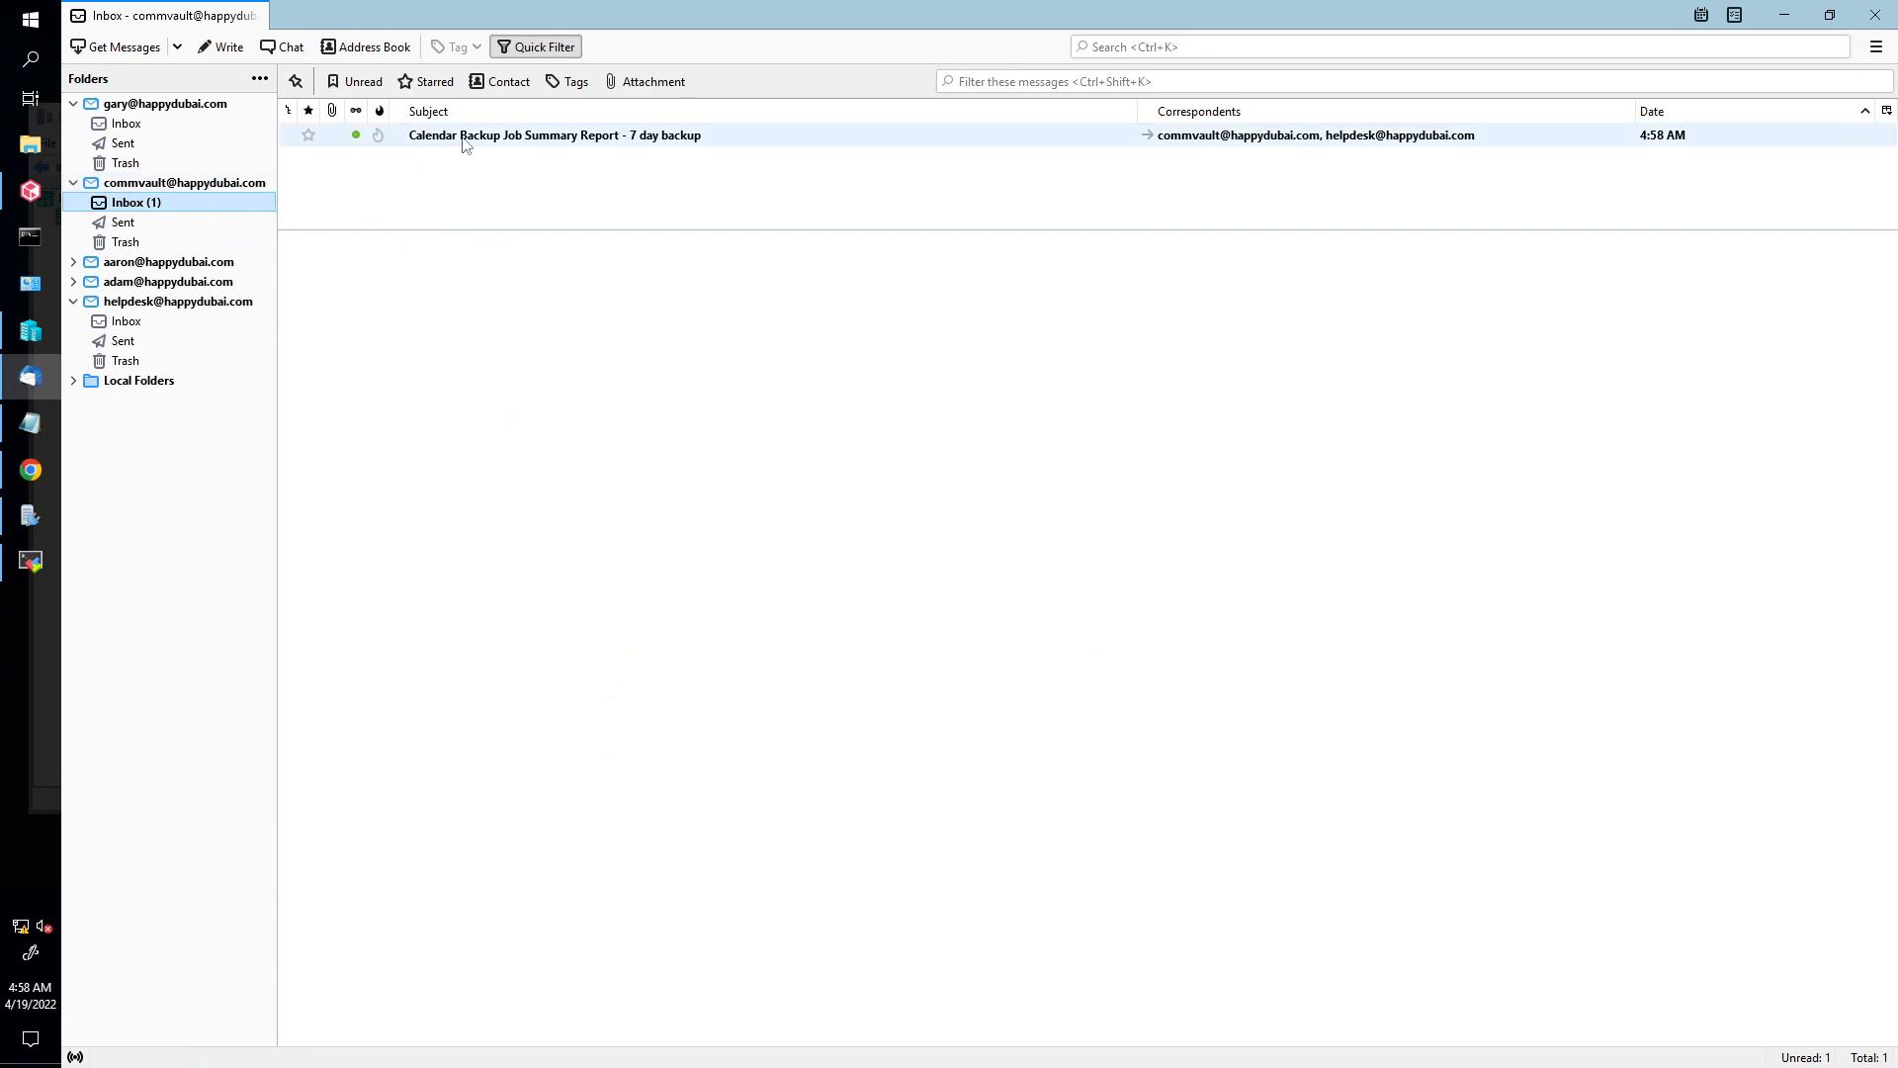
Read the 7 day backup report email in commvault's inbox and scroll through its job table.
{"action": "left_click", "coordinate": [555, 134]}
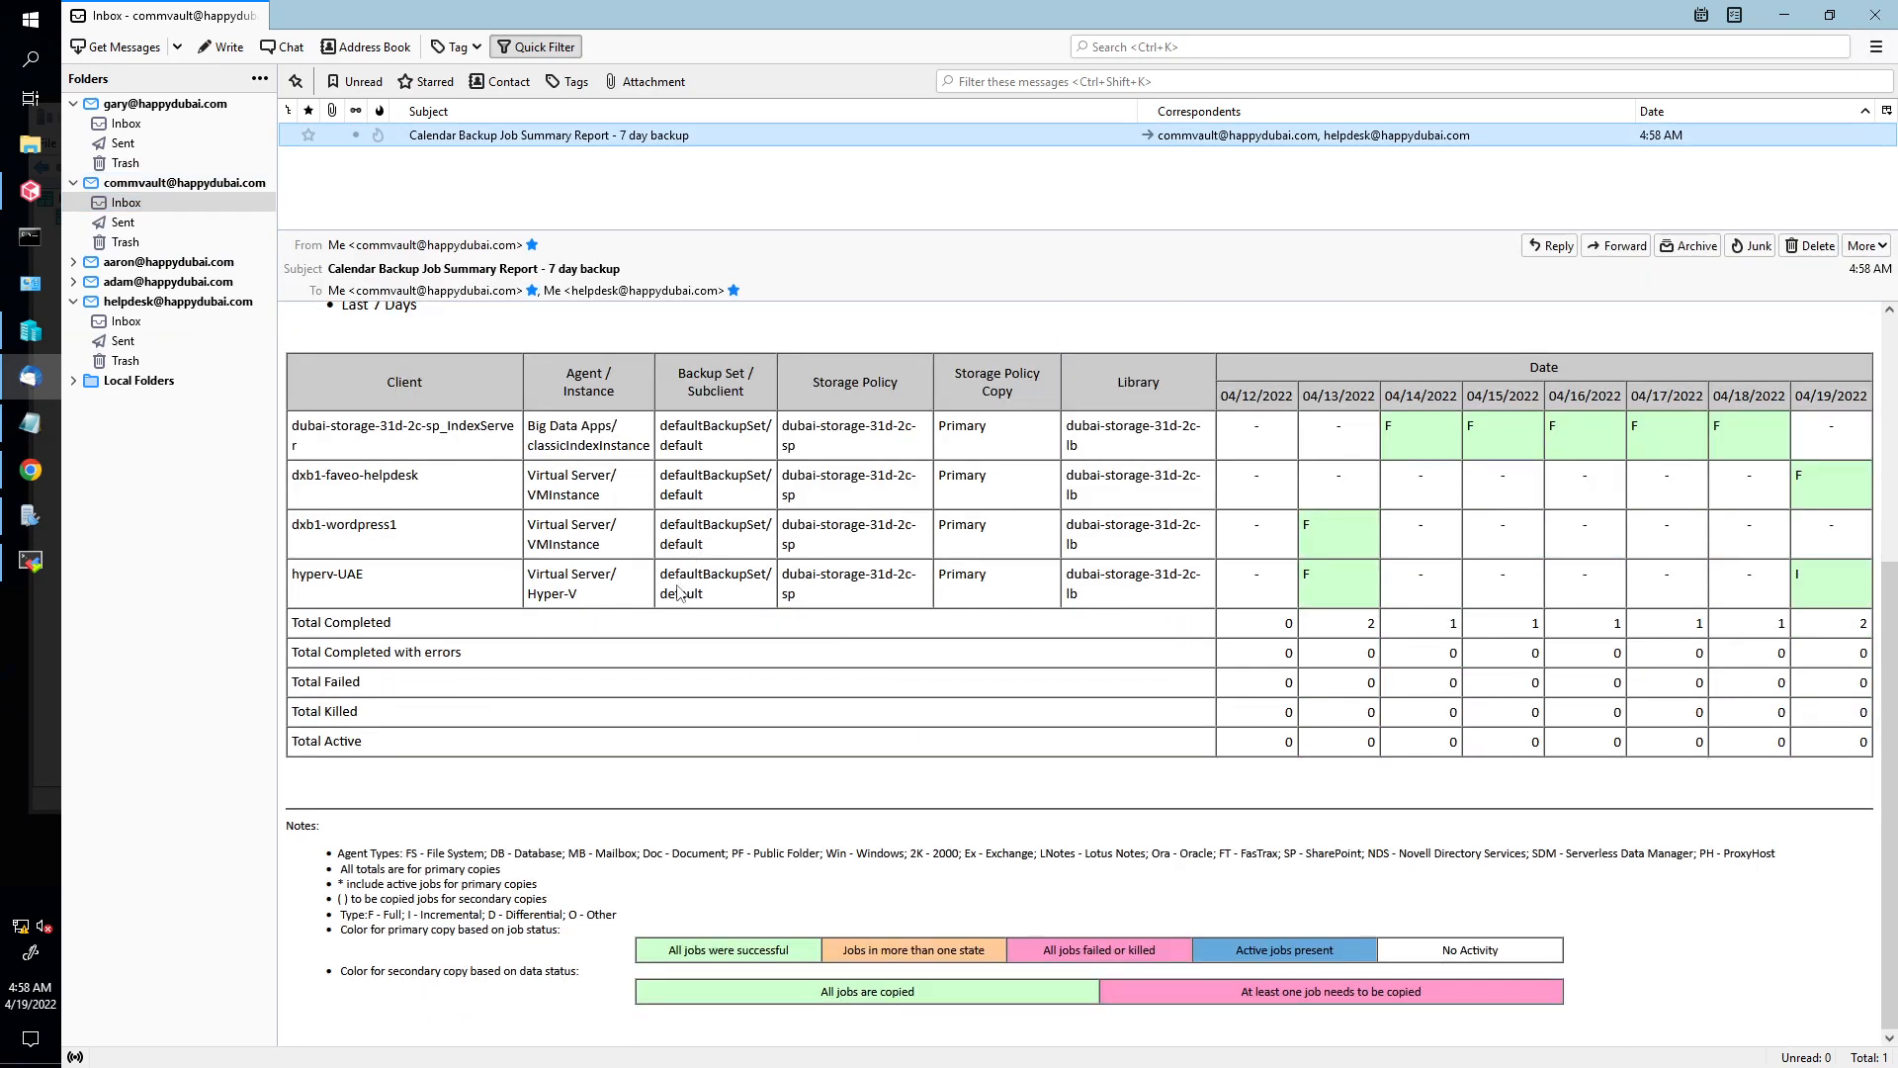
{"action": "scroll", "scroll_direction": "up", "scroll_amount": 3}
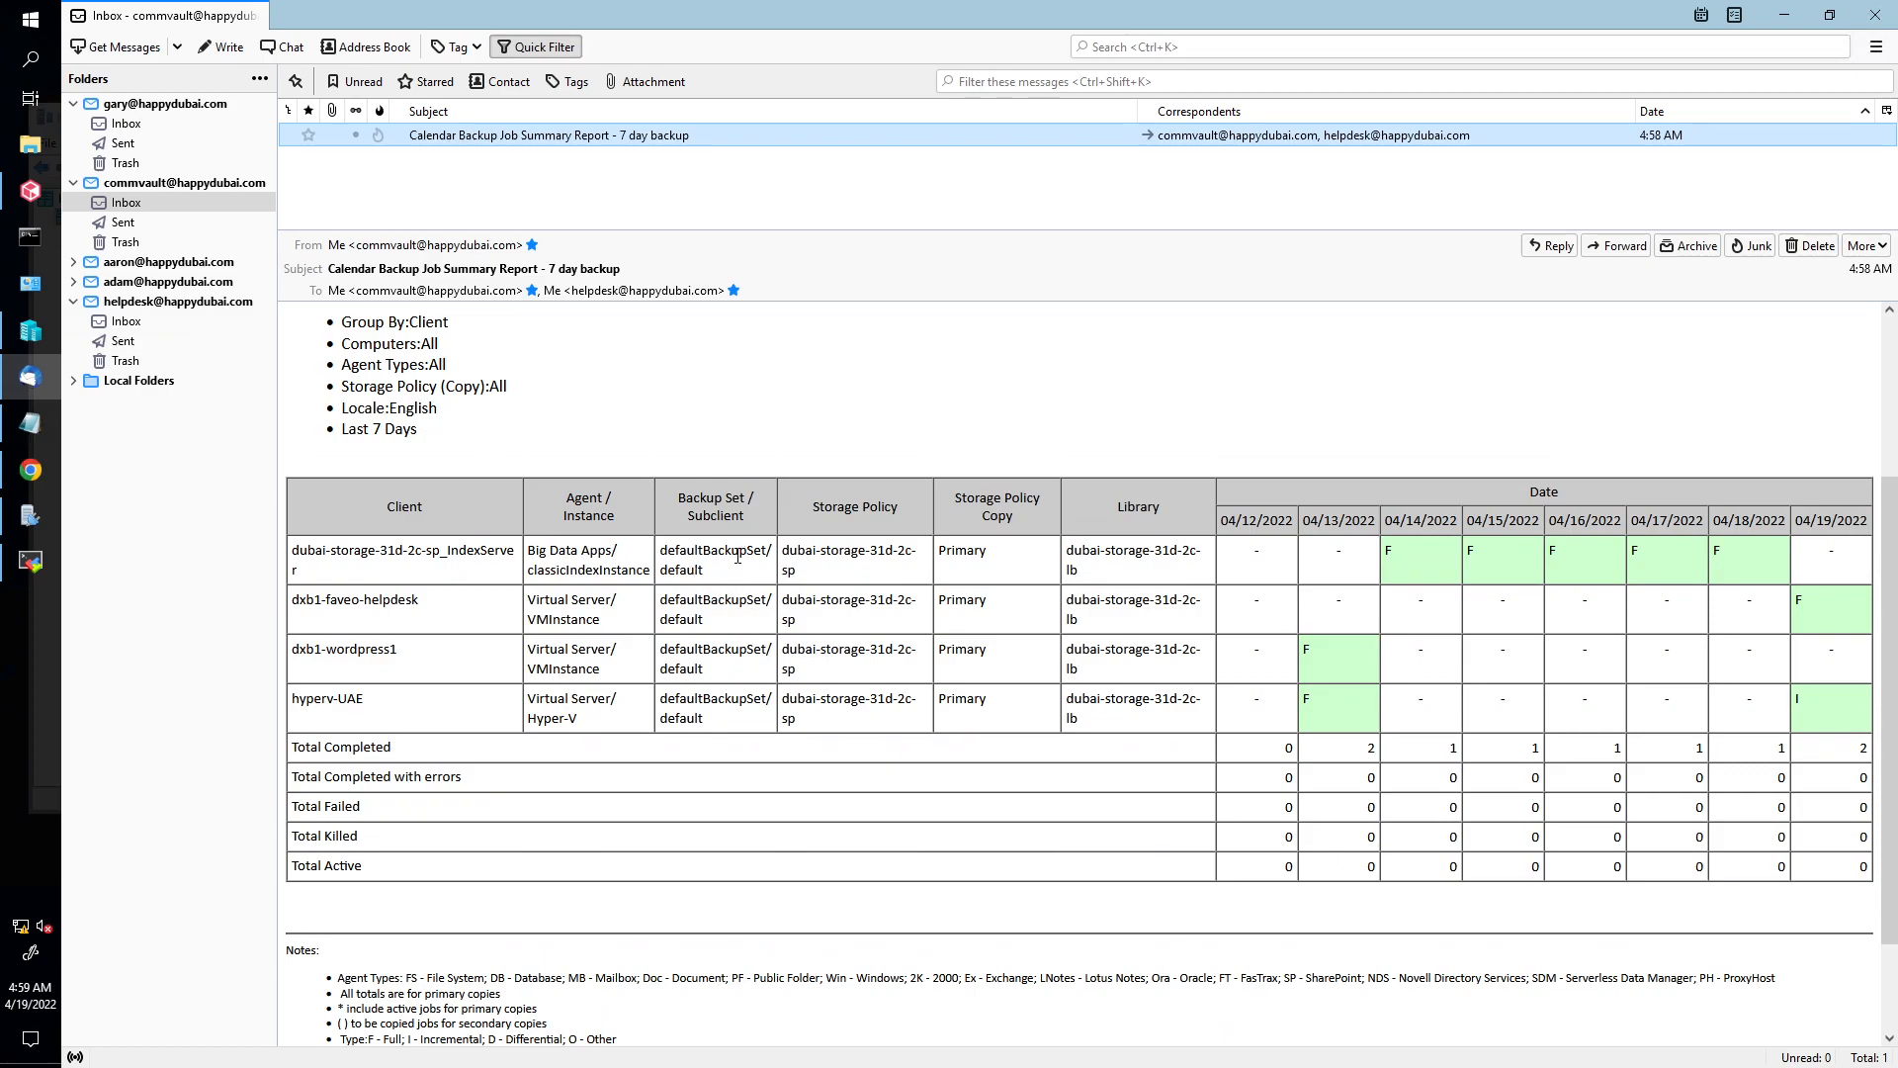
{"action": "mouse_move", "coordinate": [764, 512]}
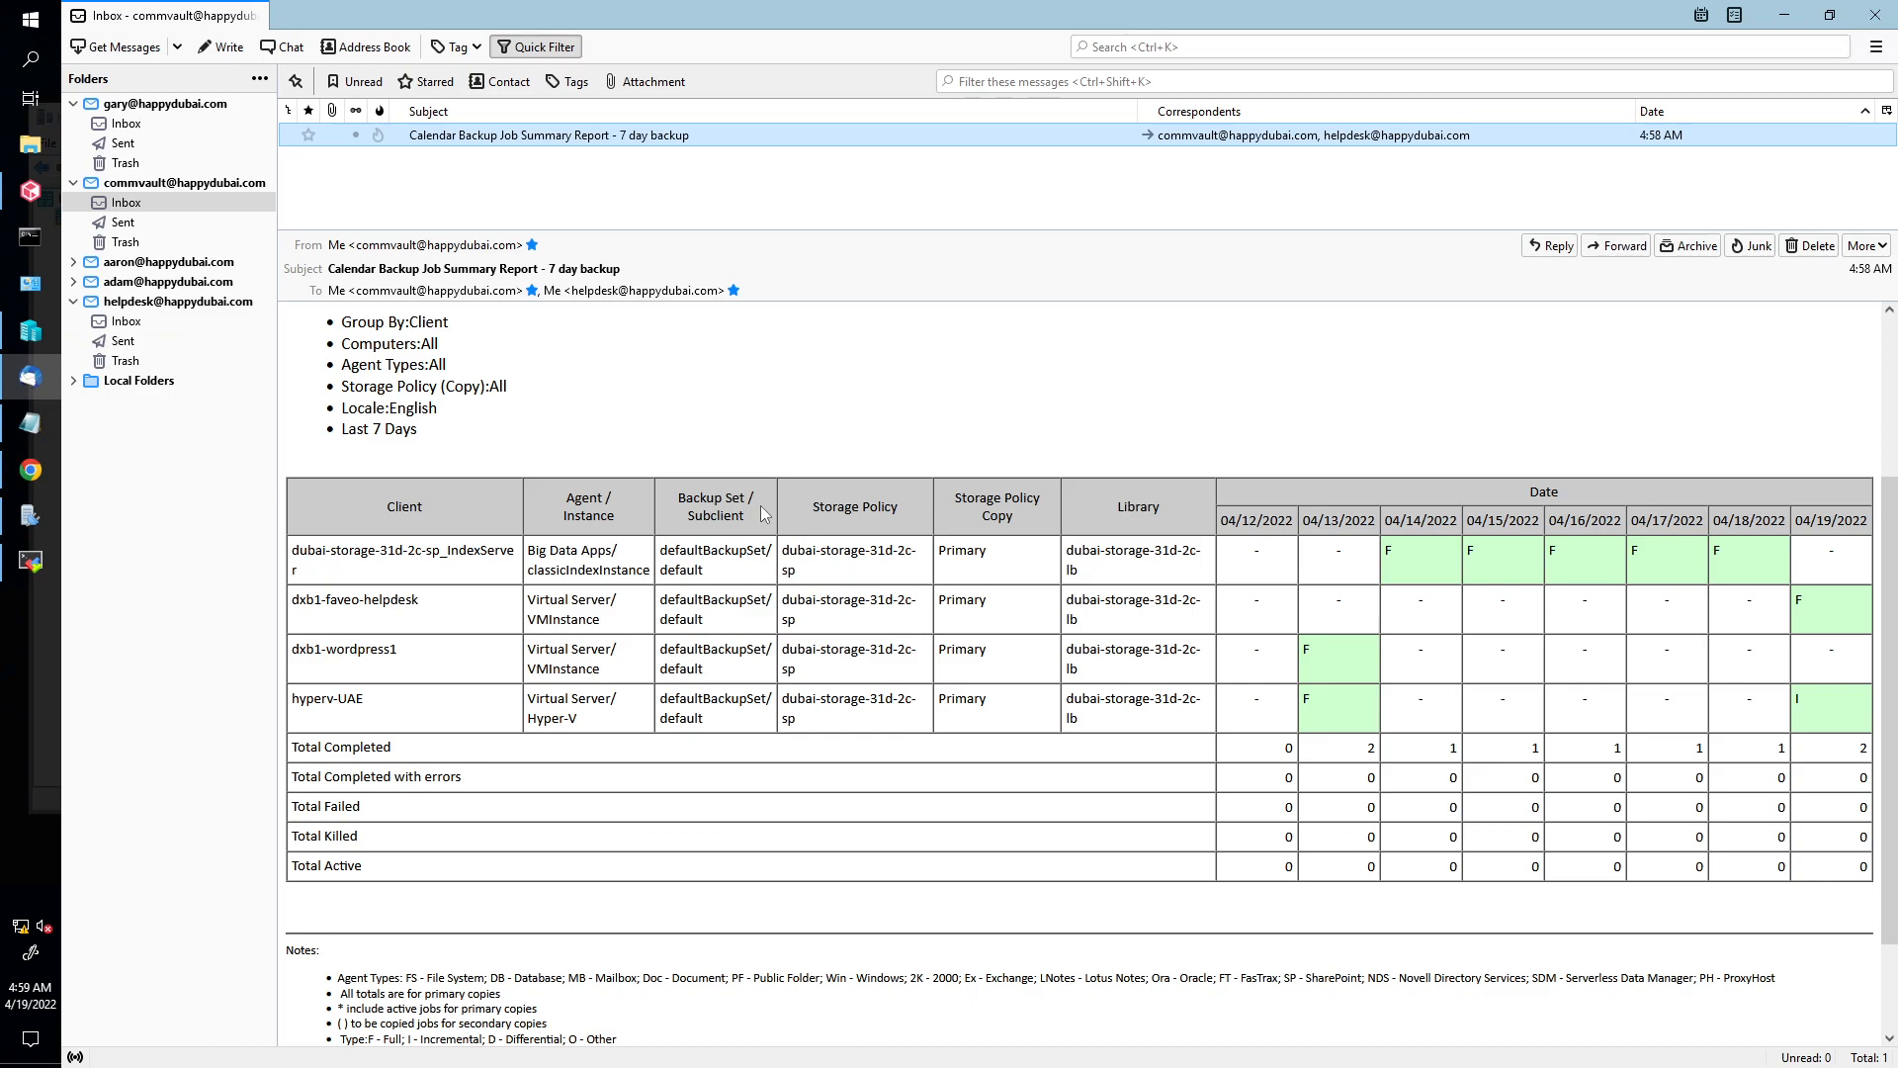
{"action": "mouse_move", "coordinate": [45, 740]}
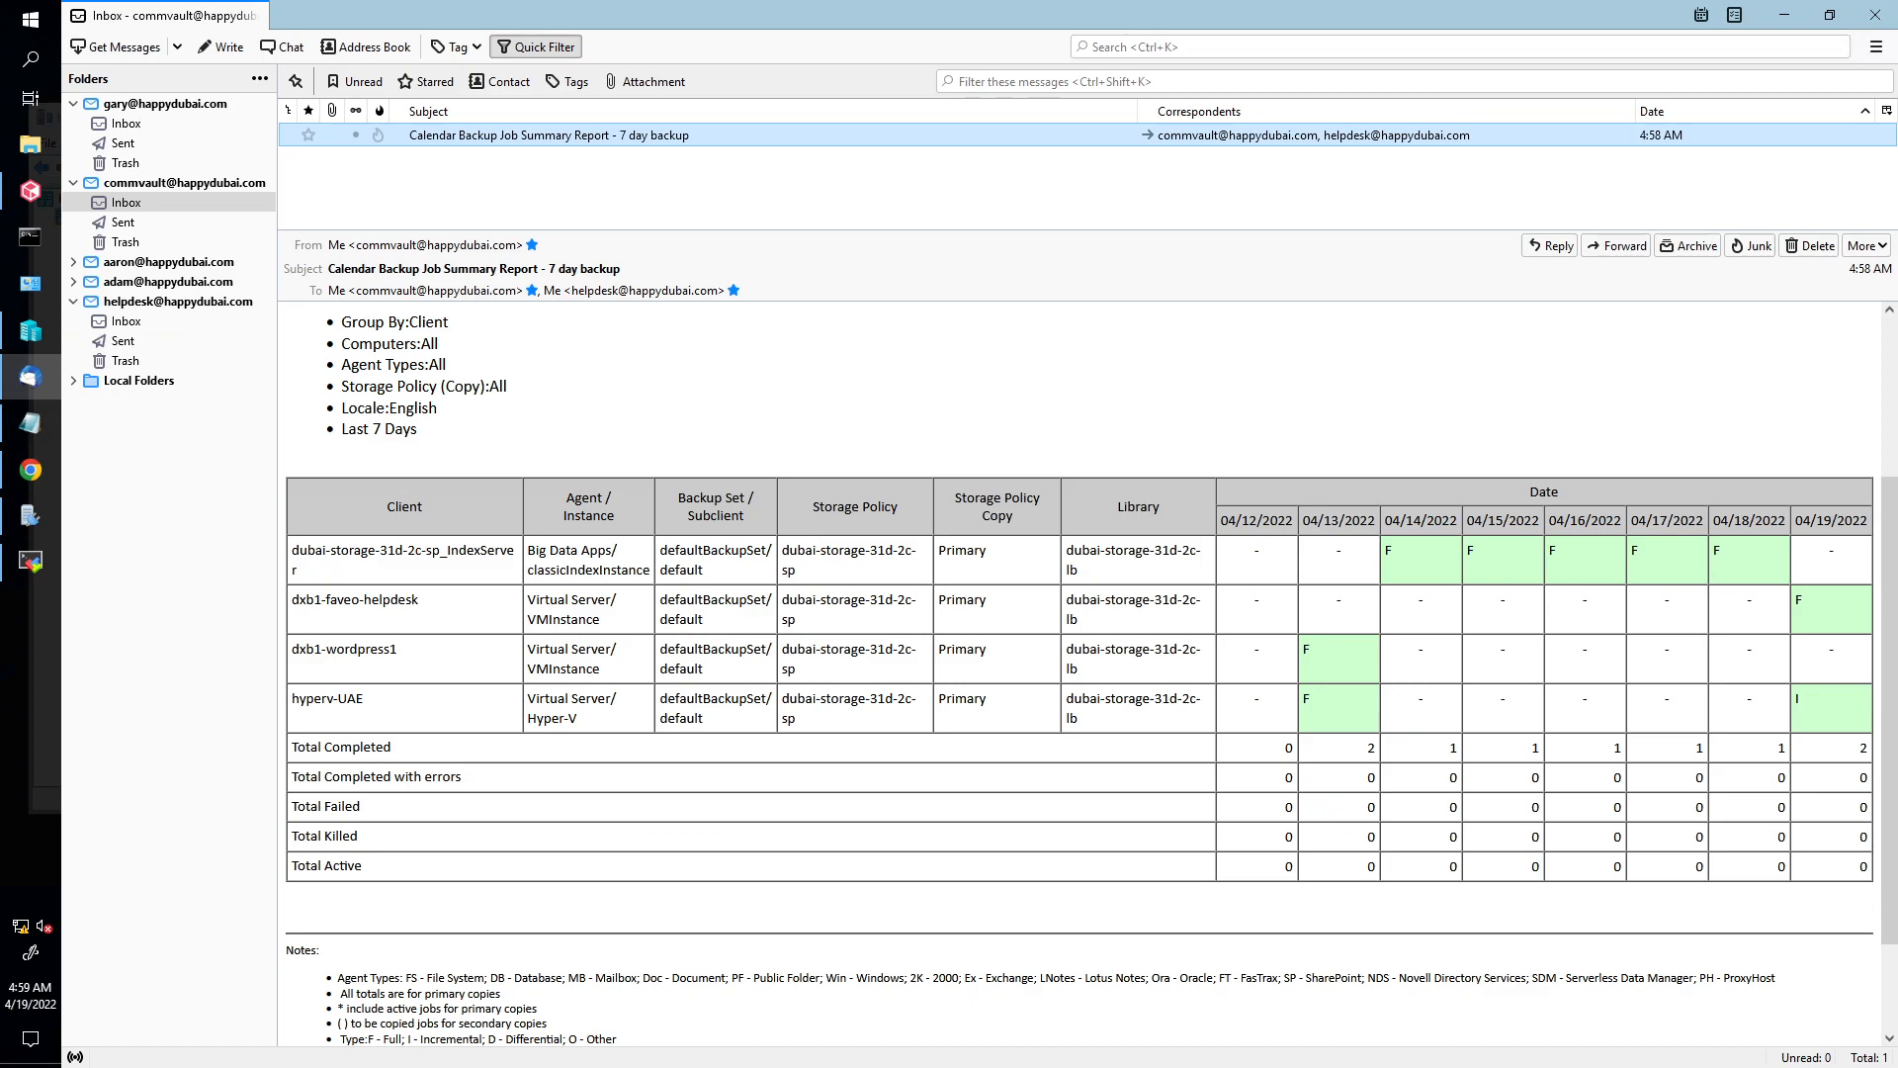
{"action": "mouse_move", "coordinate": [1006, 654]}
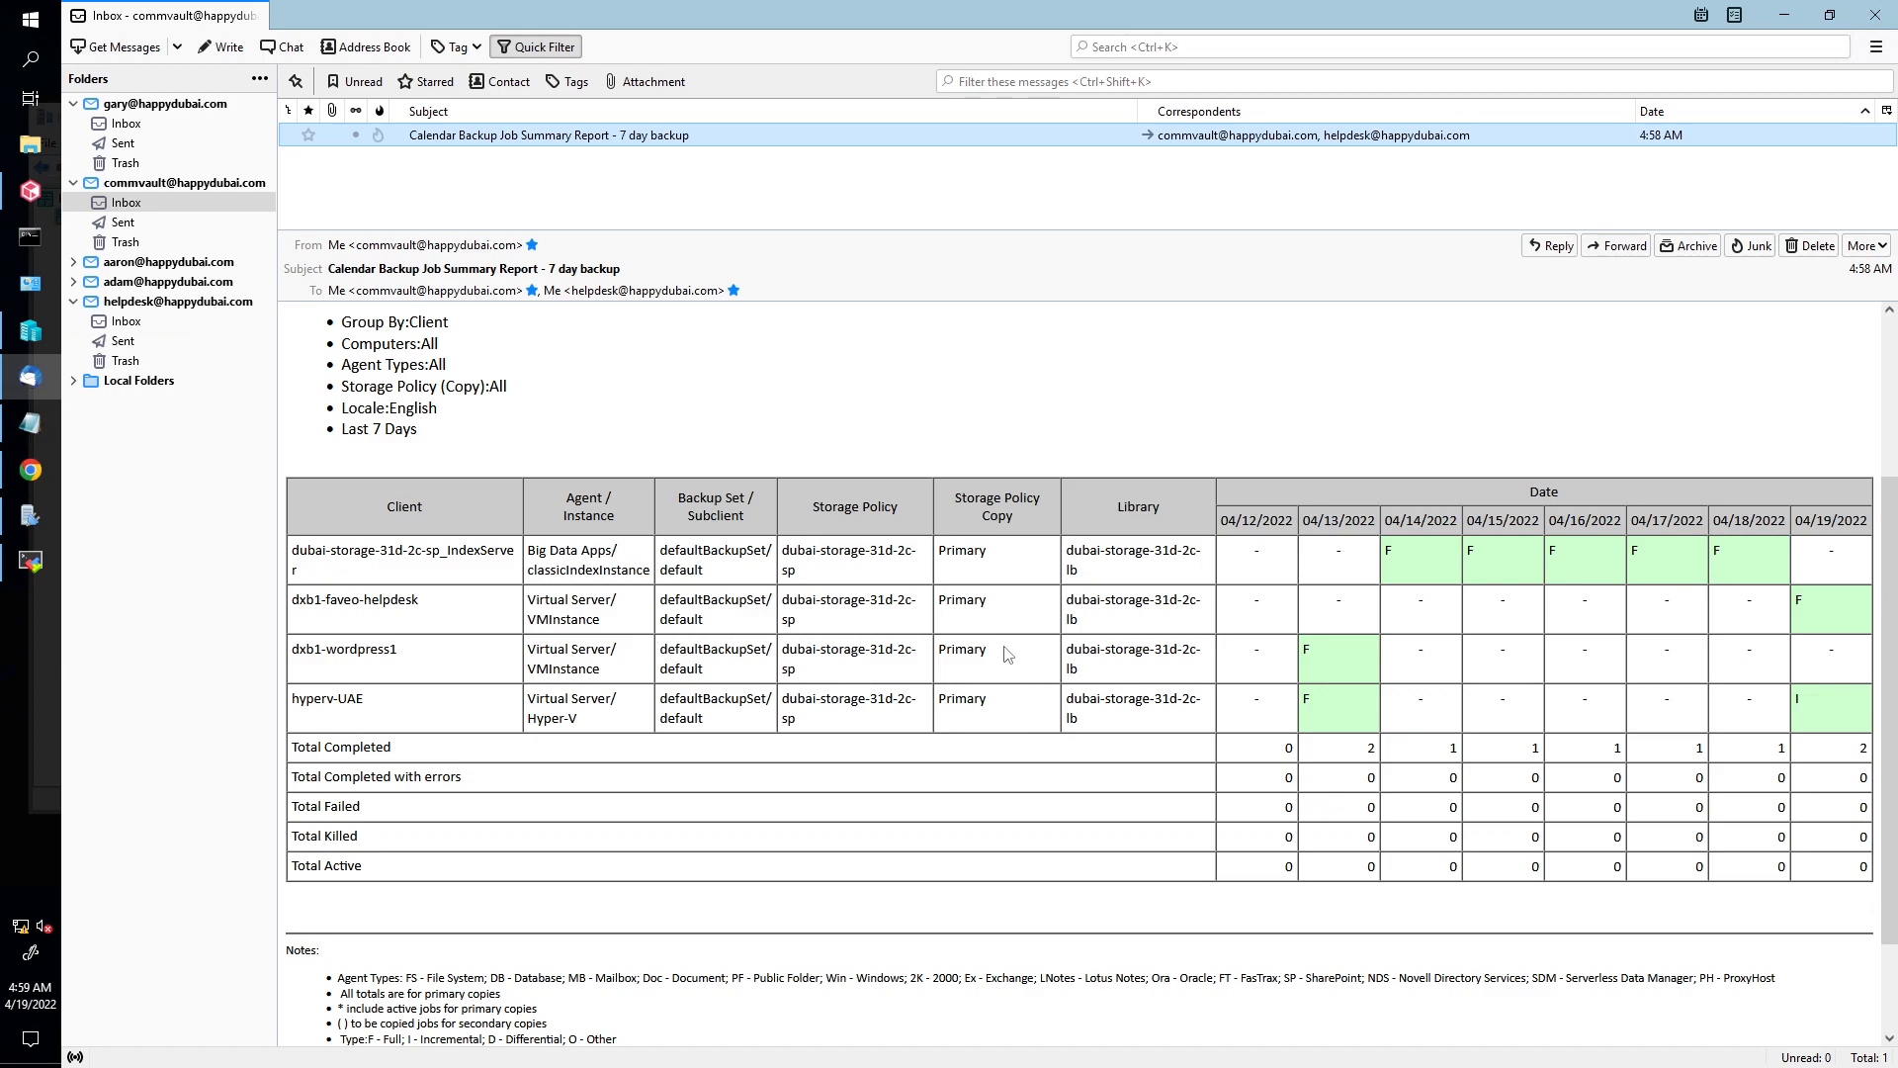
{"action": "scroll", "scroll_direction": "down", "scroll_amount": 3}
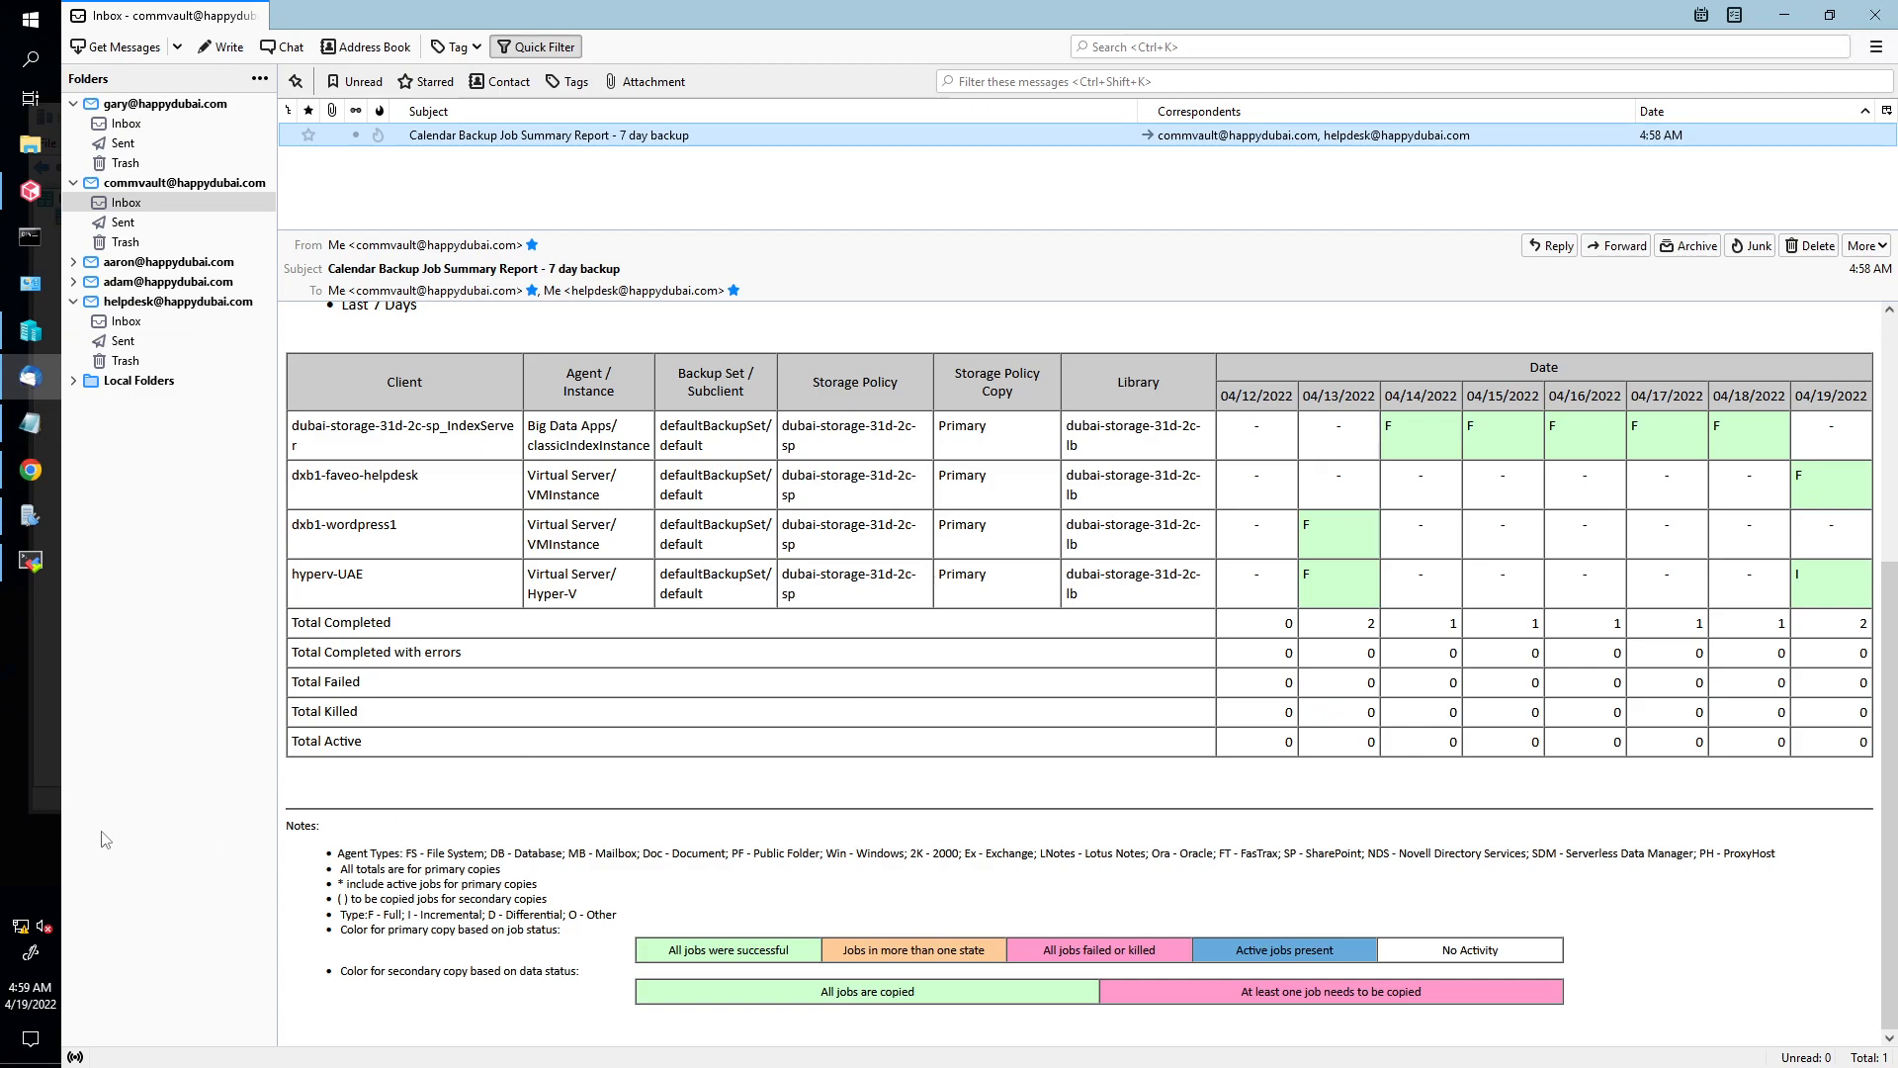
{"action": "mouse_move", "coordinate": [115, 771]}
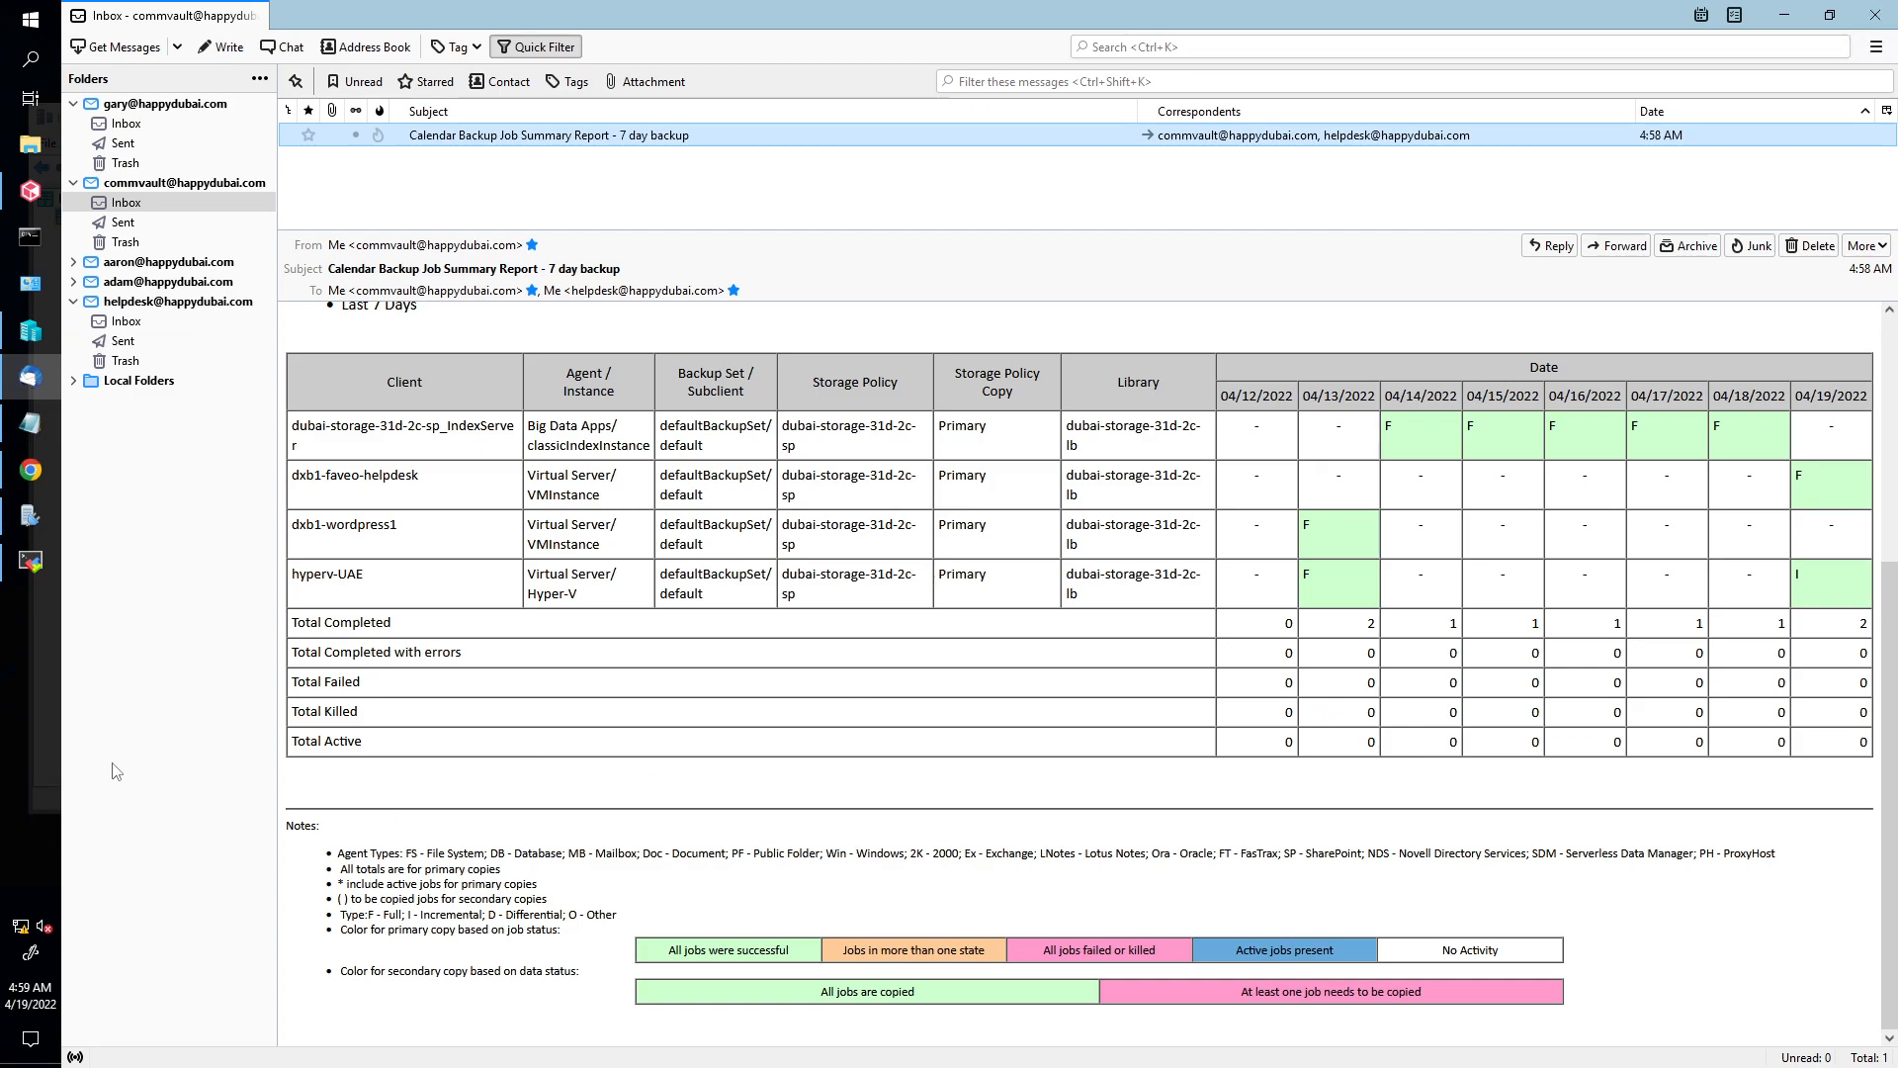
{"action": "mouse_move", "coordinate": [493, 665]}
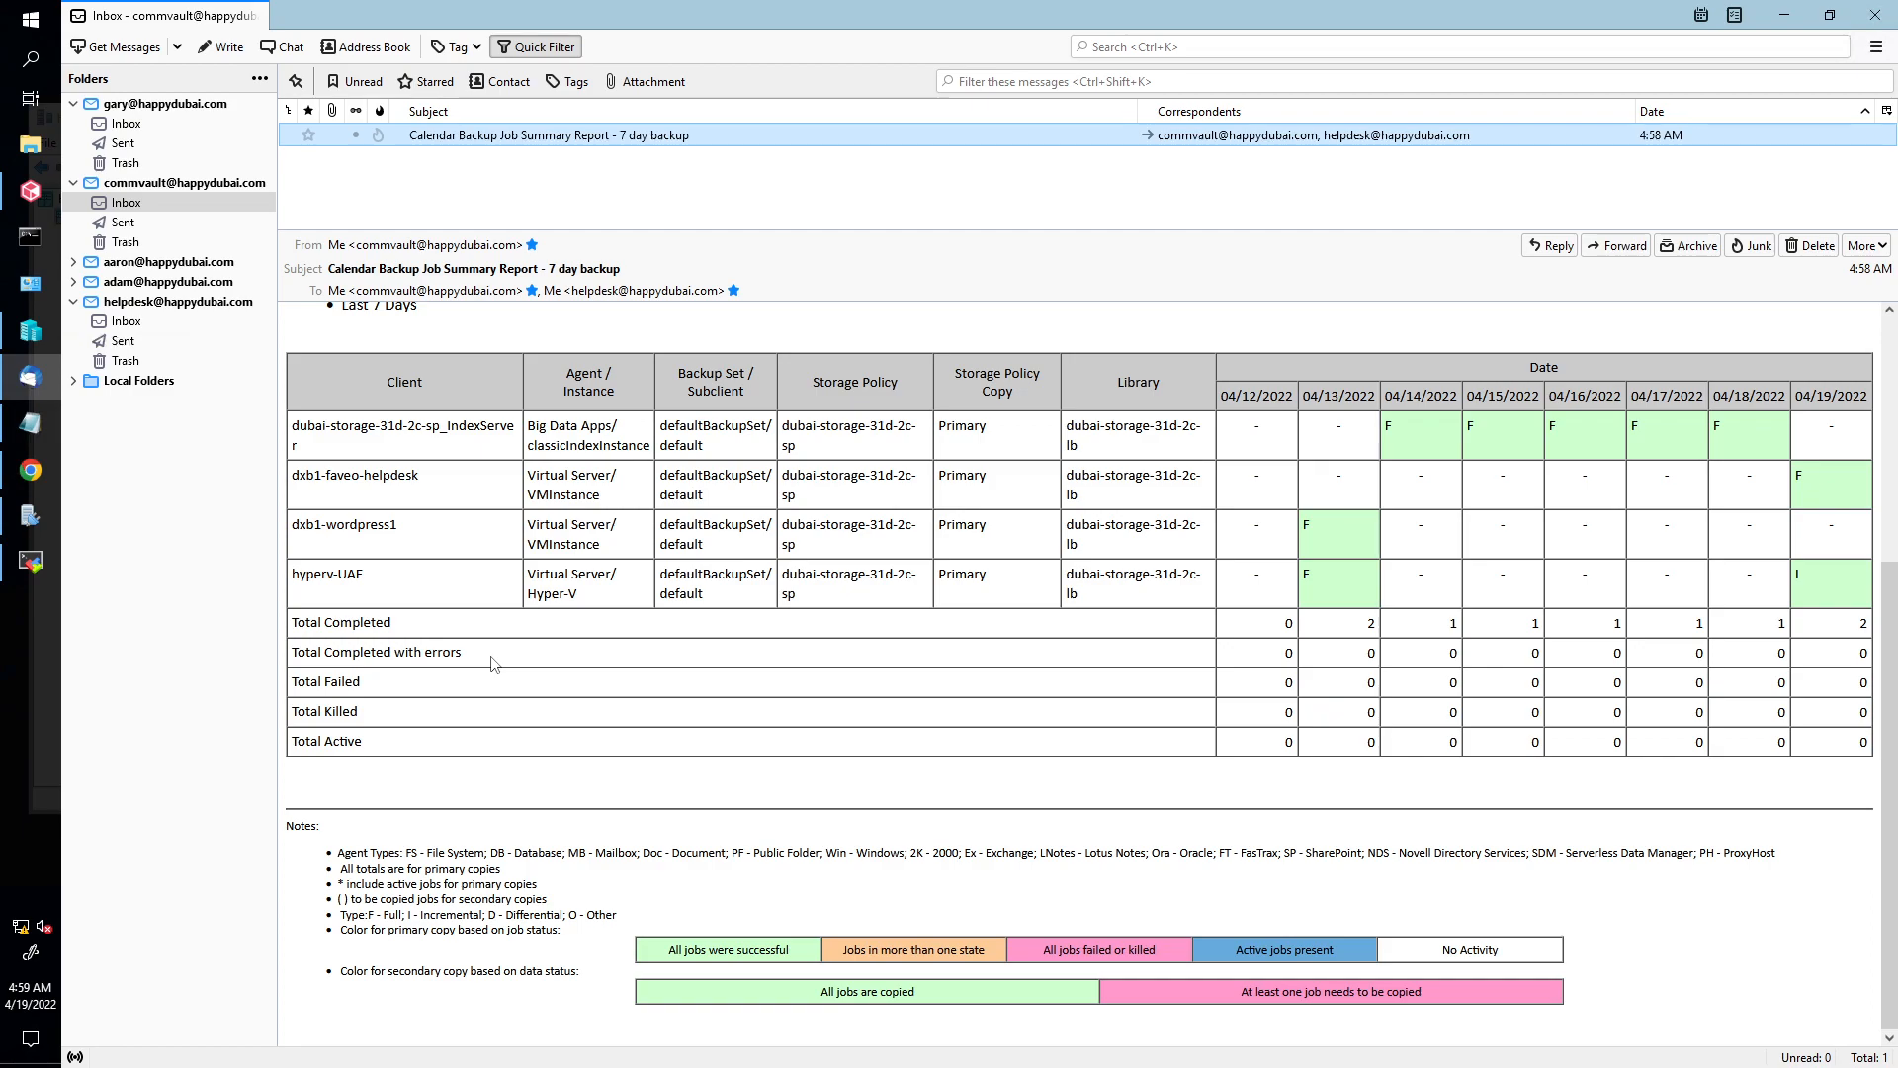
{"action": "mouse_move", "coordinate": [492, 664]}
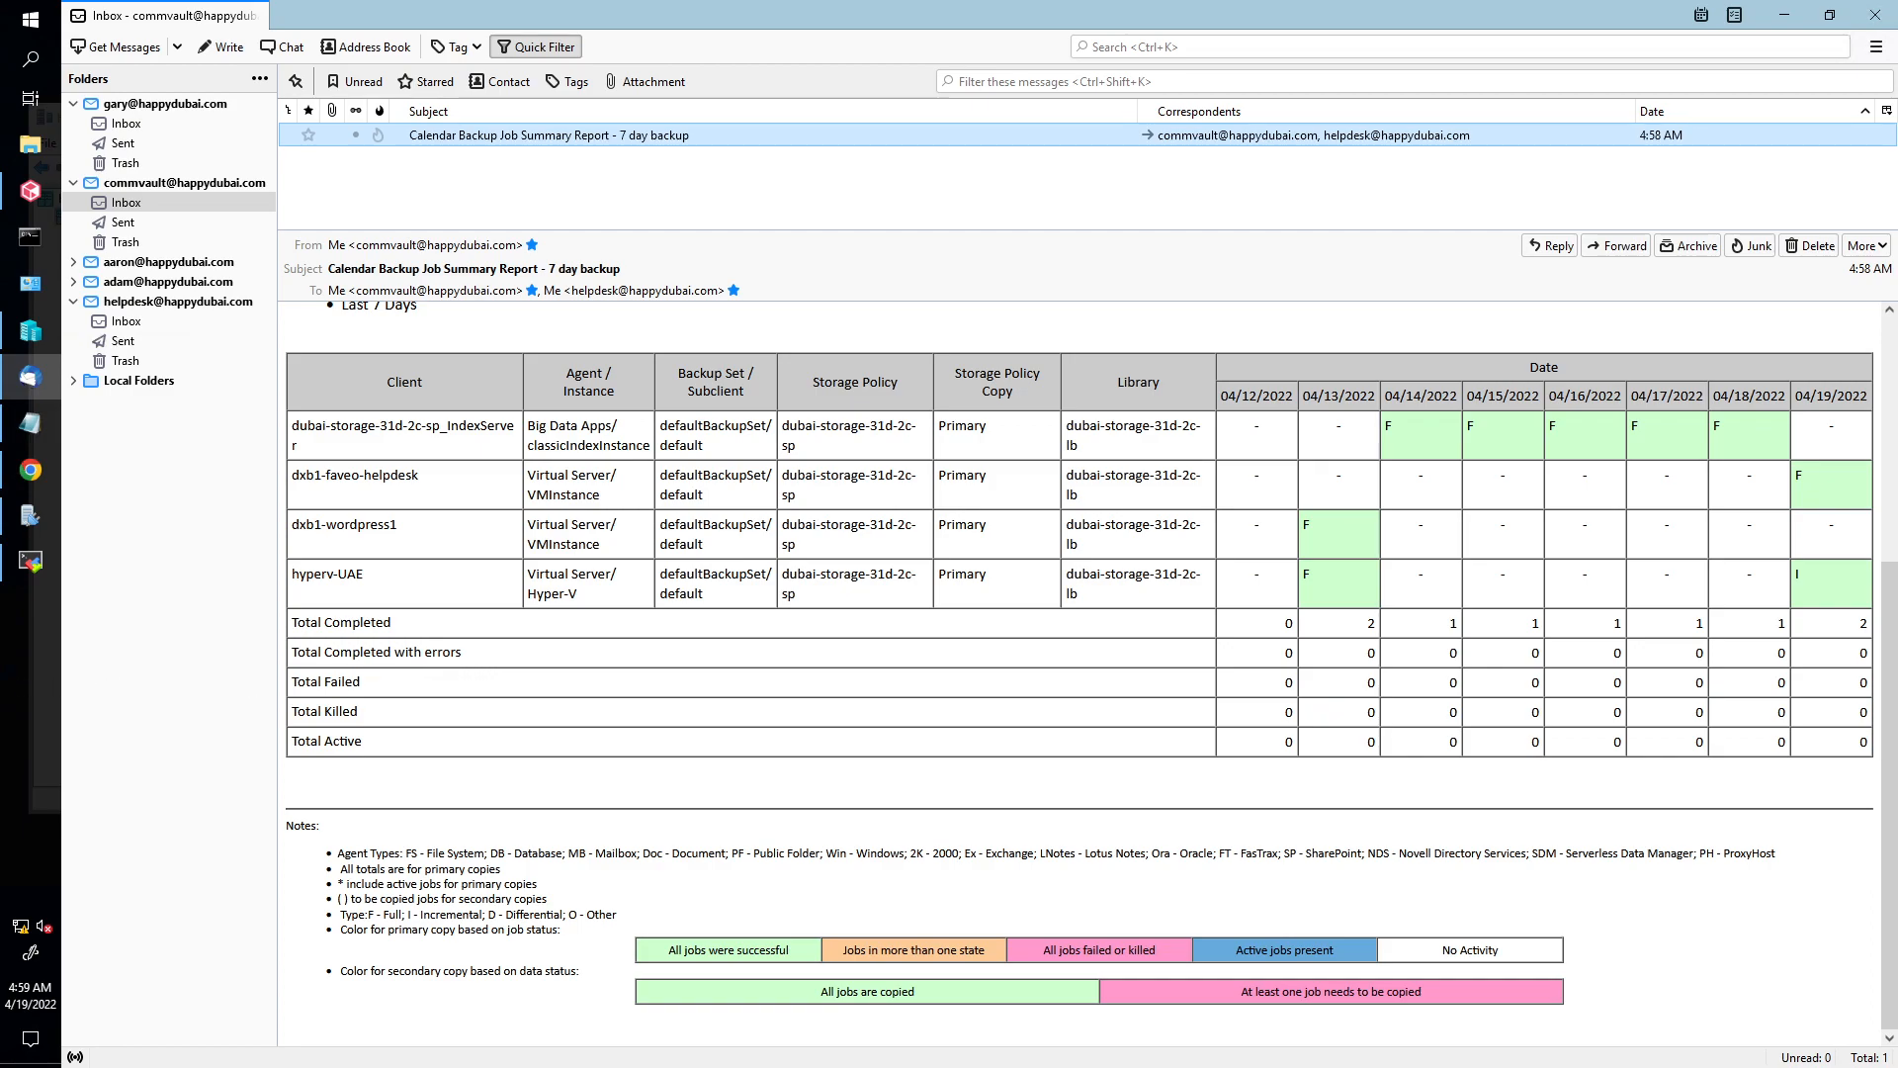
{"action": "mouse_move", "coordinate": [789, 622]}
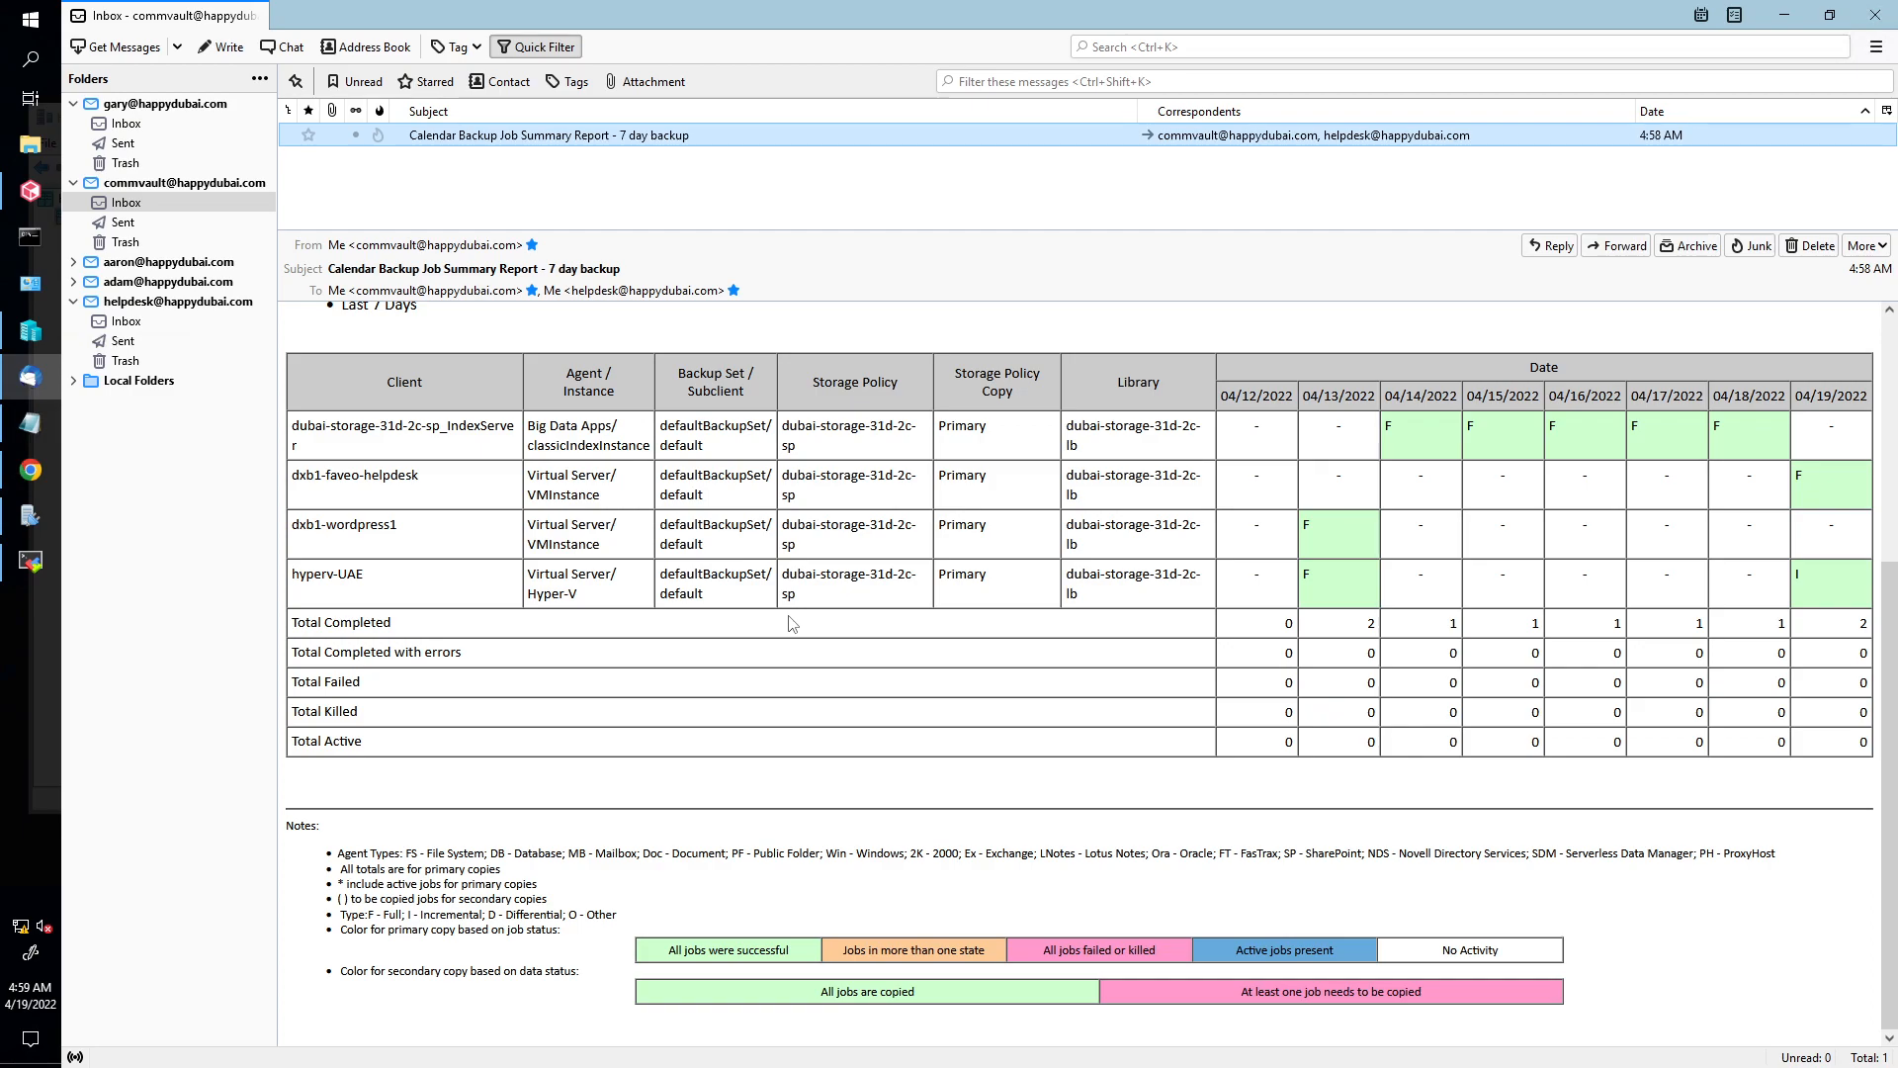
{"action": "mouse_move", "coordinate": [743, 629]}
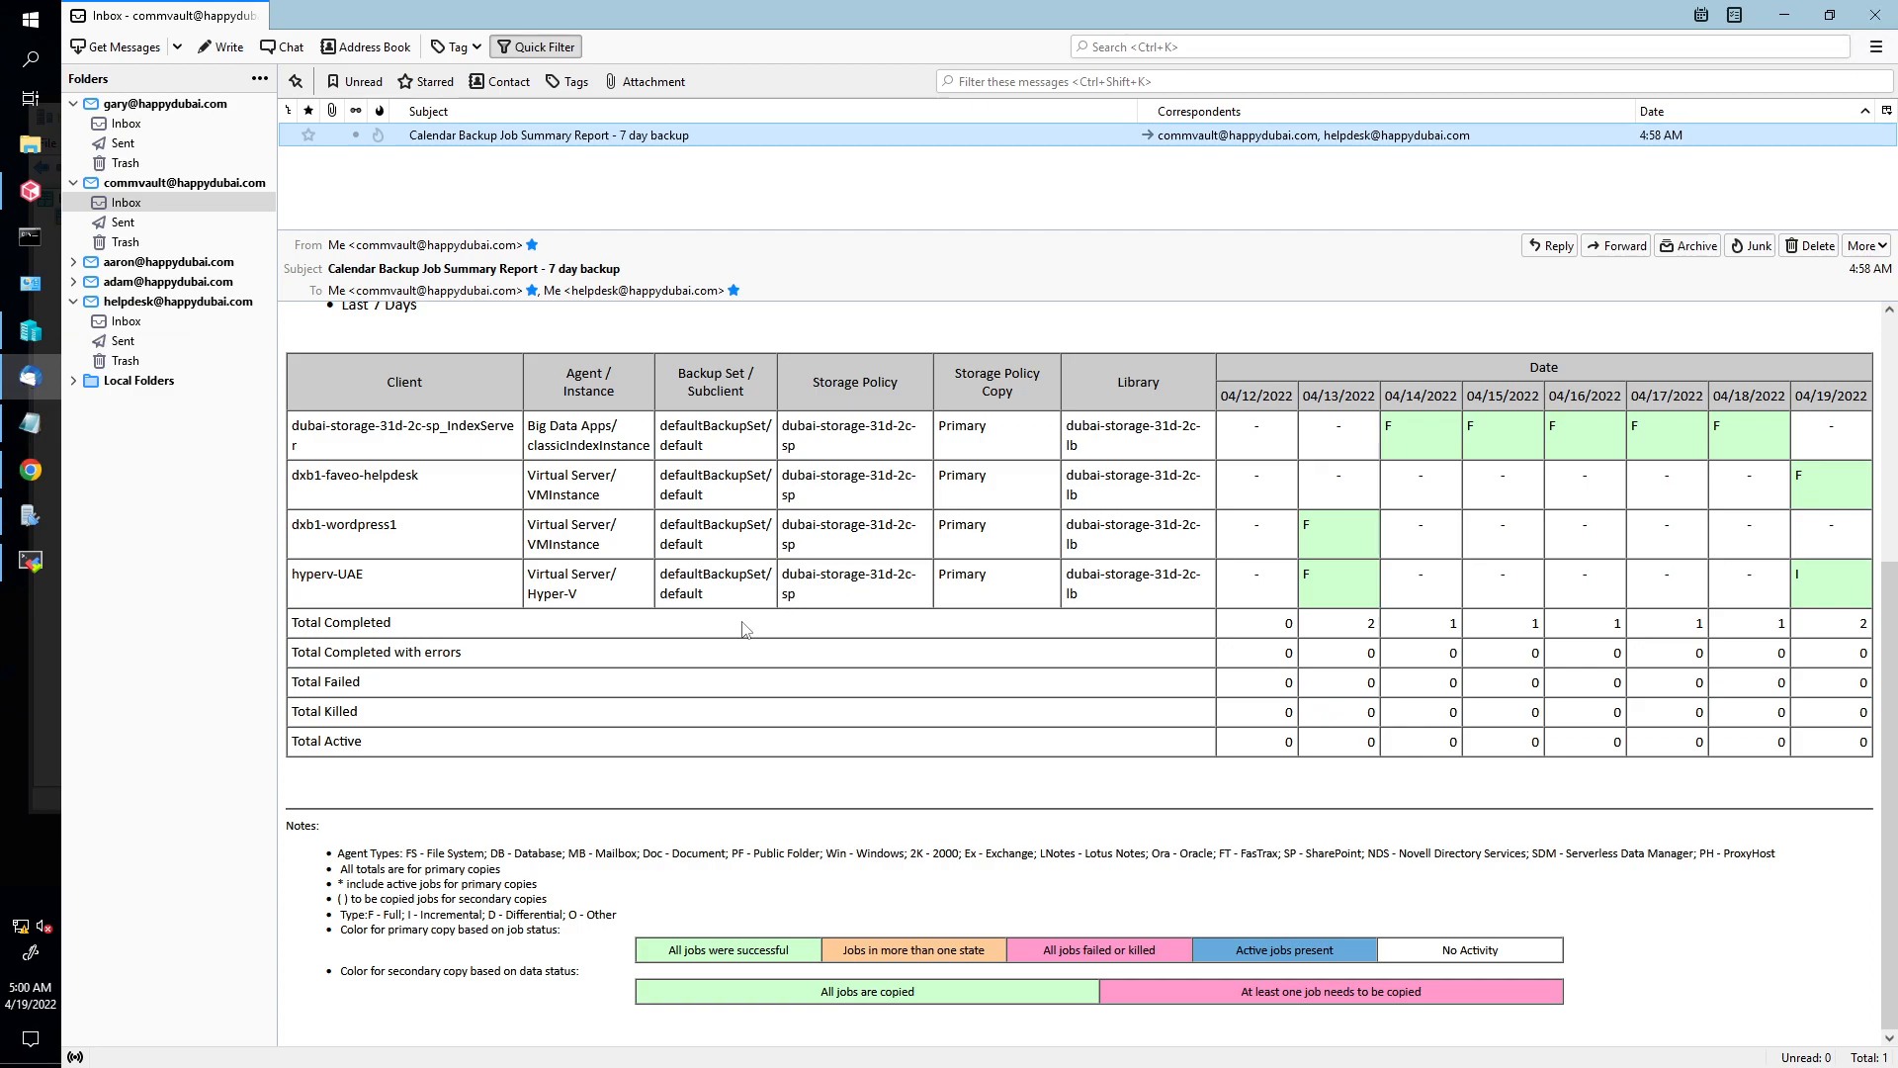
{"action": "mouse_move", "coordinate": [295, 739]}
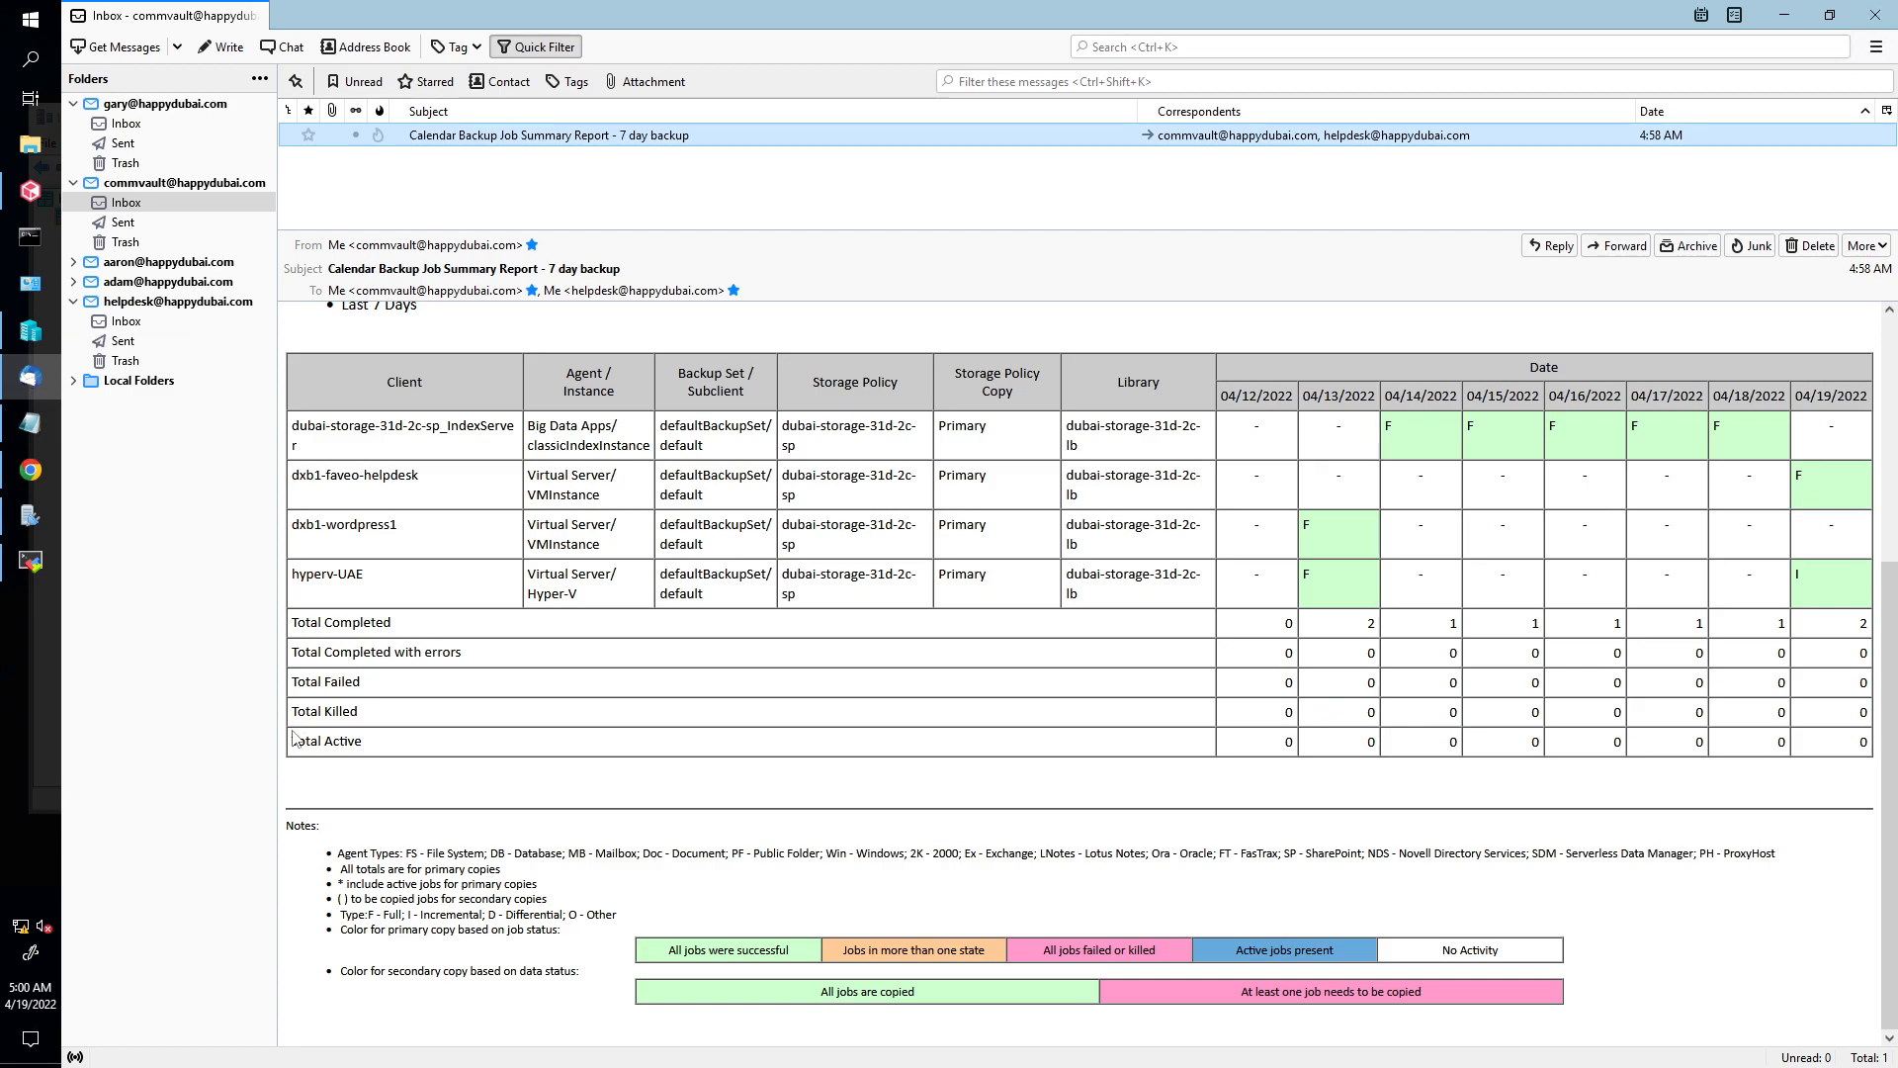
{"action": "mouse_move", "coordinate": [205, 745]}
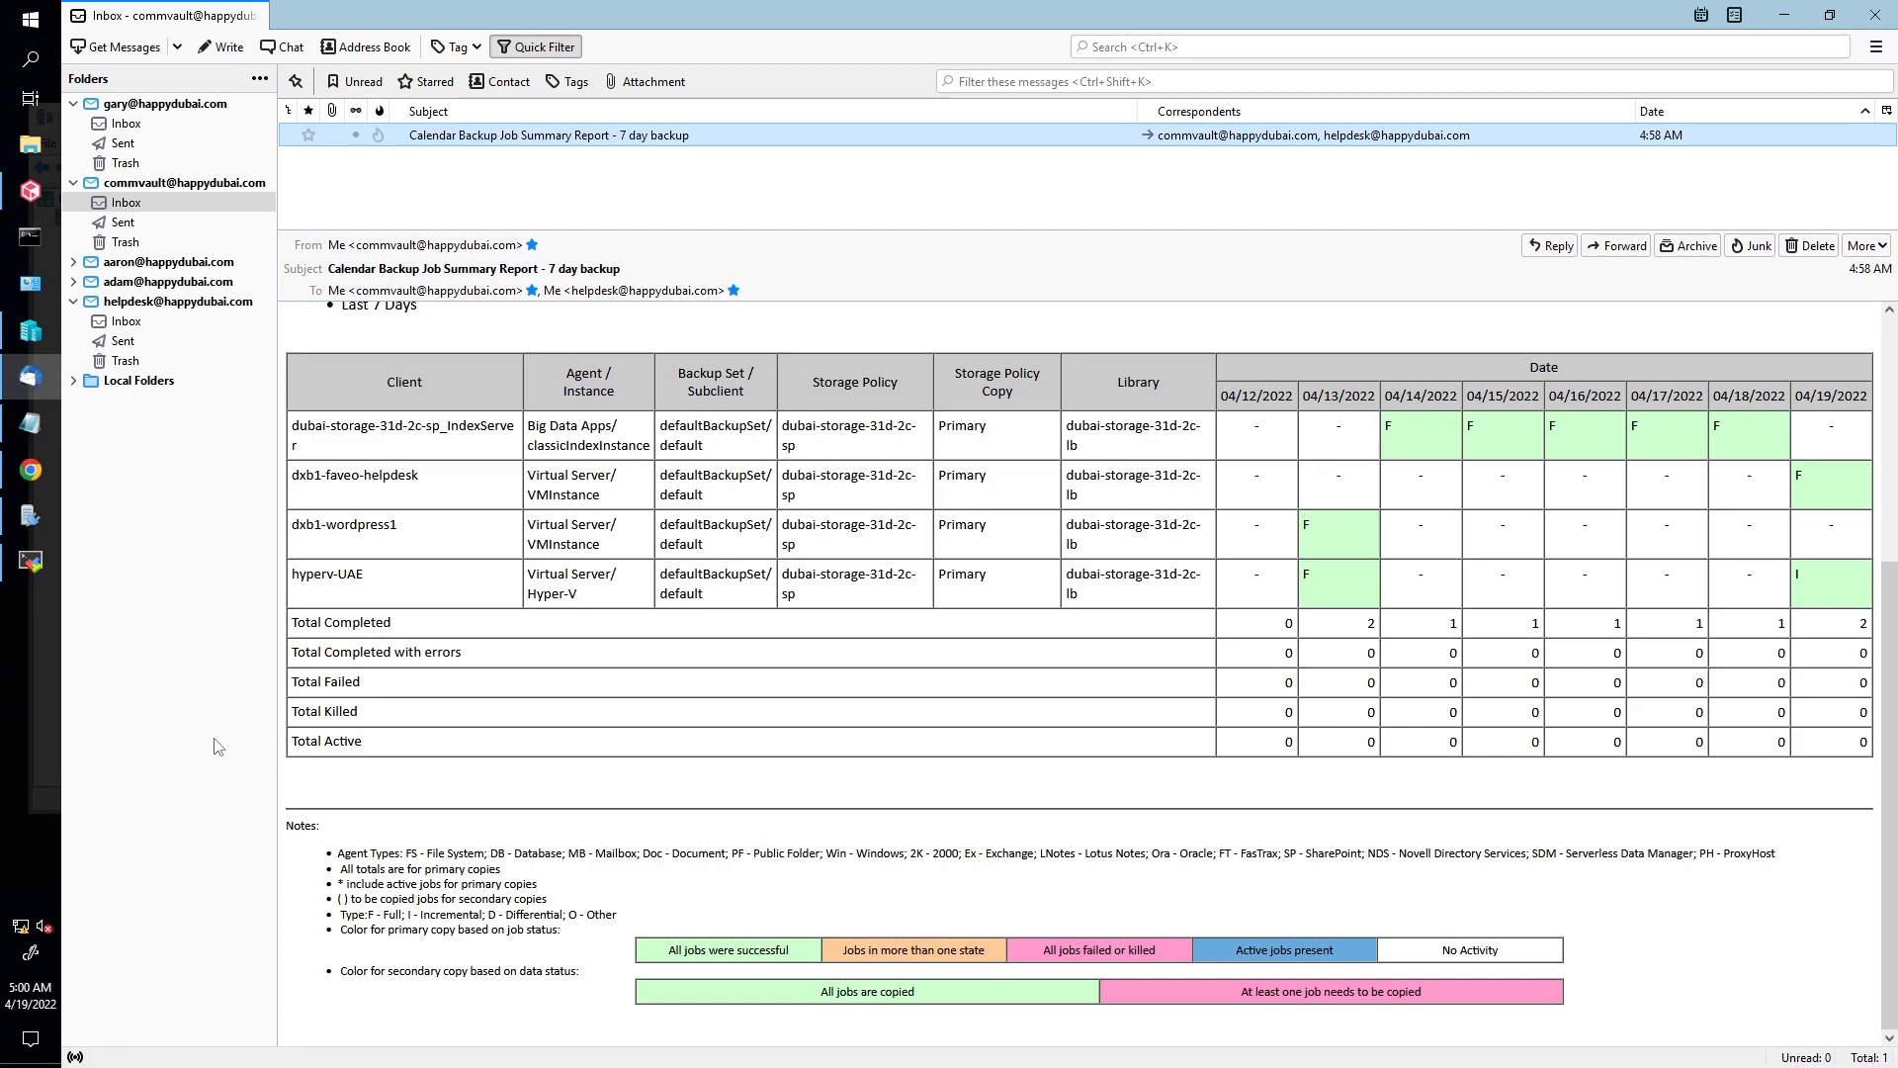
{"action": "mouse_move", "coordinate": [373, 724]}
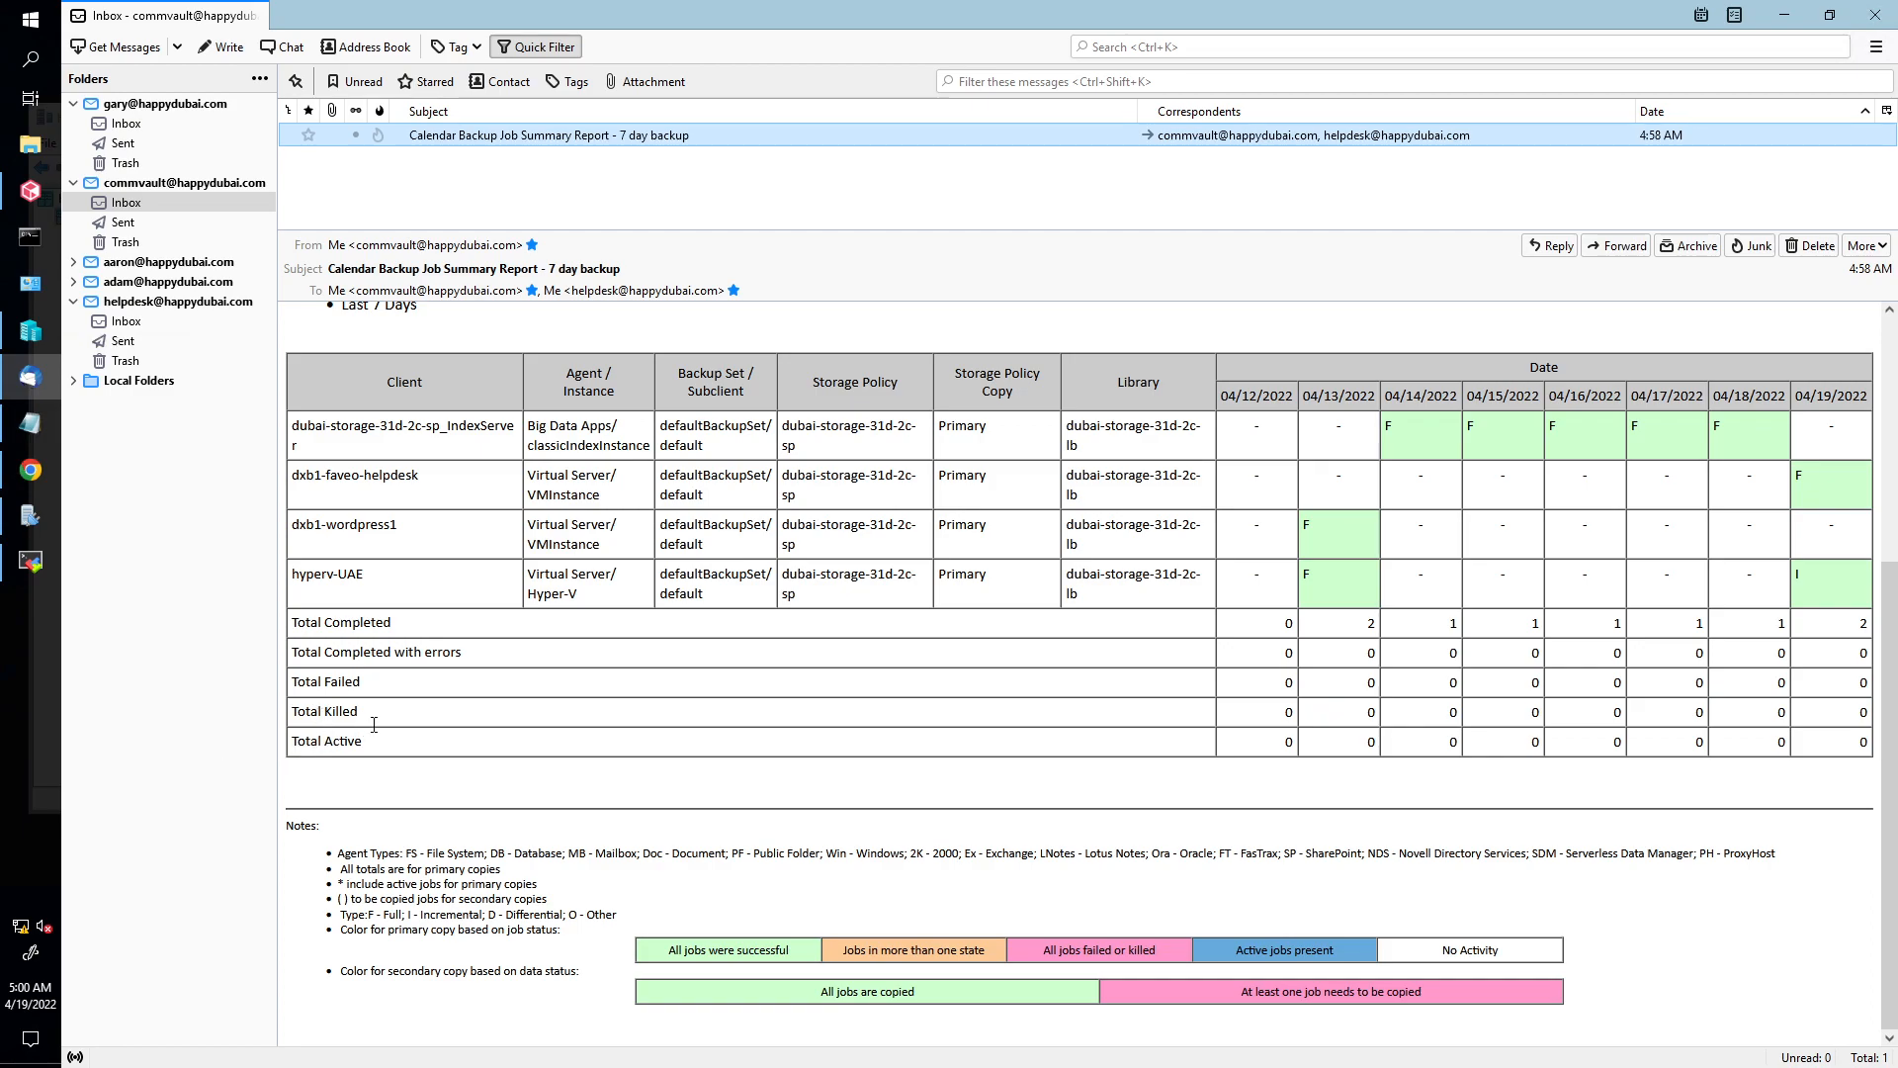